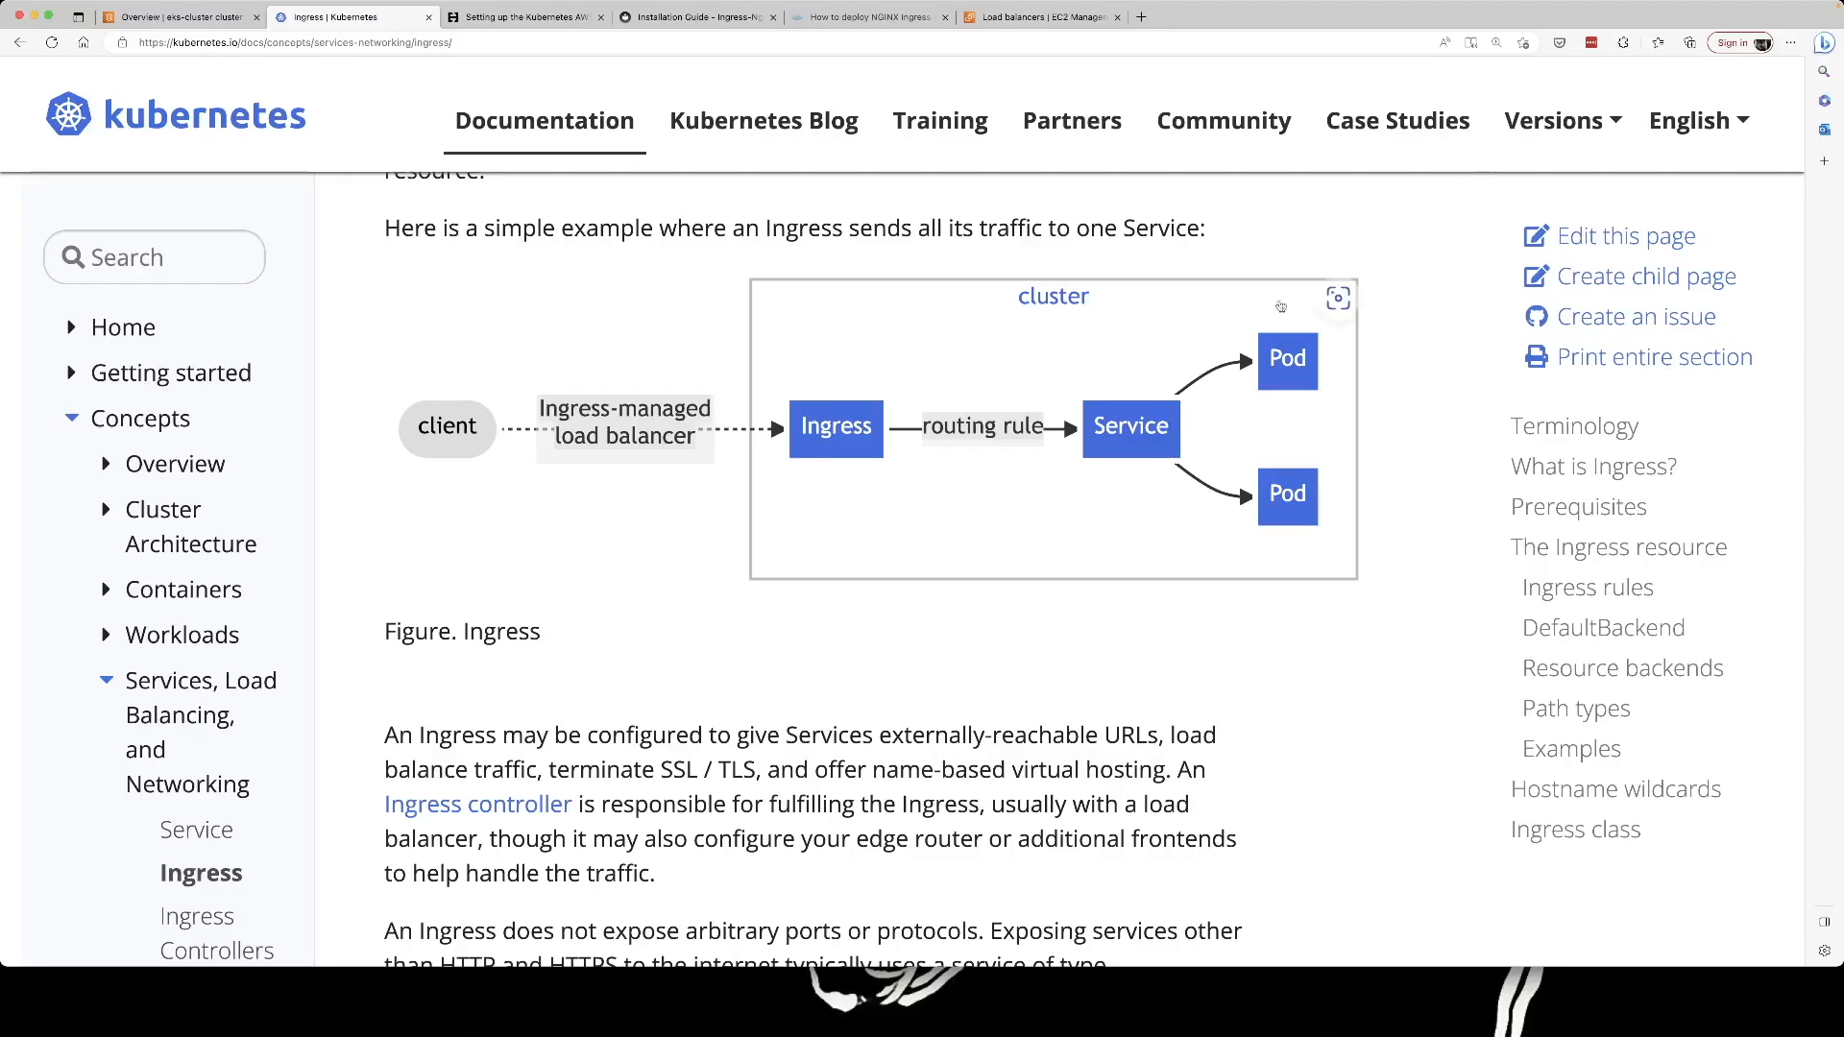
mouse_move(989, 532)
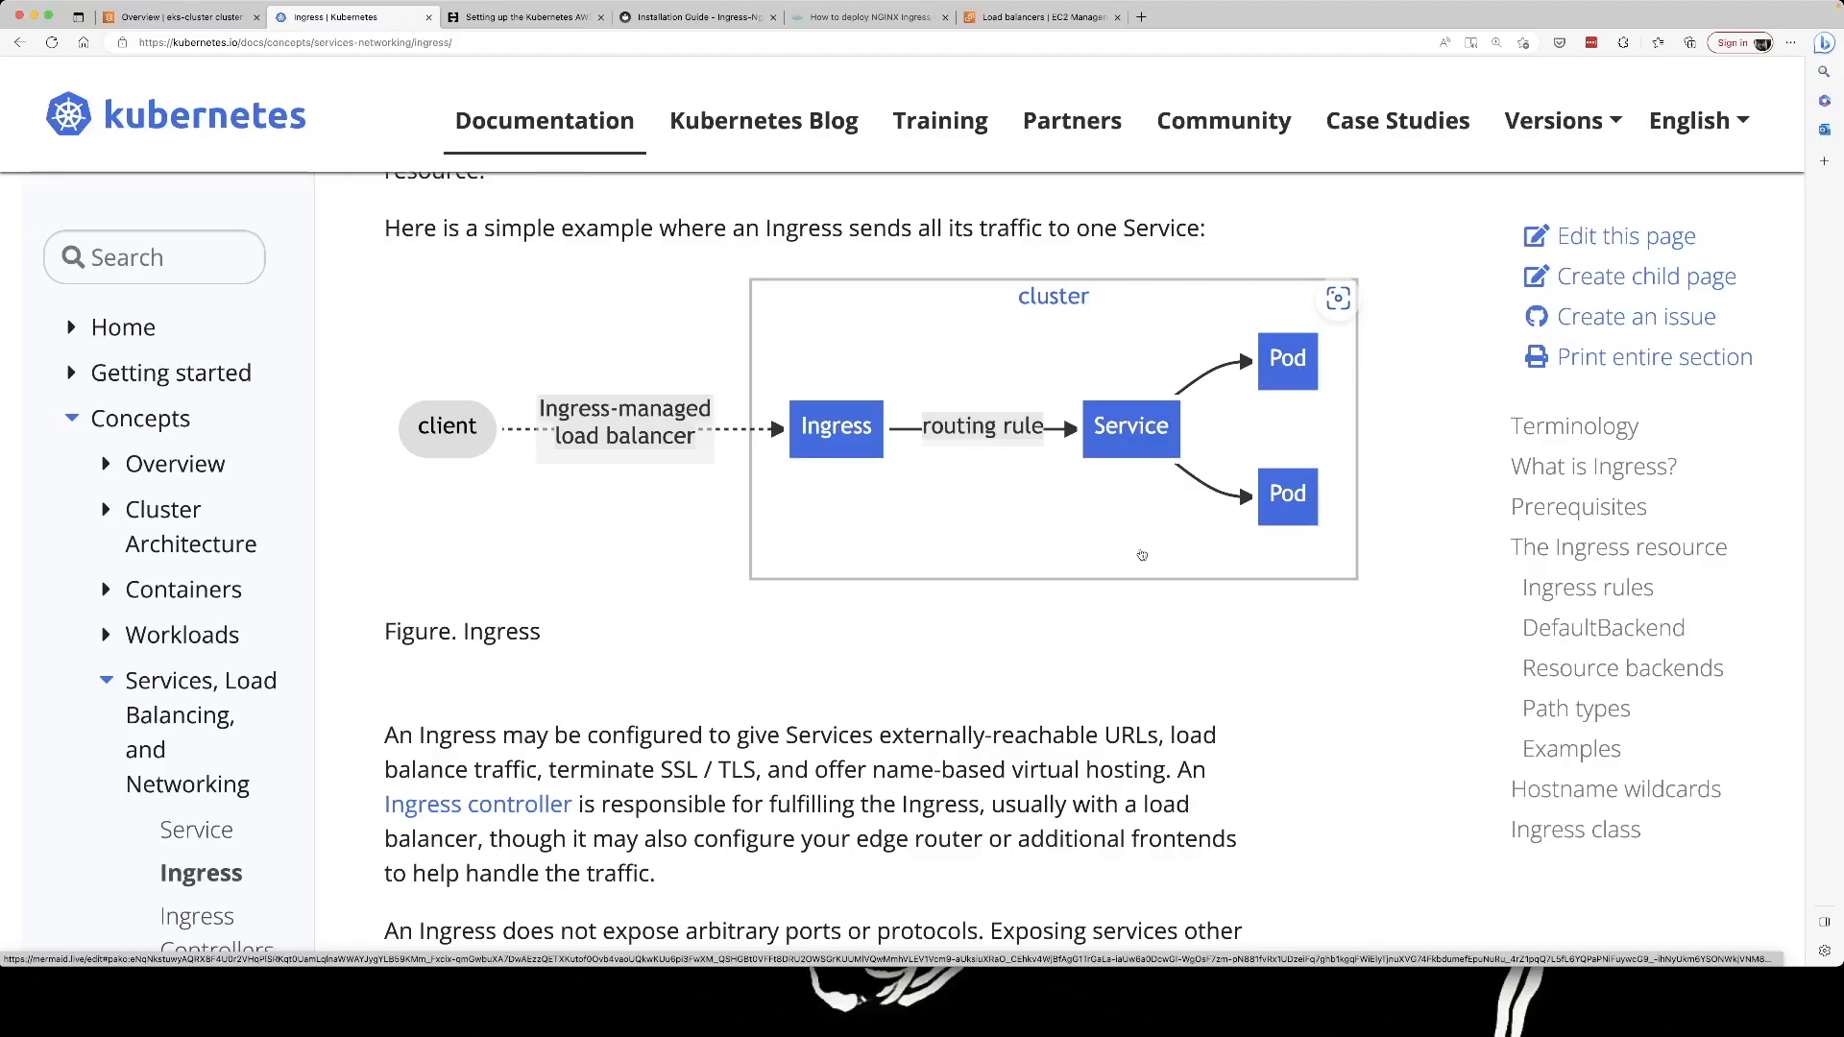
Skim the Heptio cloud provider article, then return to the eks-cluster overview.
scroll(down, 3)
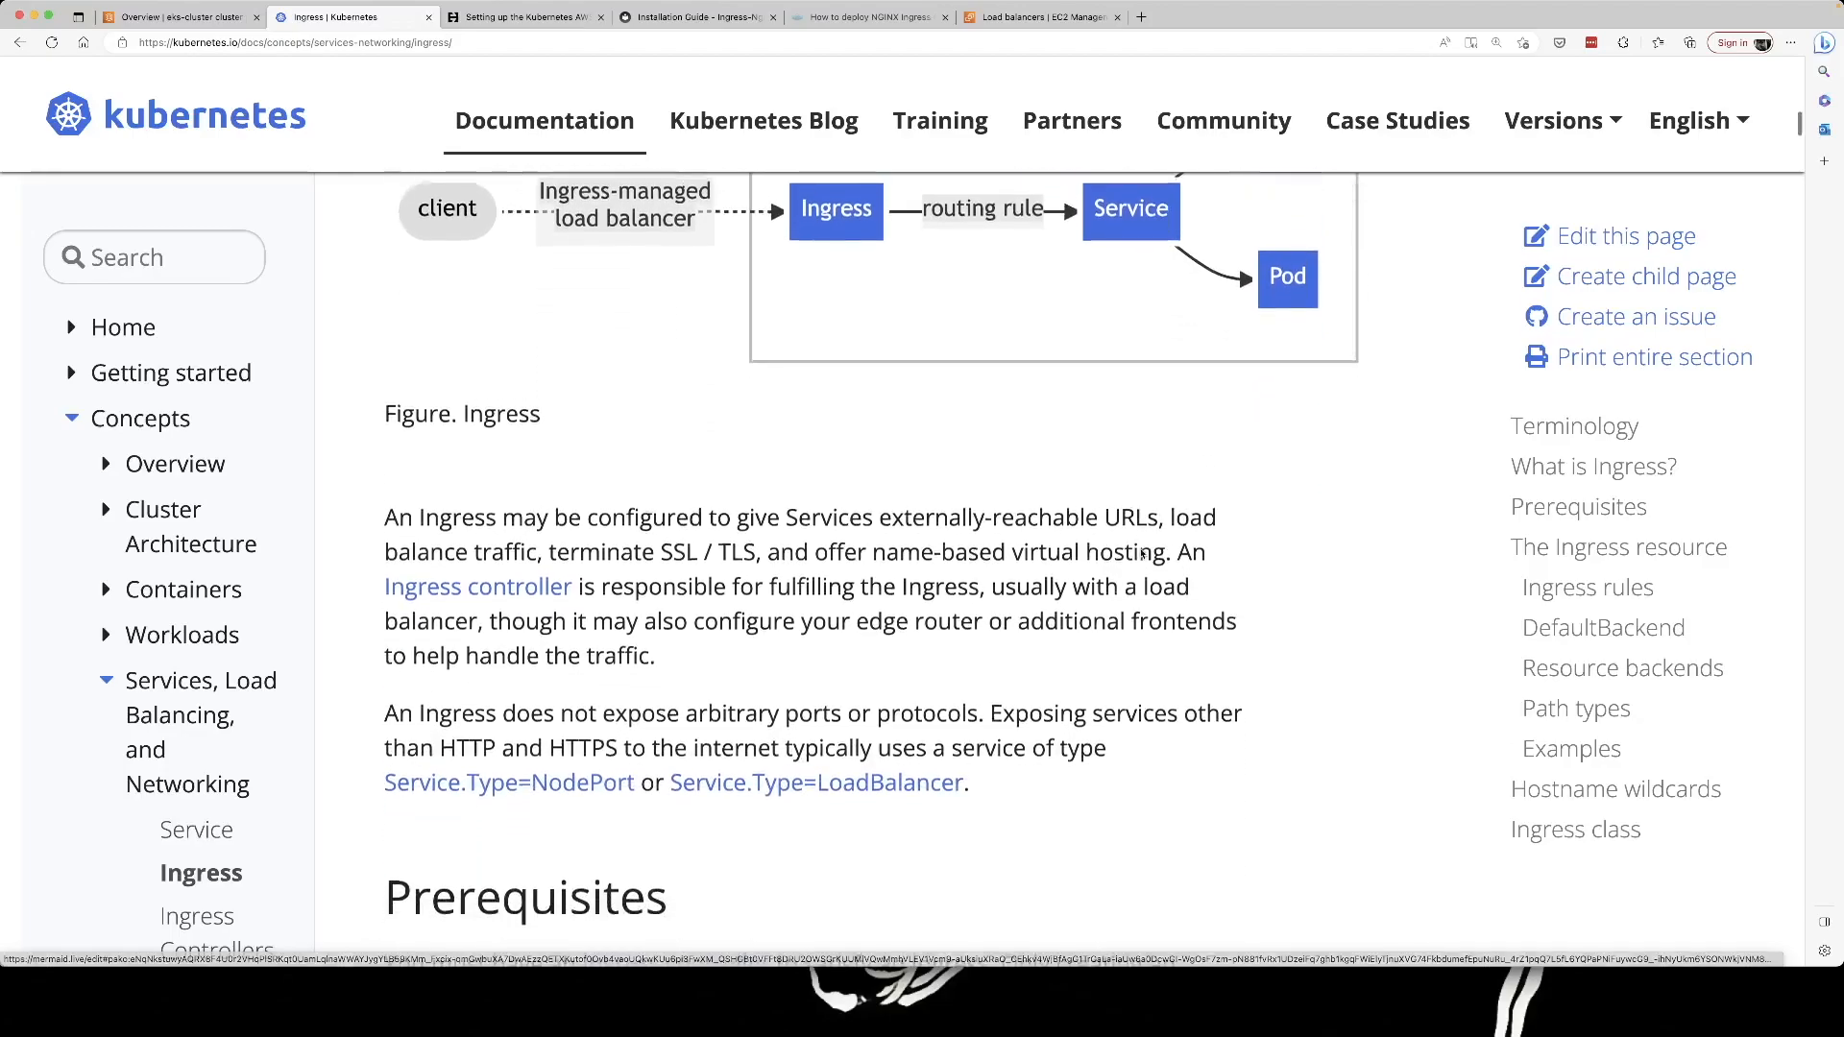
scroll(down, 3)
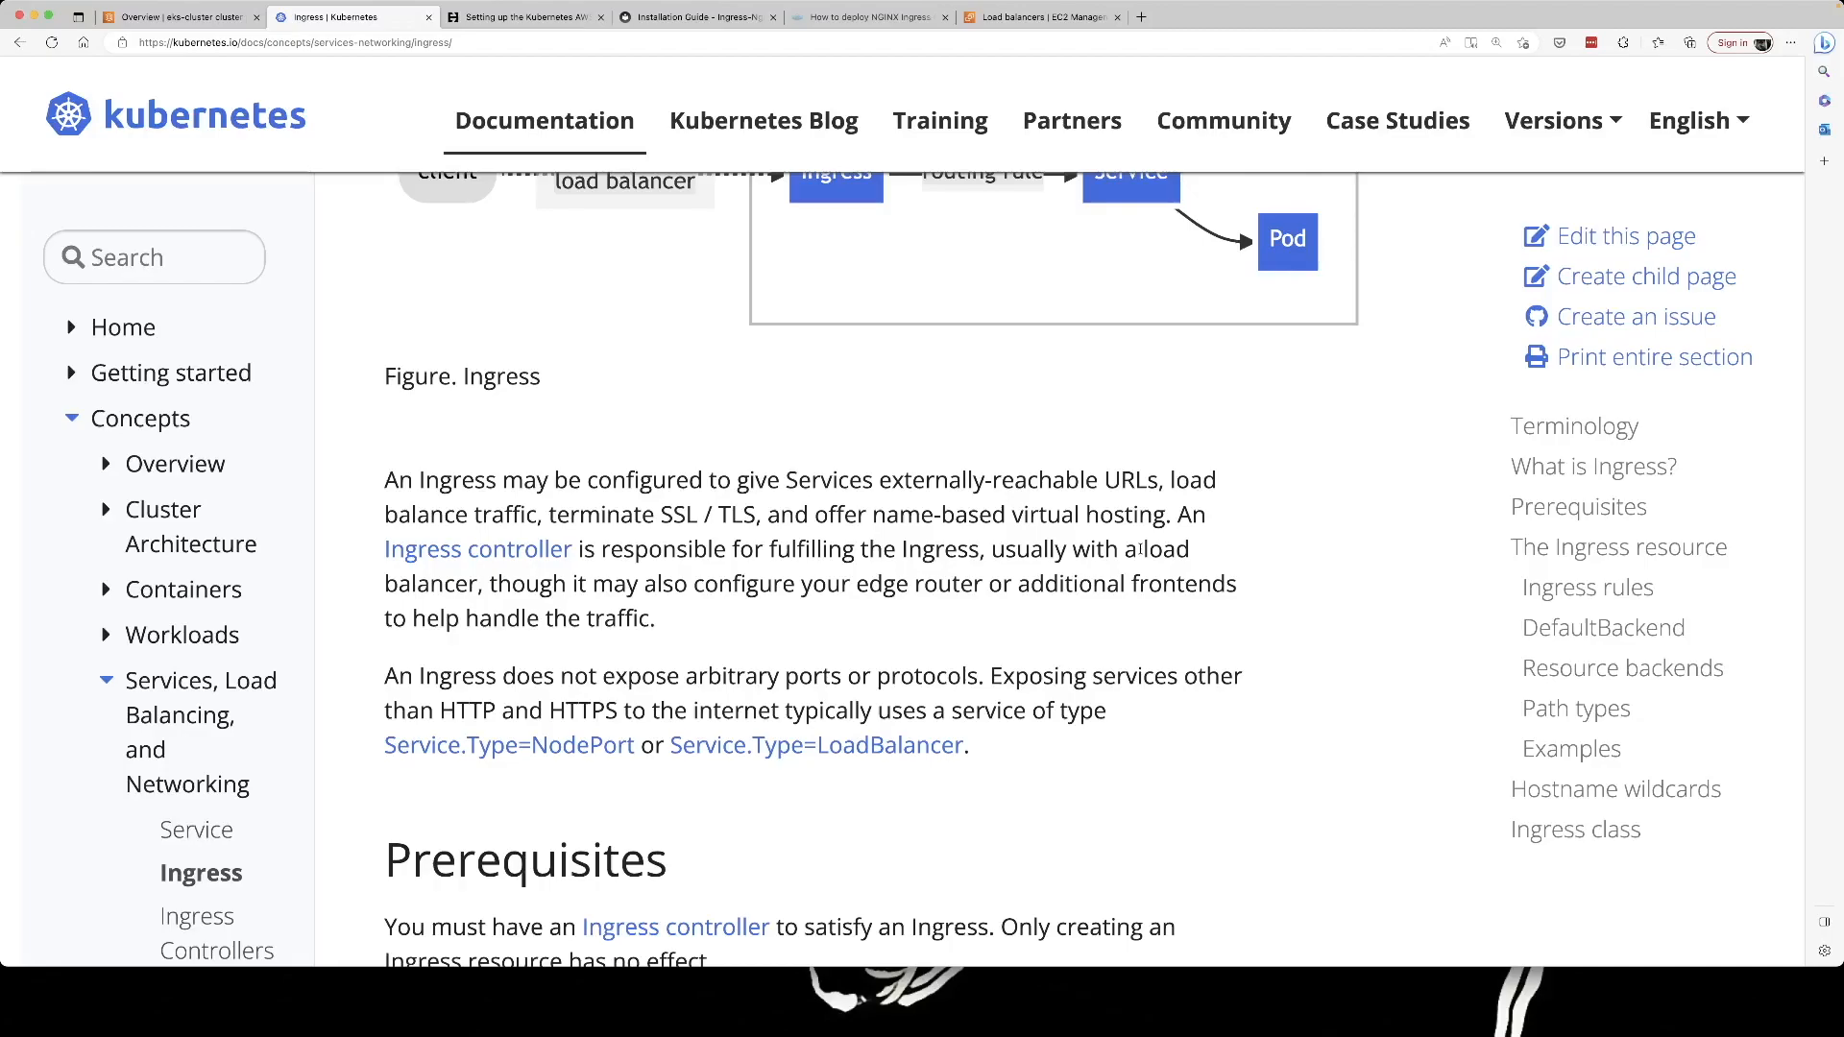
mouse_move(603, 807)
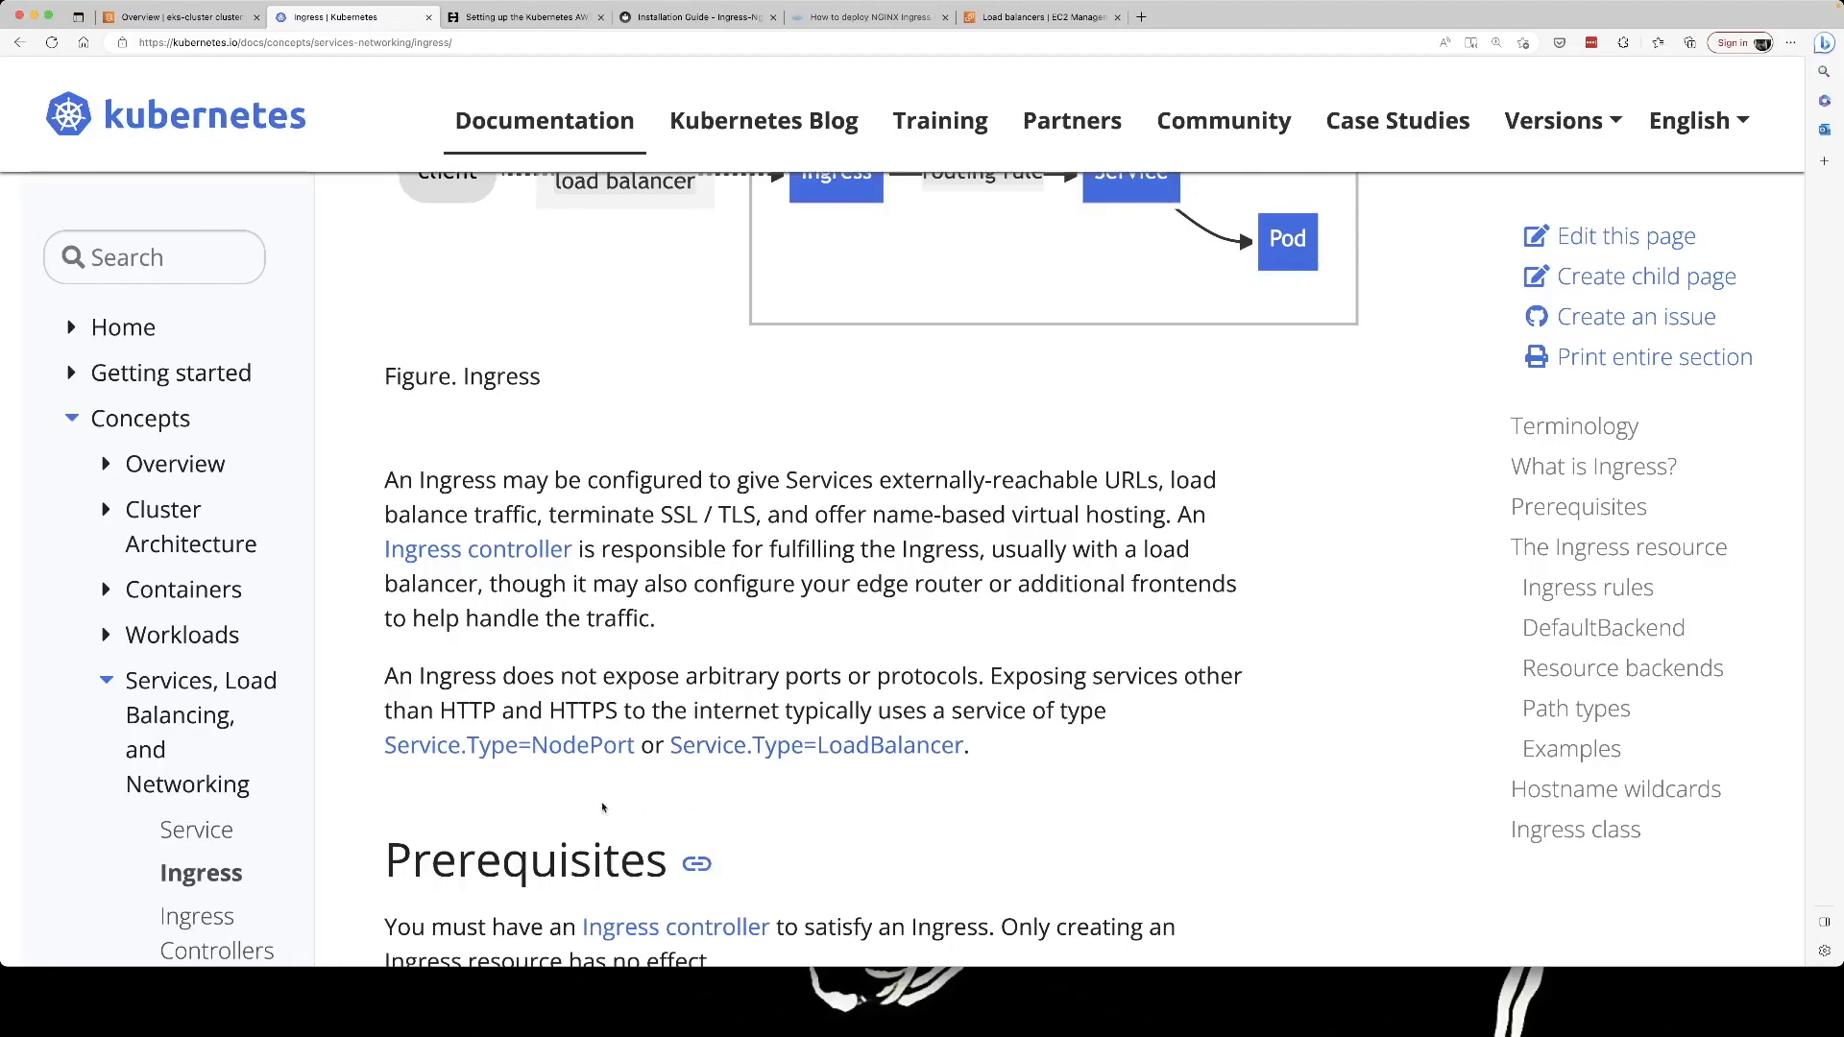
mouse_move(423, 780)
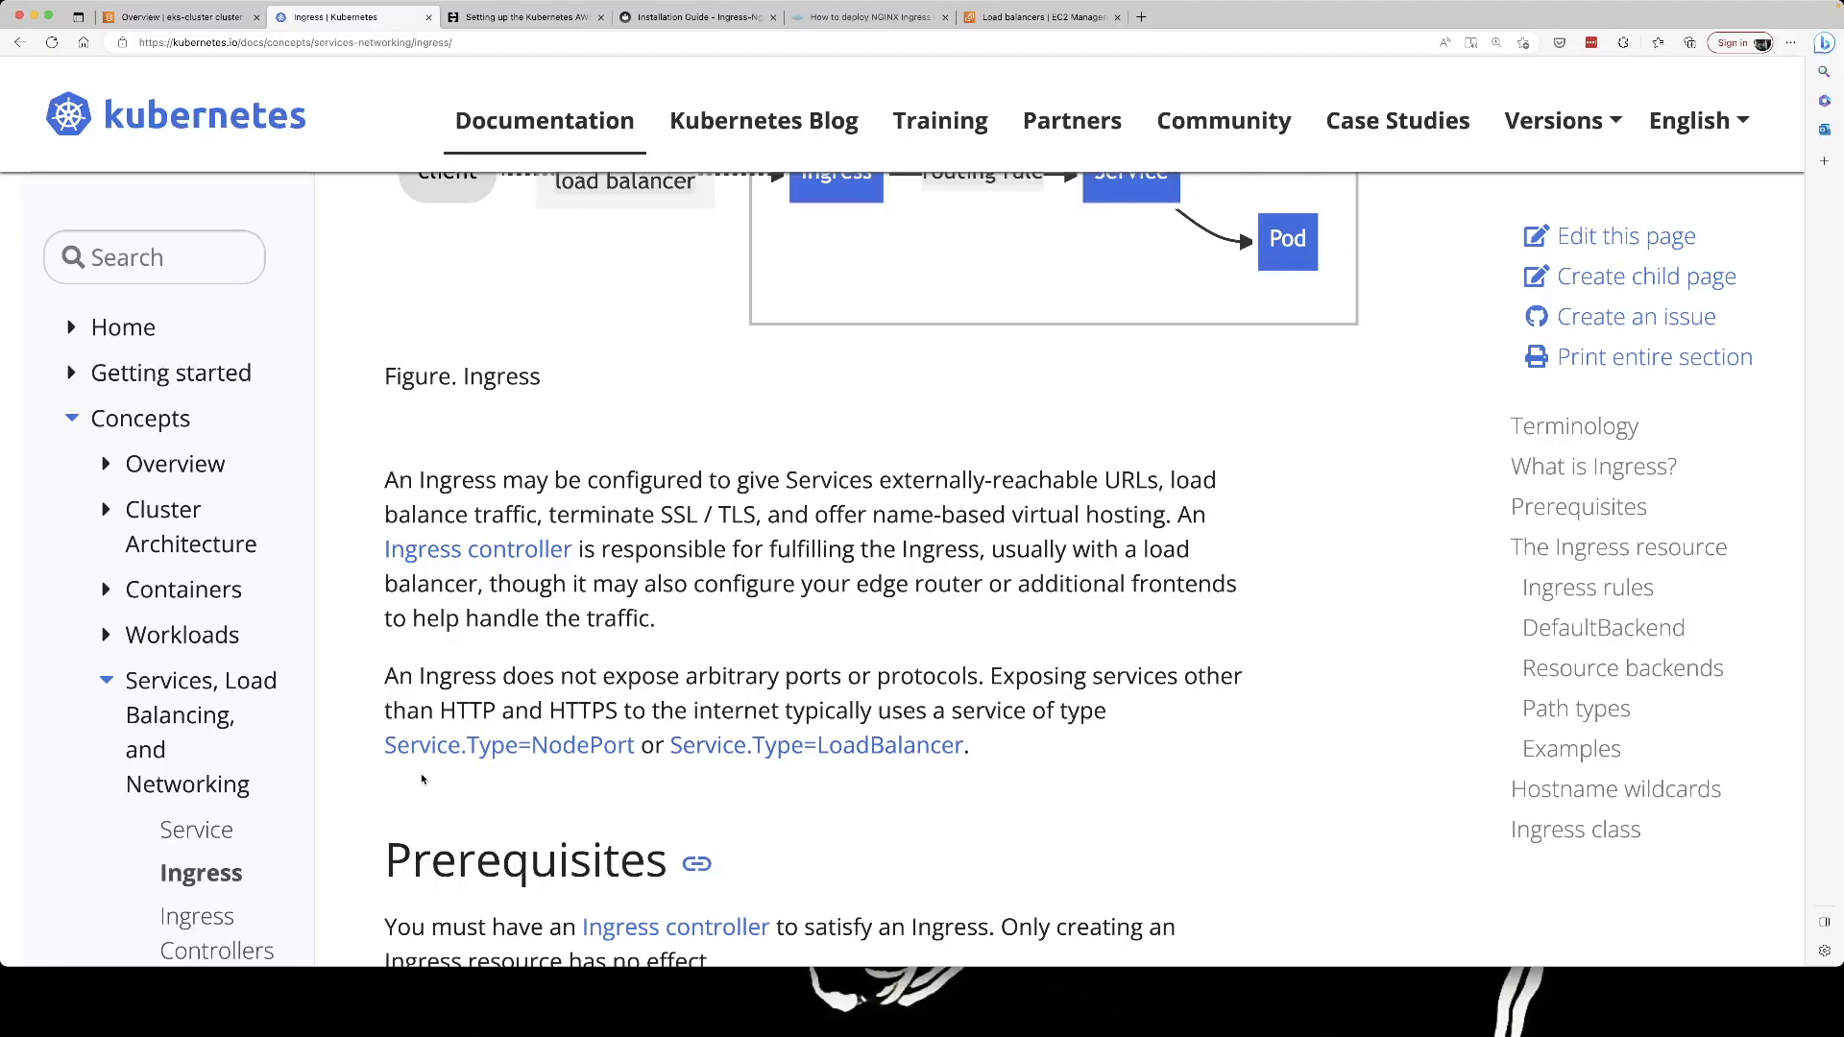
mouse_move(811, 801)
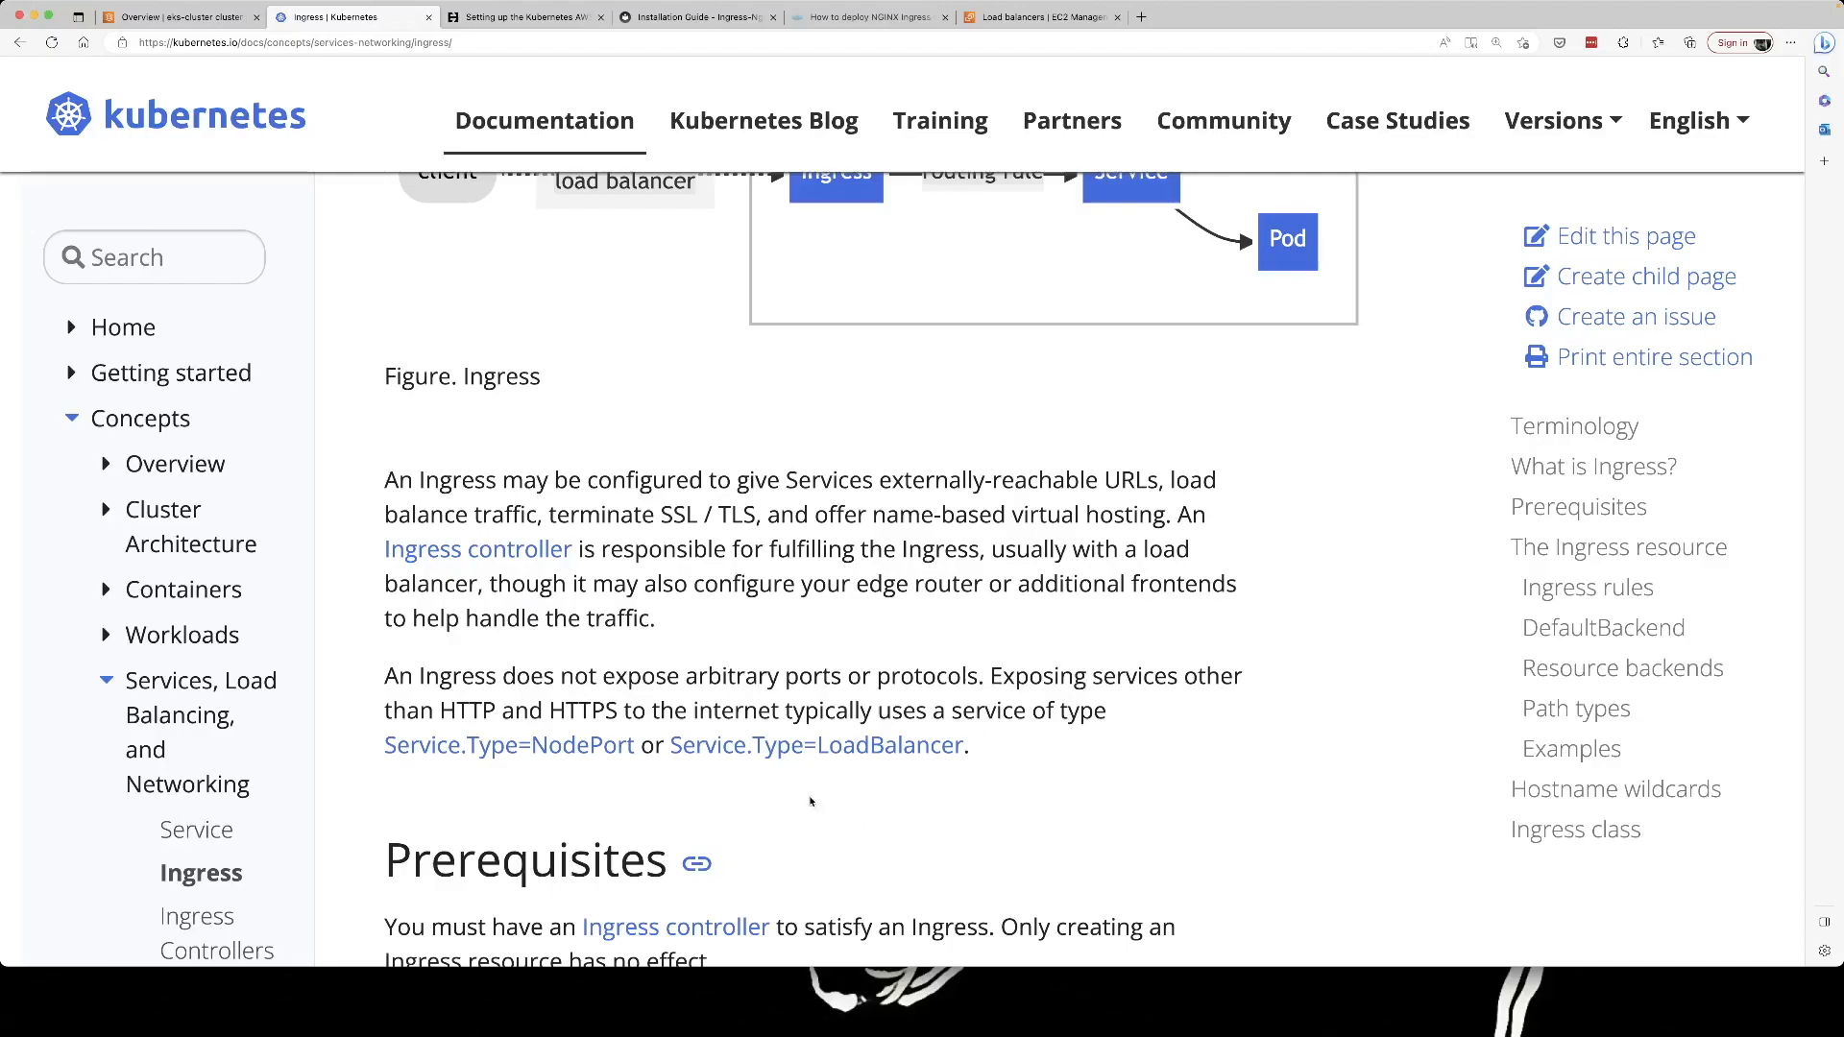
mouse_move(574, 788)
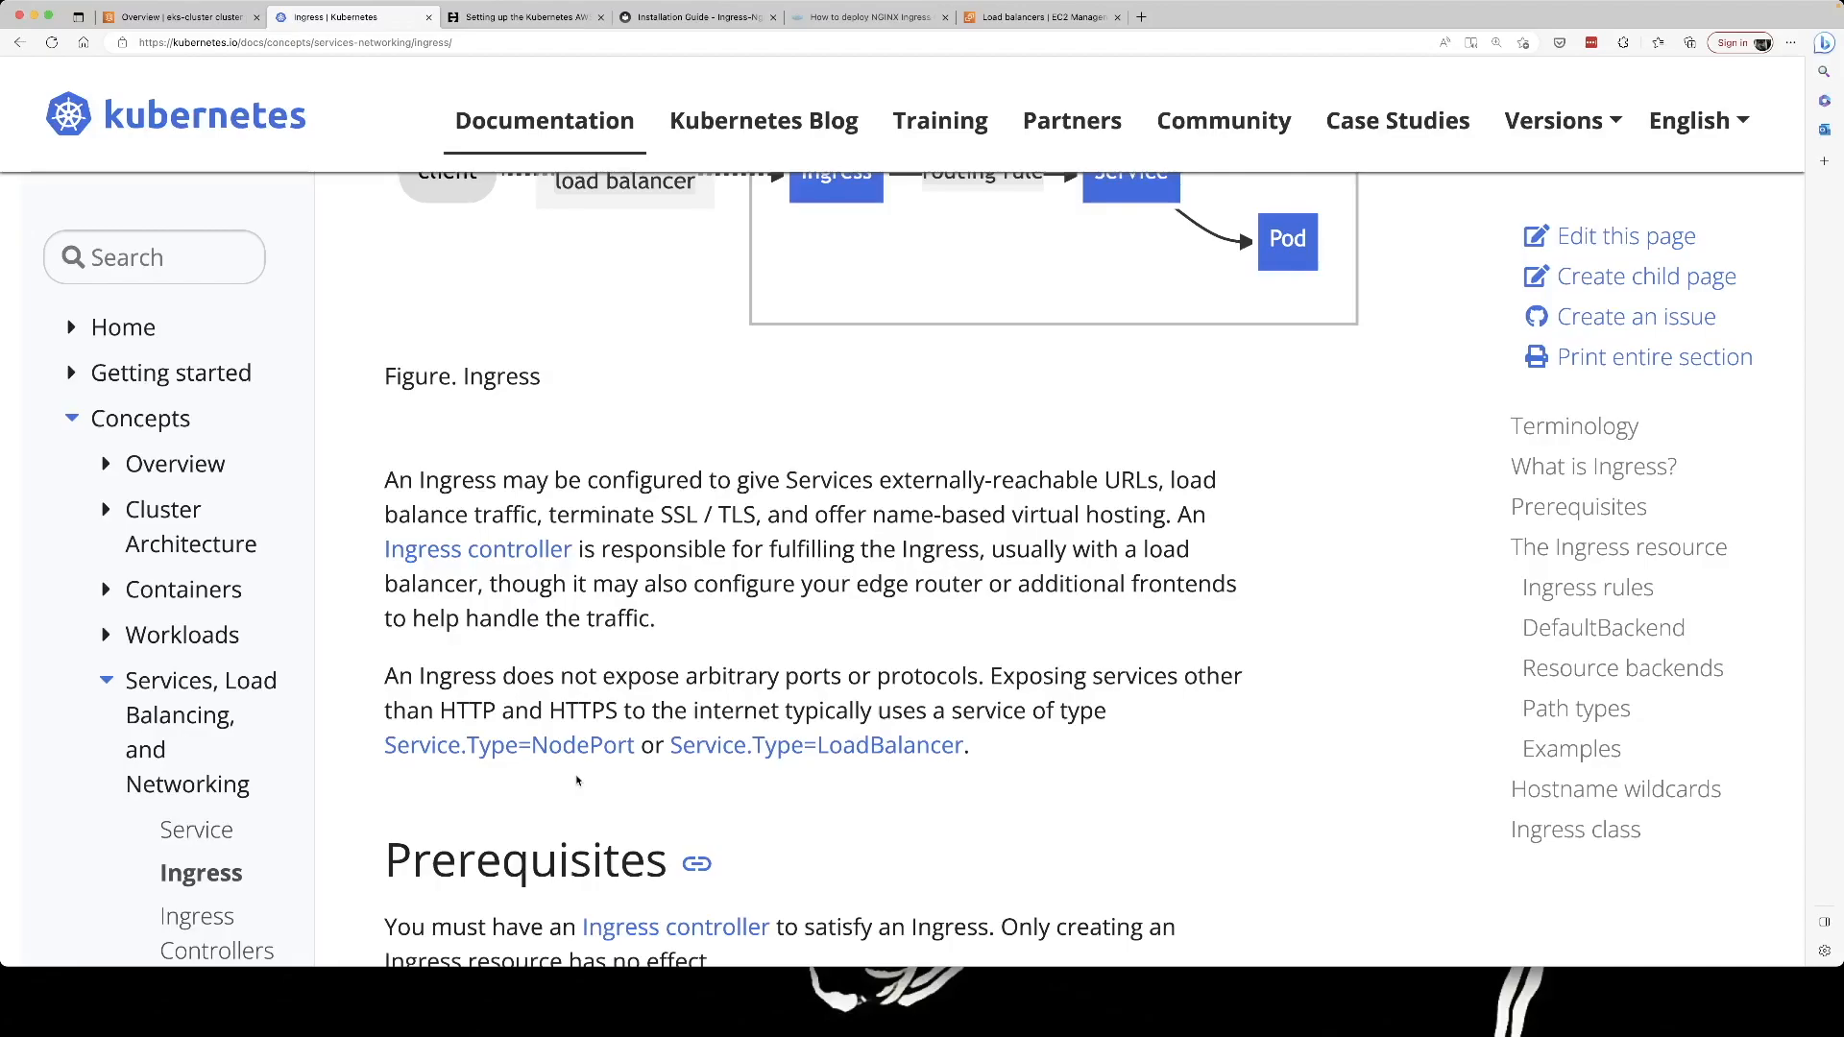
click(525, 18)
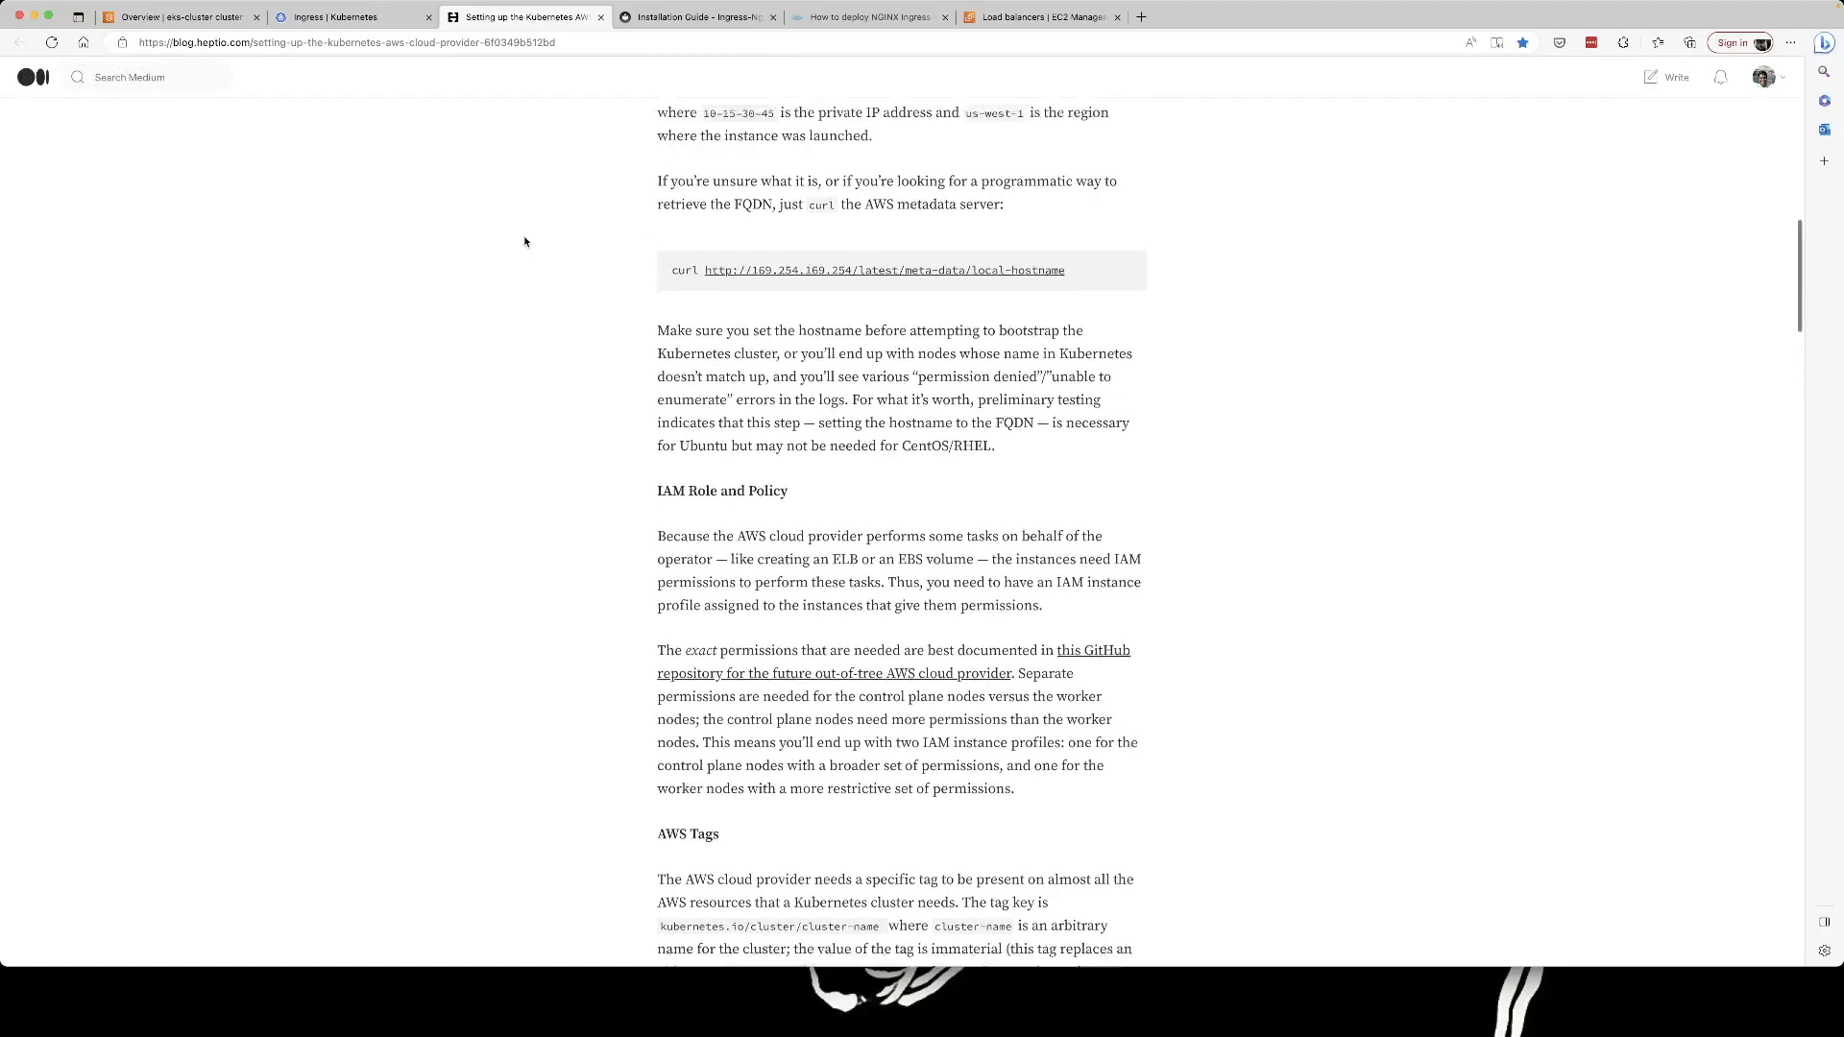
scroll(up, 3)
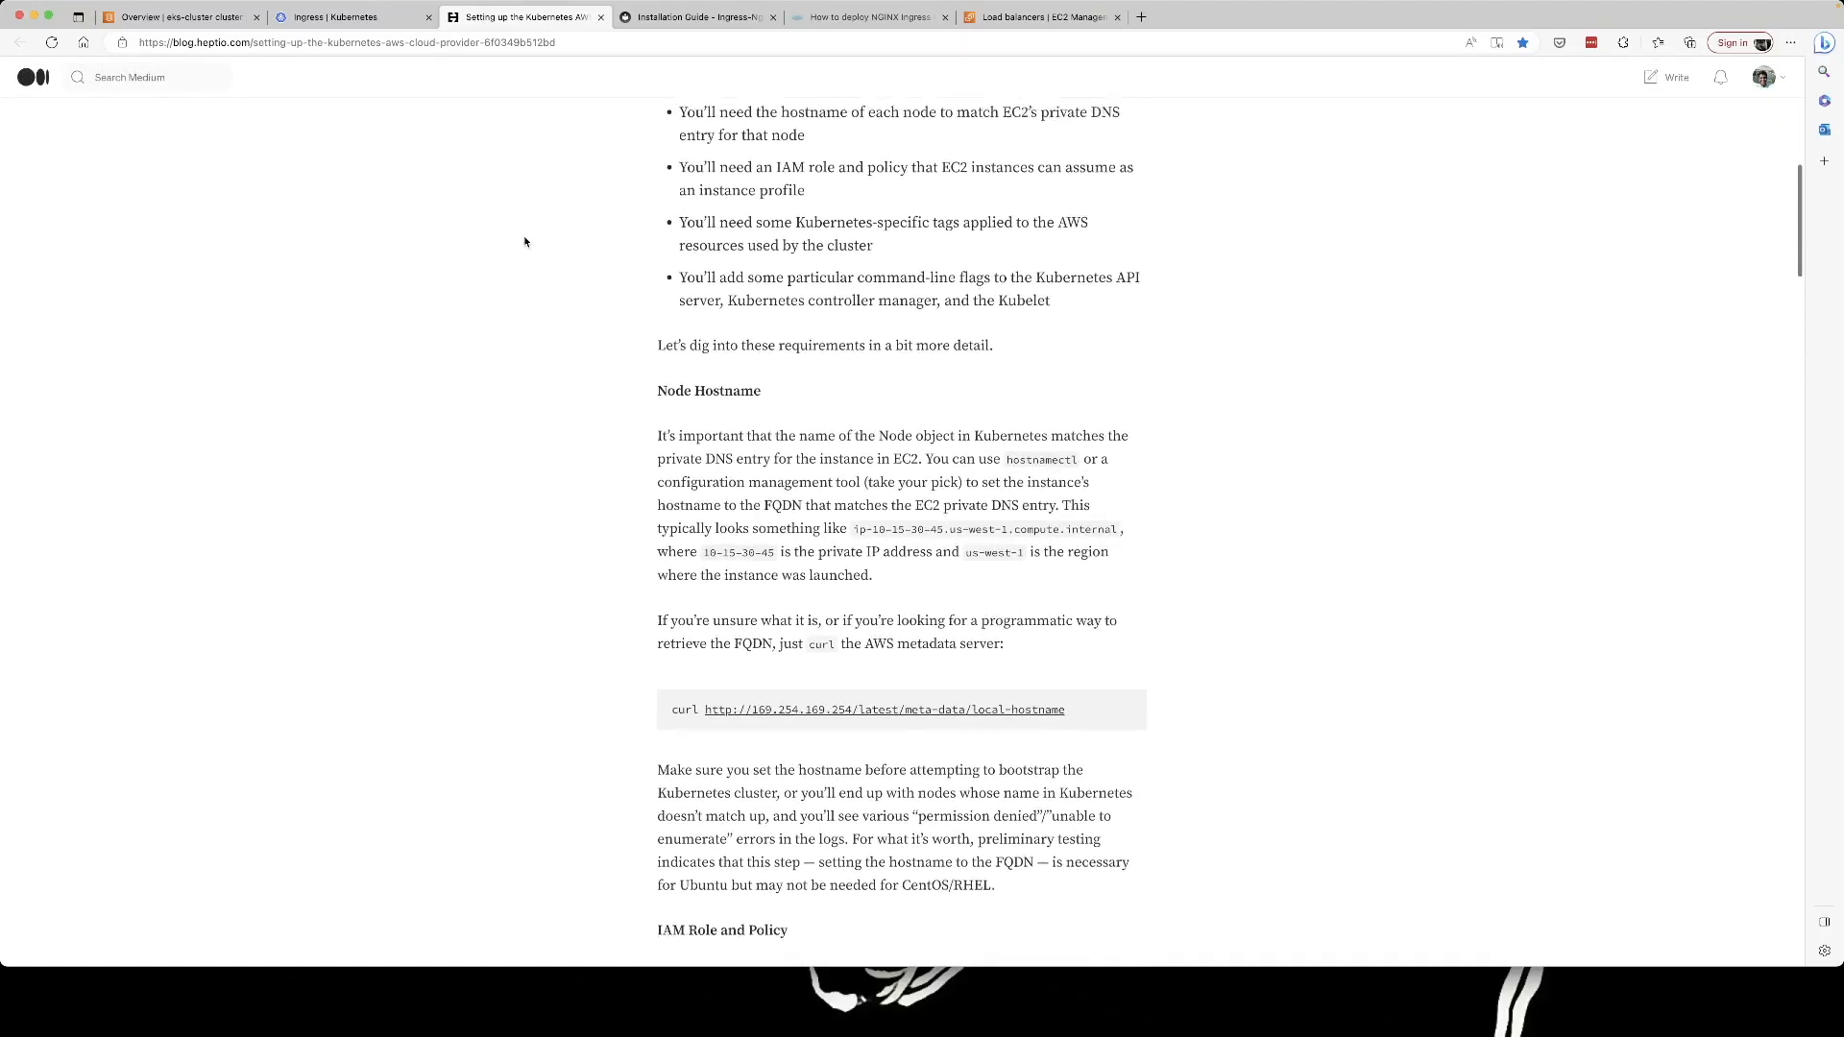
scroll(down, 3)
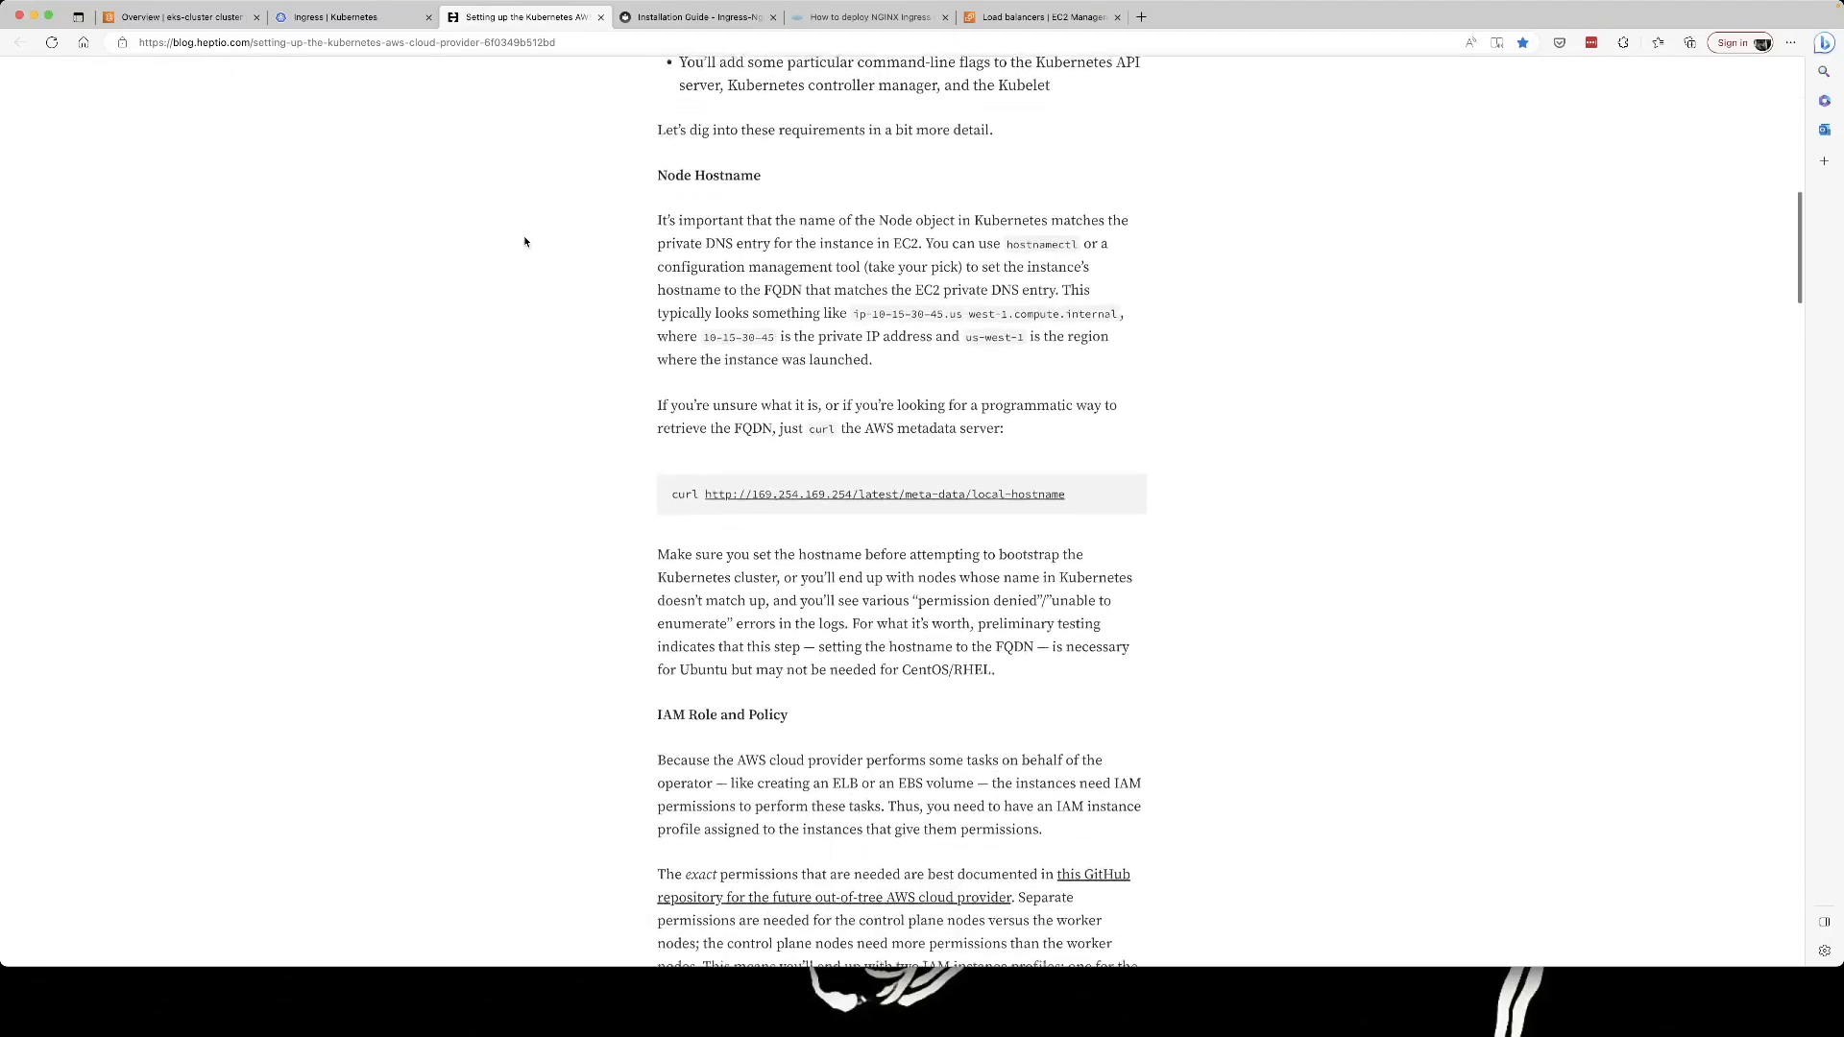
scroll(down, 3)
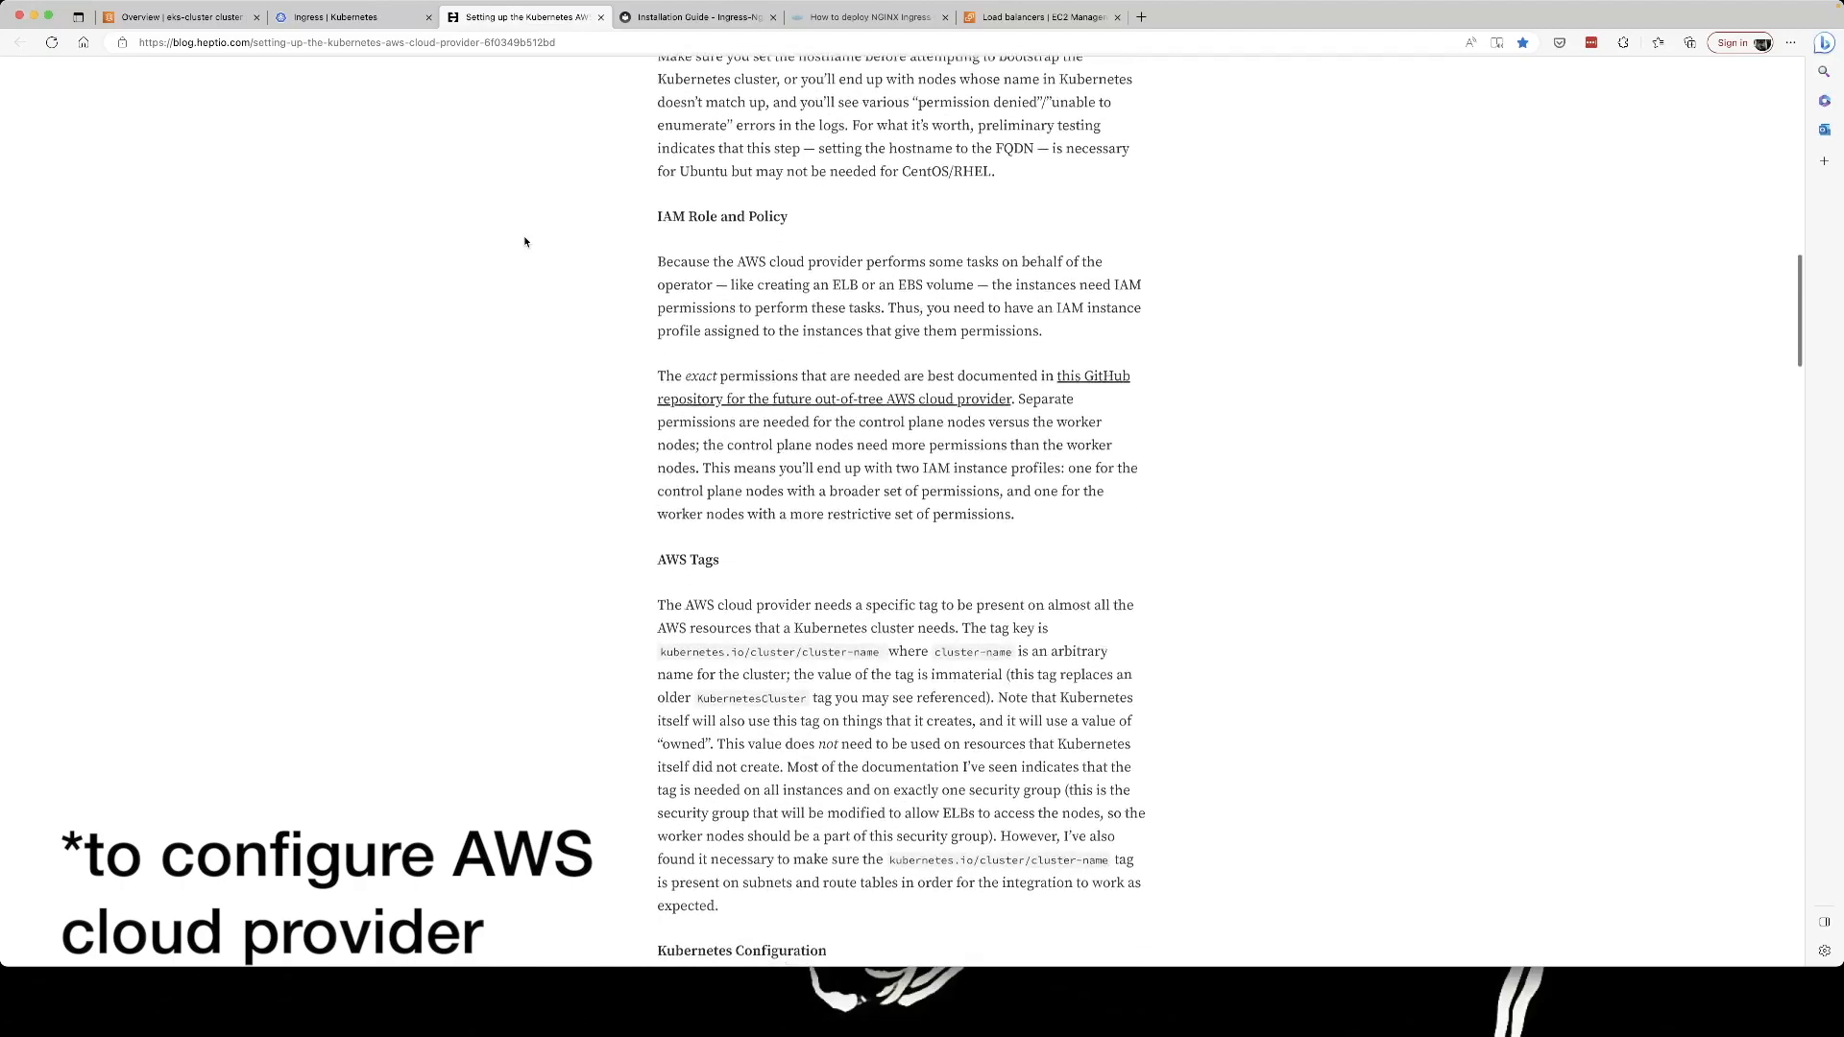
scroll(down, 3)
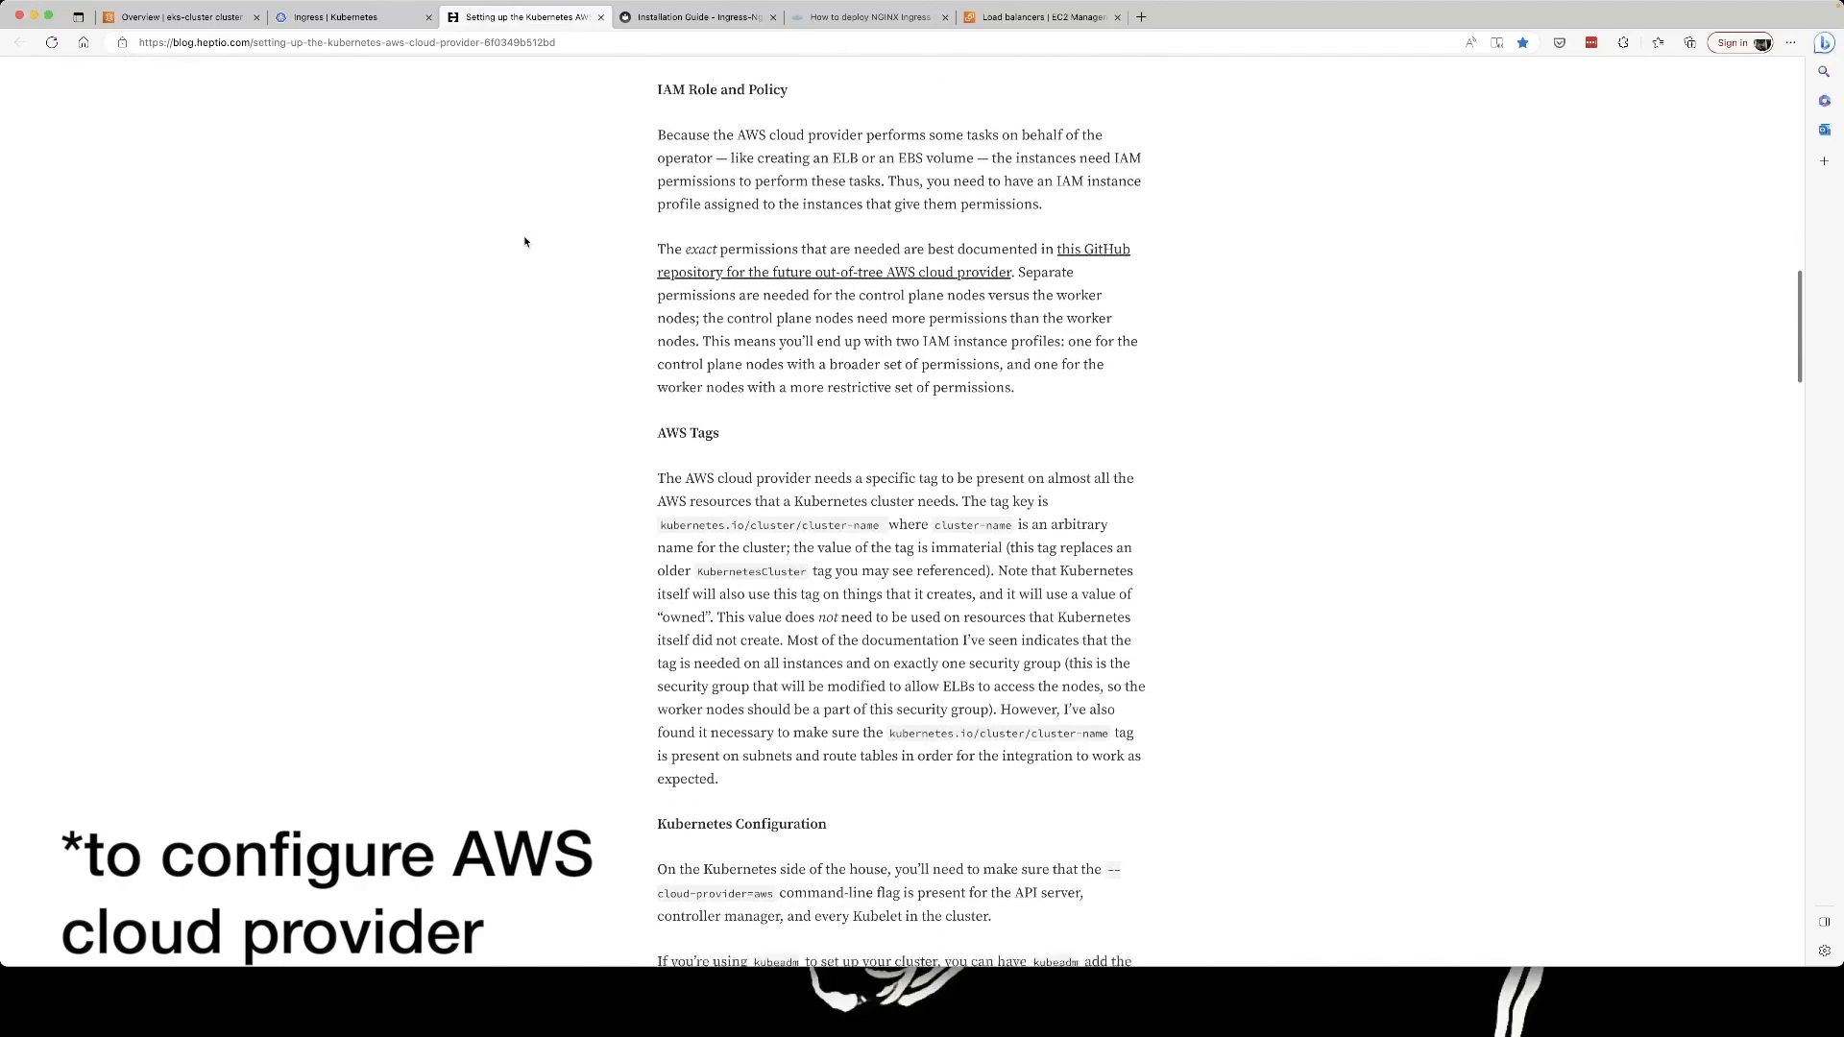
scroll(down, 3)
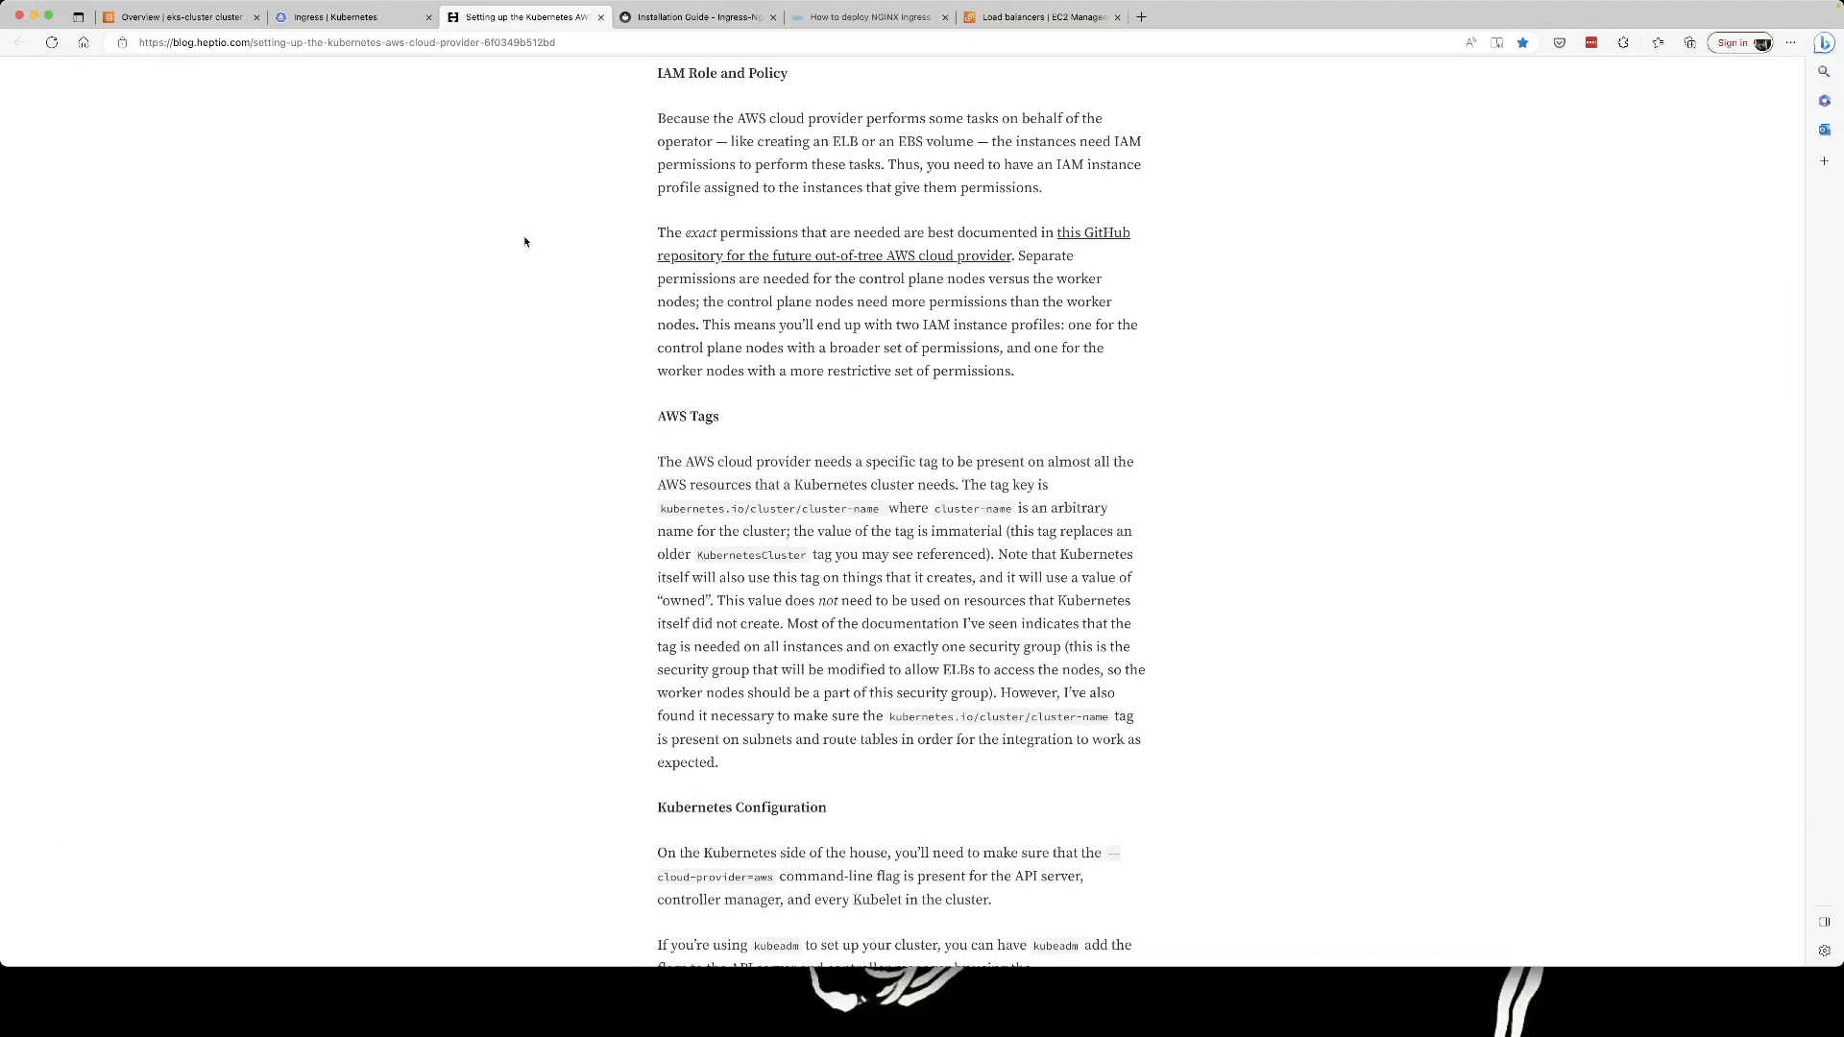
click(182, 17)
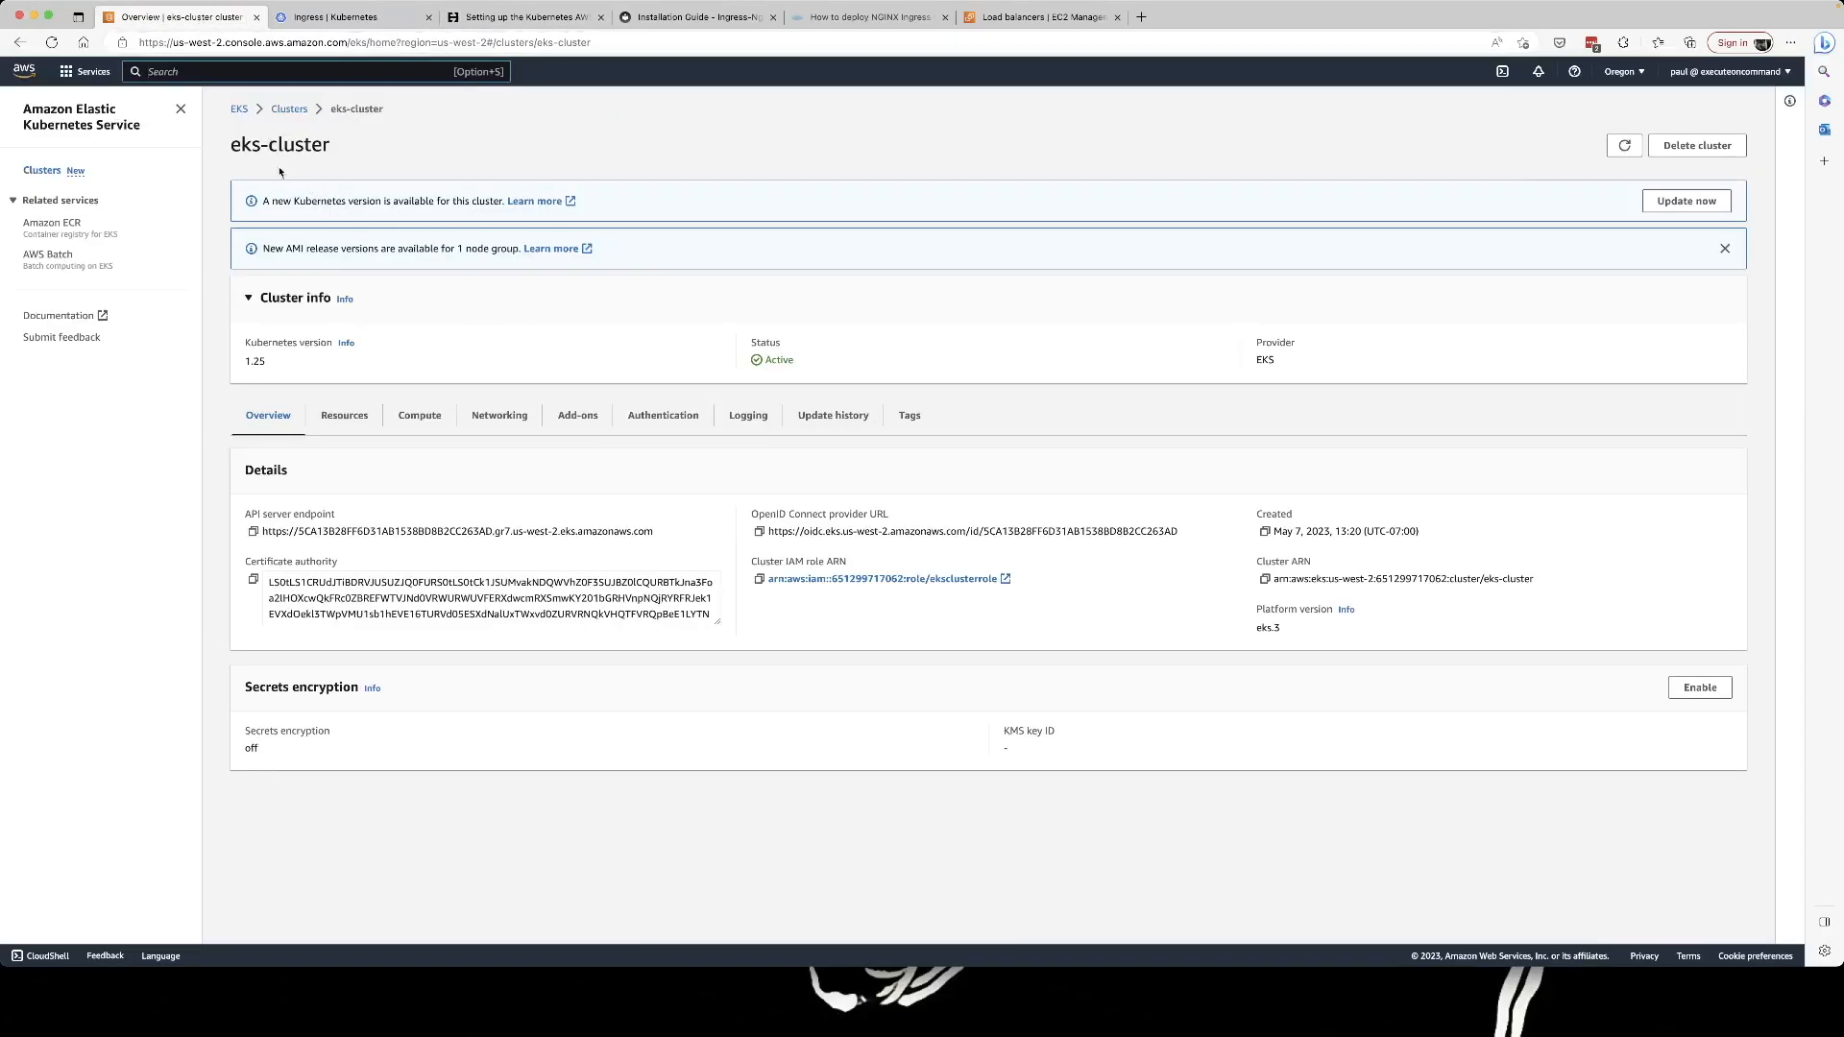
mouse_move(242, 123)
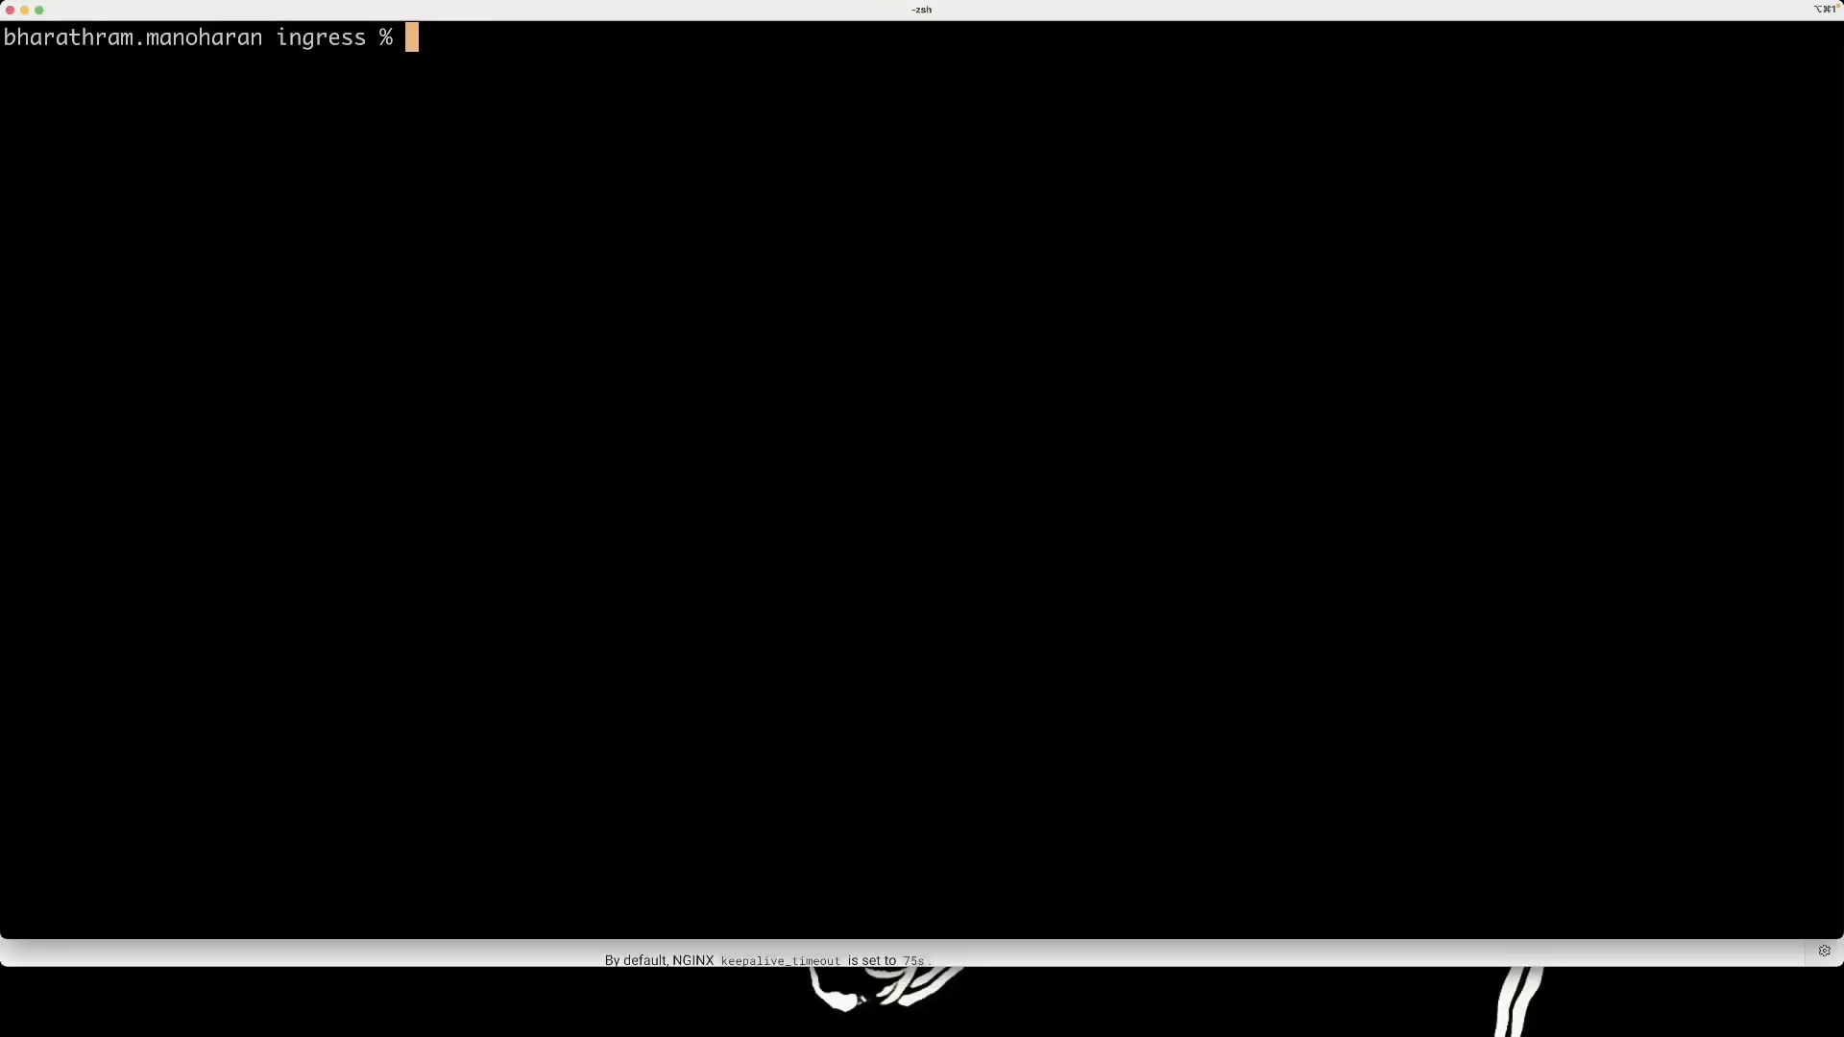
Confirm kubectl's current context is eks-cluster, list its nodes, then list pods in the default namespace.
text(kubectl)
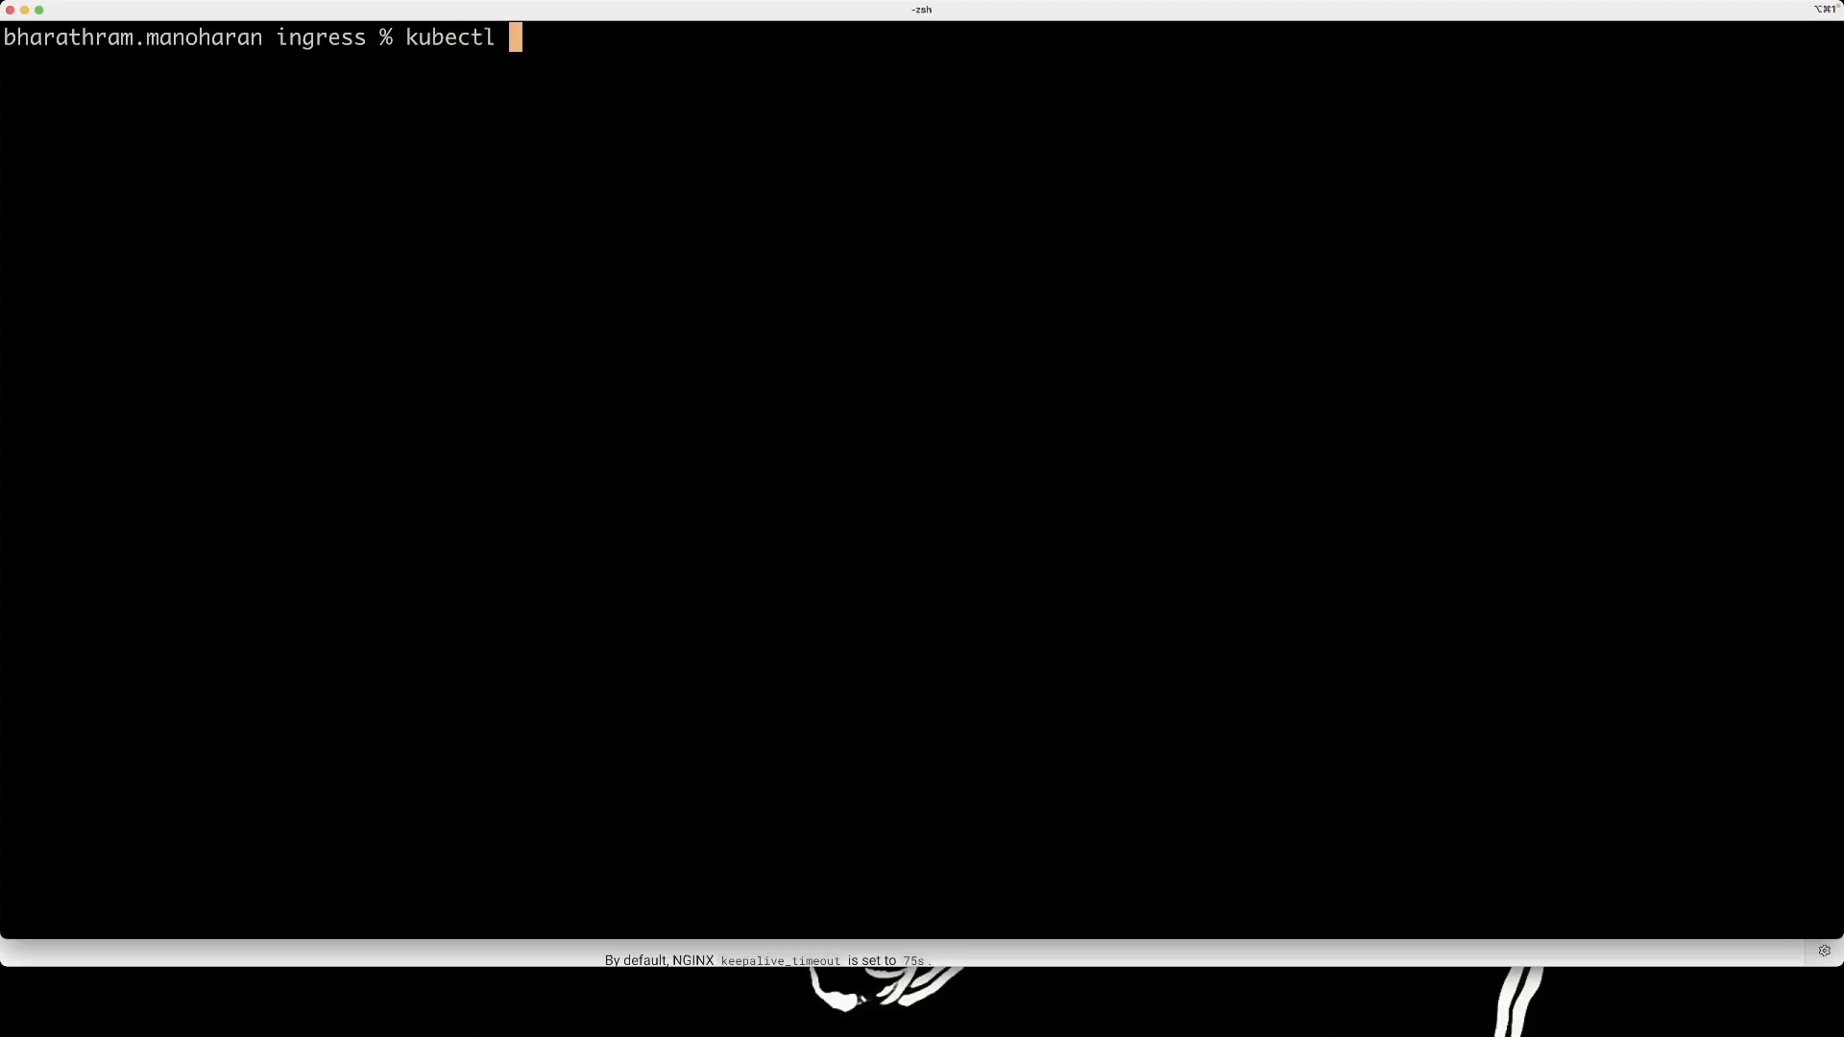
text(config current-context)
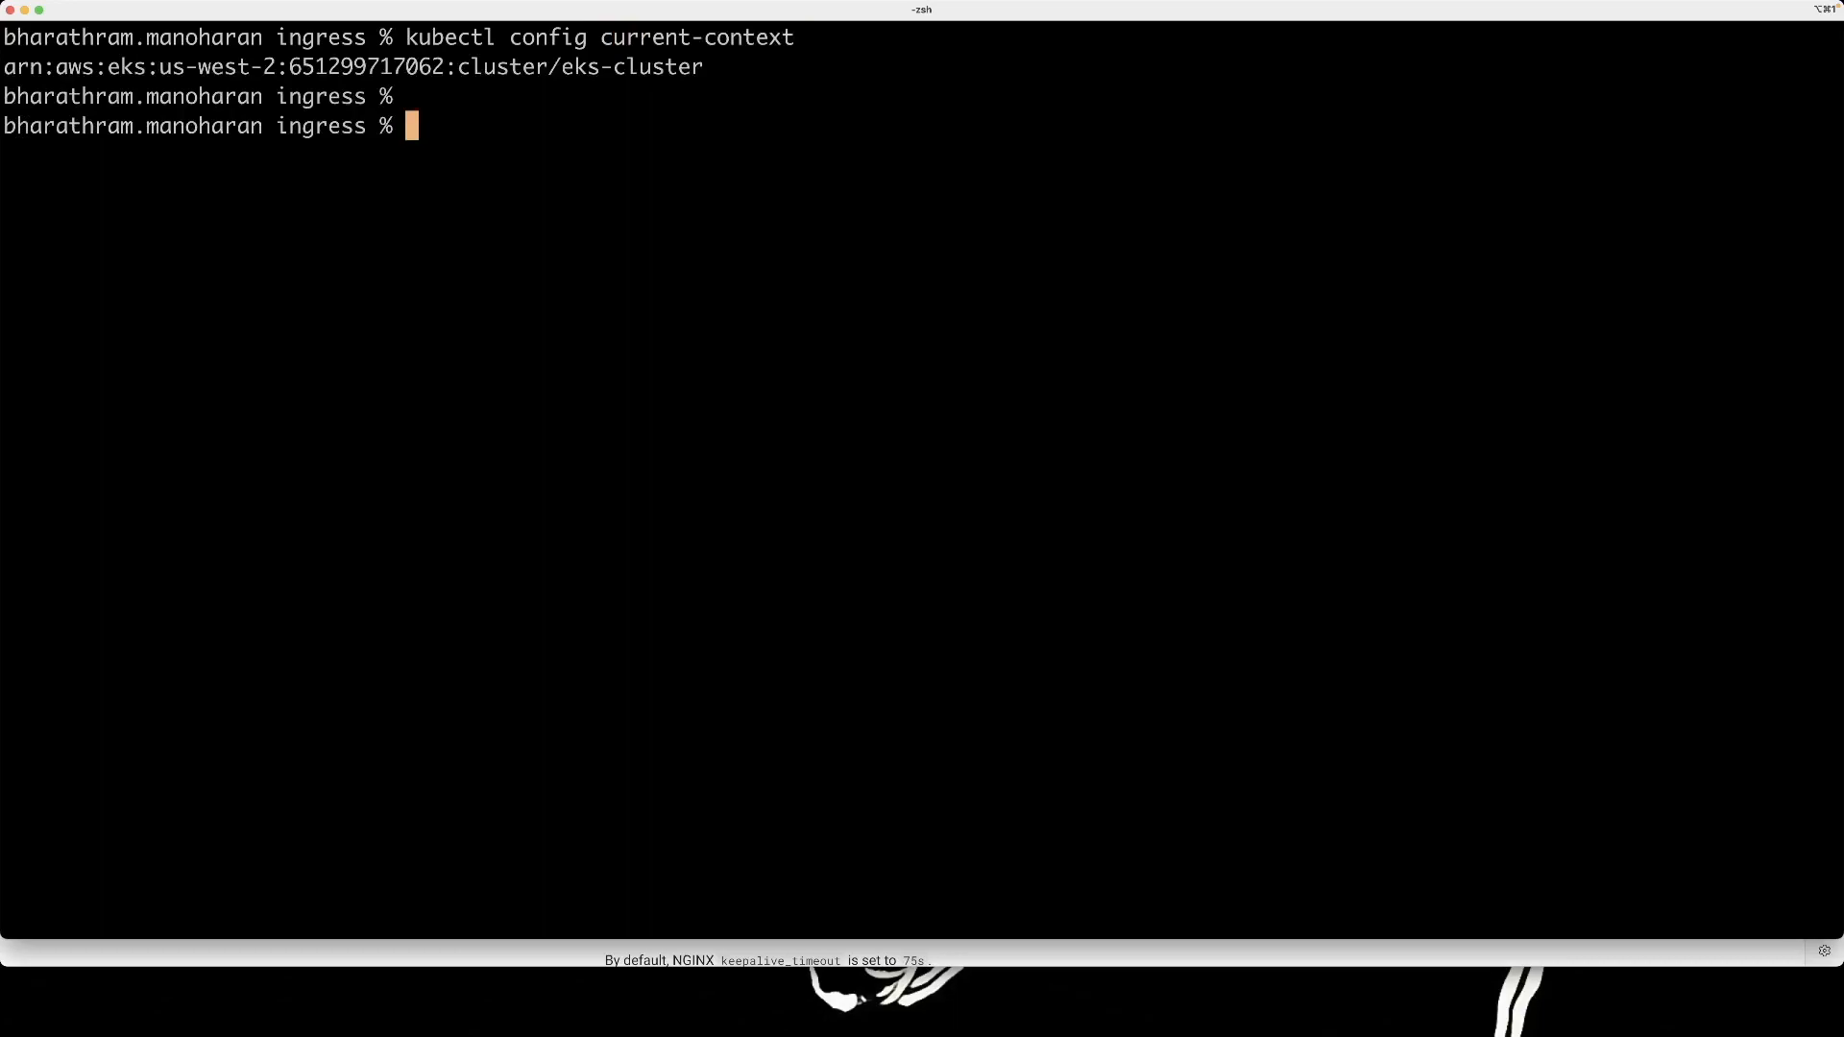
mouse_move(538, 198)
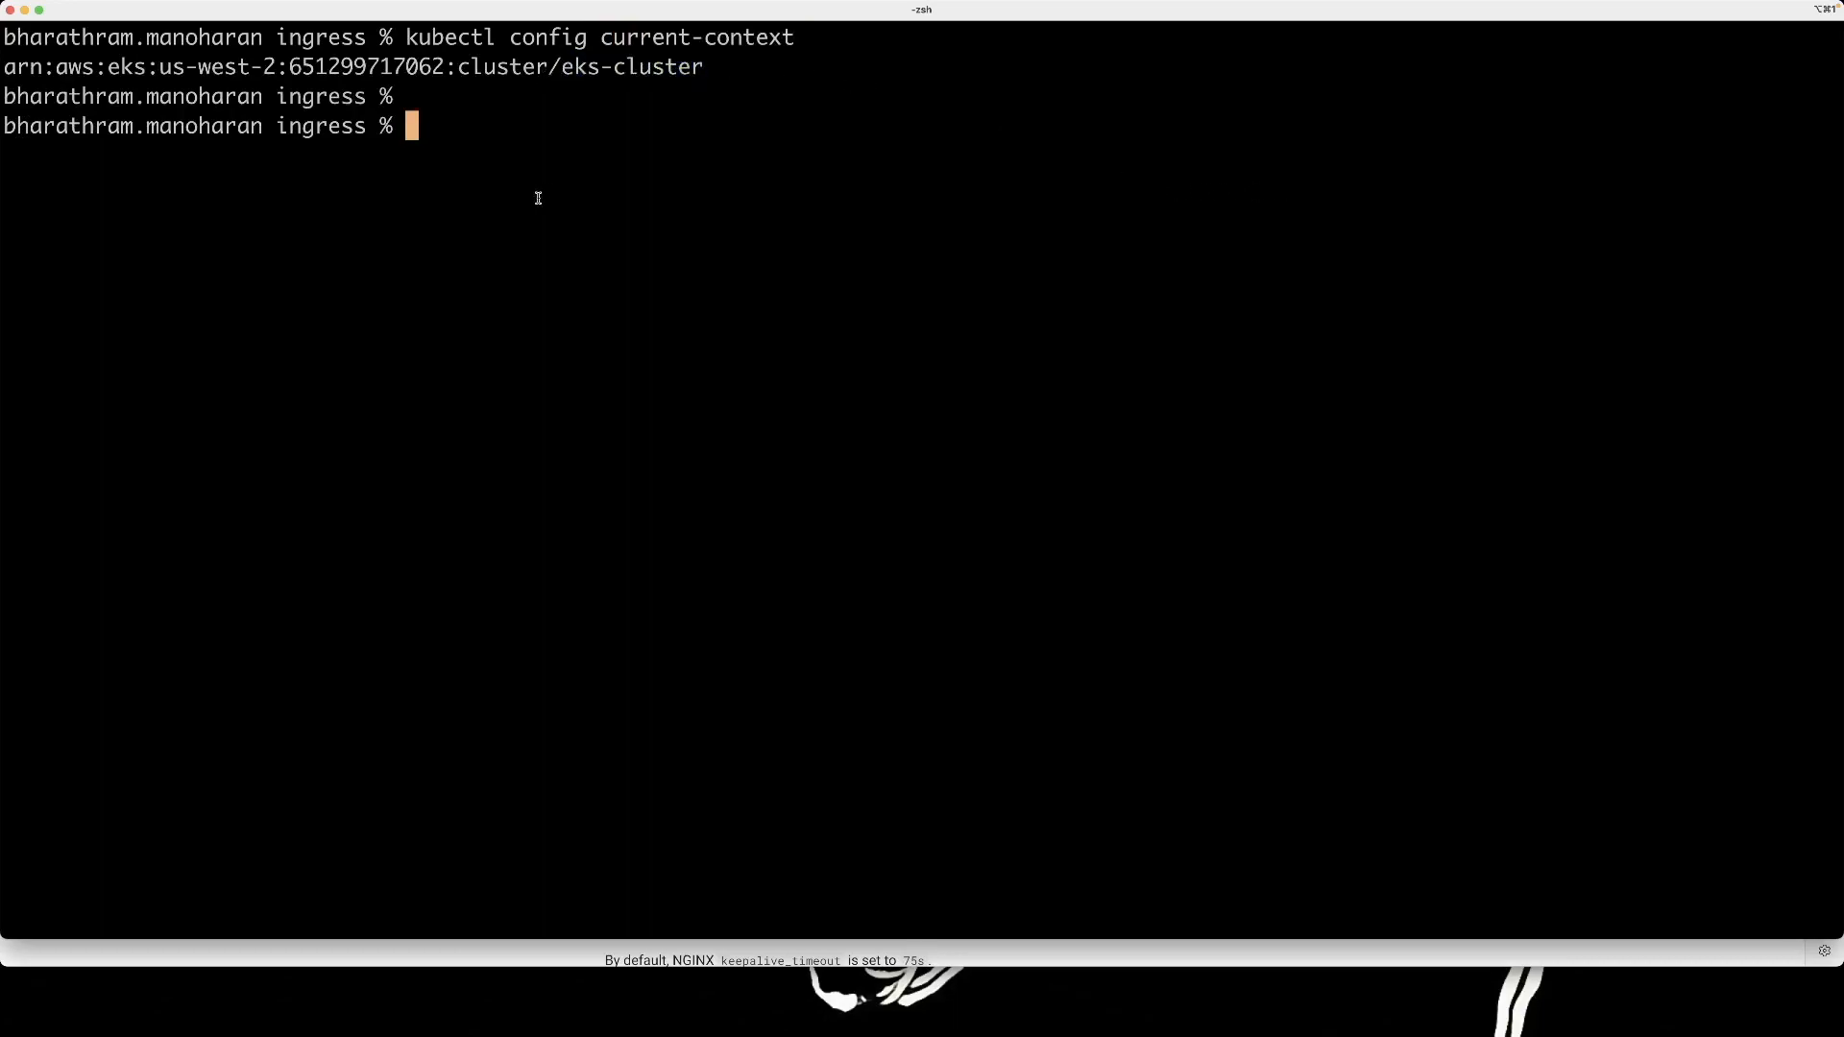
text(kubectl)
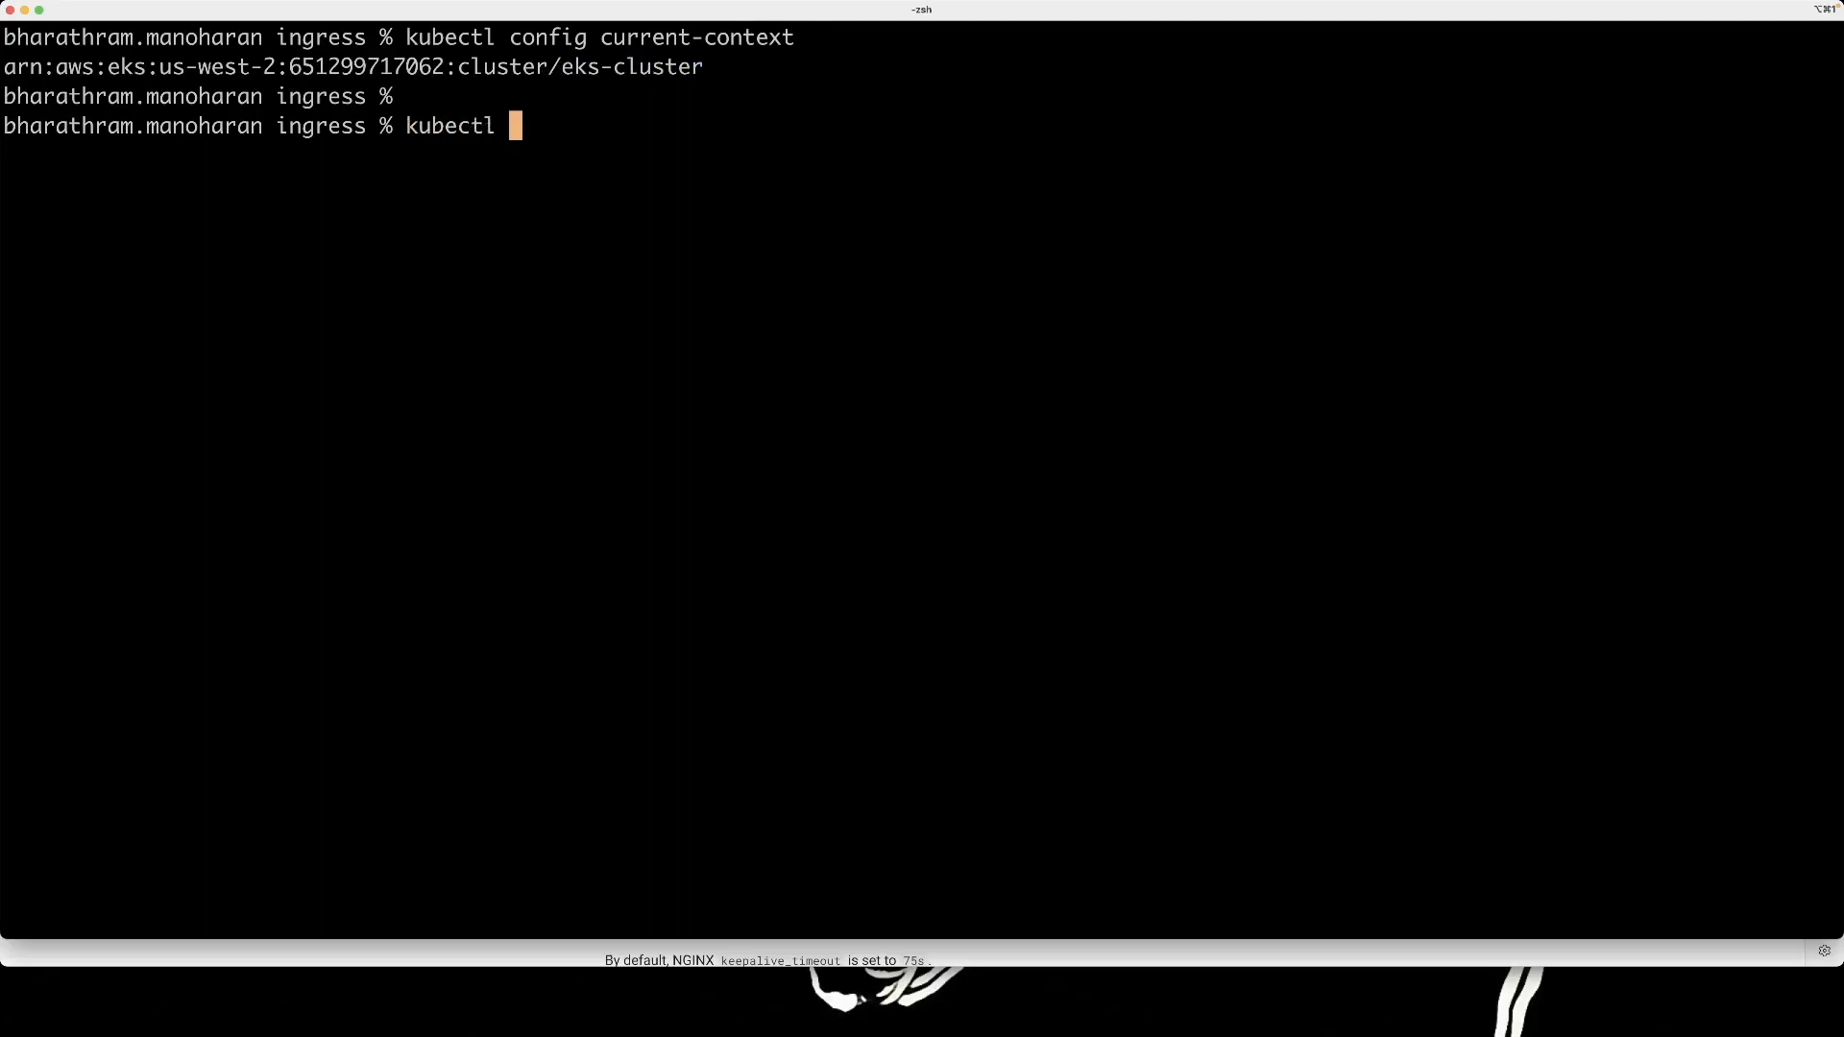
text(get nodes)
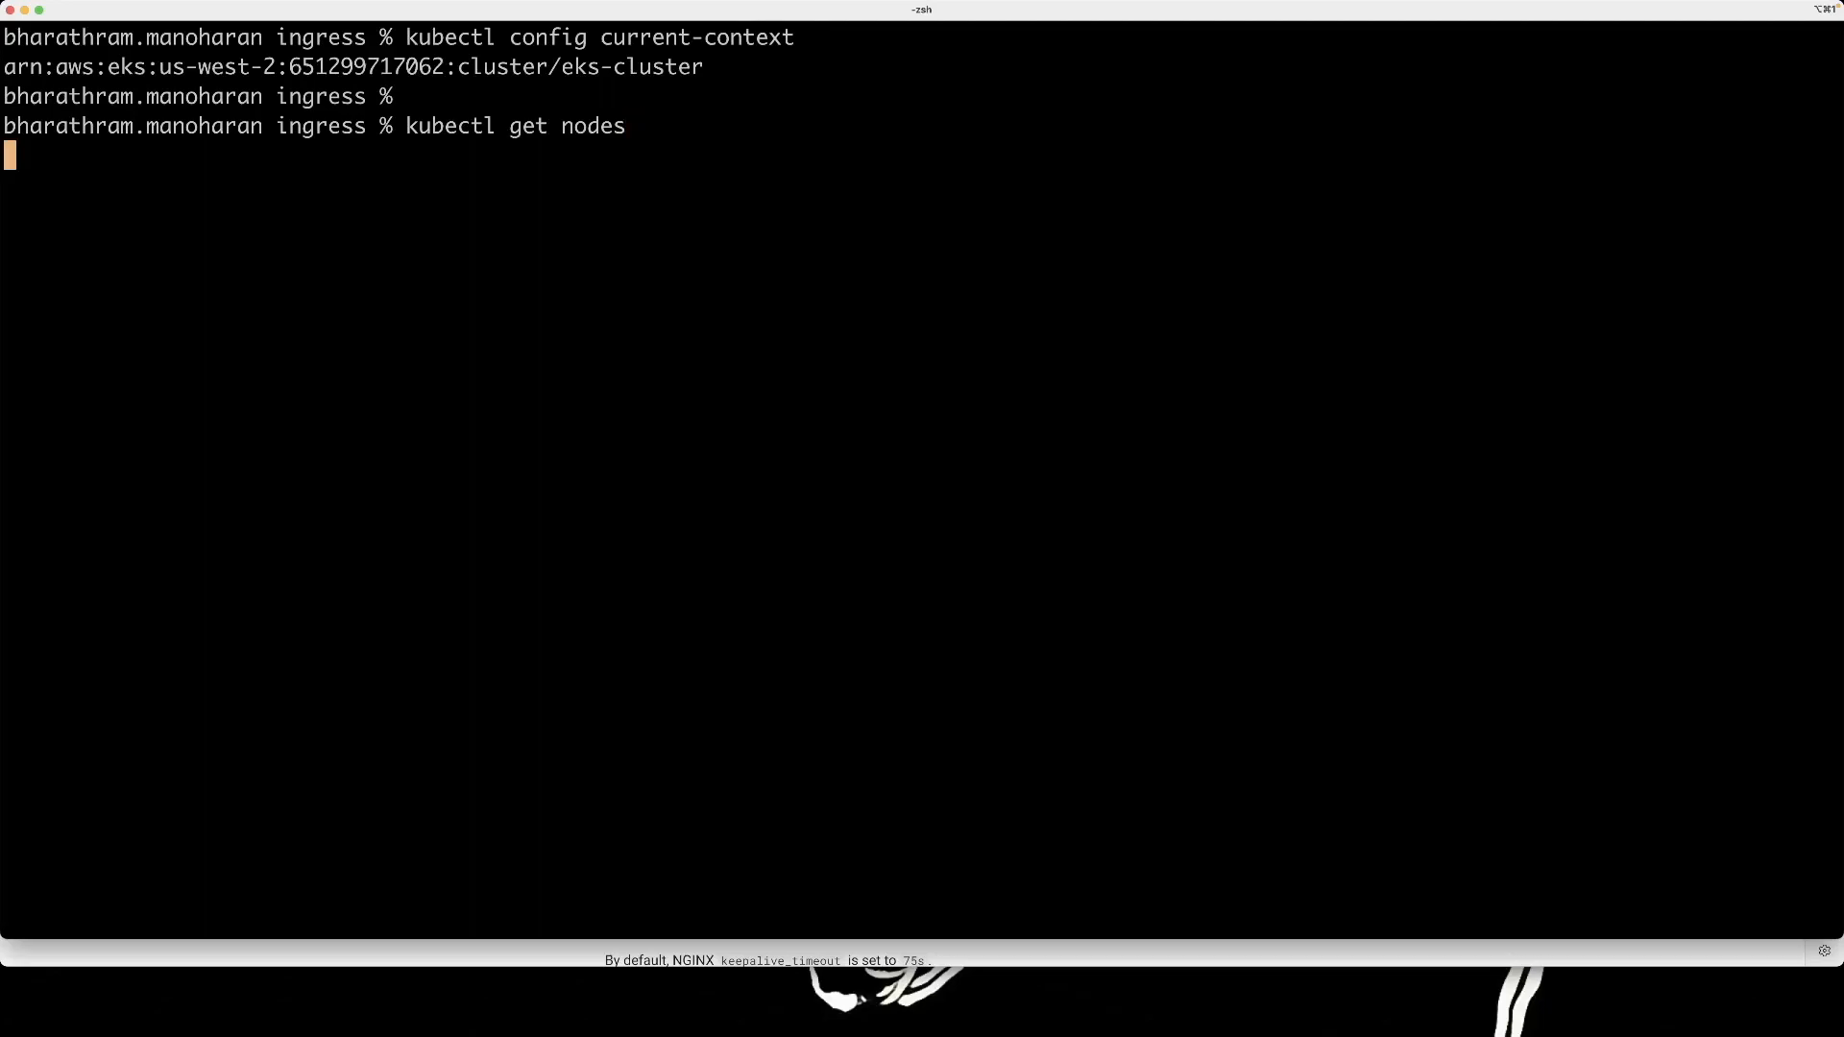
text(kubectl get nodes)
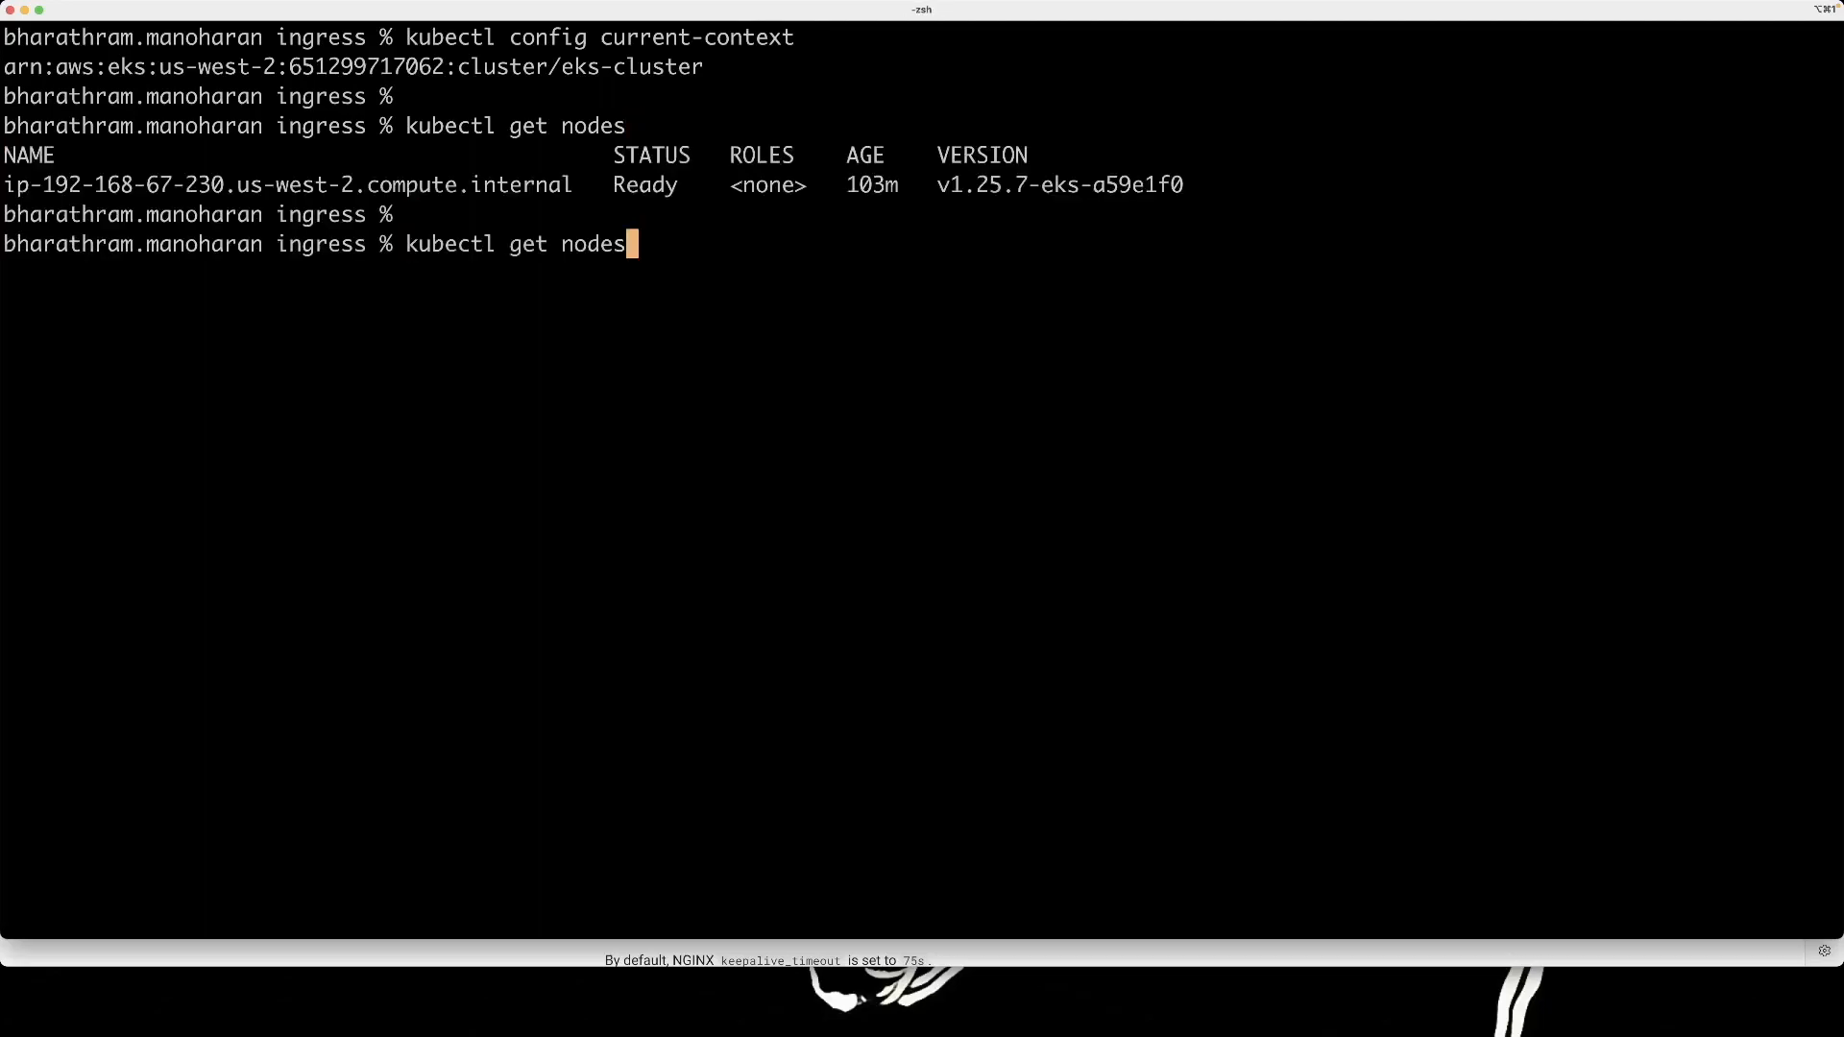
key(Backspace)
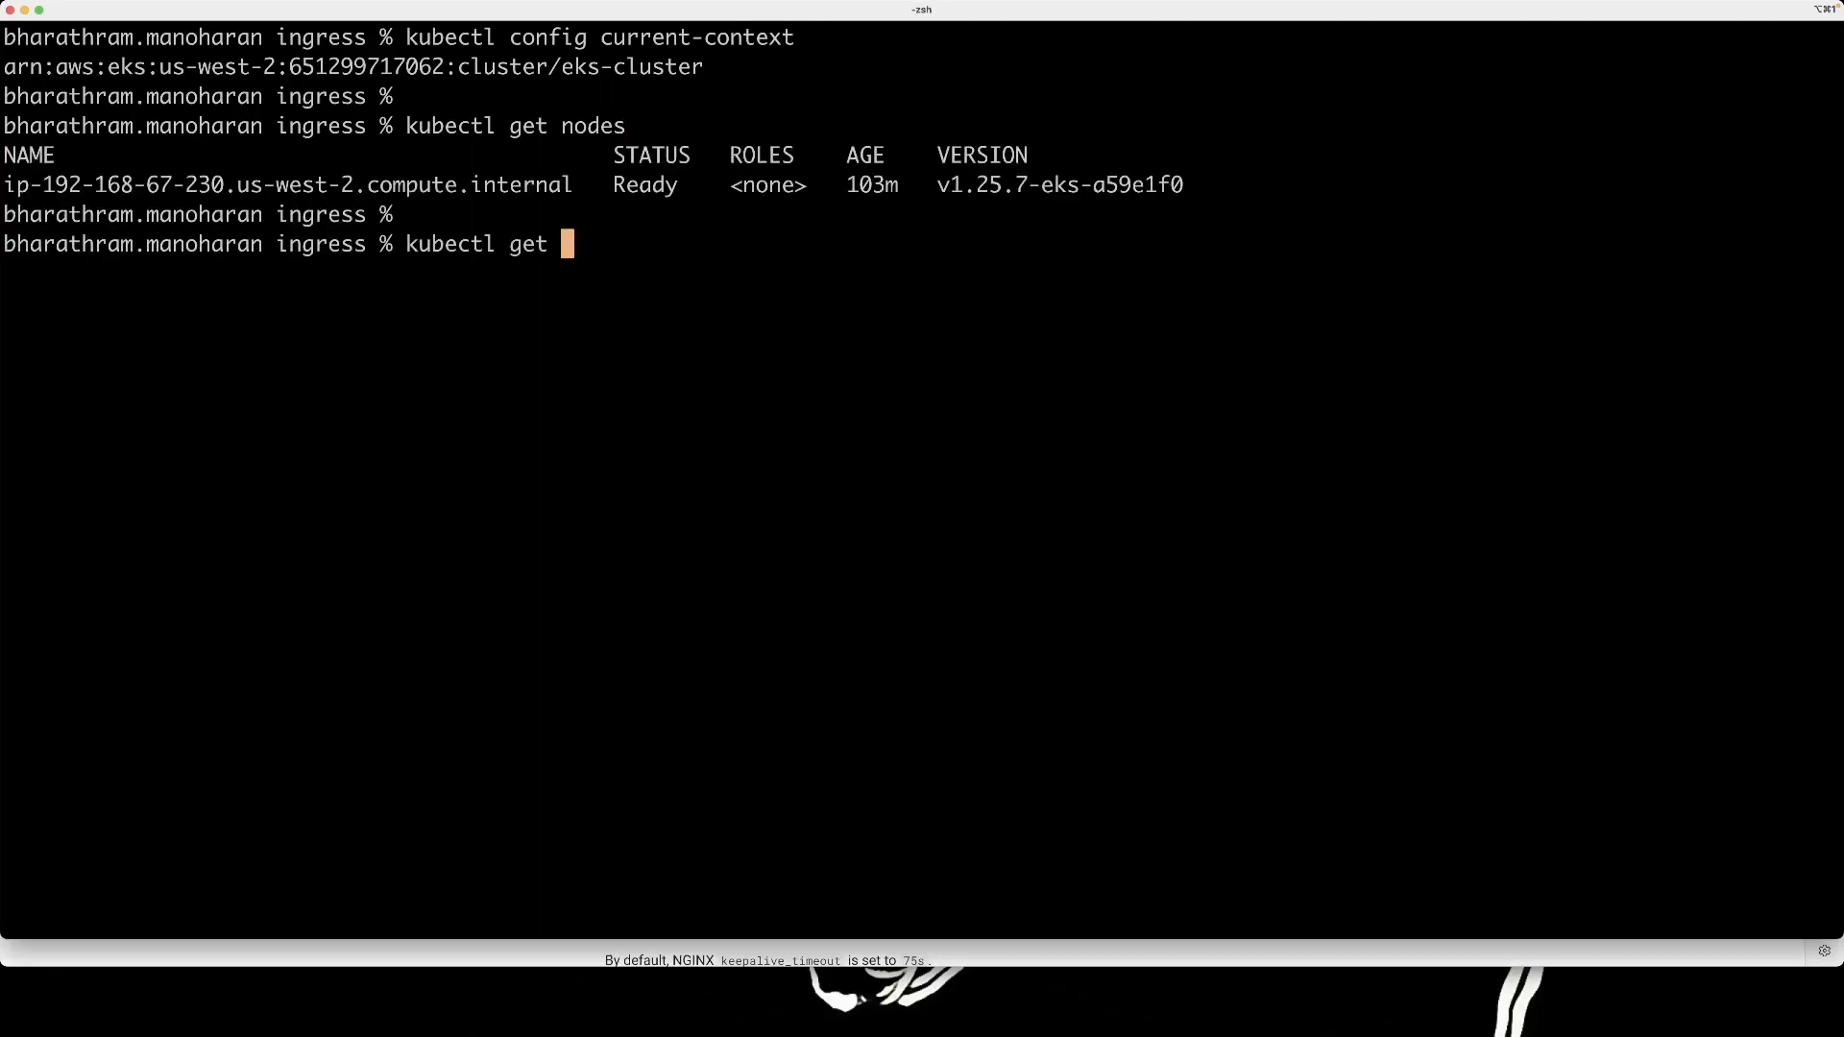
text(pods)
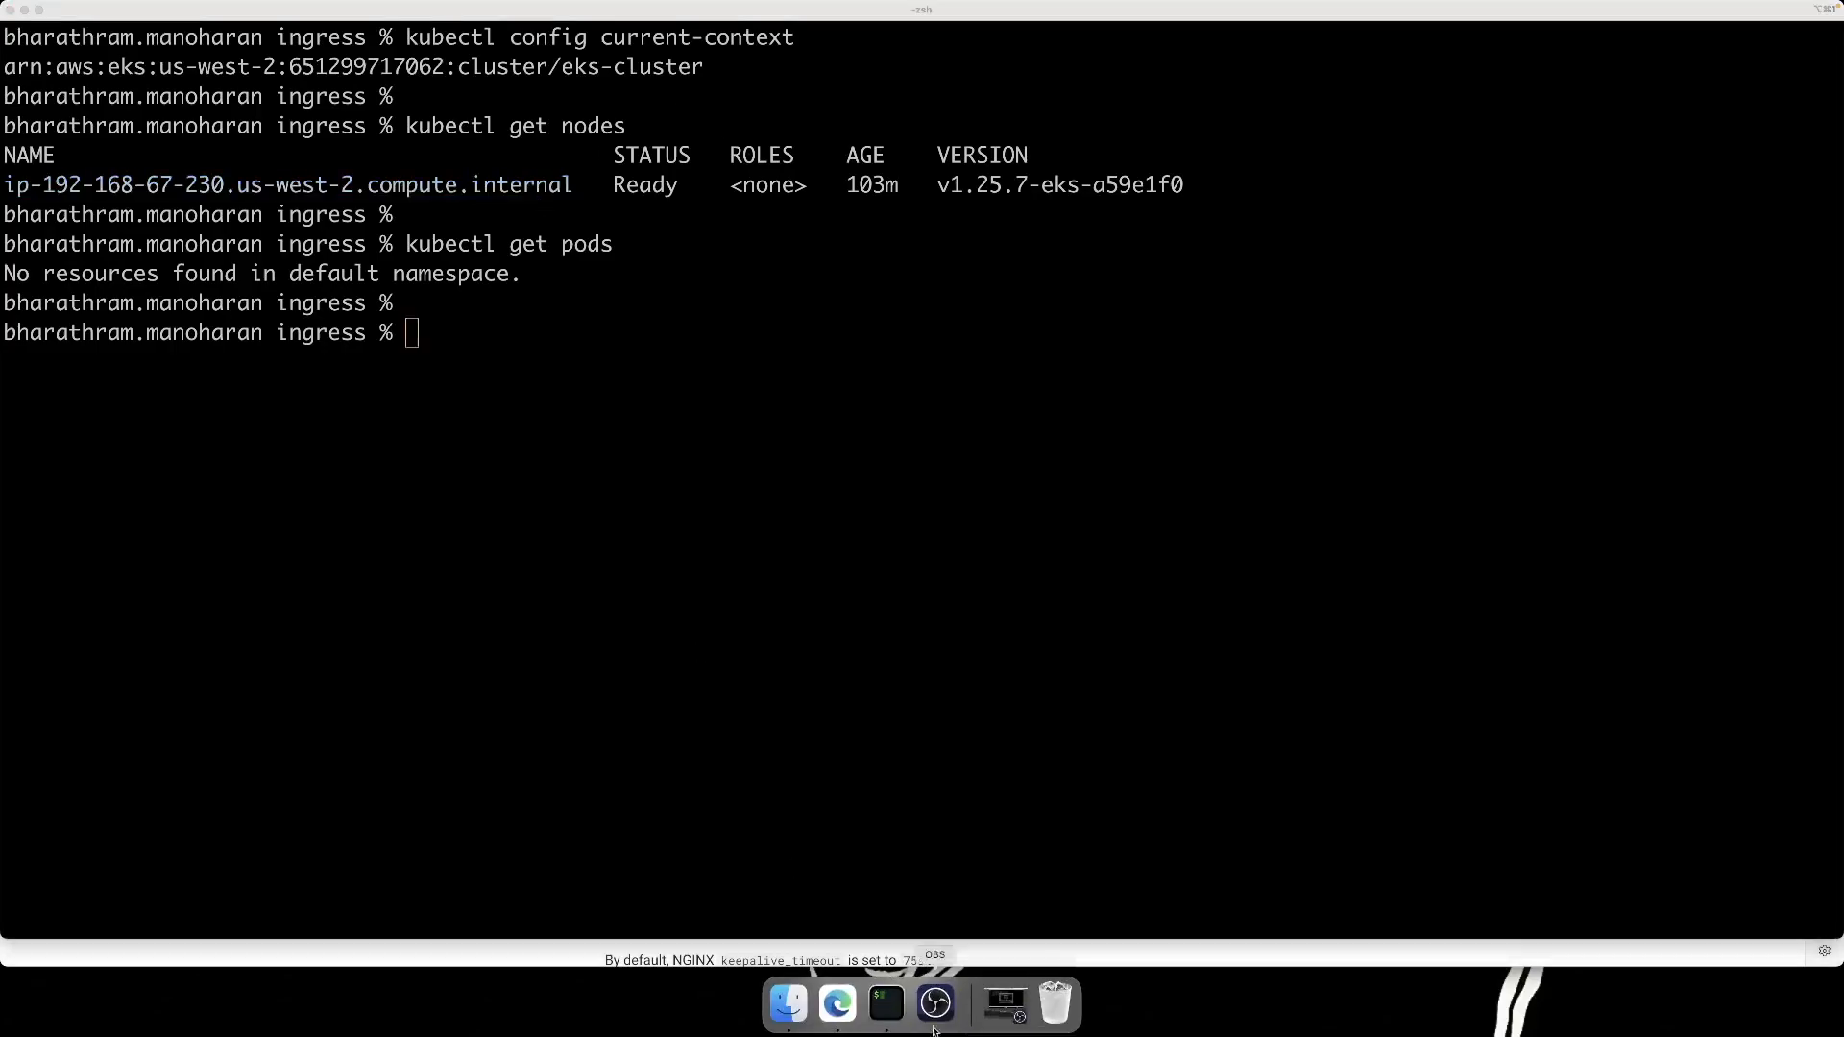
Copy the AWS Network Load Balancer kubectl apply command from the ingress-nginx deploy guide.
click(834, 1004)
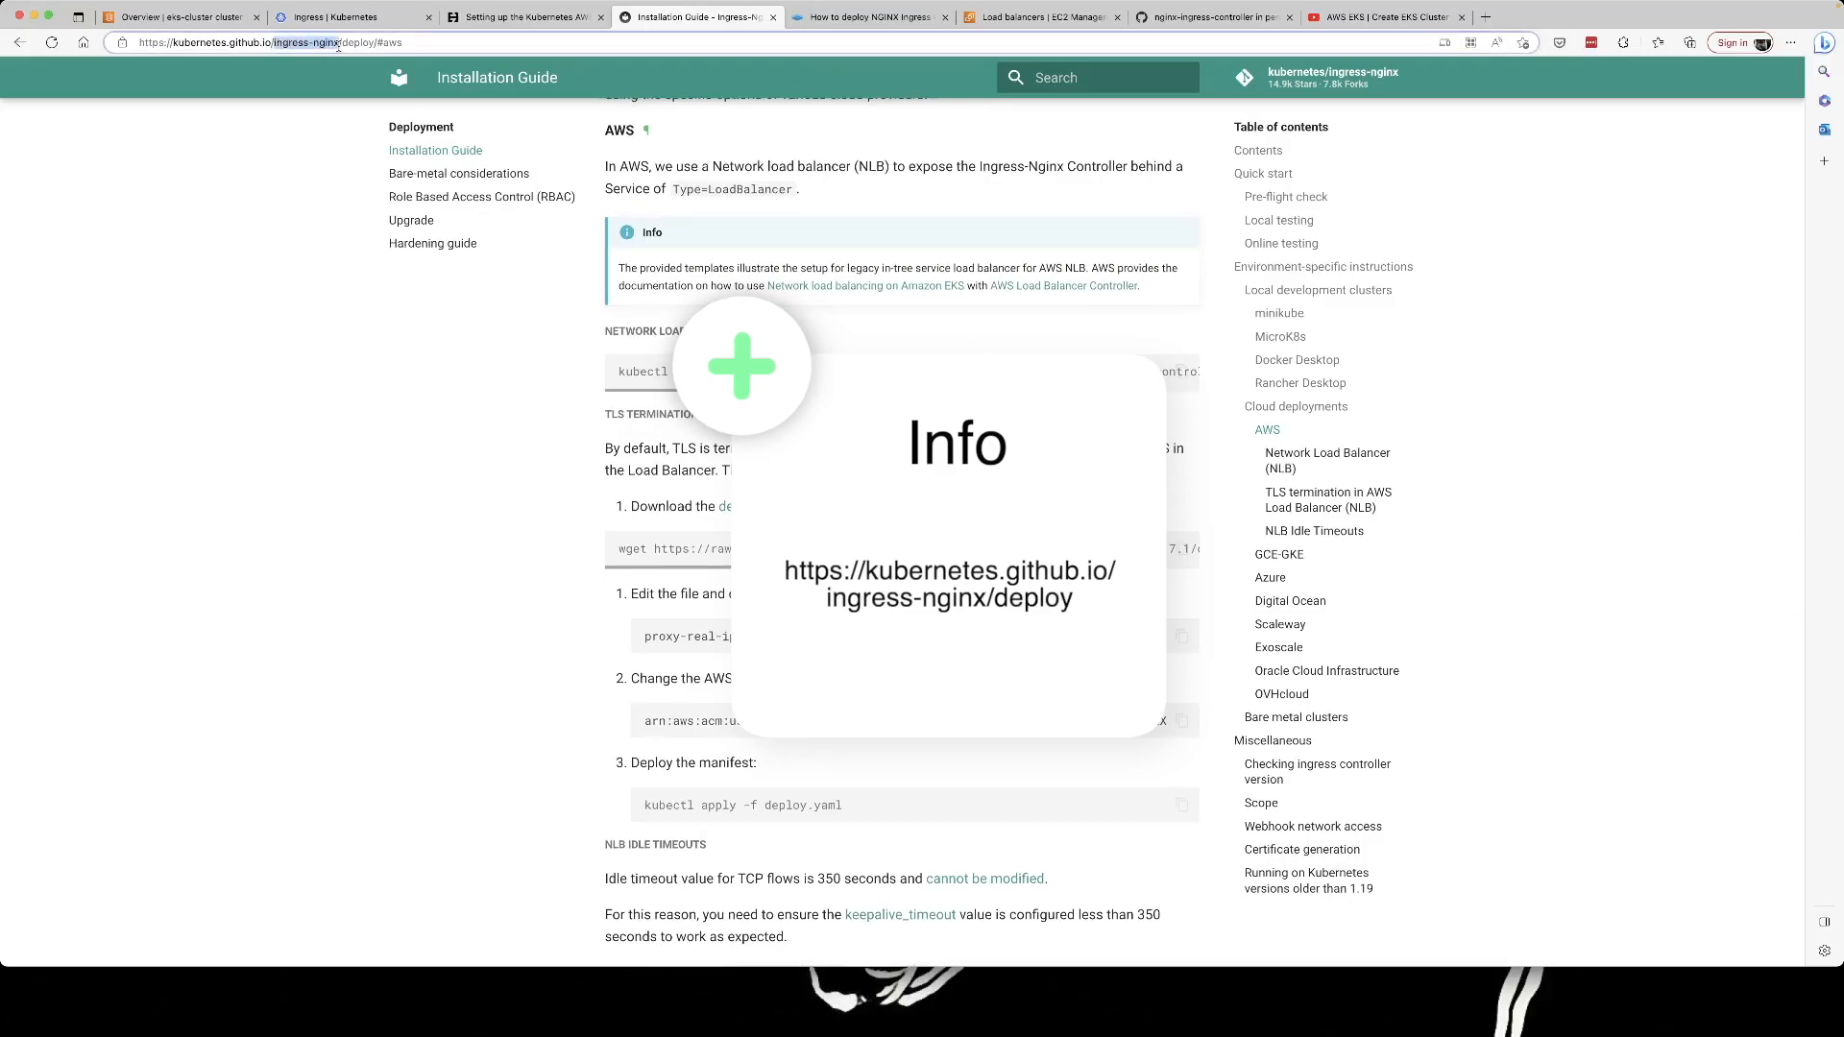
mouse_move(242, 275)
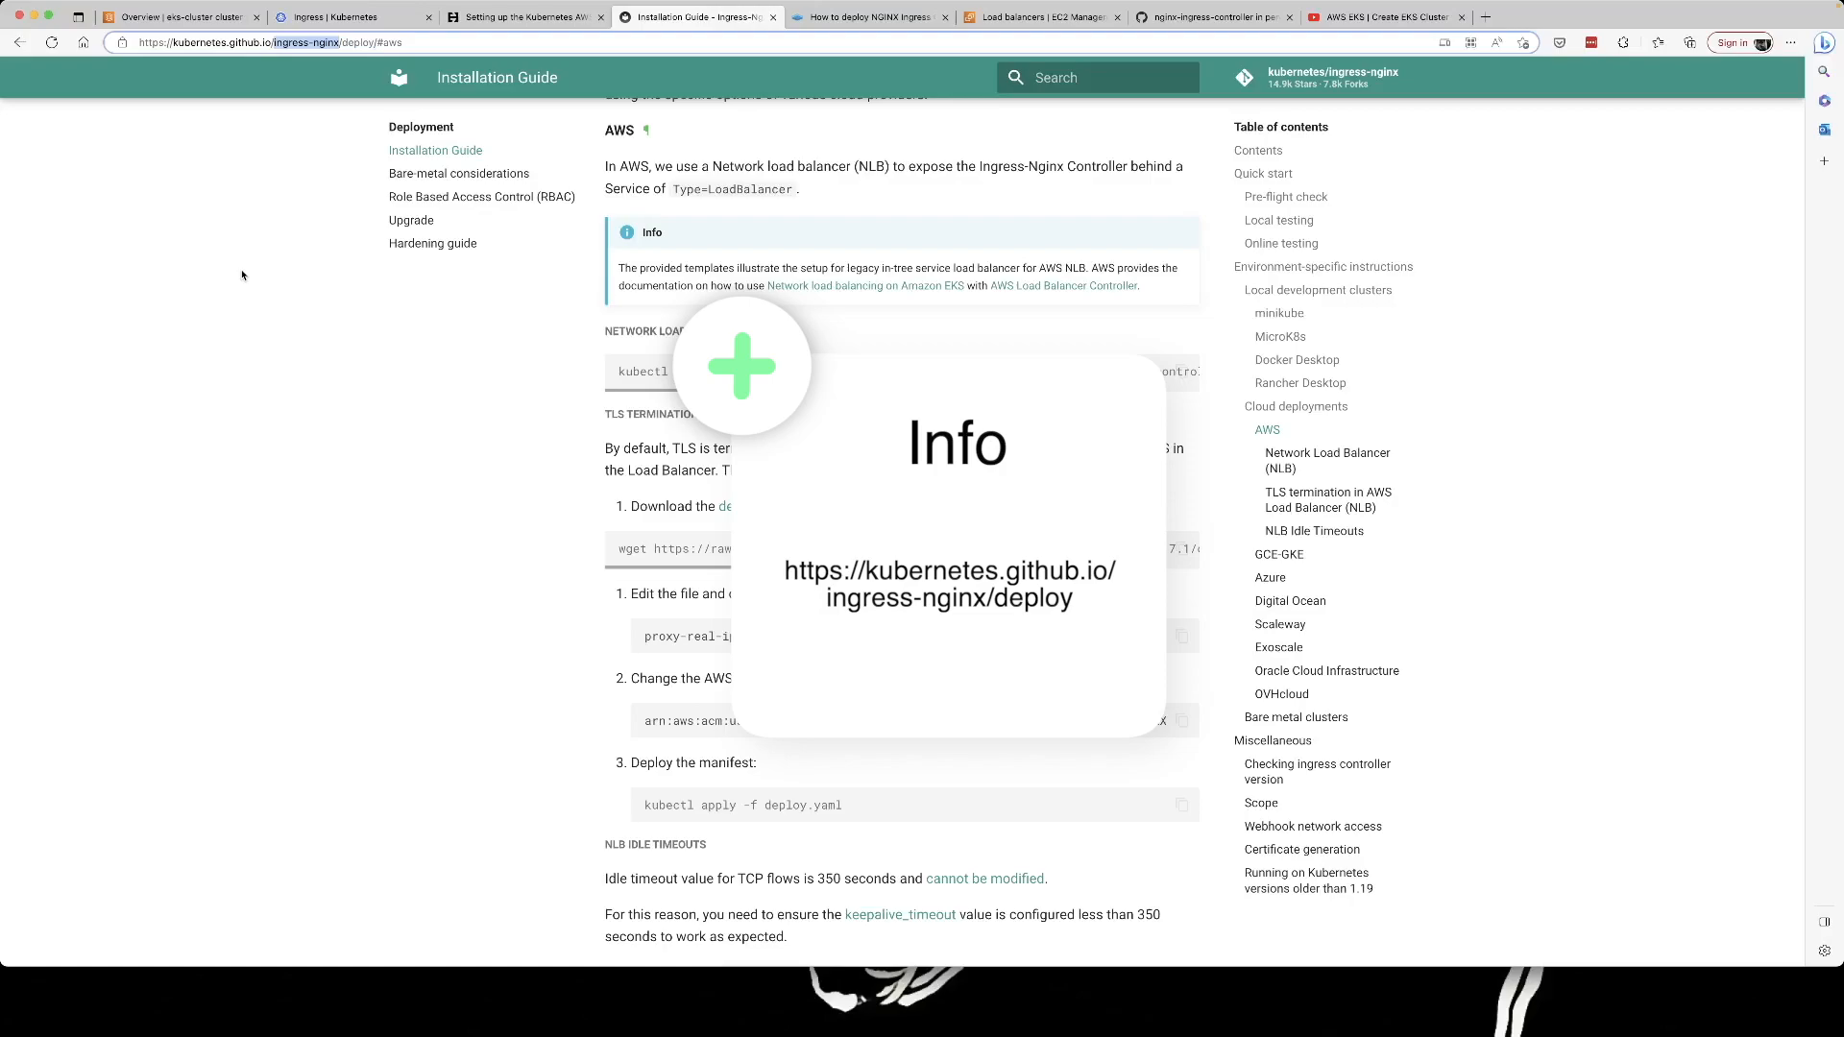
mouse_move(551, 315)
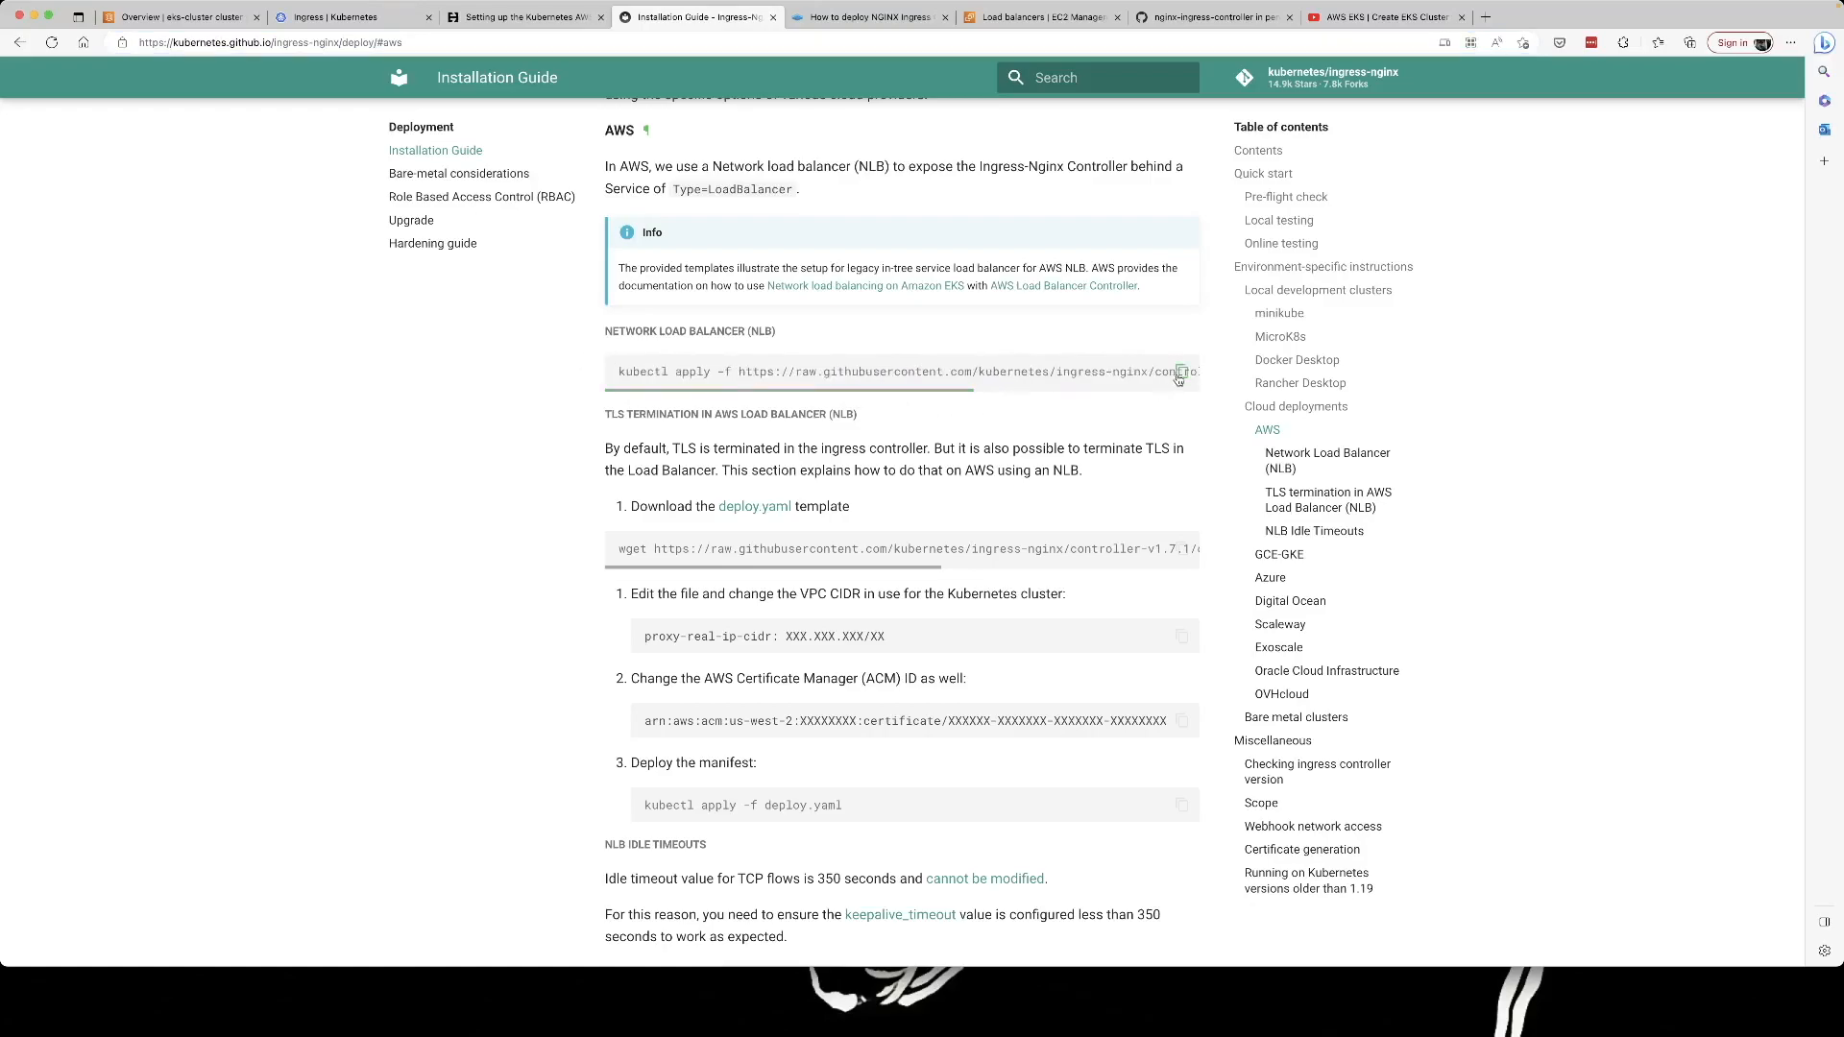
click(1175, 372)
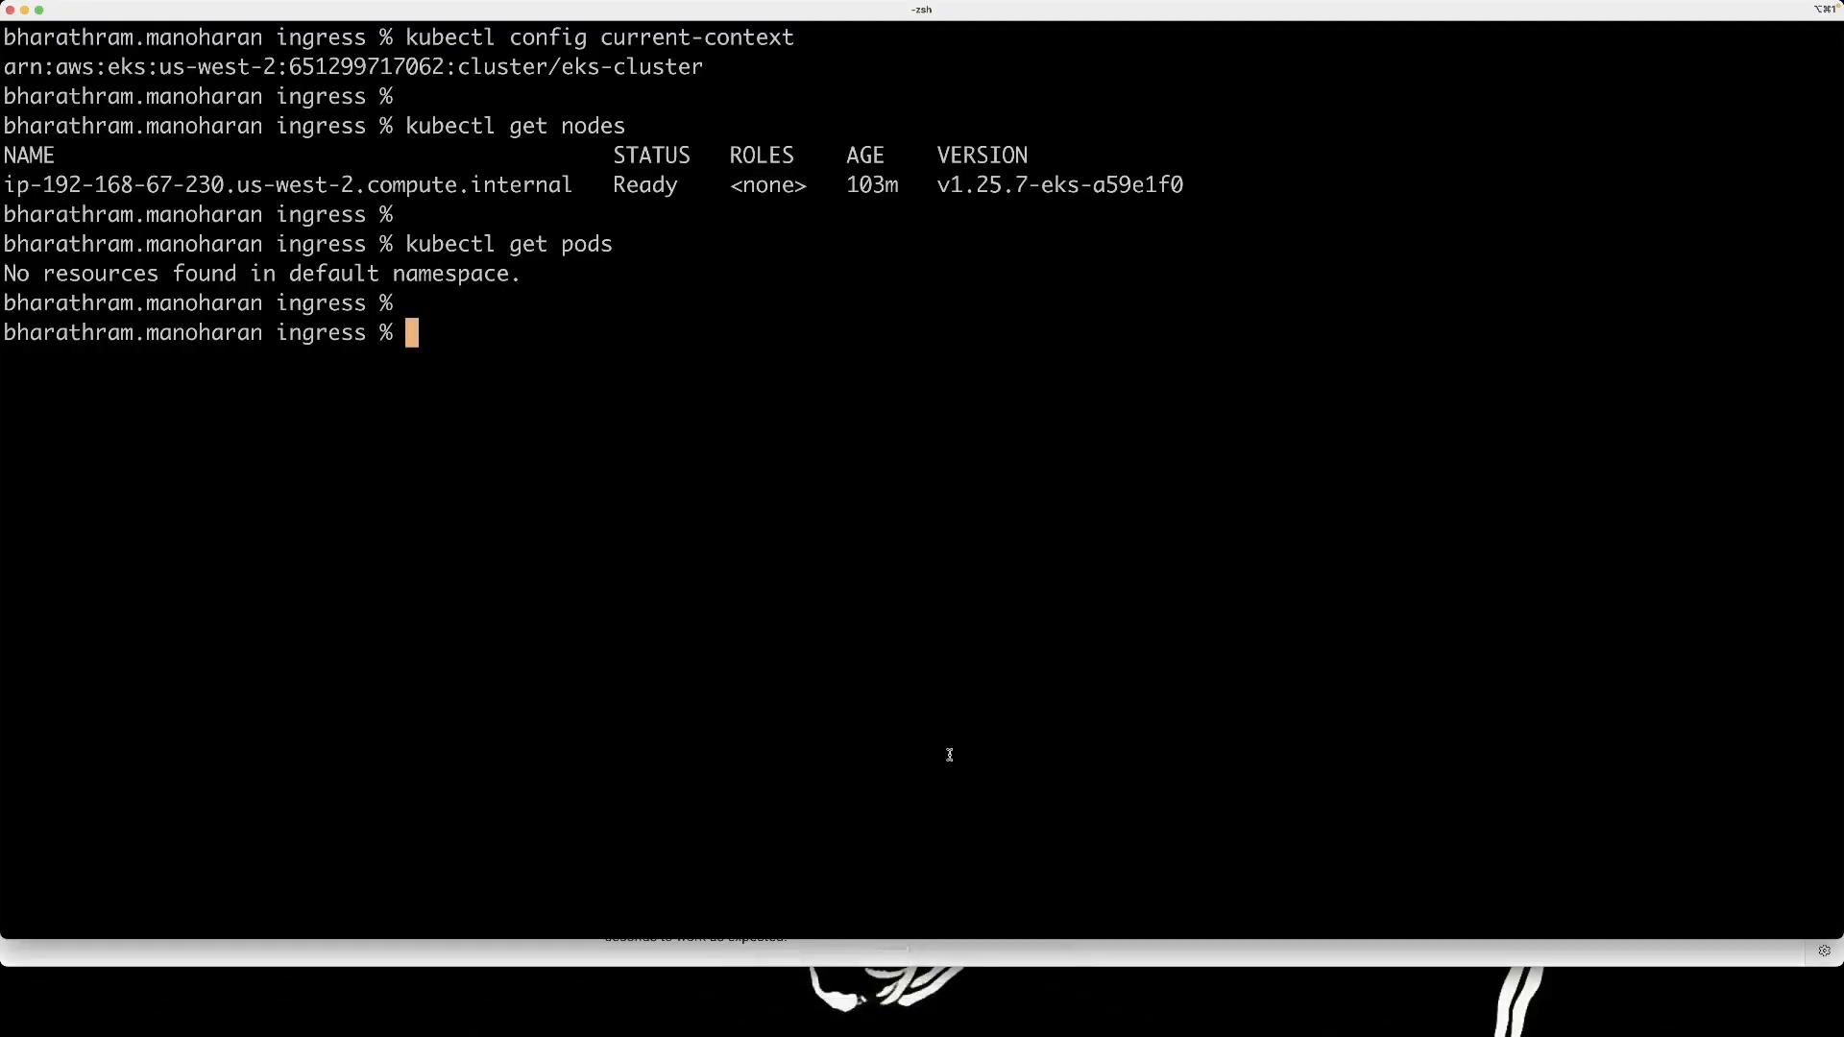
Apply the ingress-nginx AWS deploy.yaml manifest with kubectl, then return to the browser.
text(kubectl apply -f https://raw.githubusercontent.com/kubernetes/ingress-nginx/controller-v1.7.1/deploy/static/provider/aws/deploy.yaml)
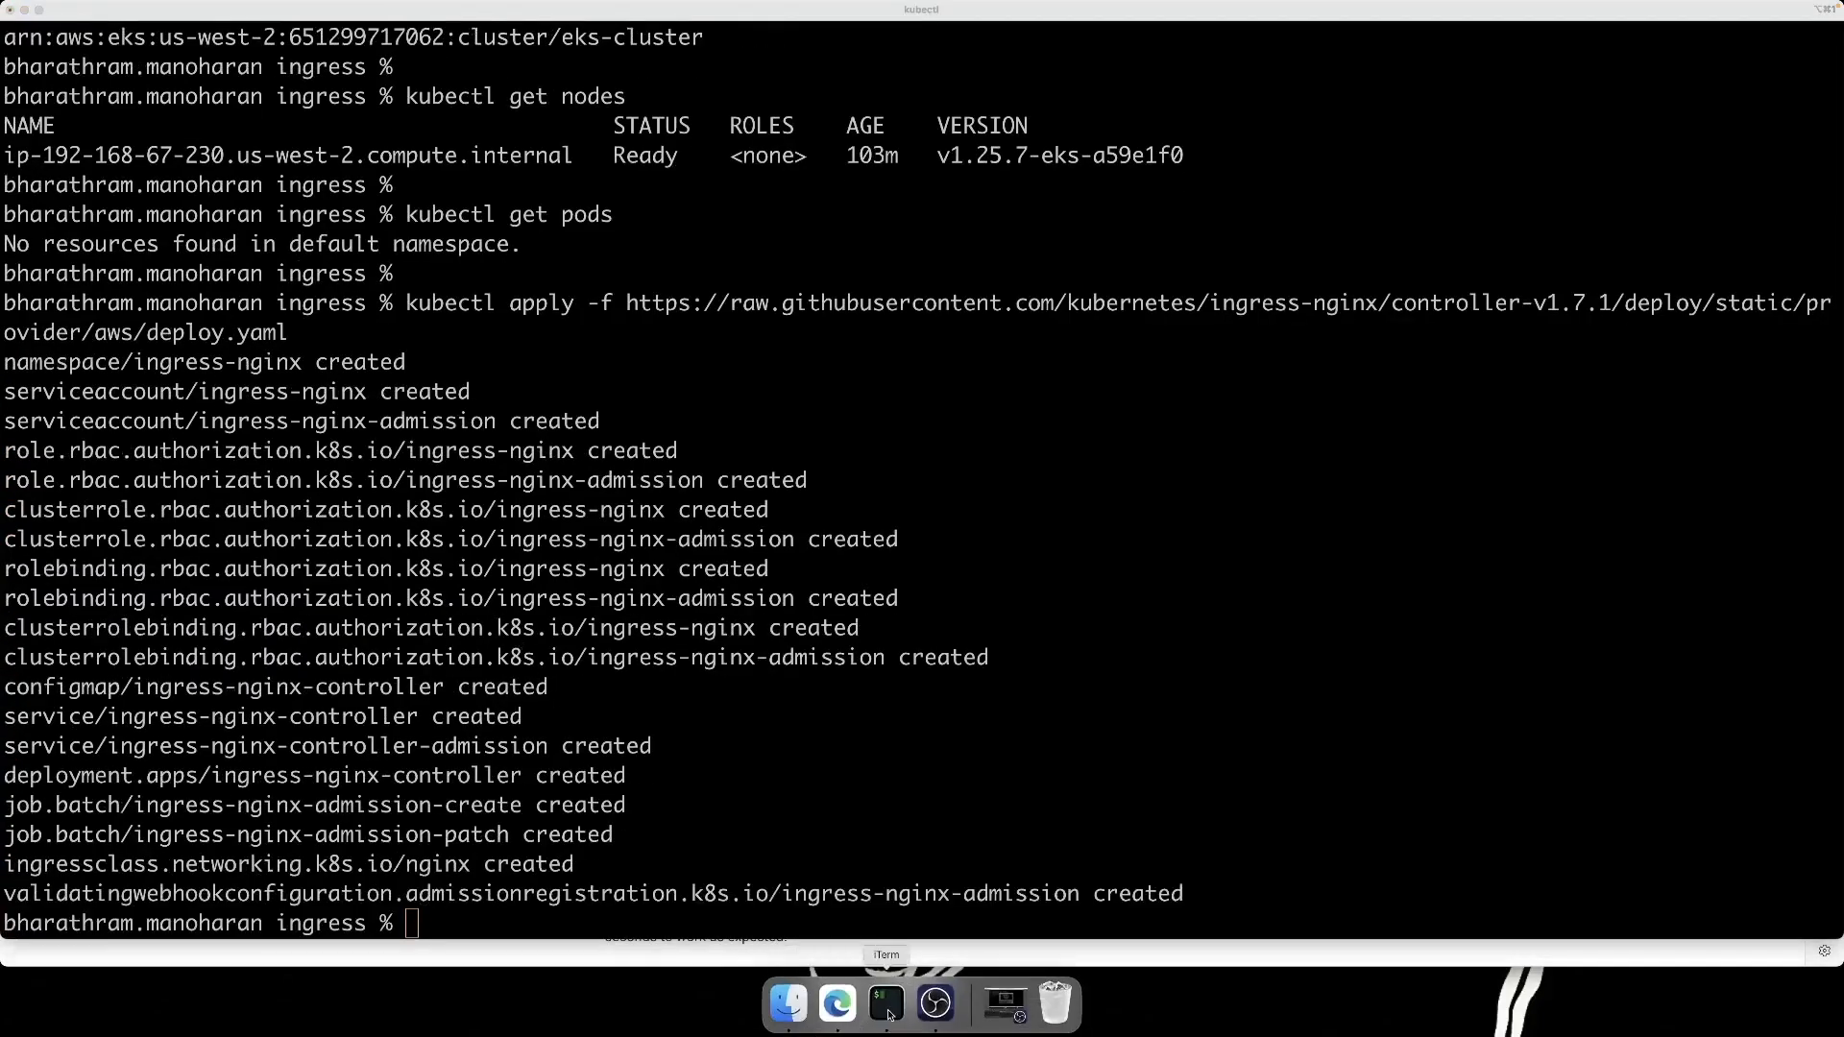
click(834, 1014)
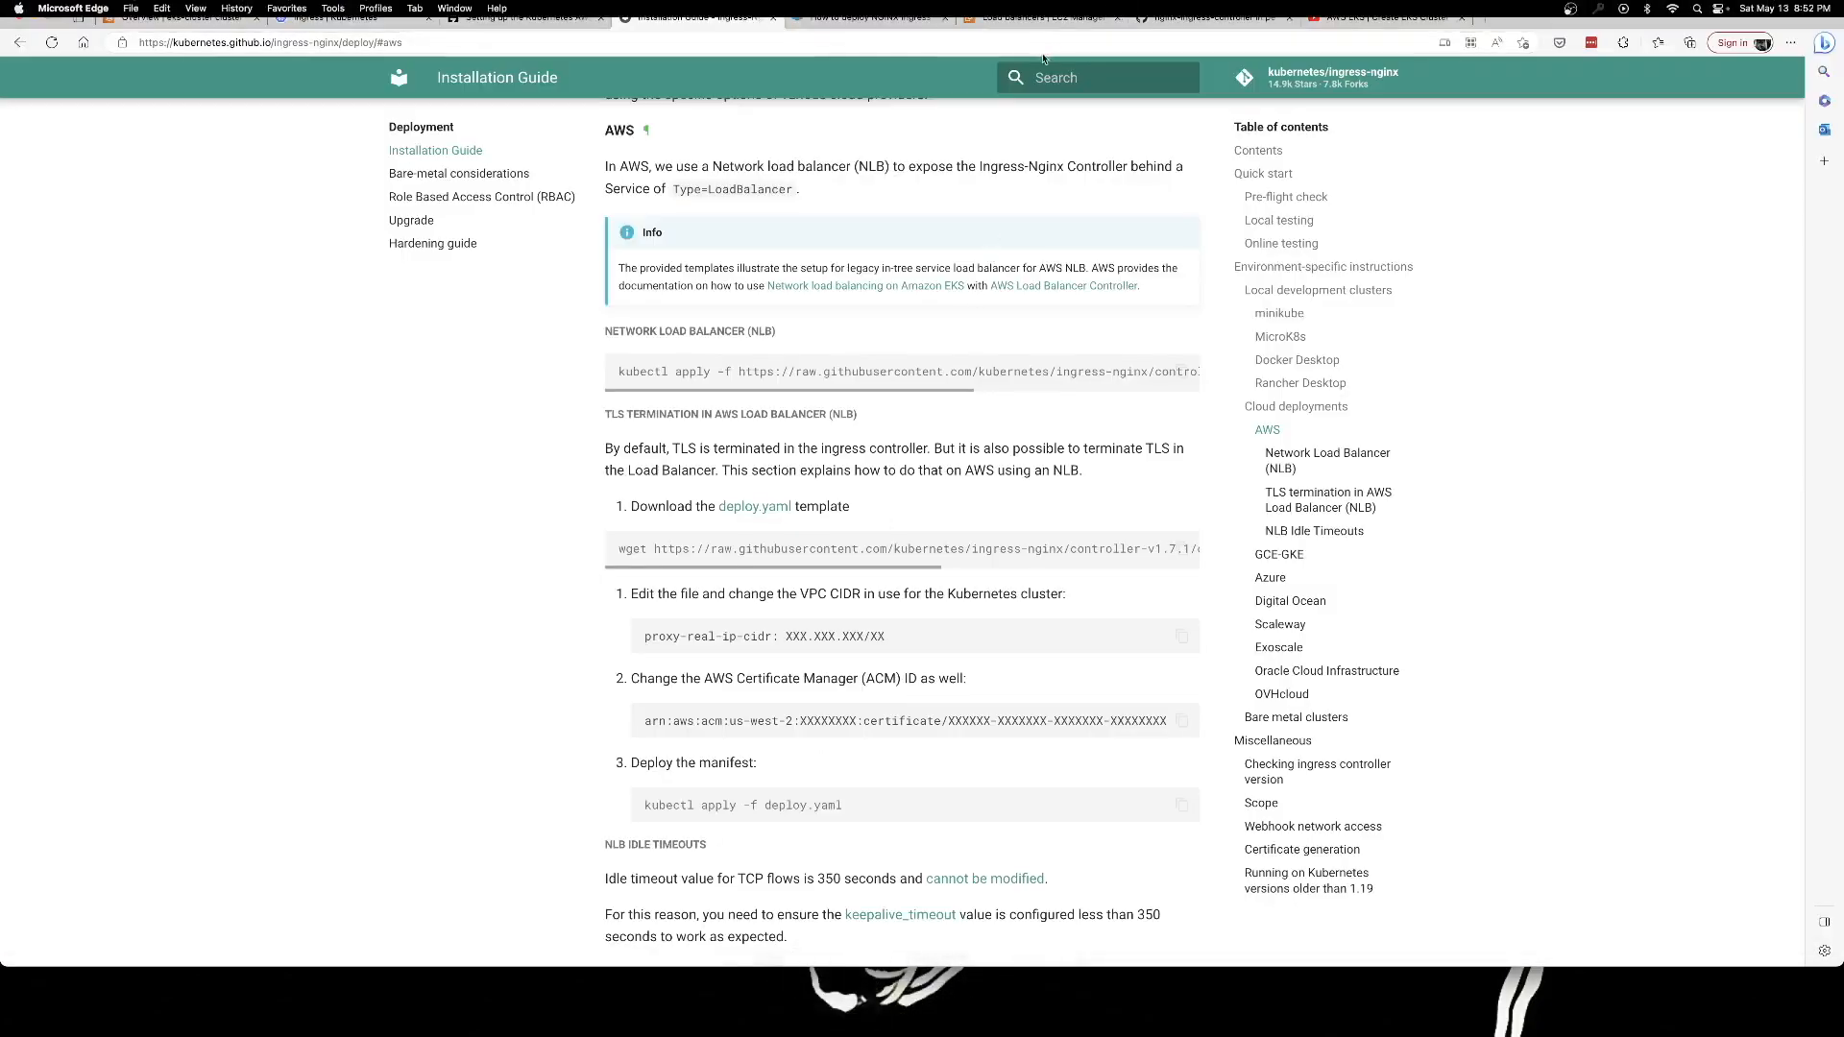
Refresh the EC2 Load balancers list to see the new provisioning network load balancer, then return to the terminal.
click(1041, 17)
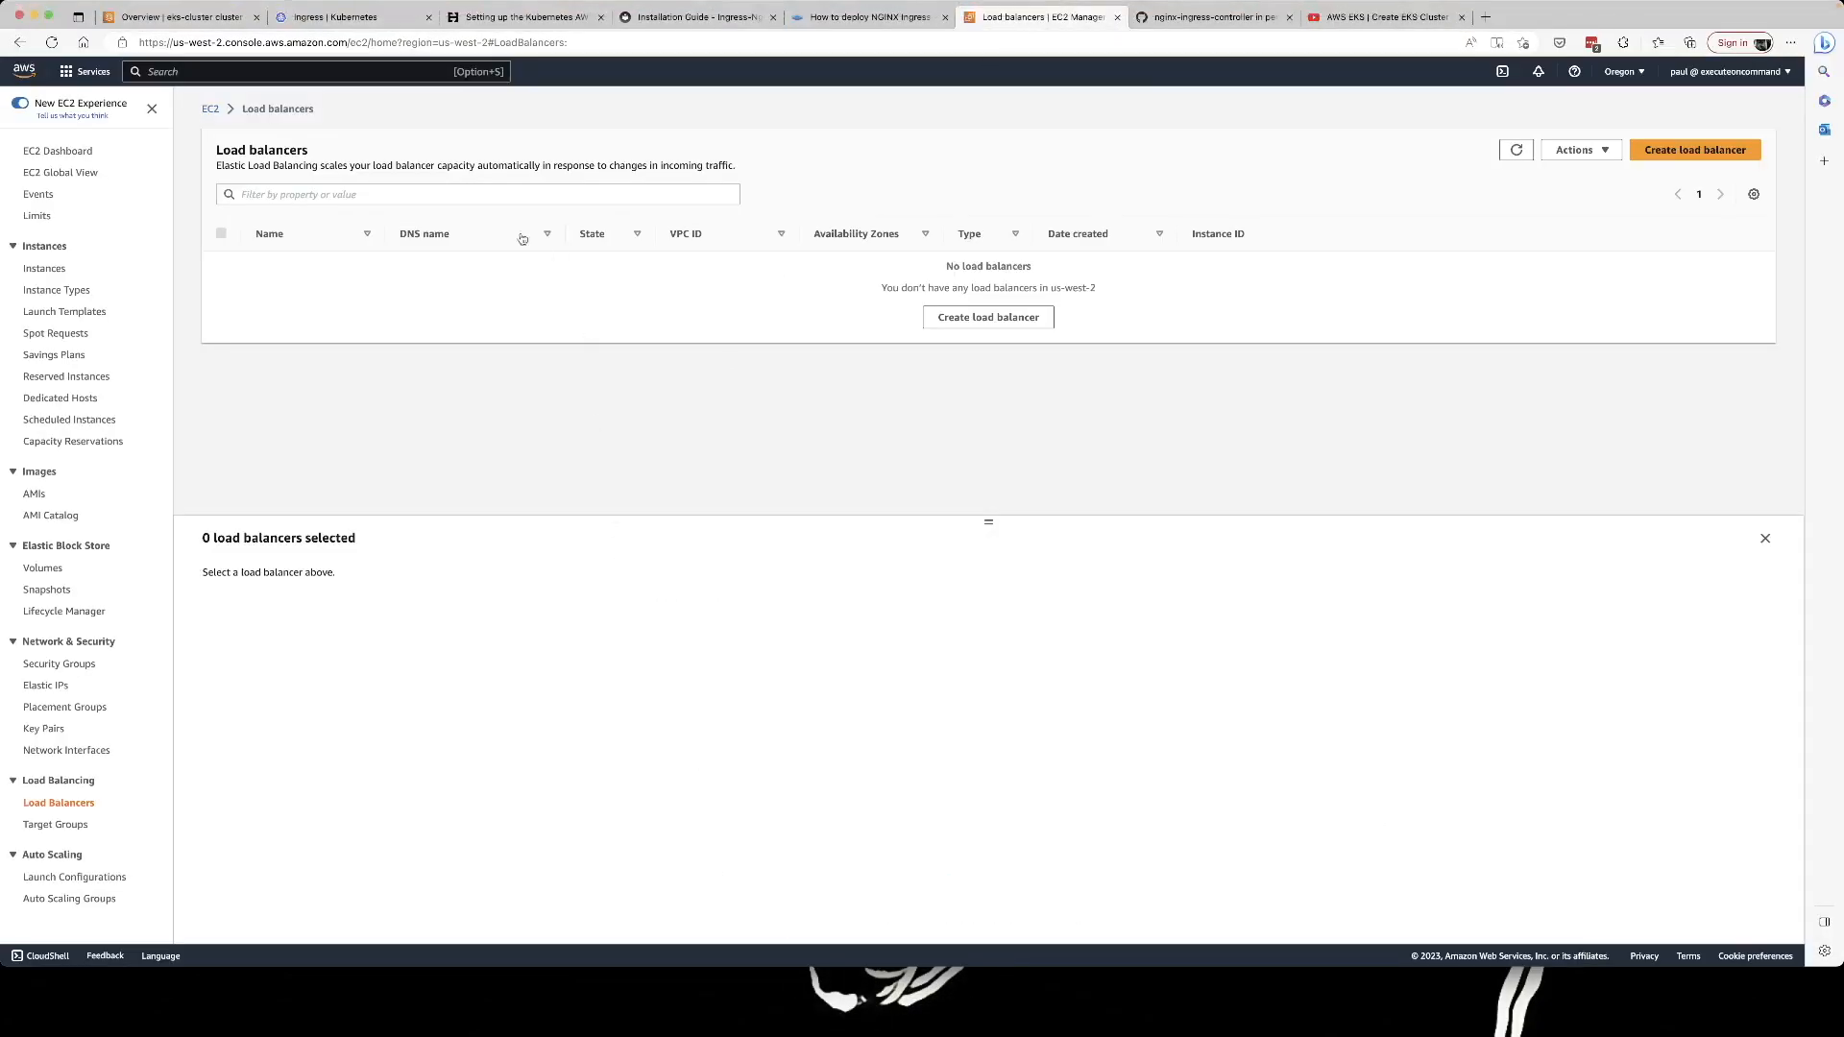
mouse_move(753, 388)
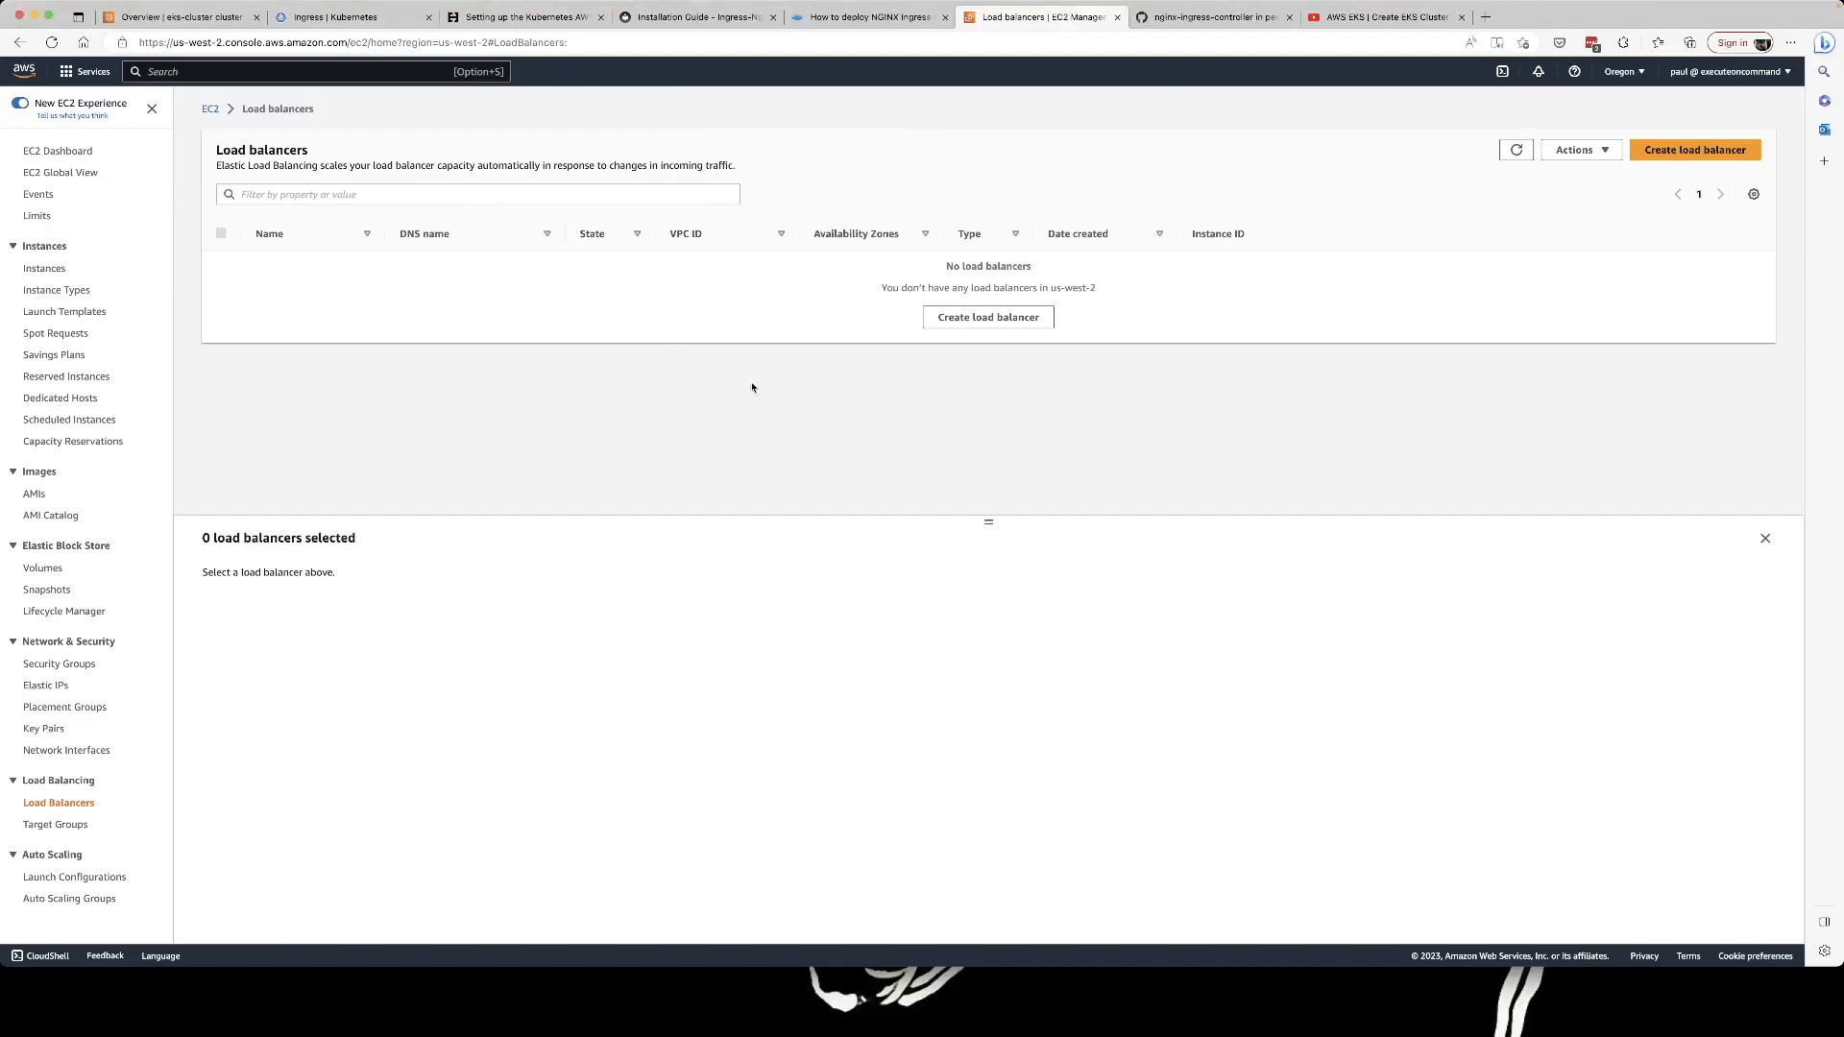
mouse_move(774, 242)
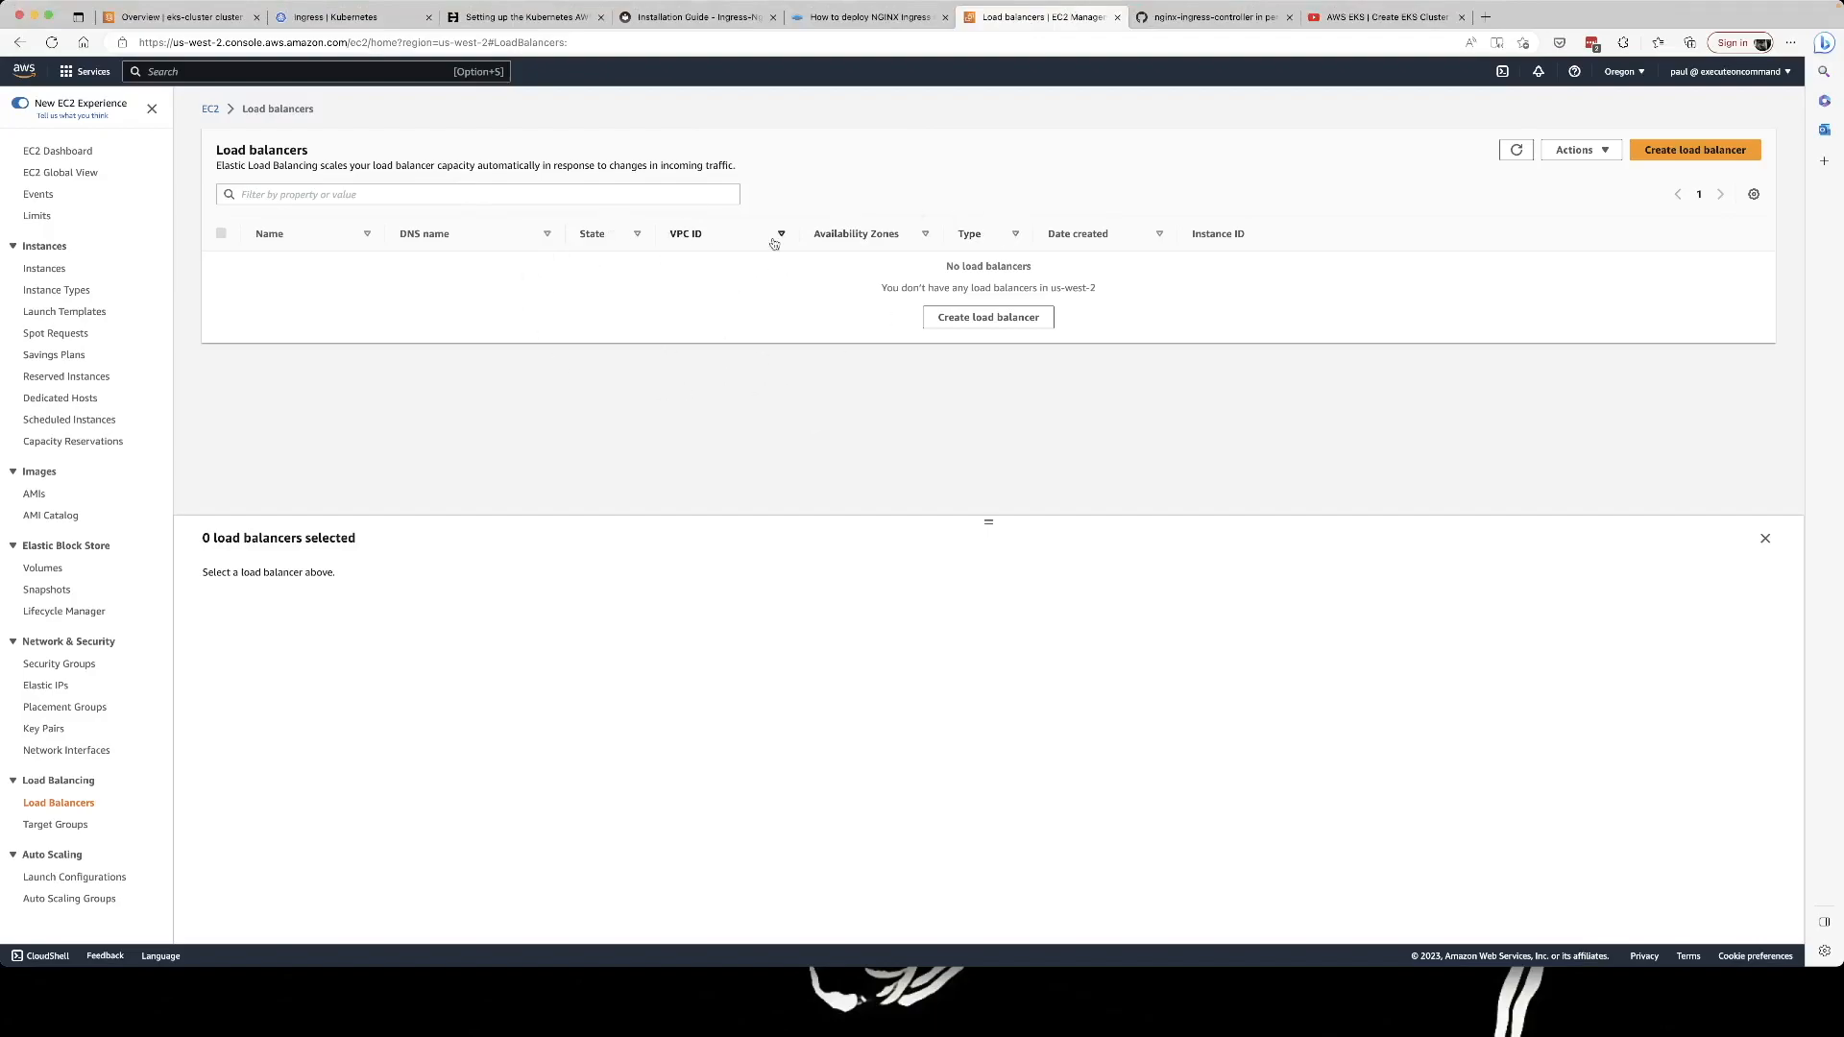
click(1515, 149)
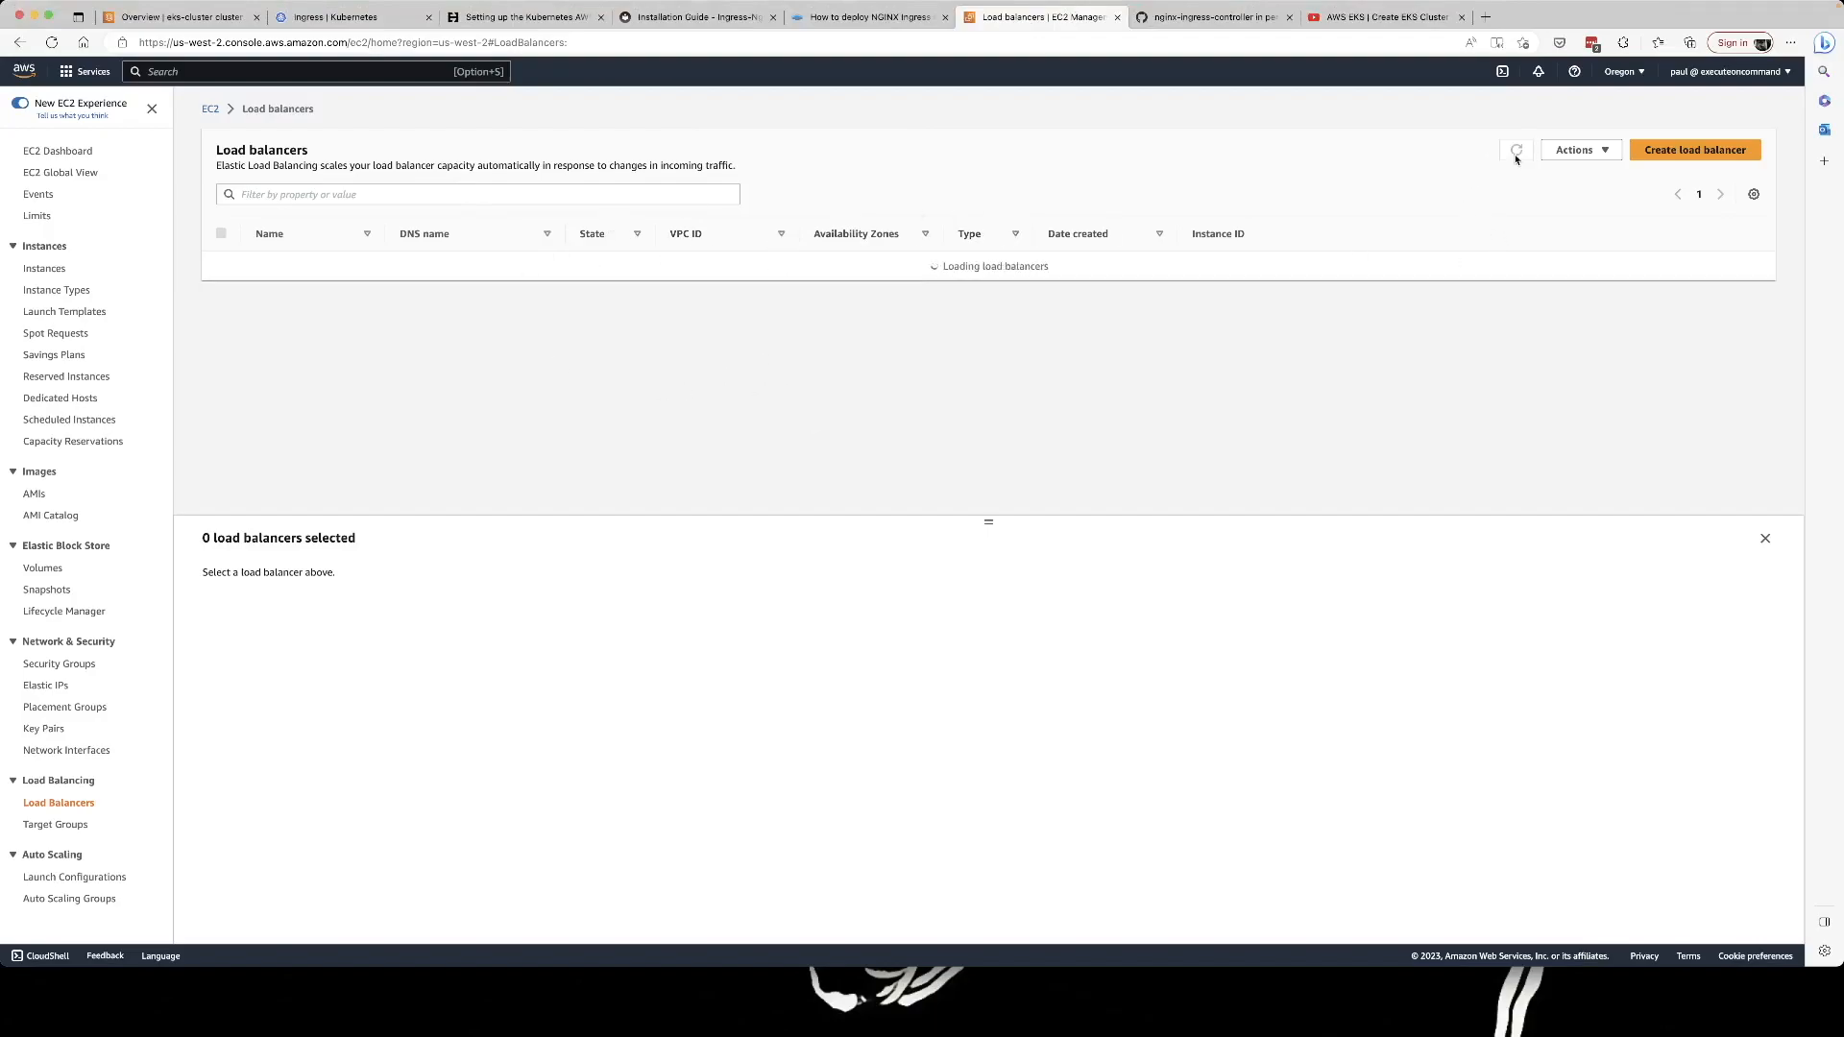
click(1516, 150)
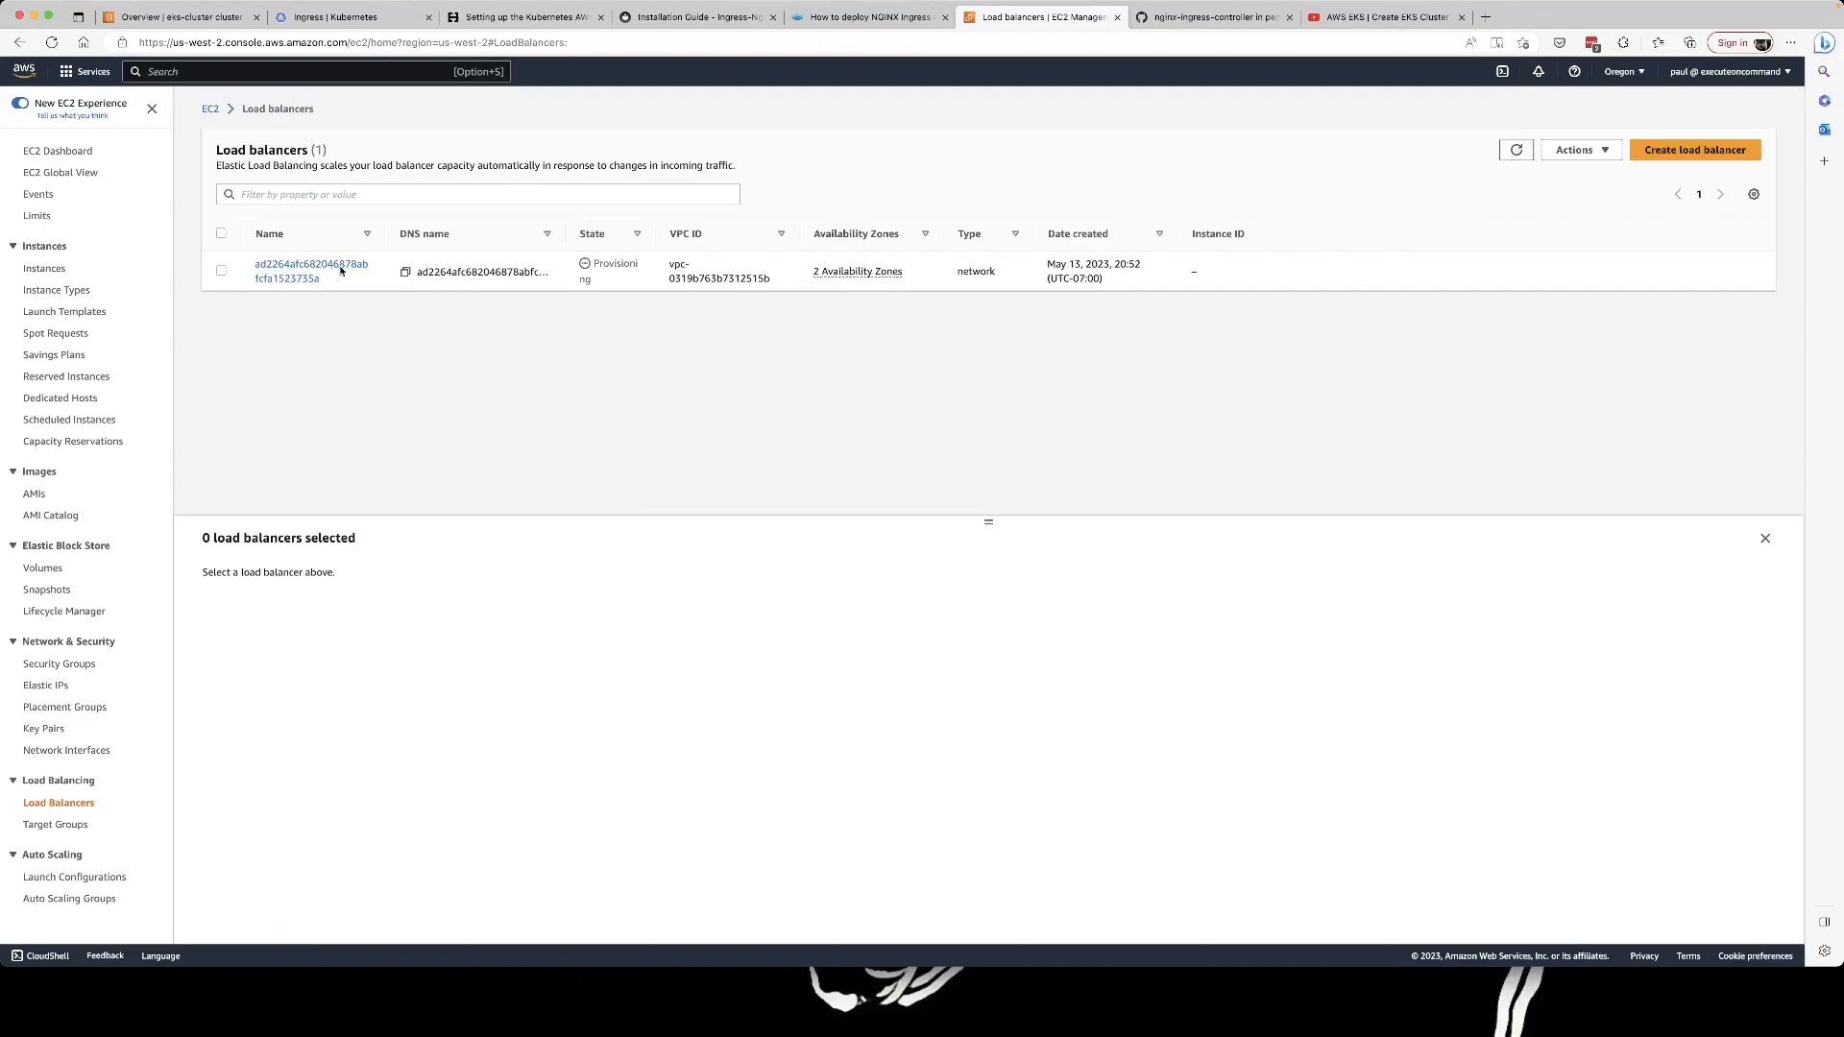
mouse_move(604, 392)
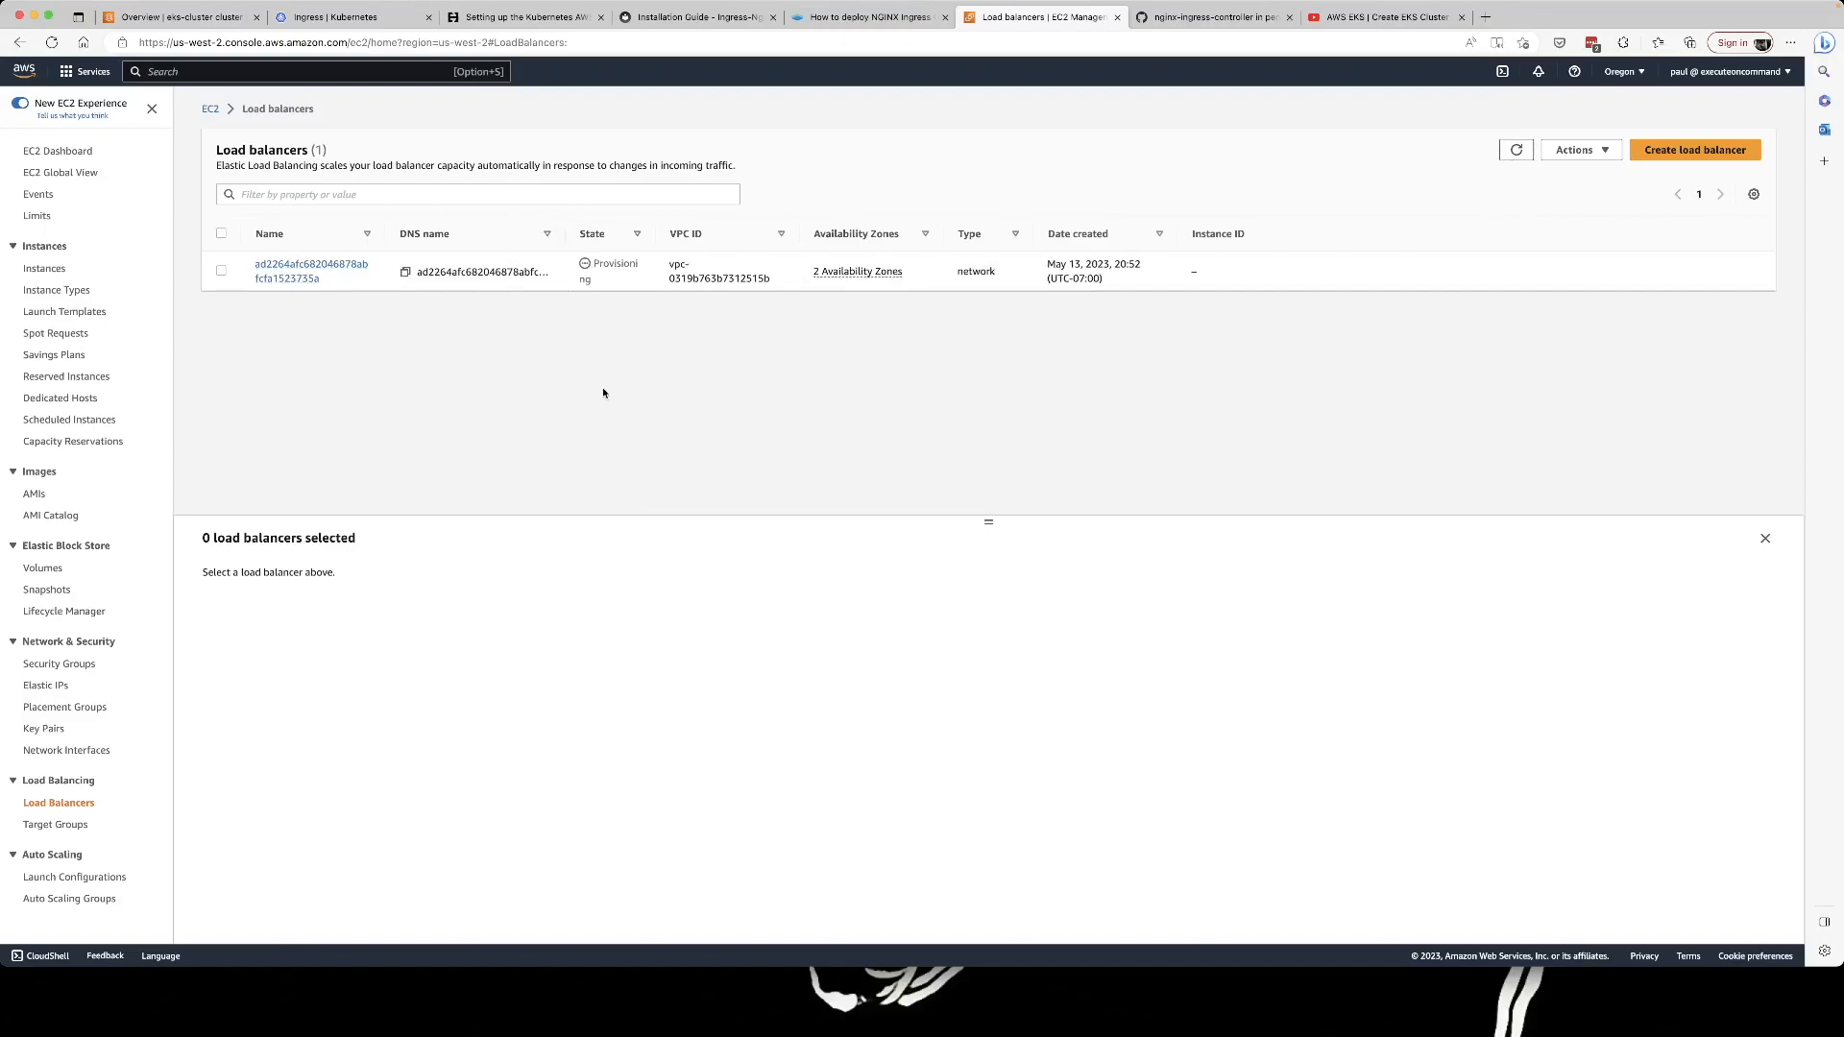
mouse_move(636, 422)
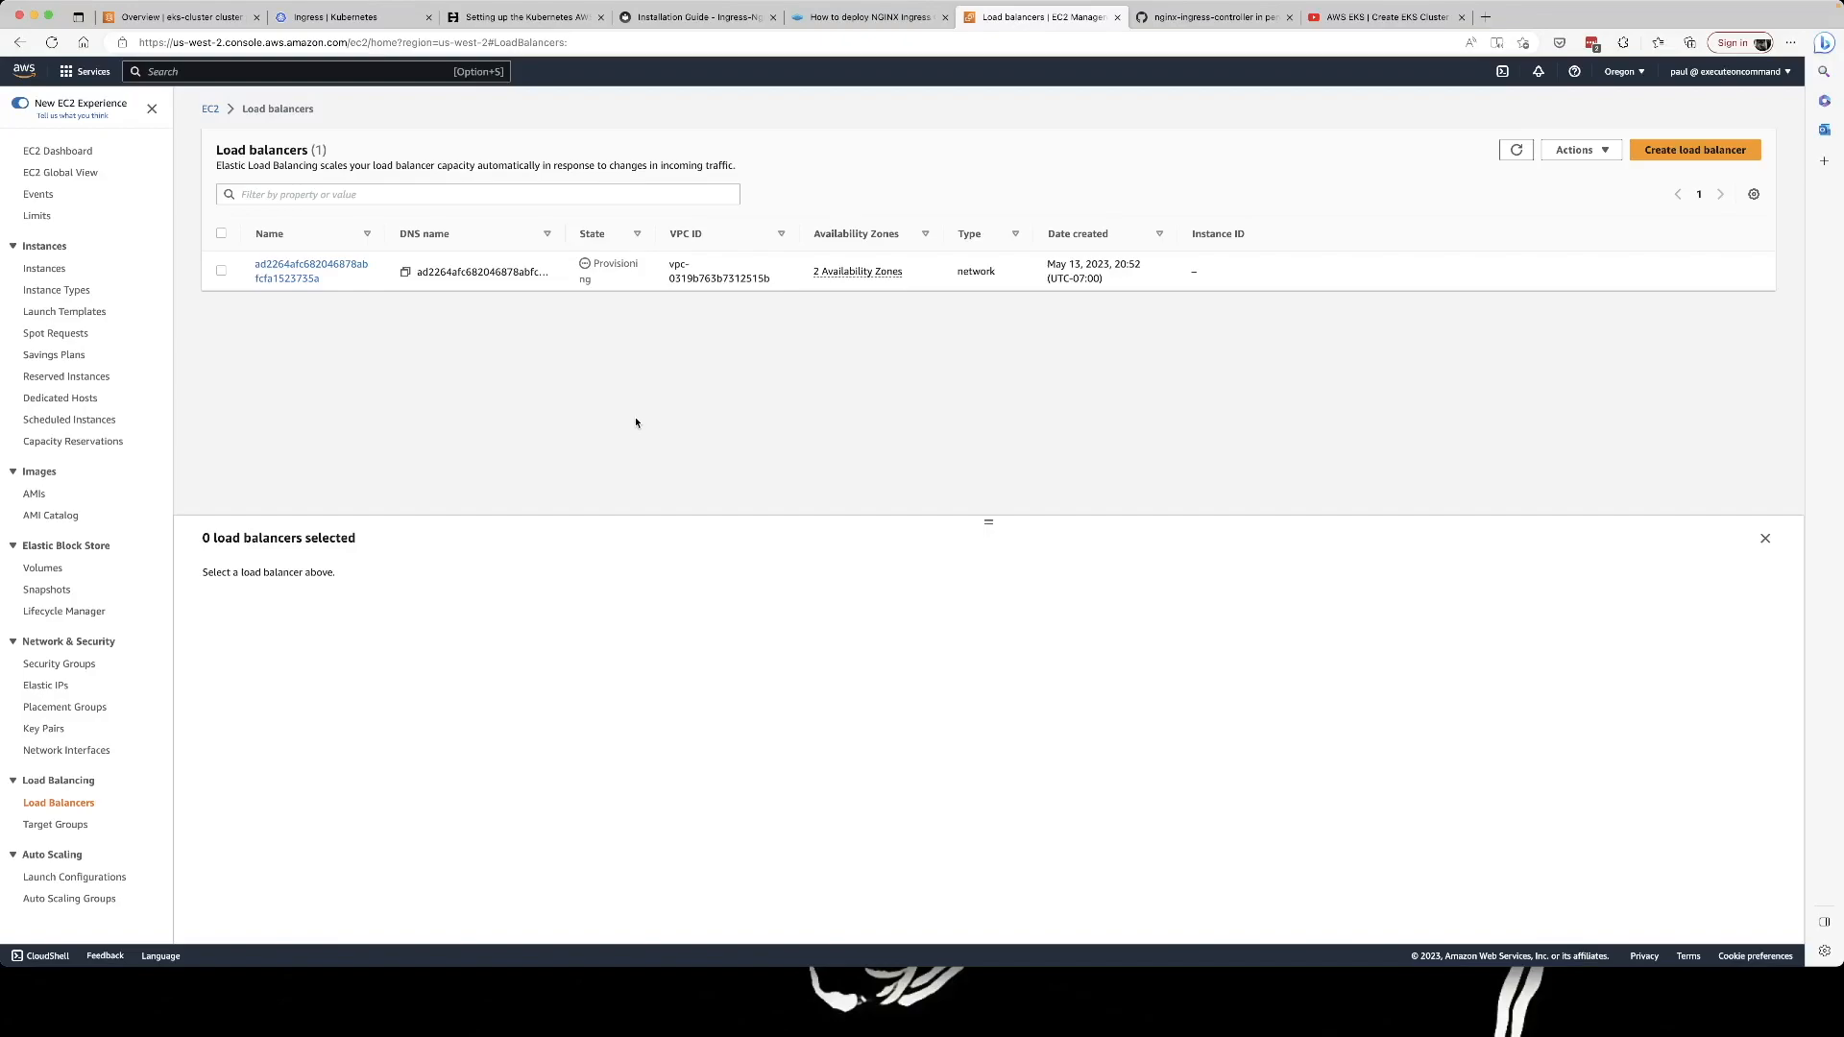
click(884, 1003)
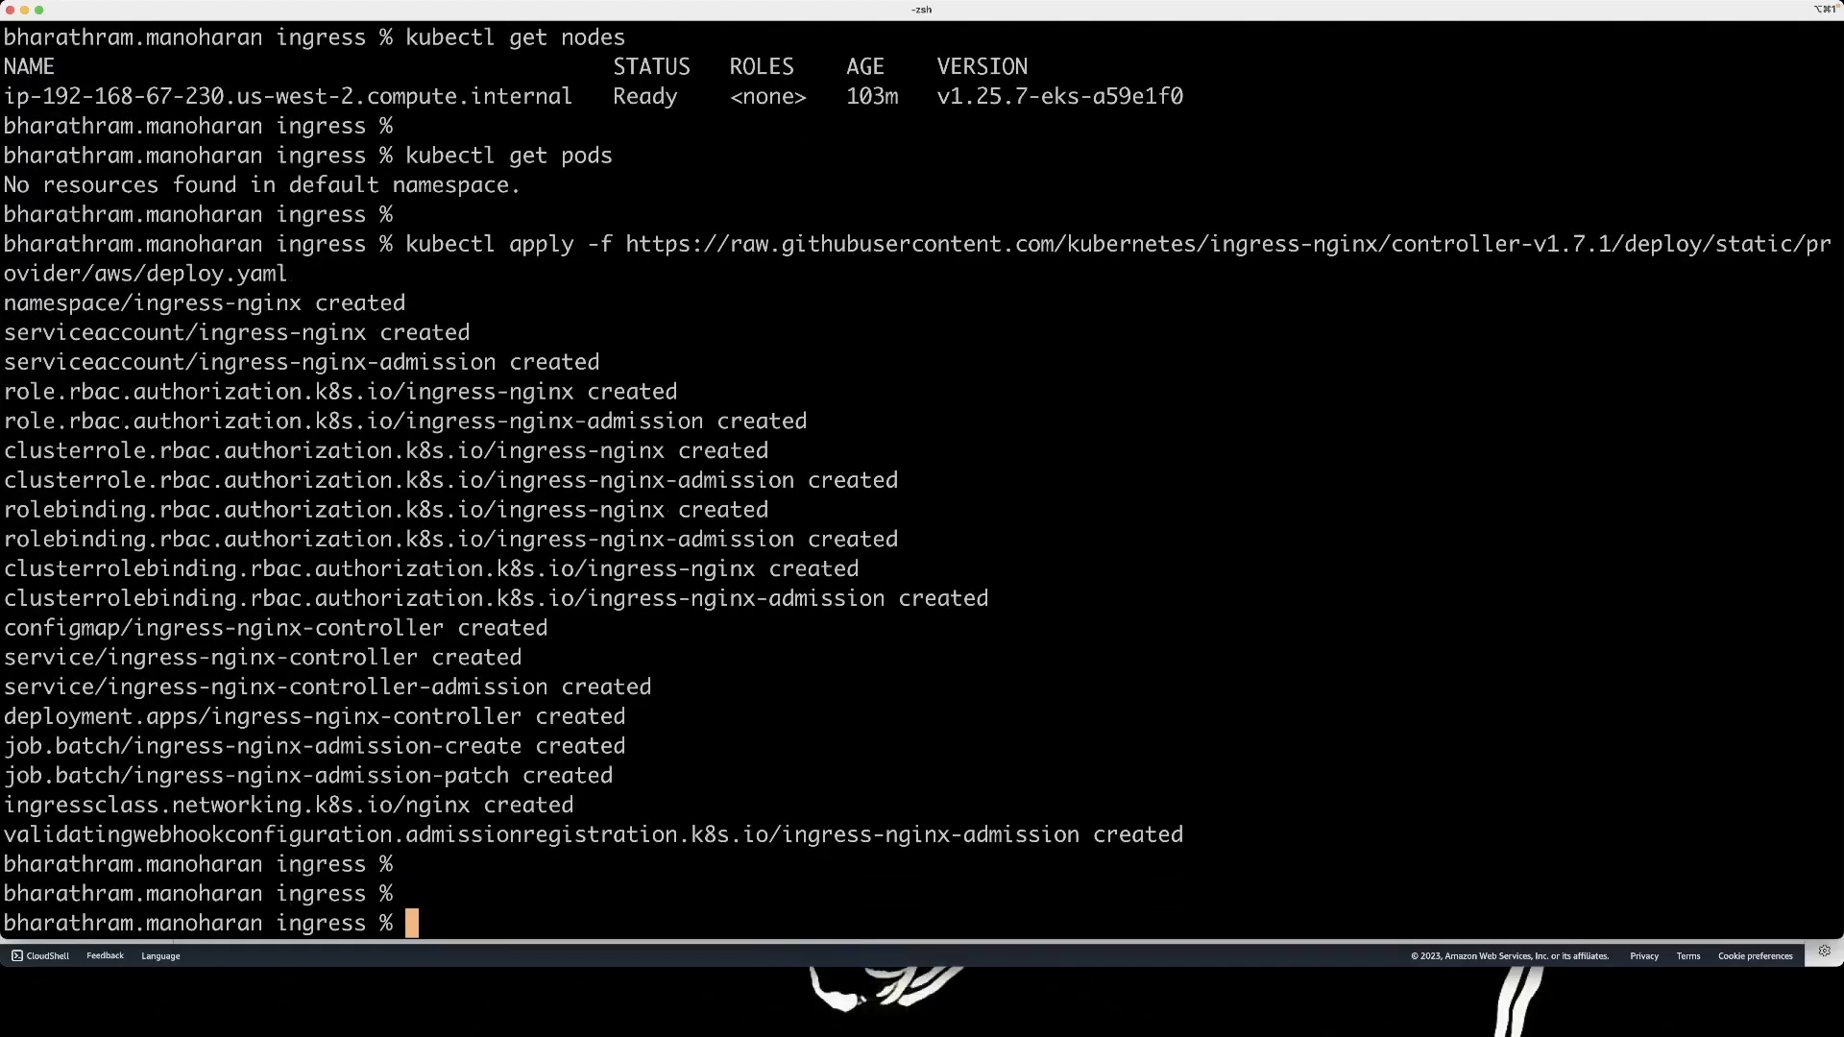
Run kubectl get all -n ingress-nginx and select the controller service's external ELB hostname.
text(kubectl)
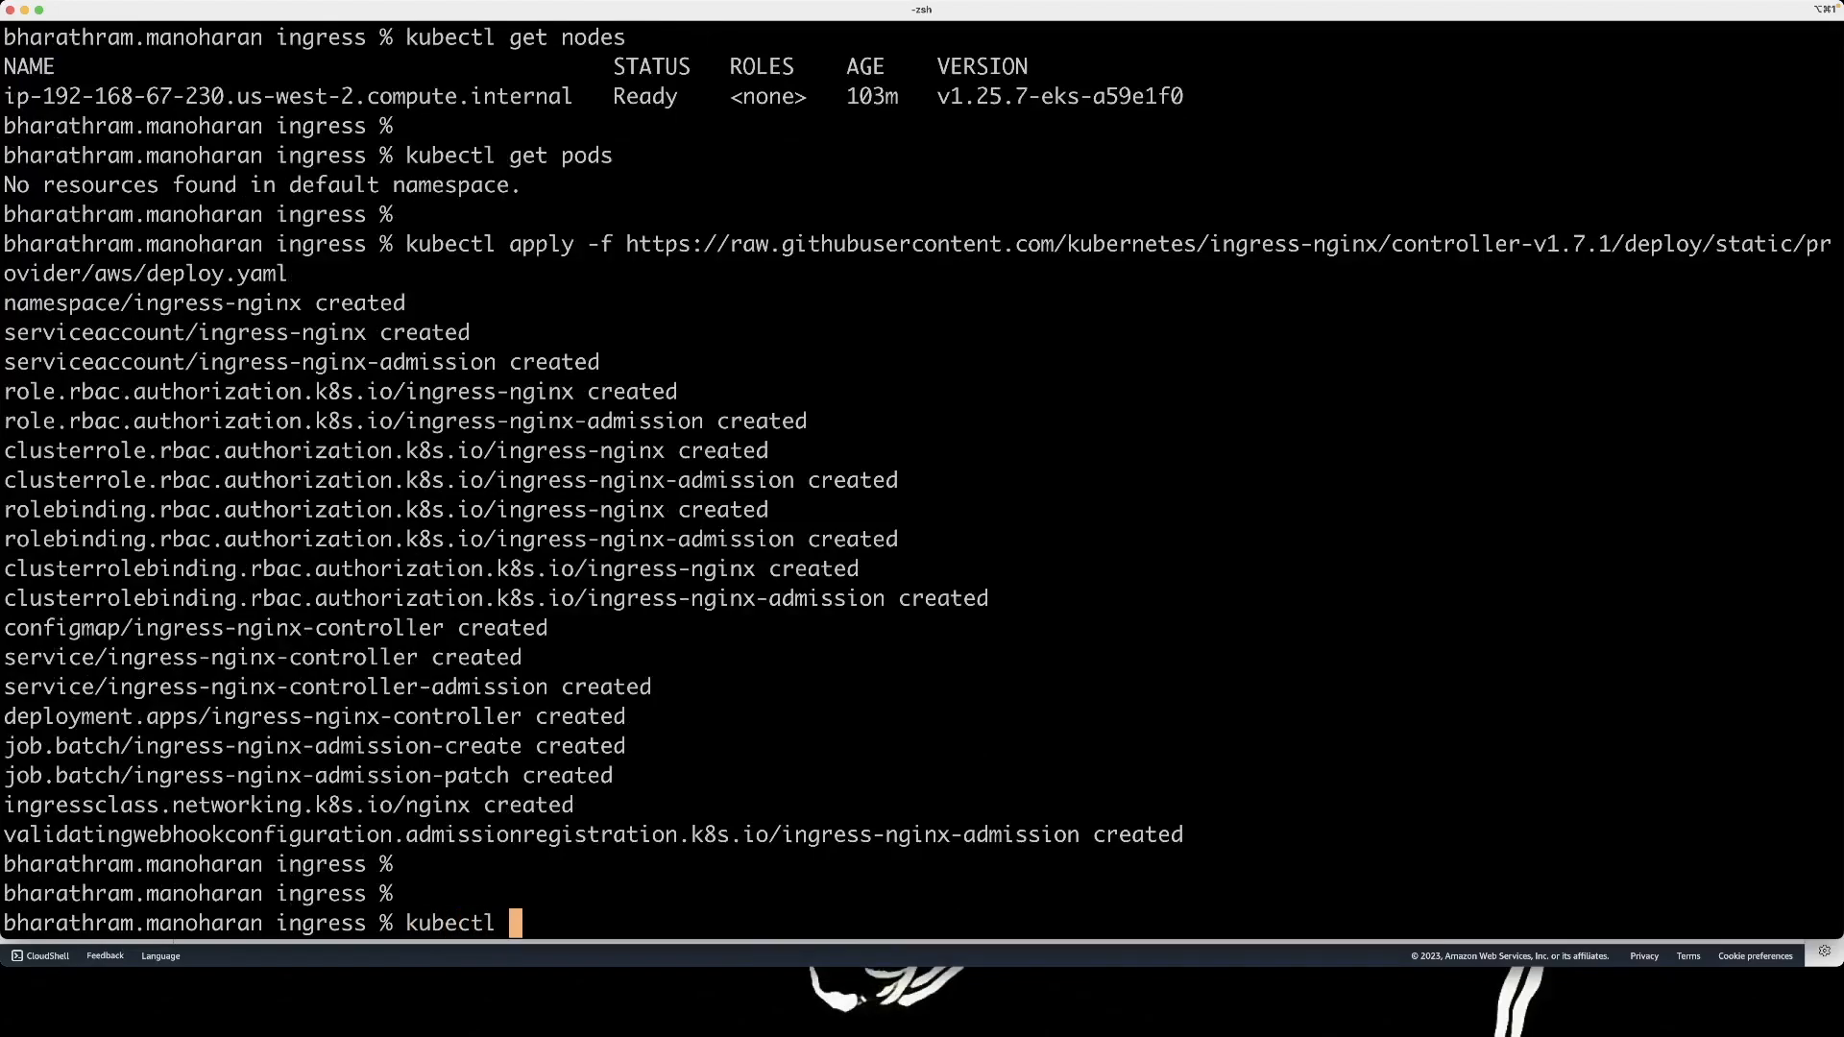
text(get all)
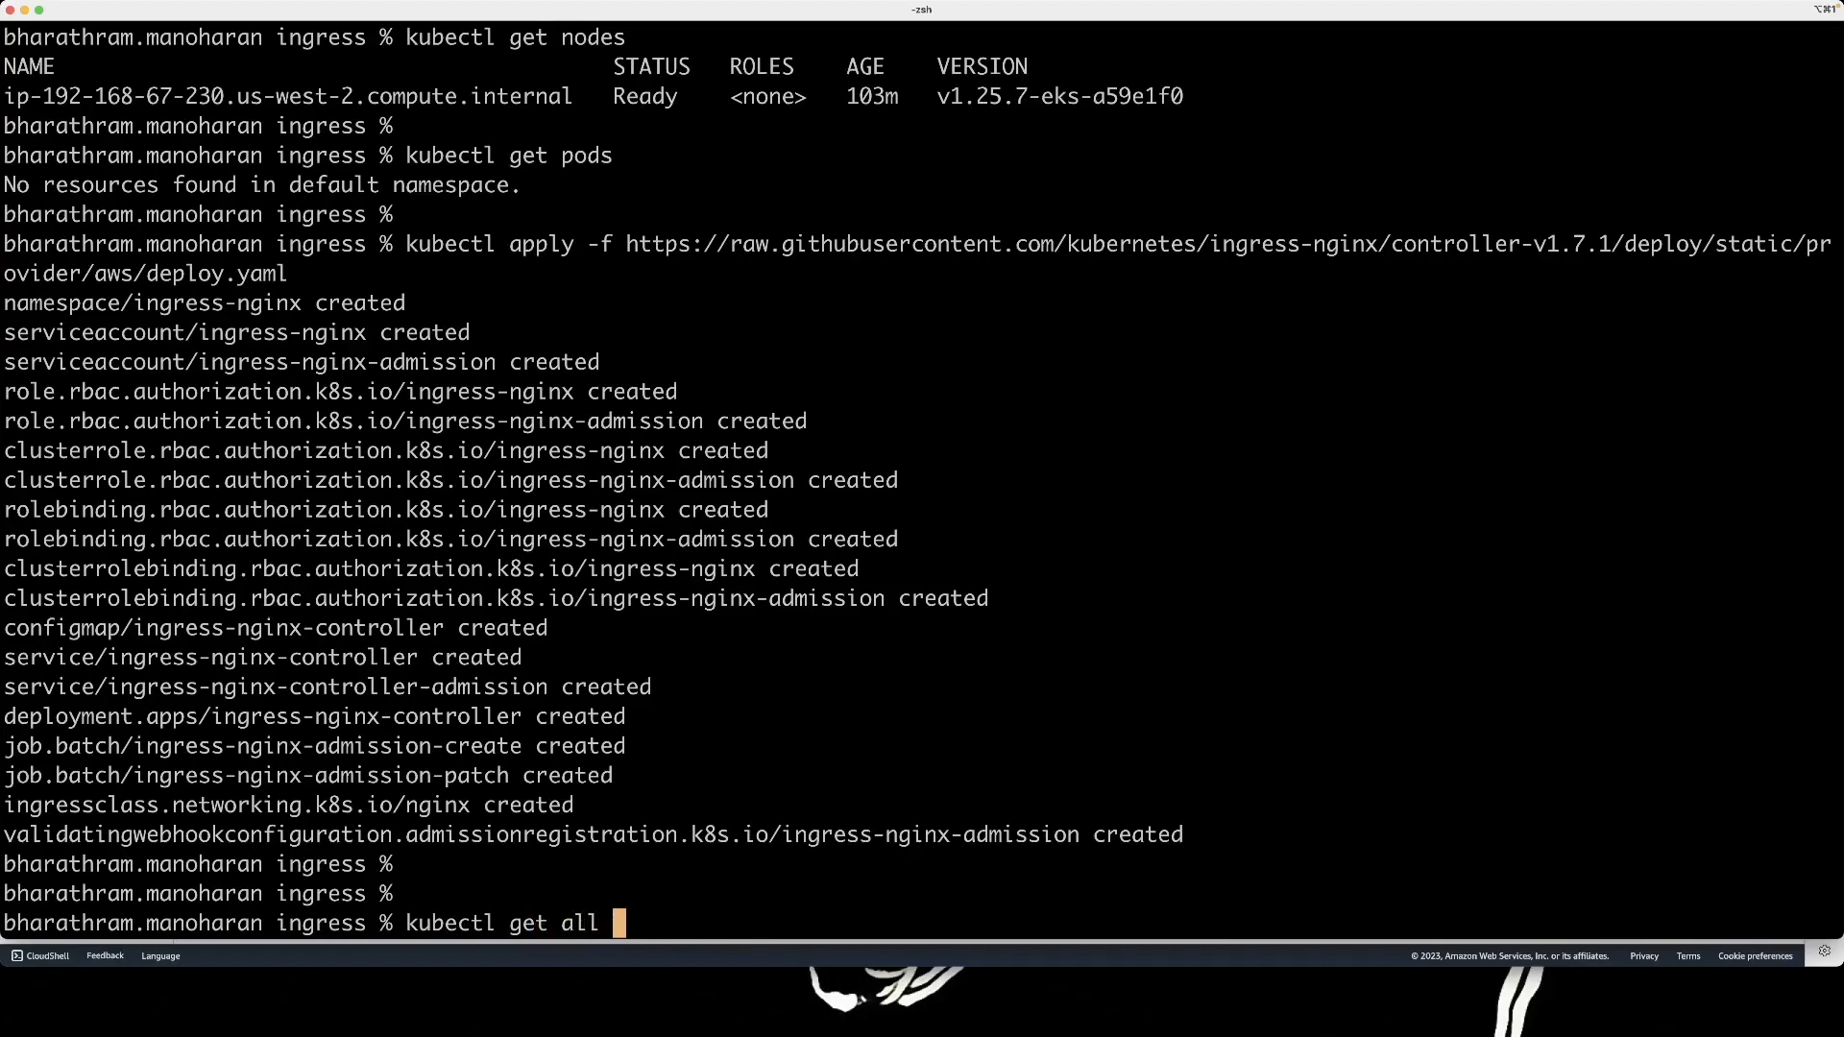
text(-n)
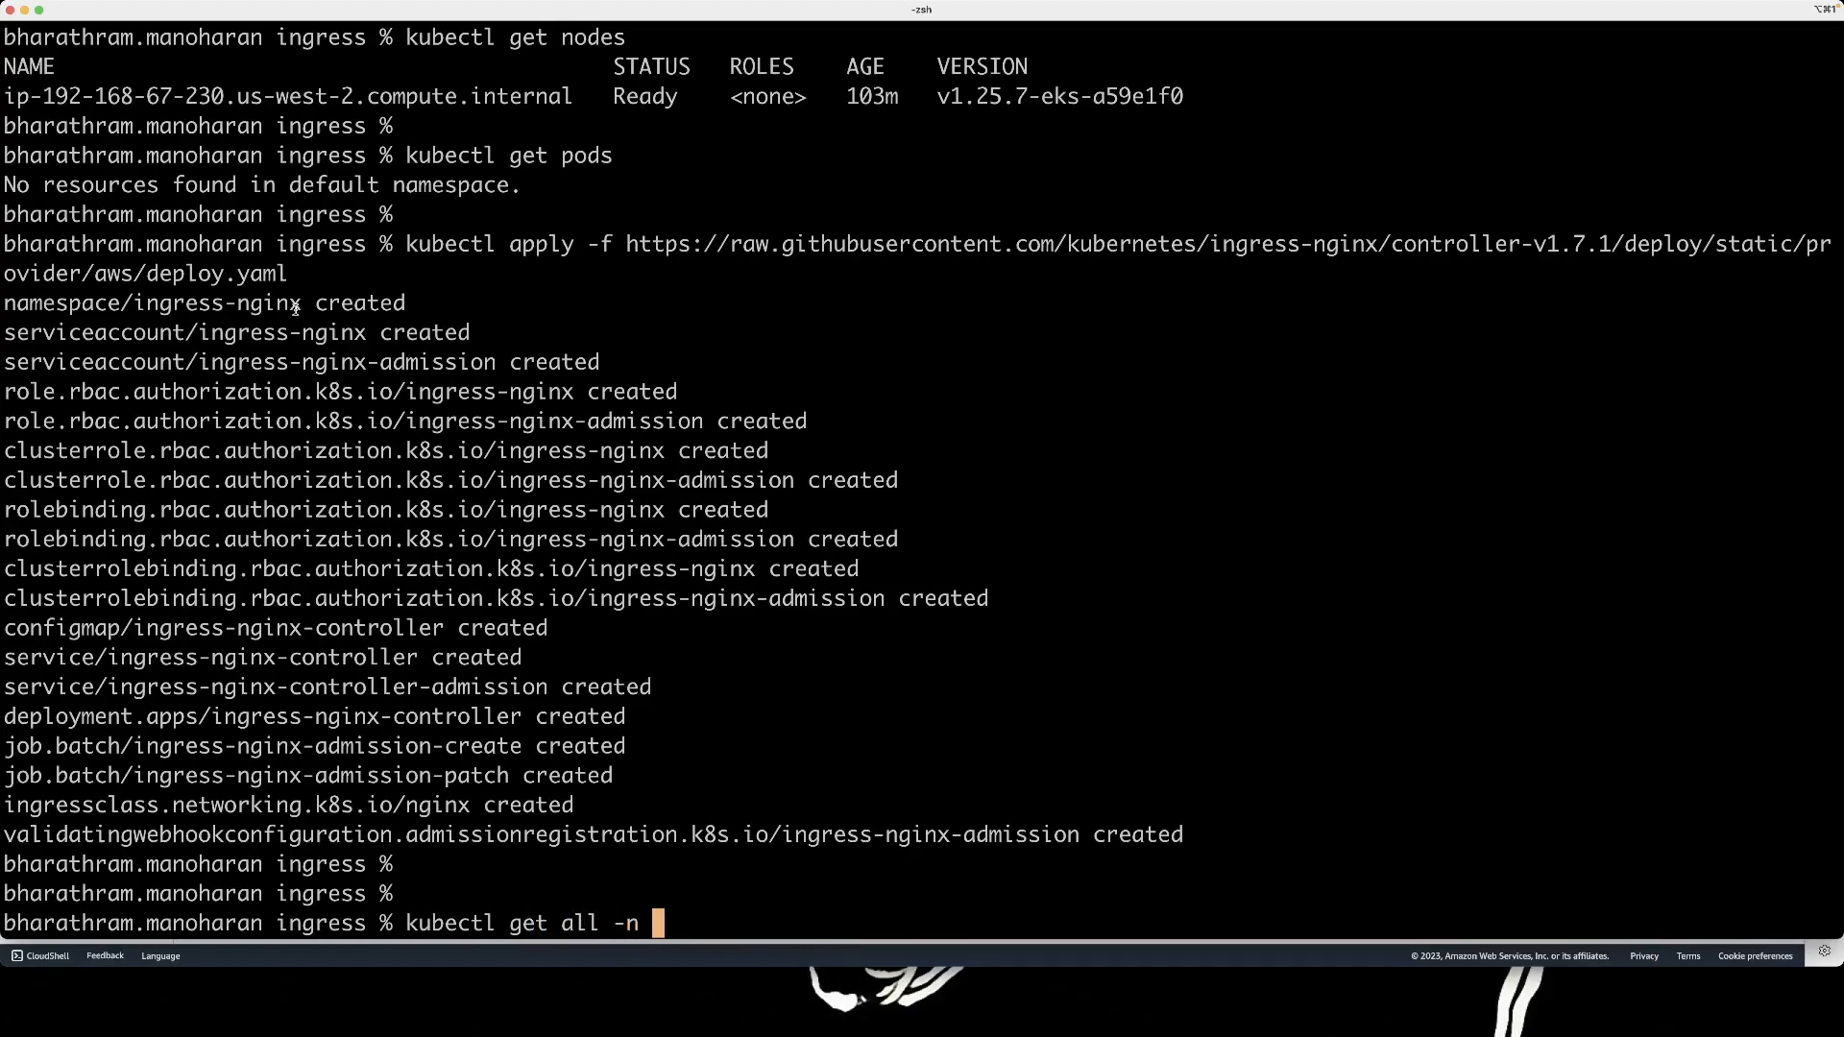
double_click(219, 303)
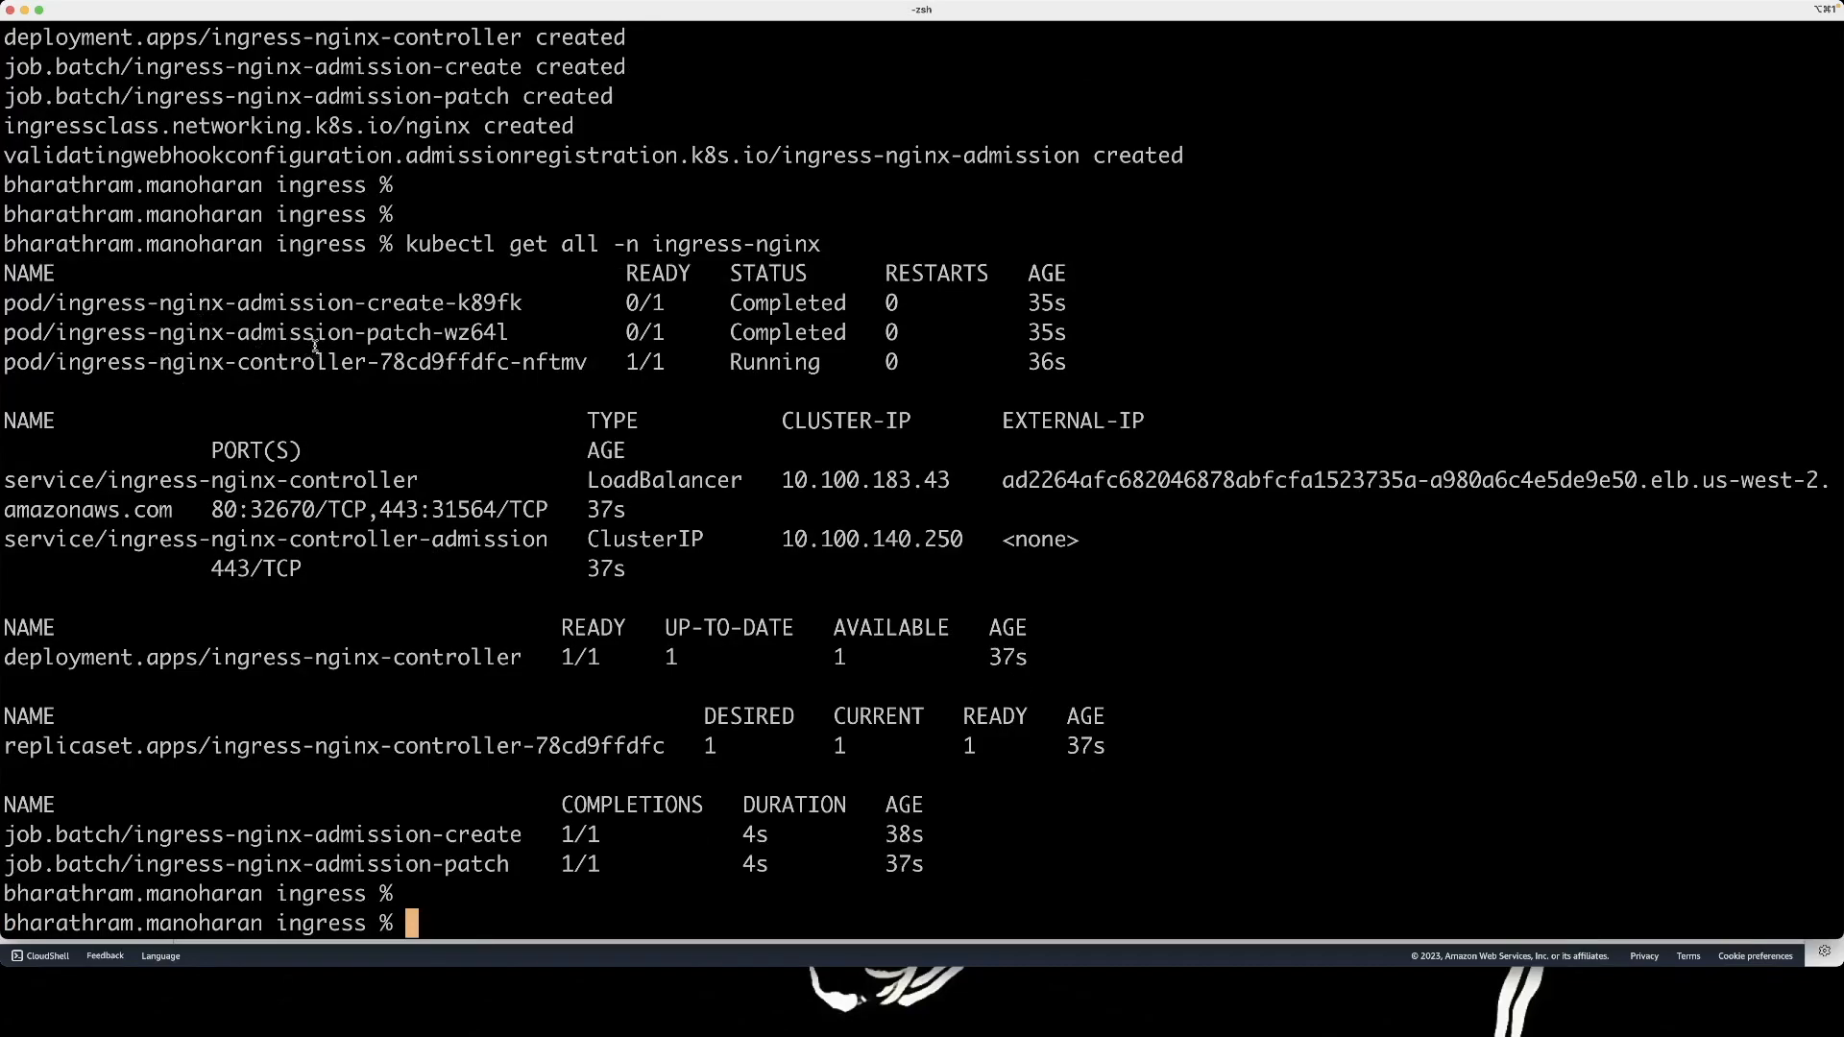
mouse_move(365, 384)
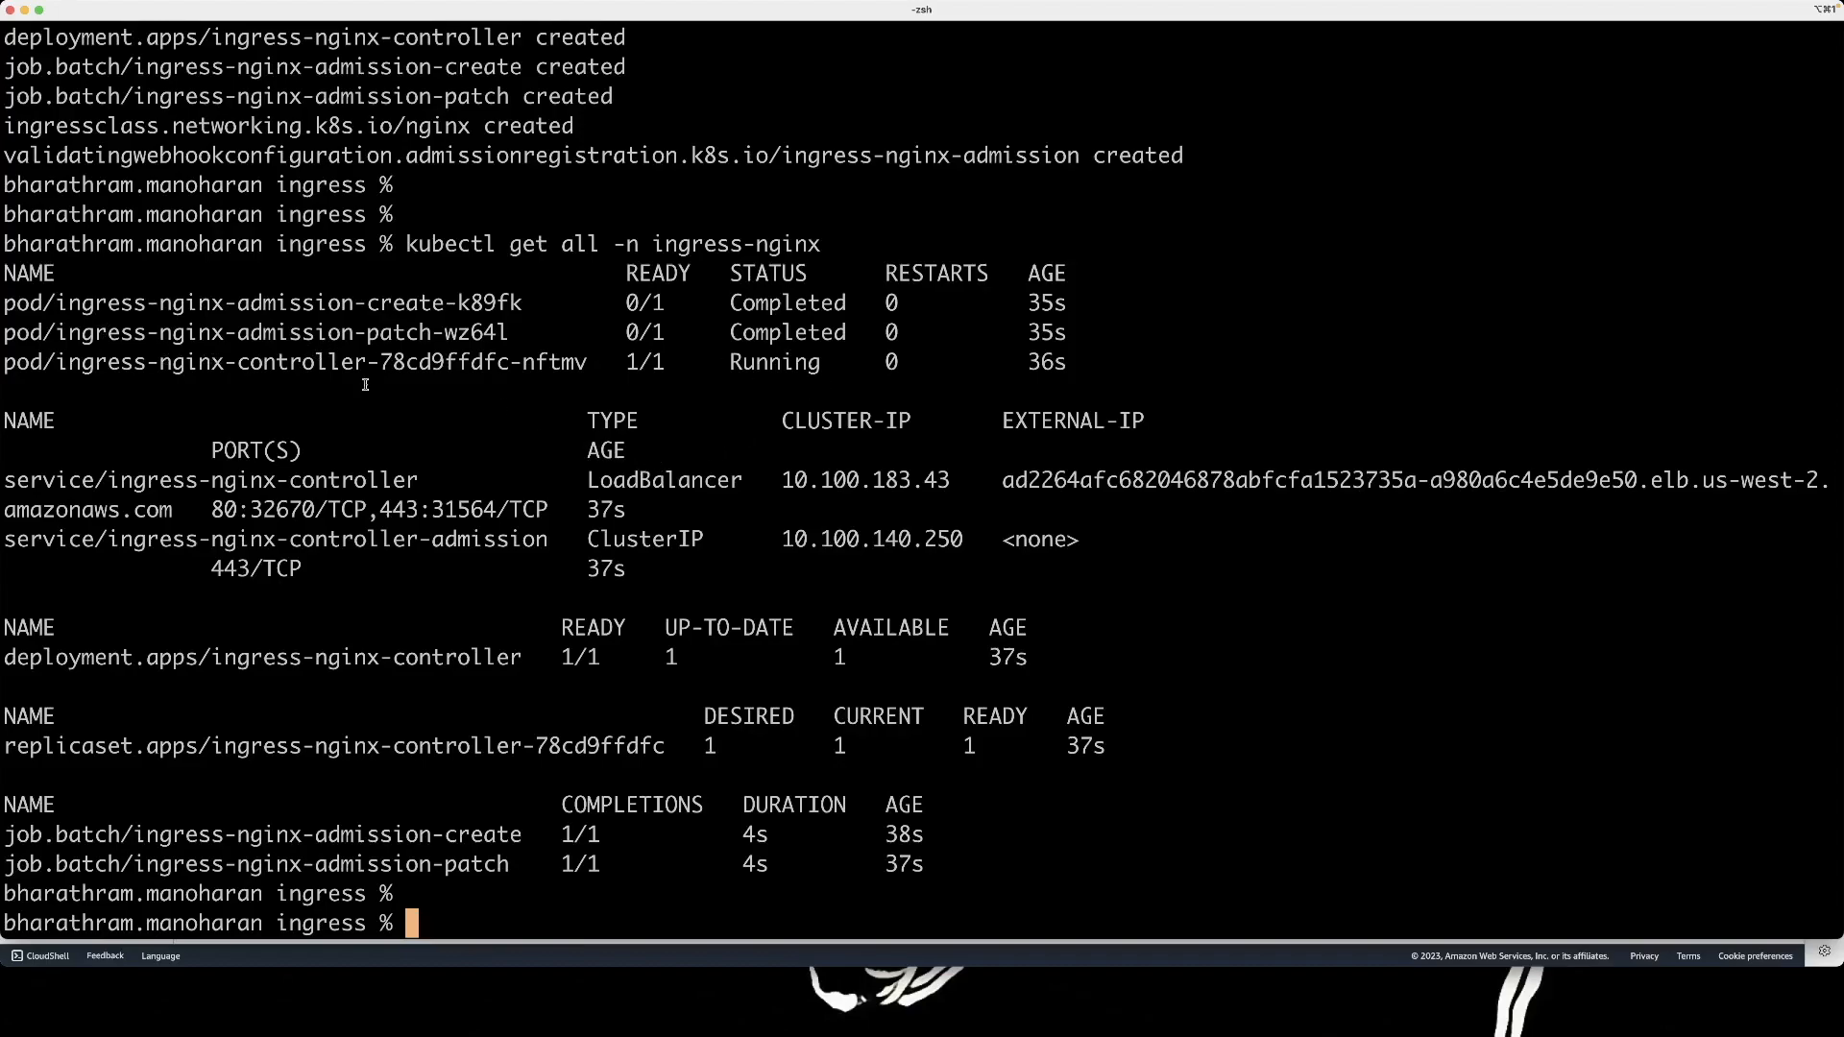
mouse_move(684, 405)
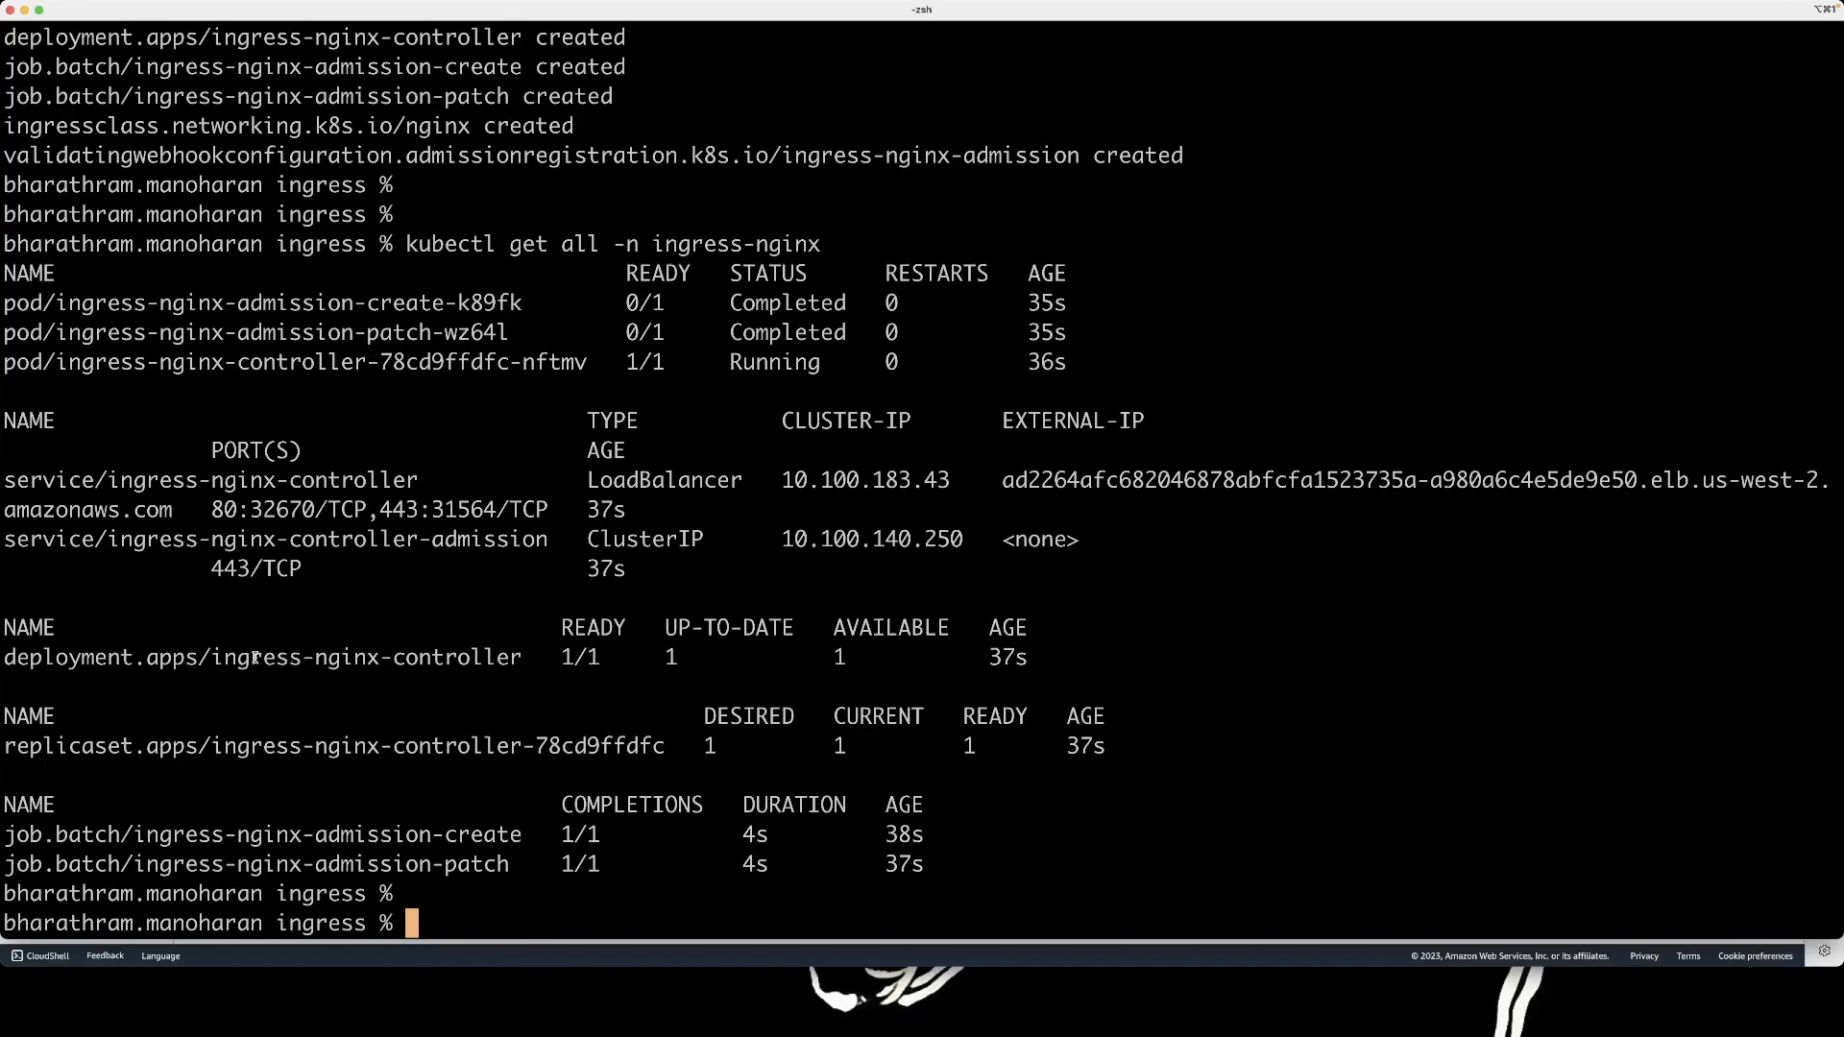
mouse_move(219, 657)
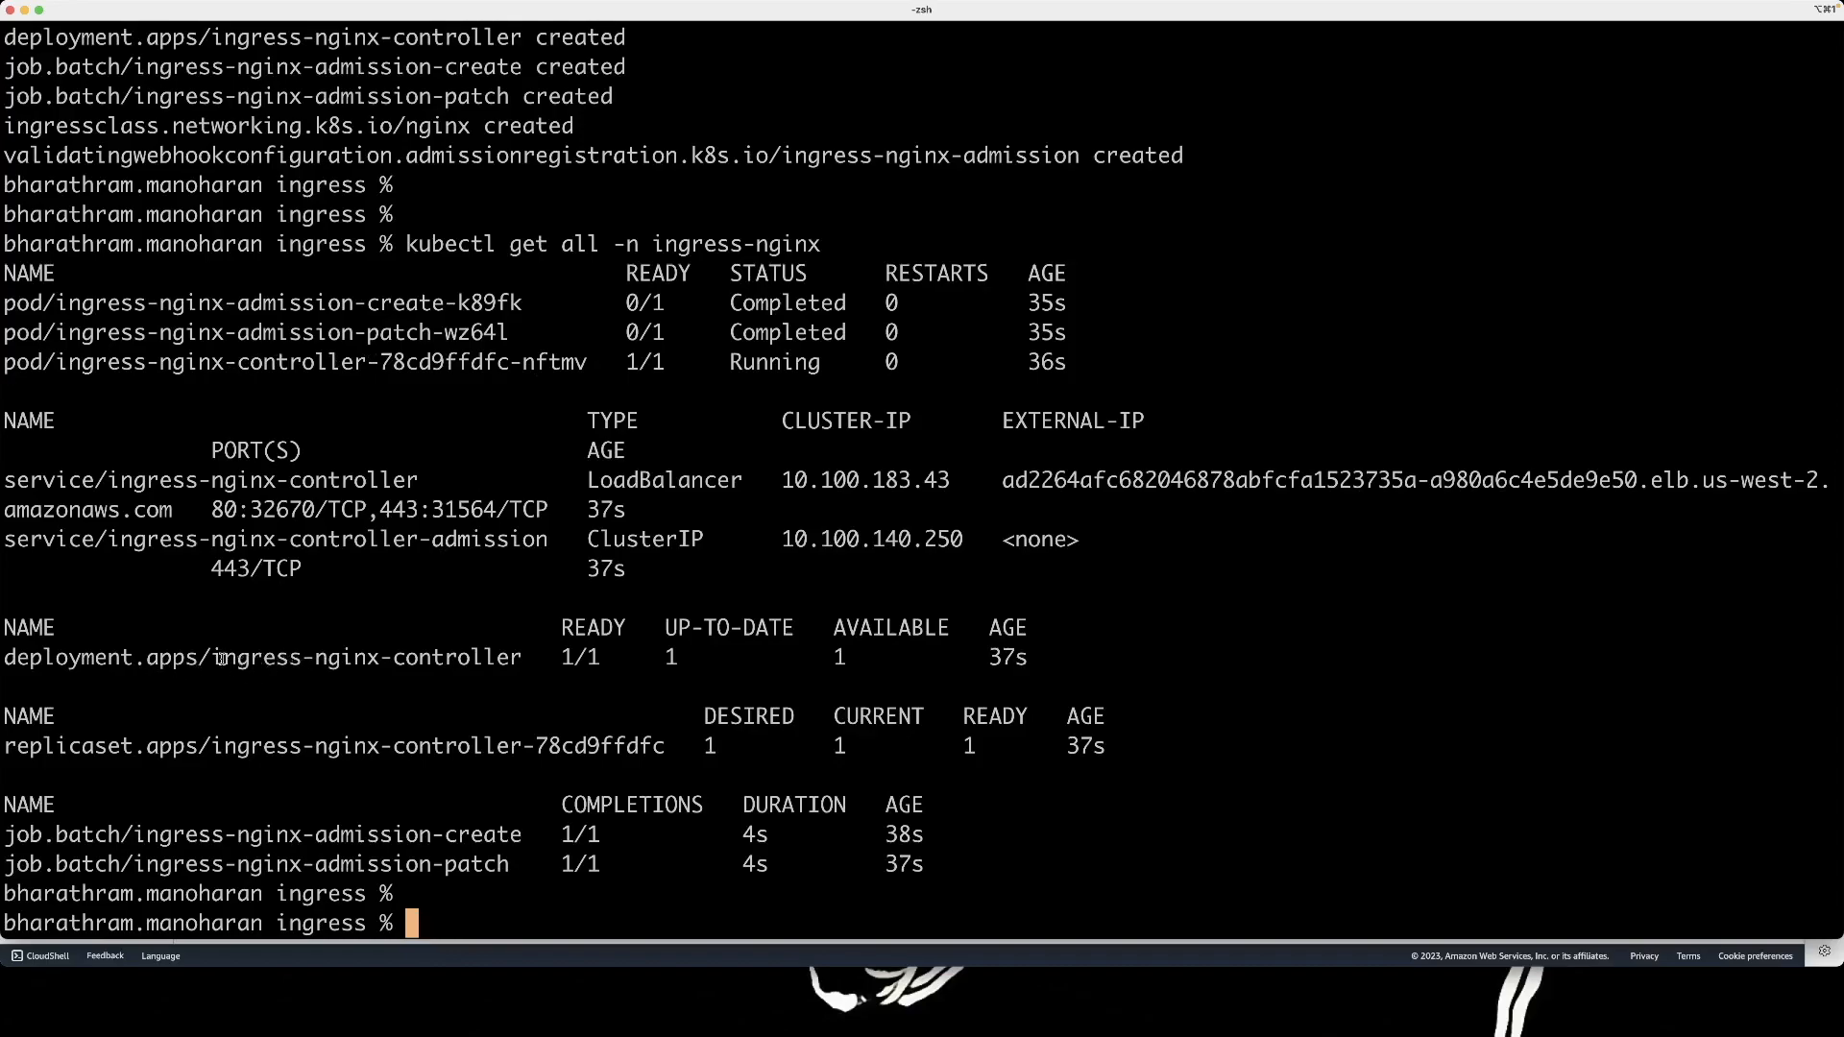
mouse_move(415, 789)
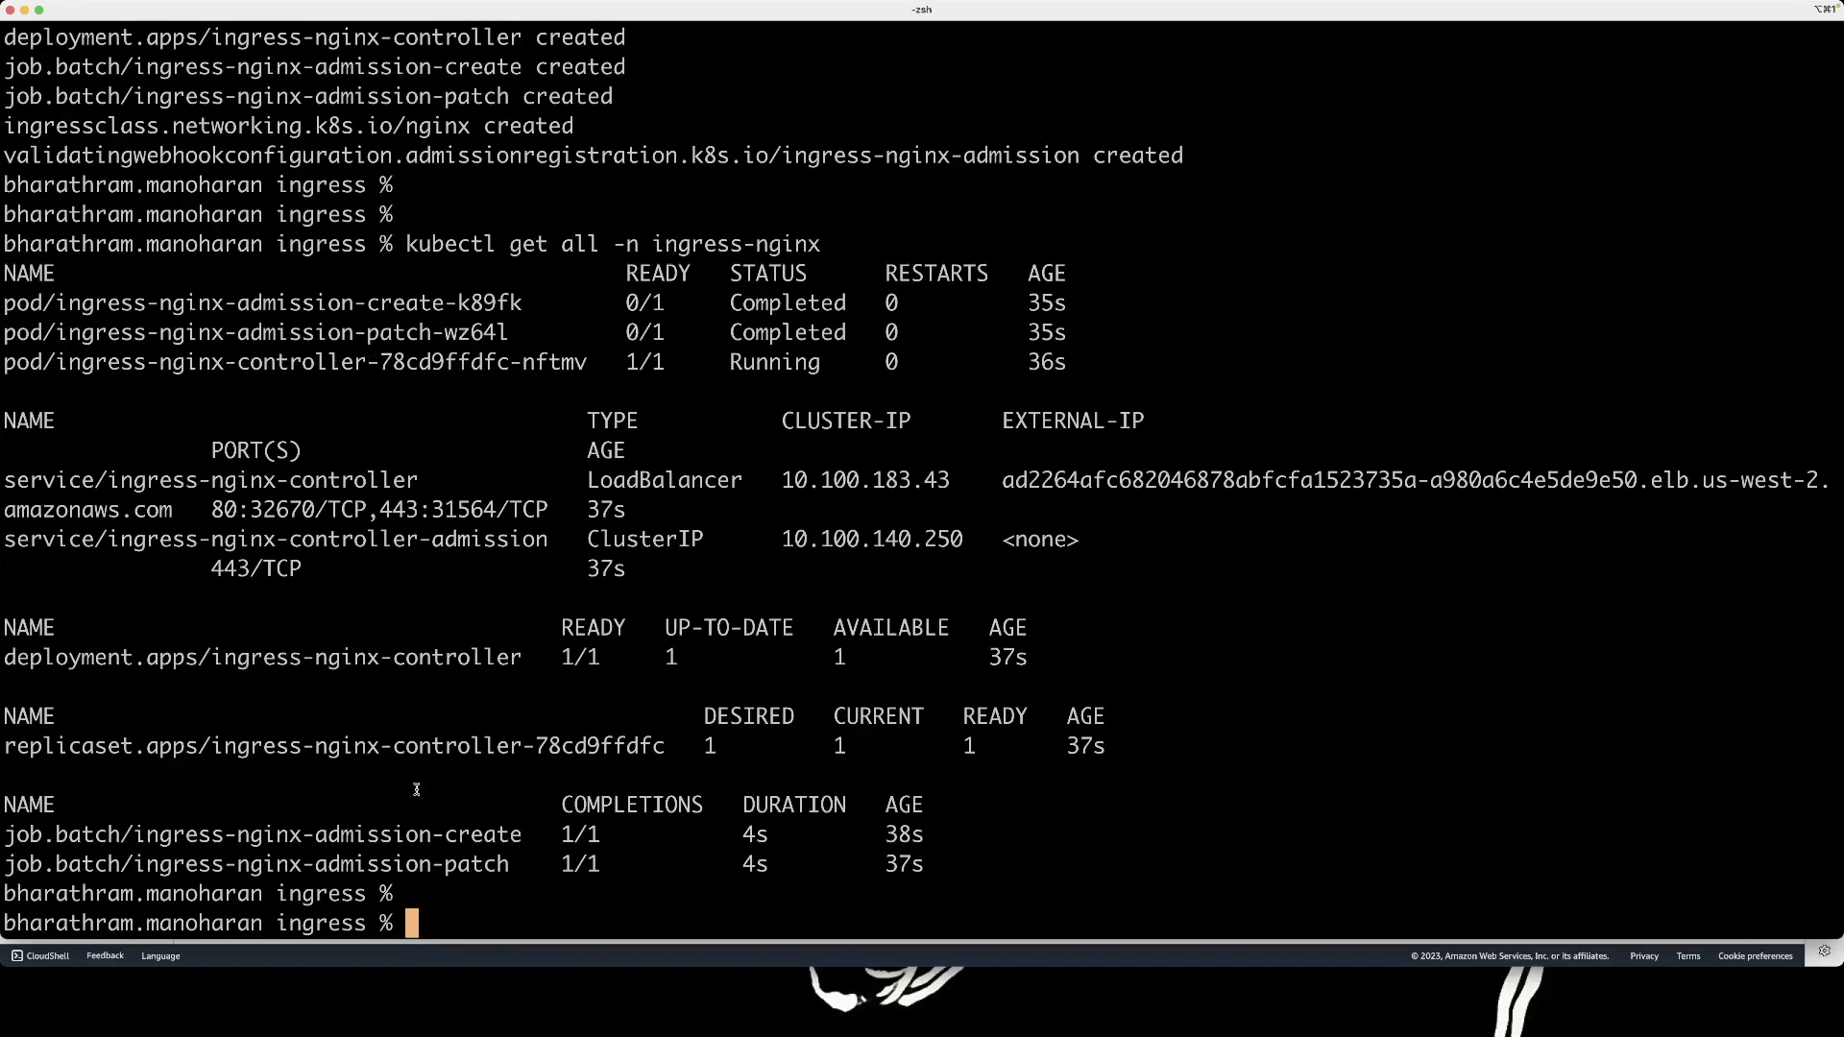
mouse_move(92, 823)
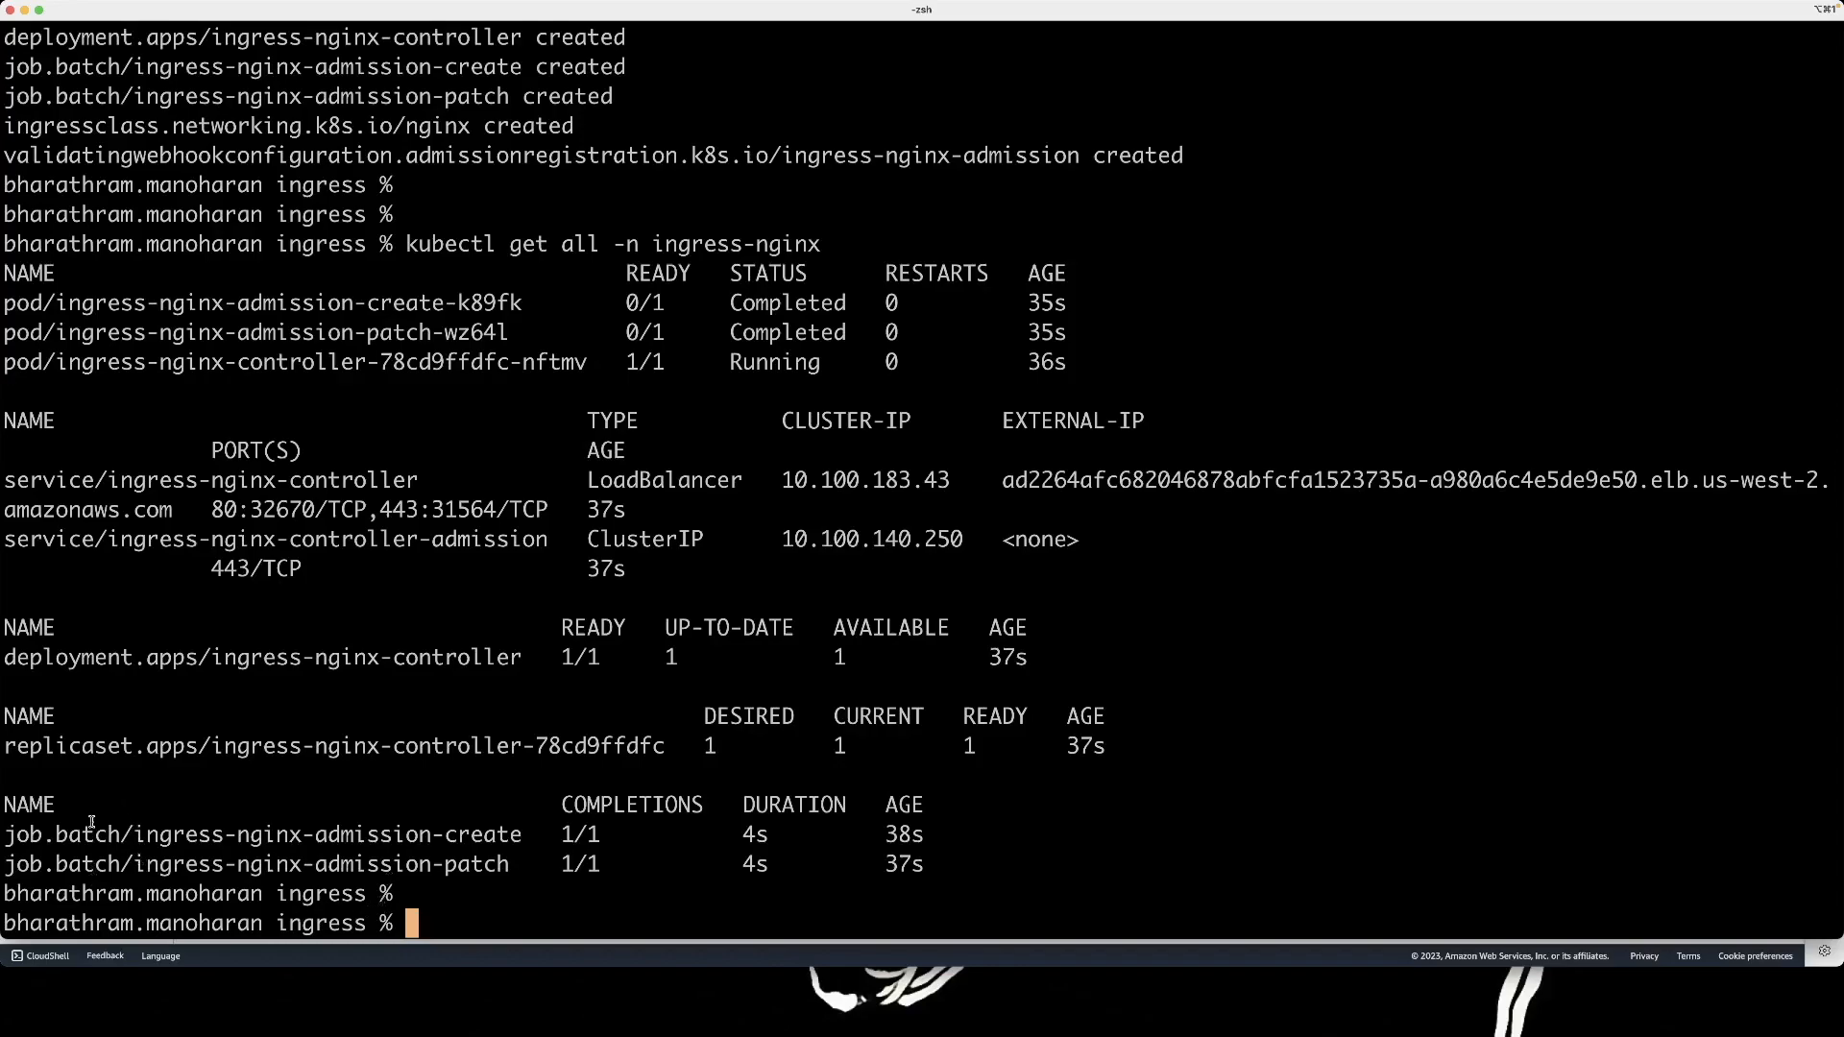
mouse_move(242, 684)
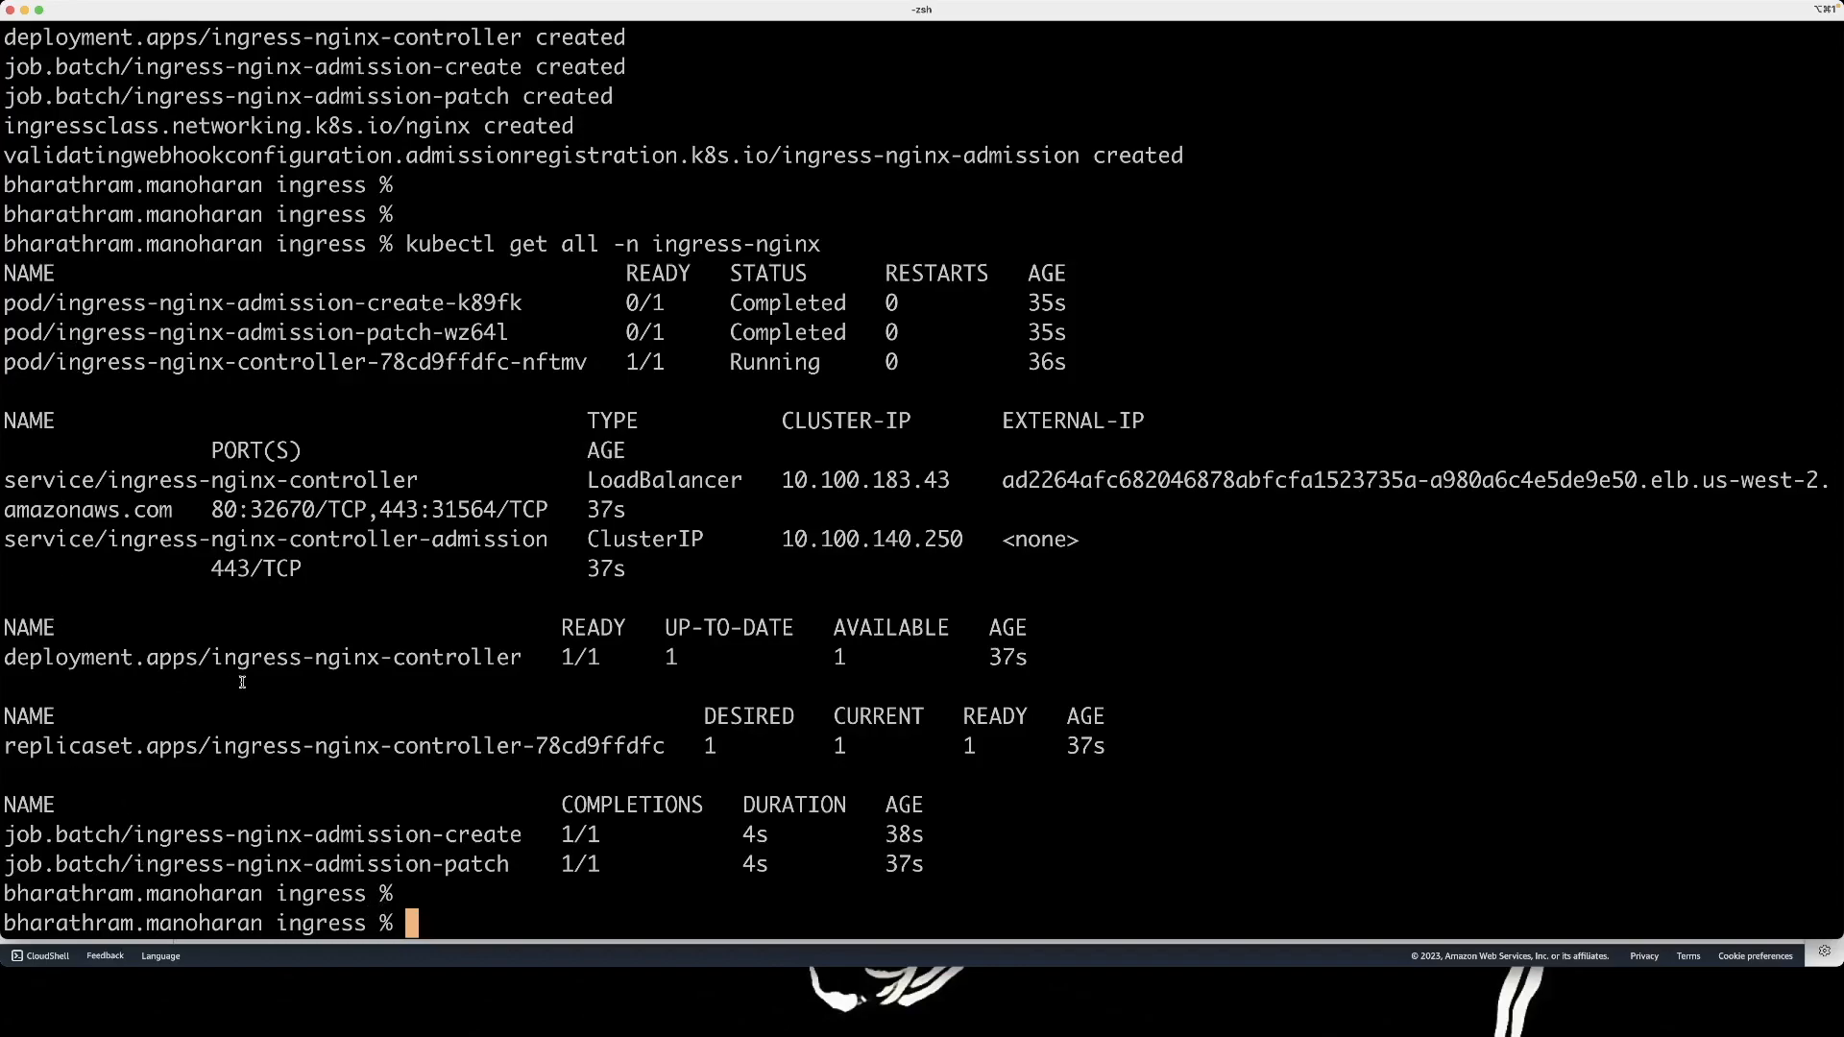
mouse_move(111, 480)
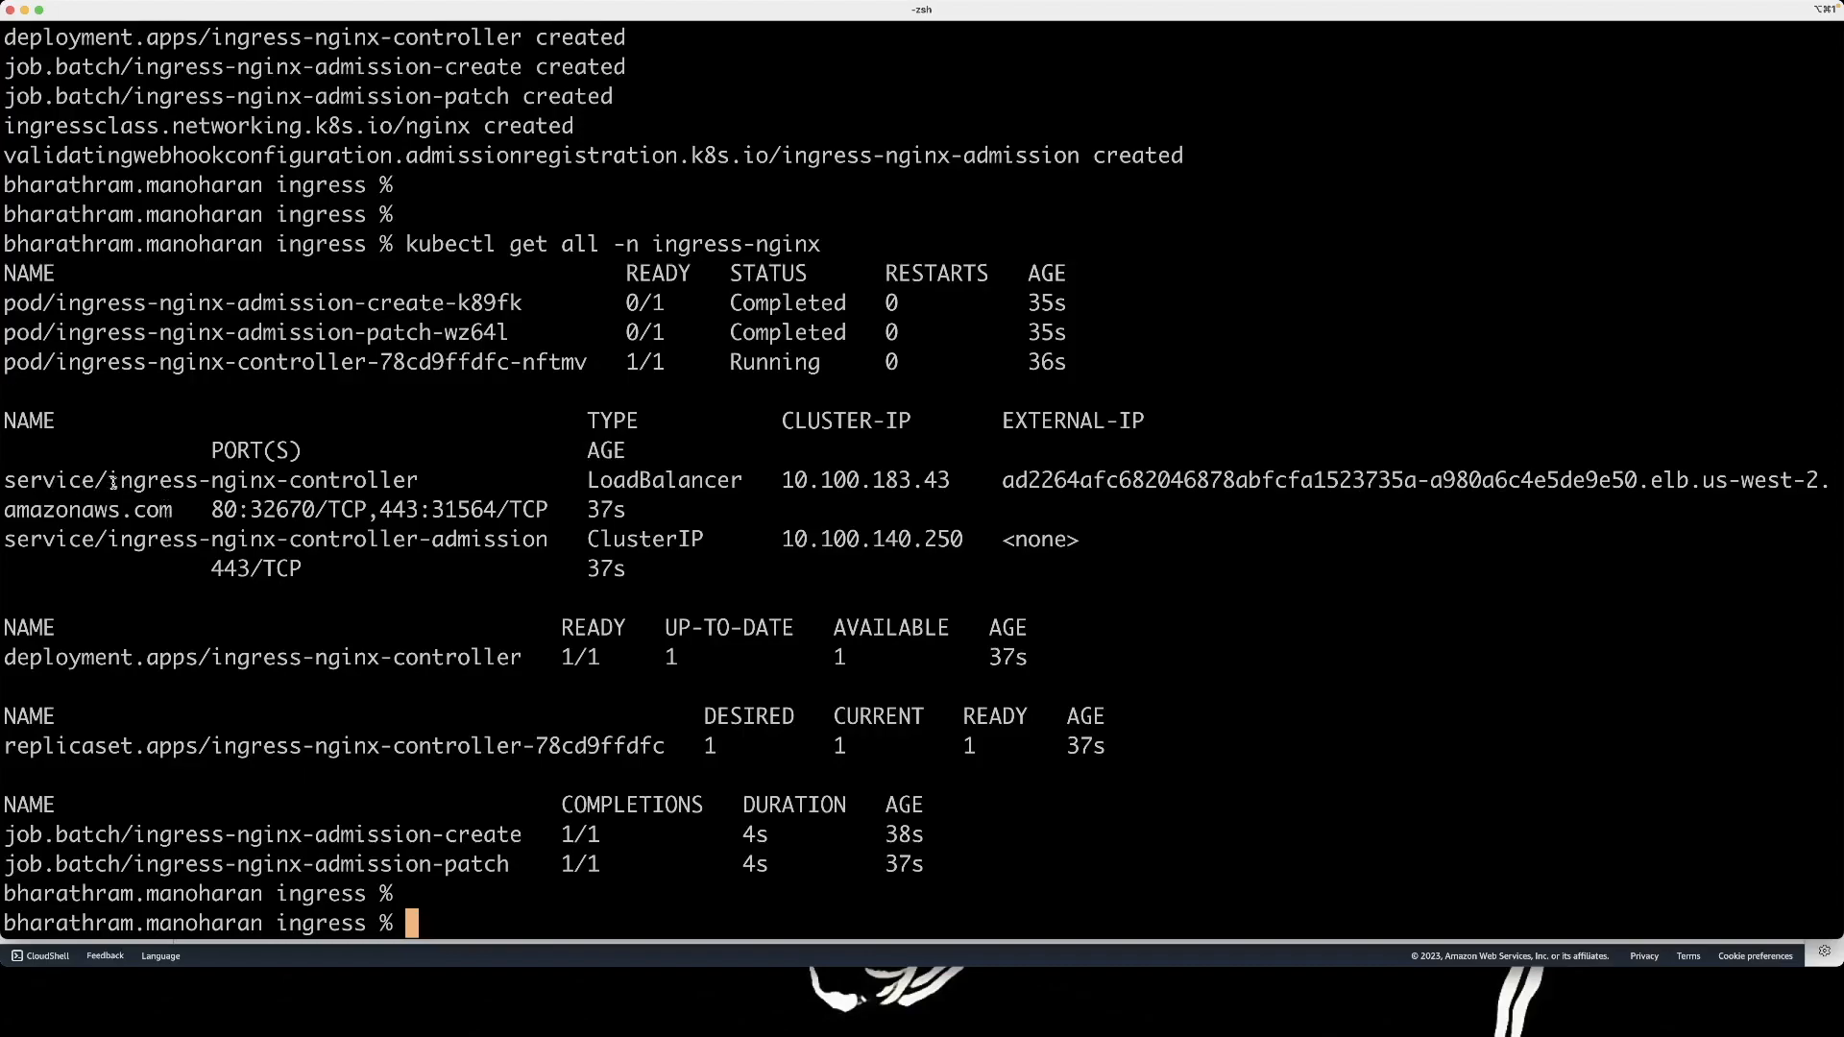
double_click(261, 480)
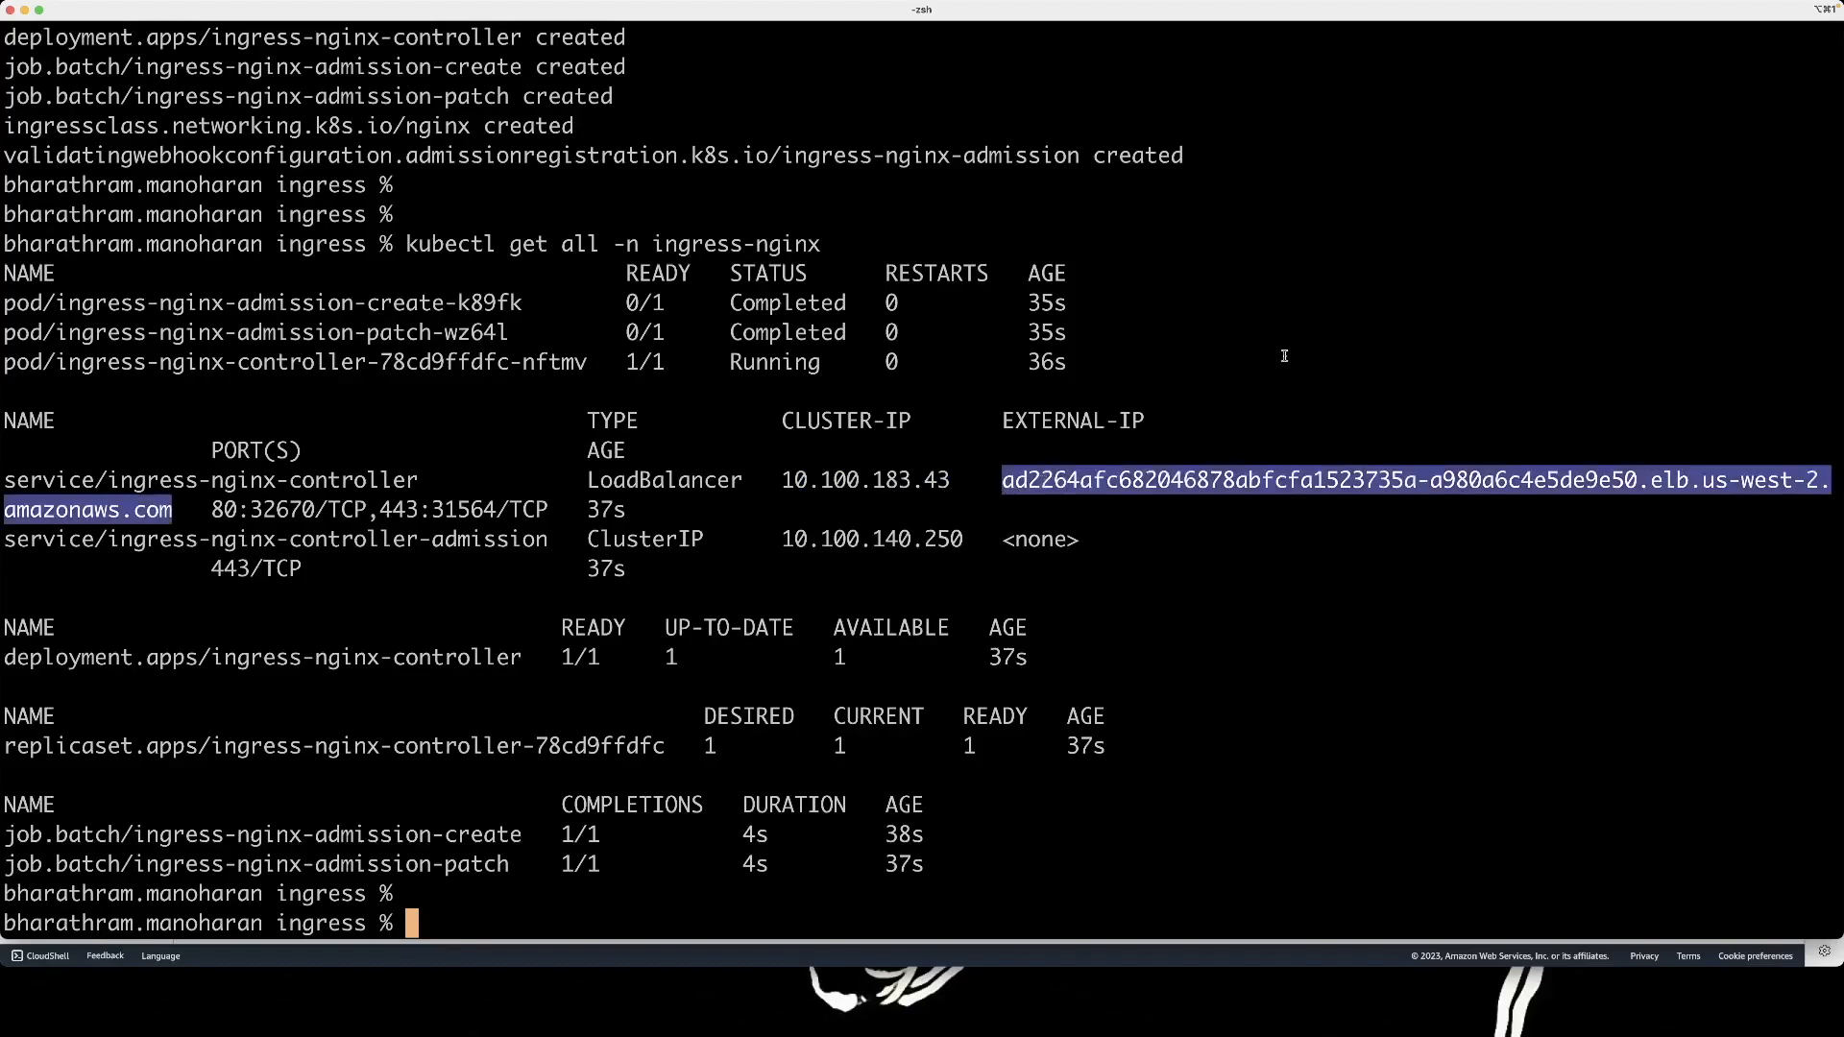
mouse_move(1329, 488)
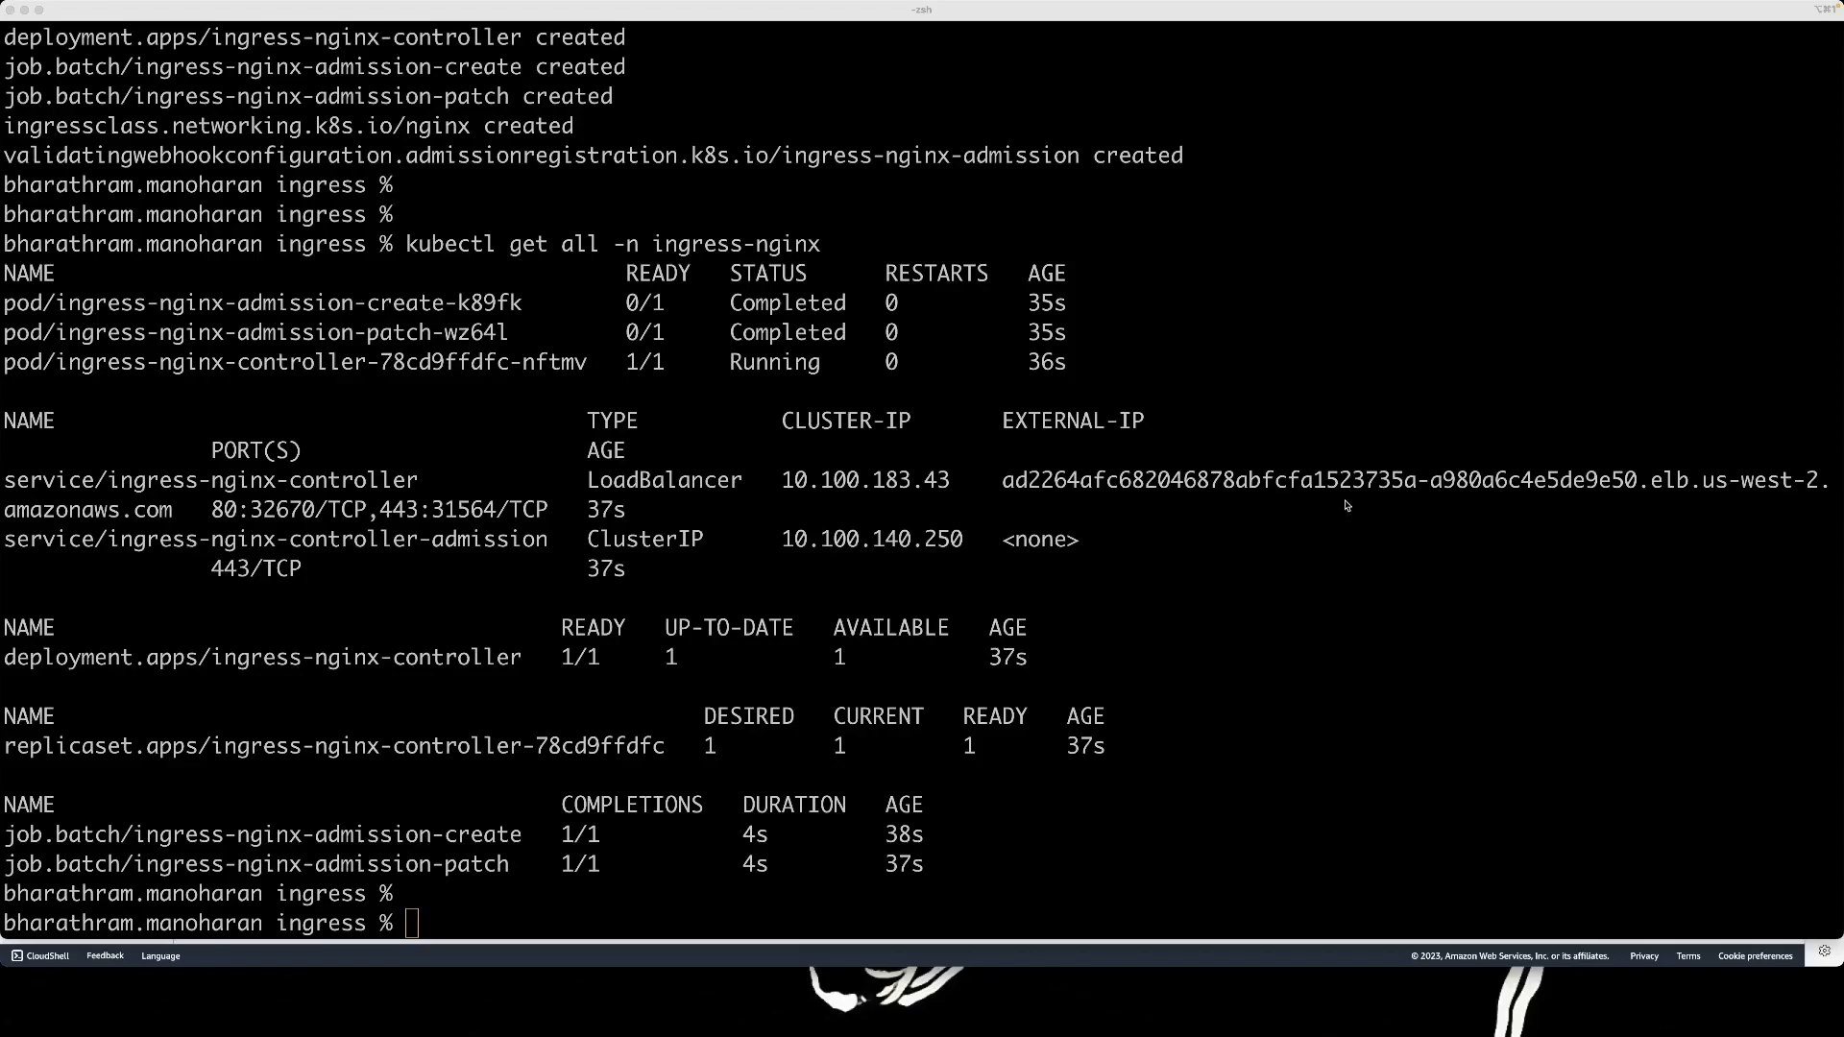
mouse_move(1011, 499)
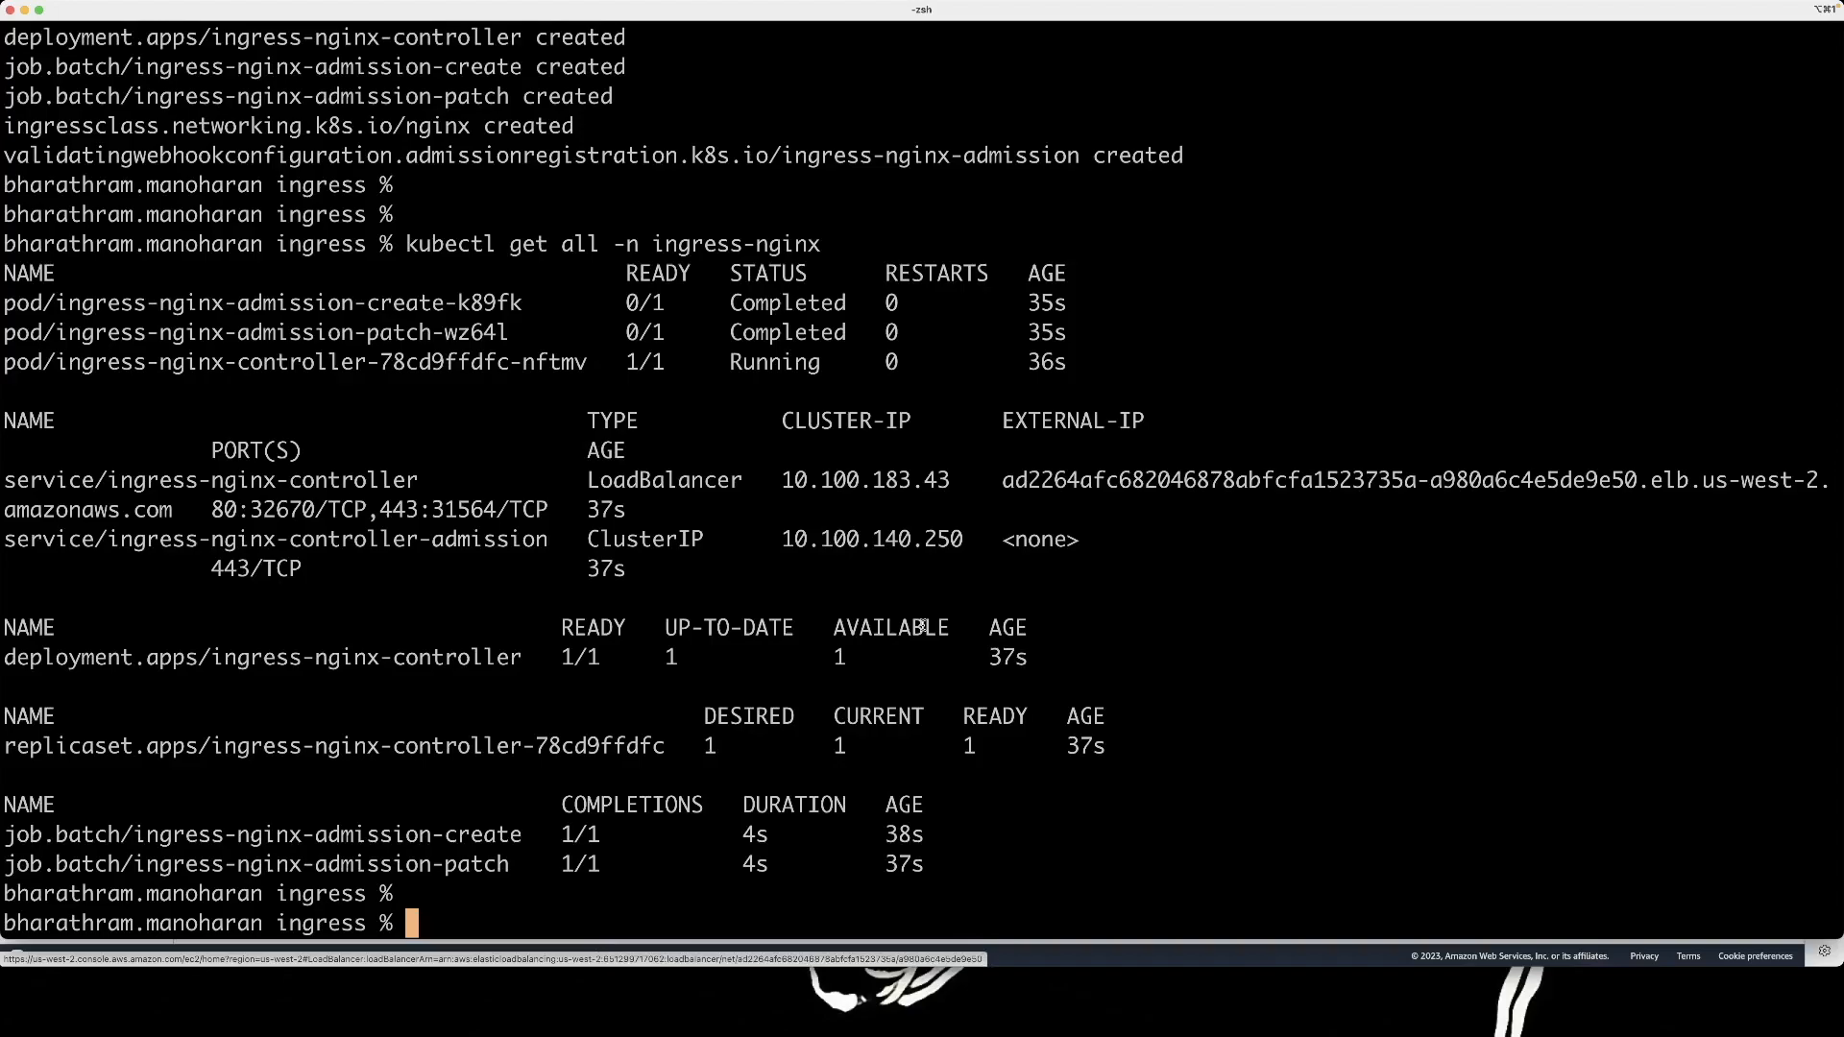
key(Enter)
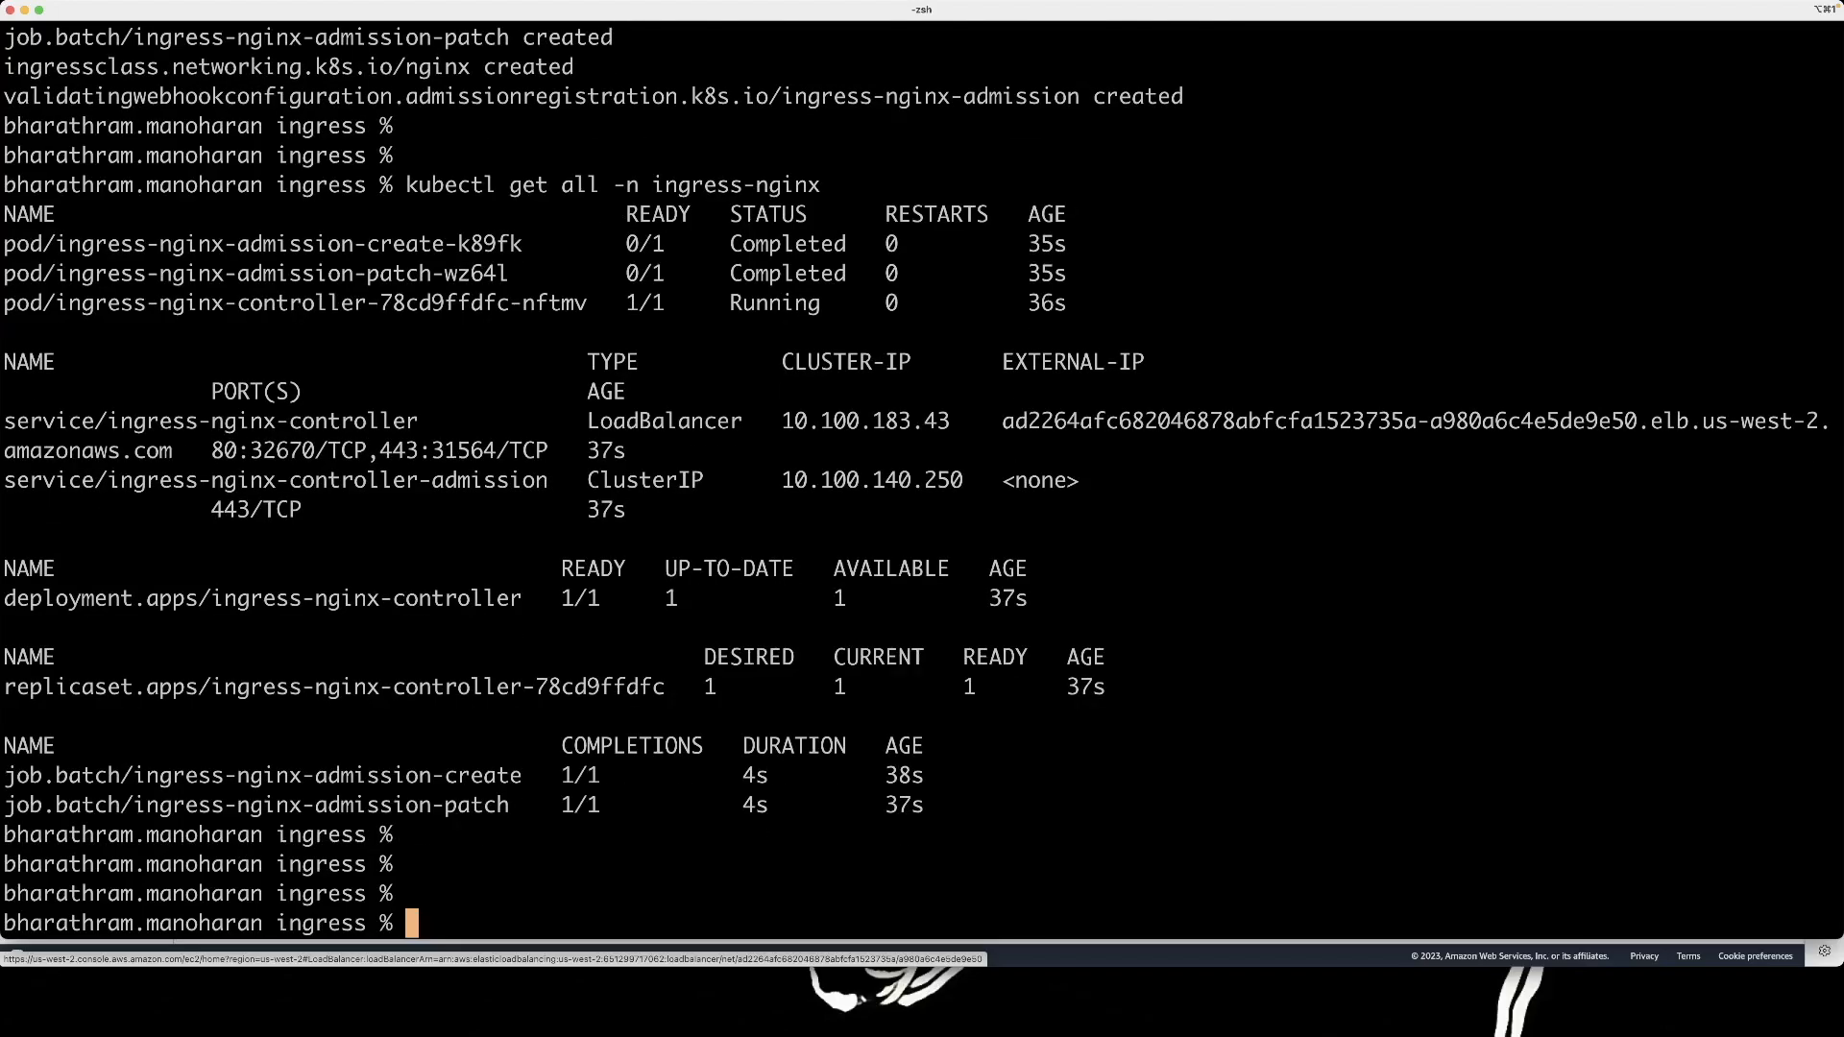
List the manifest files and apply frontend1-dep.yaml with kubectl.
text(ls -lrt)
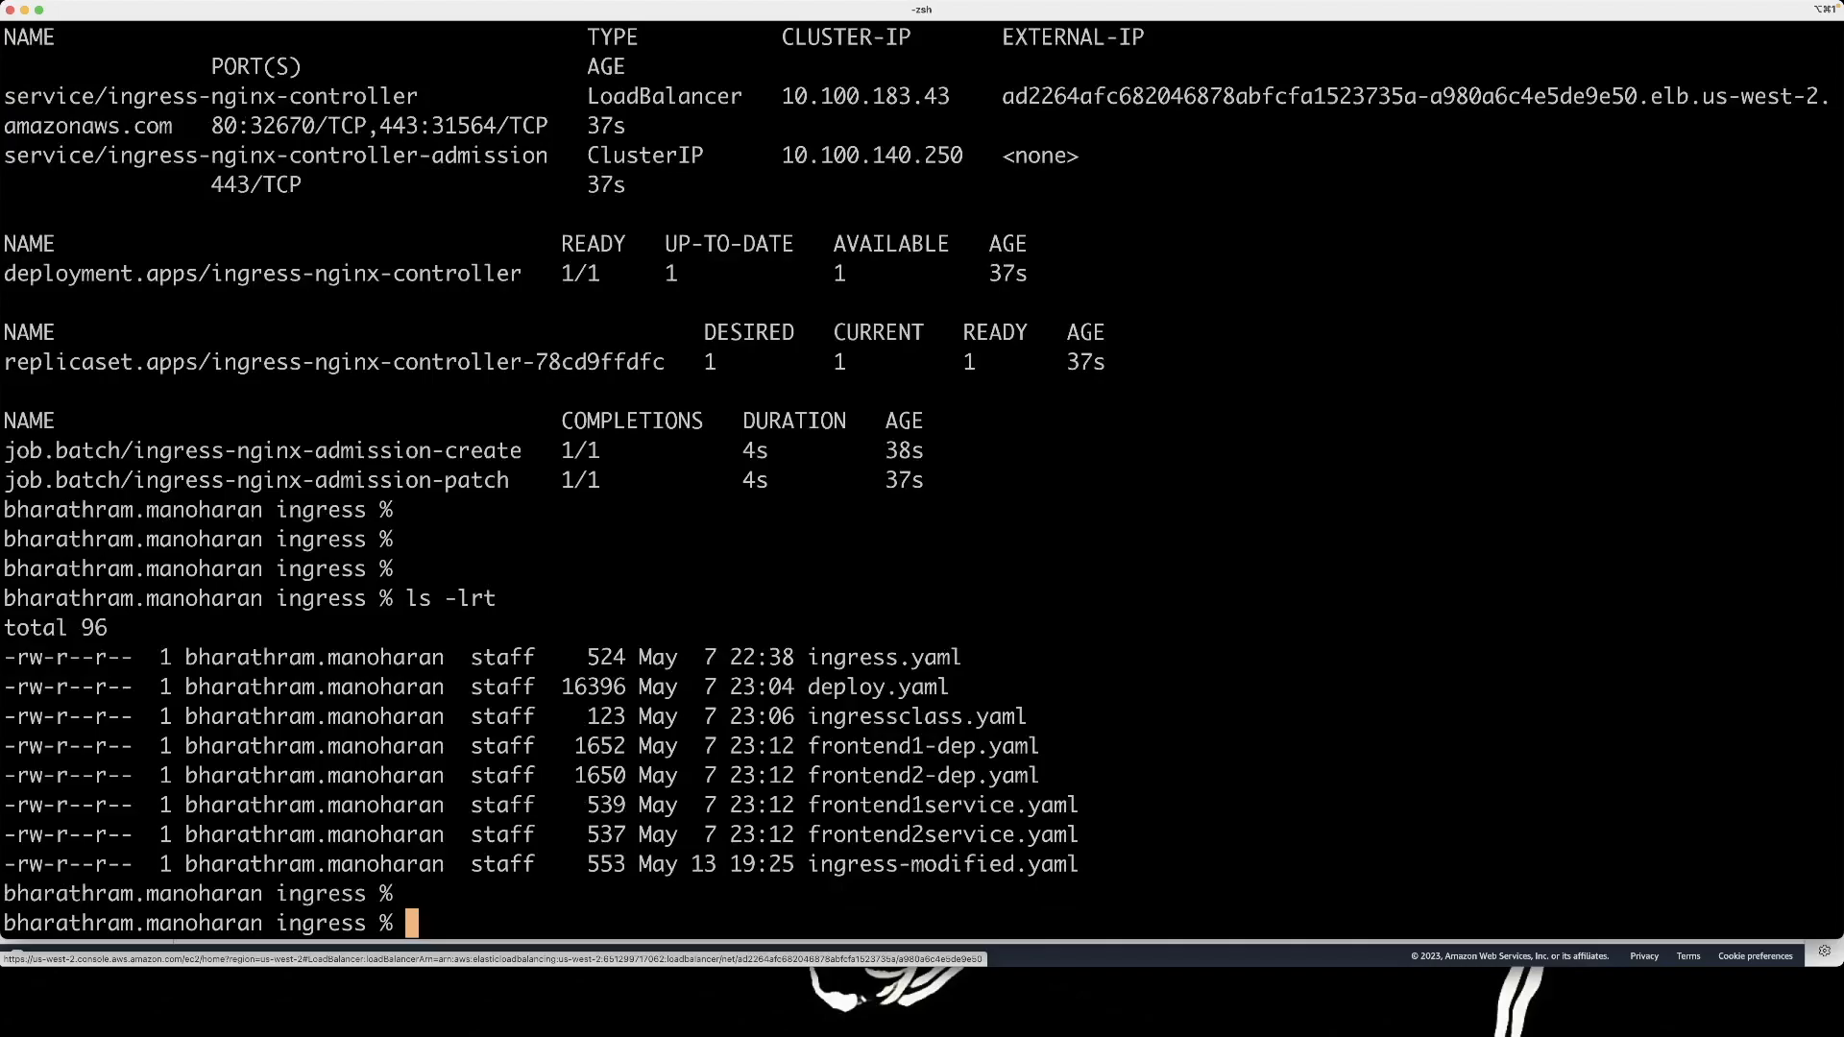
text(kubectl)
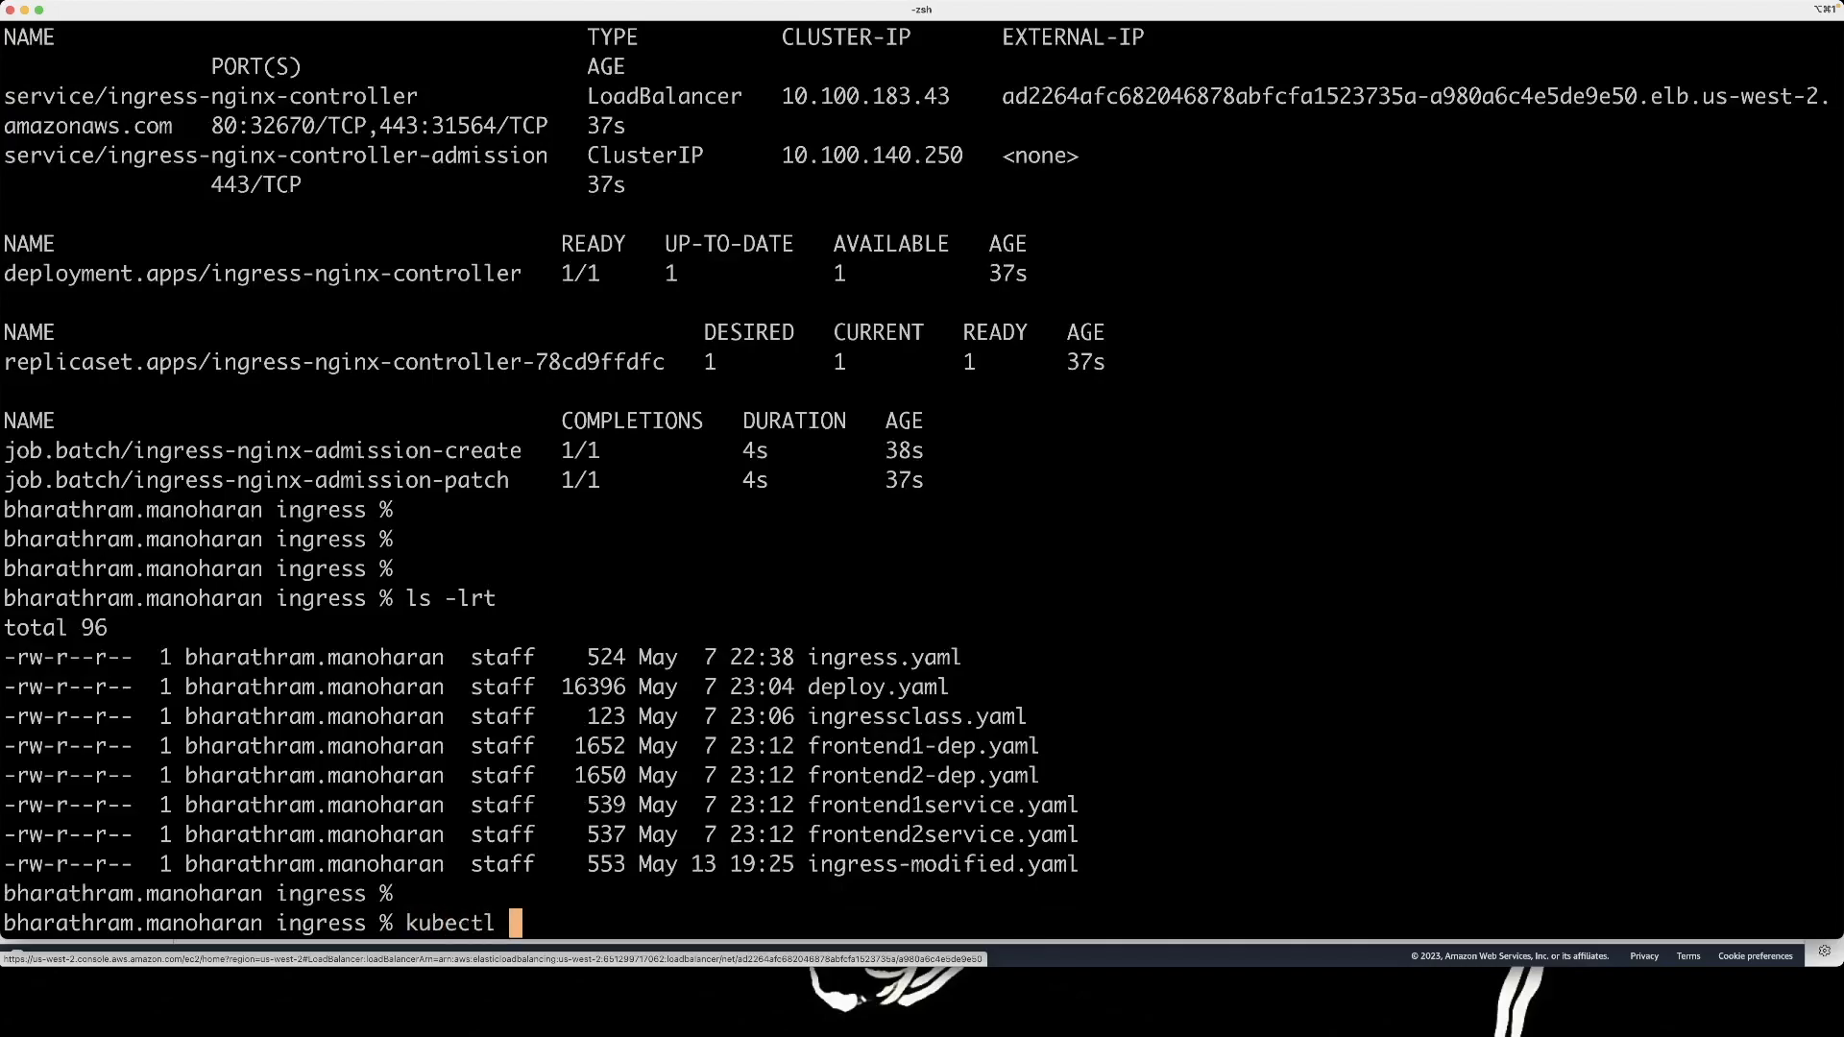
text(apply)
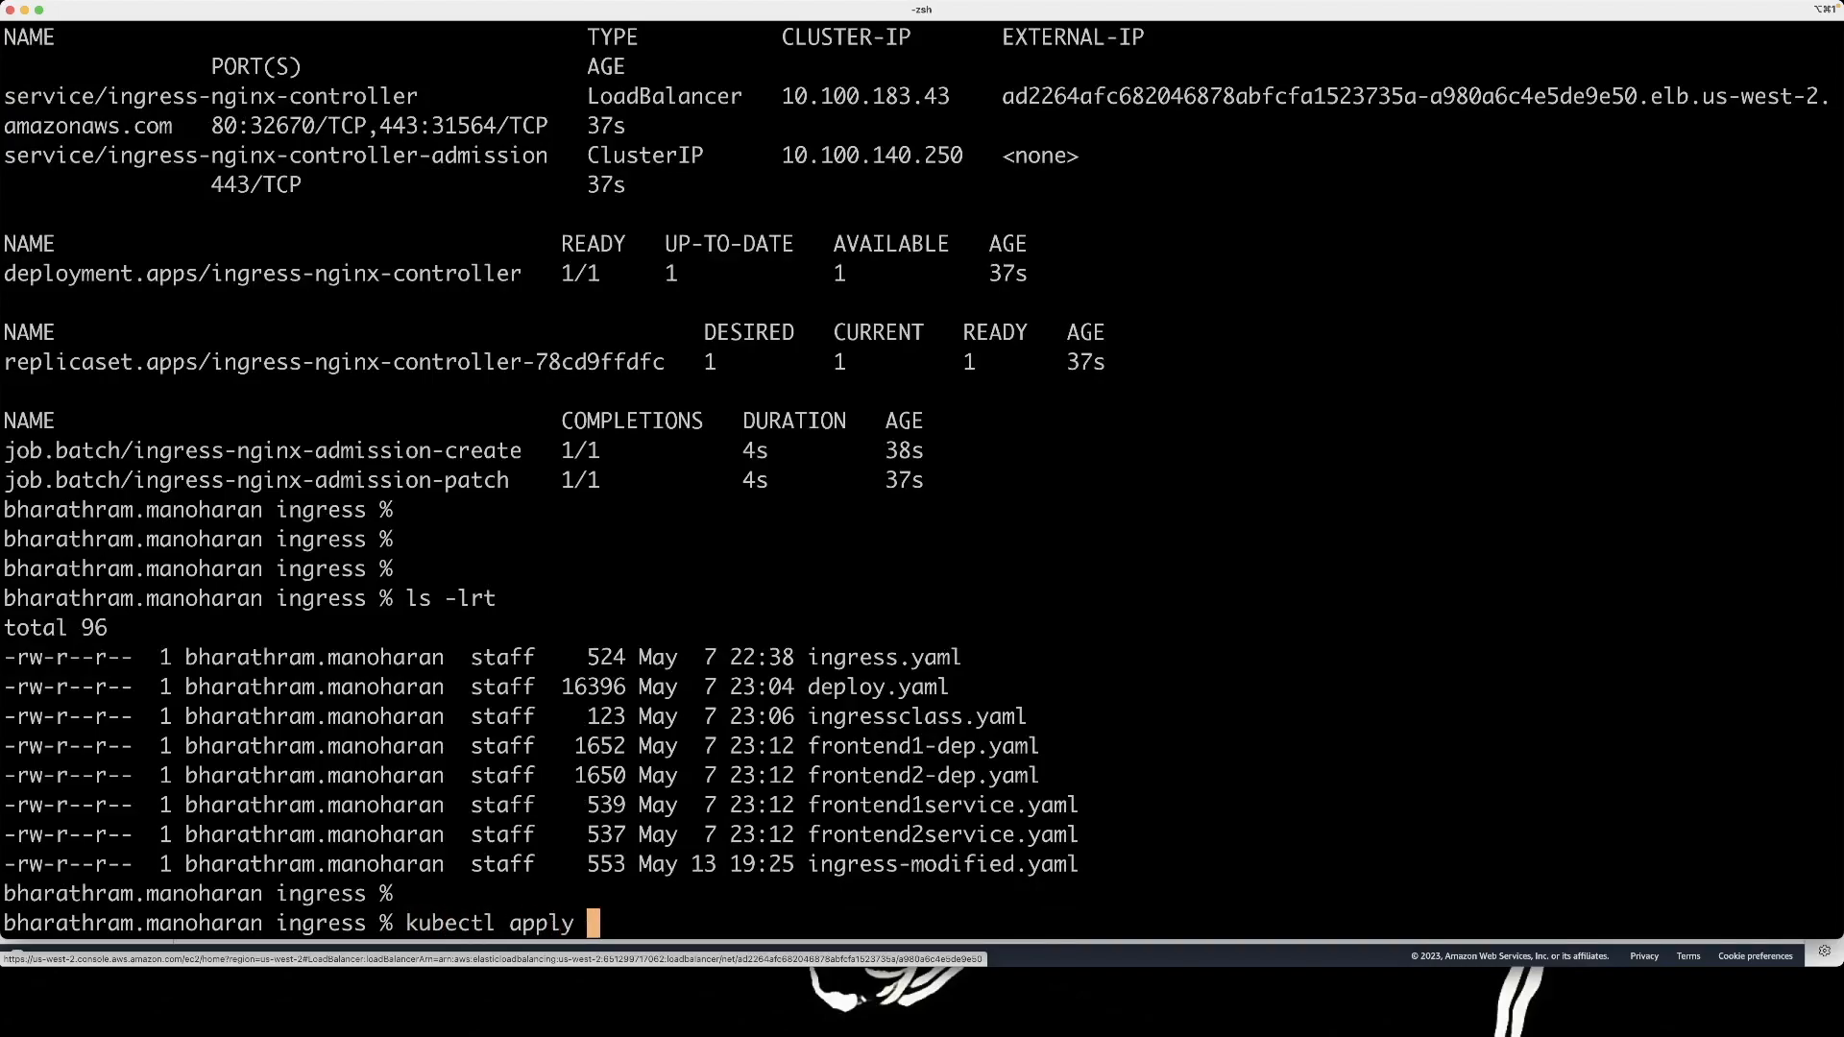
text(-f)
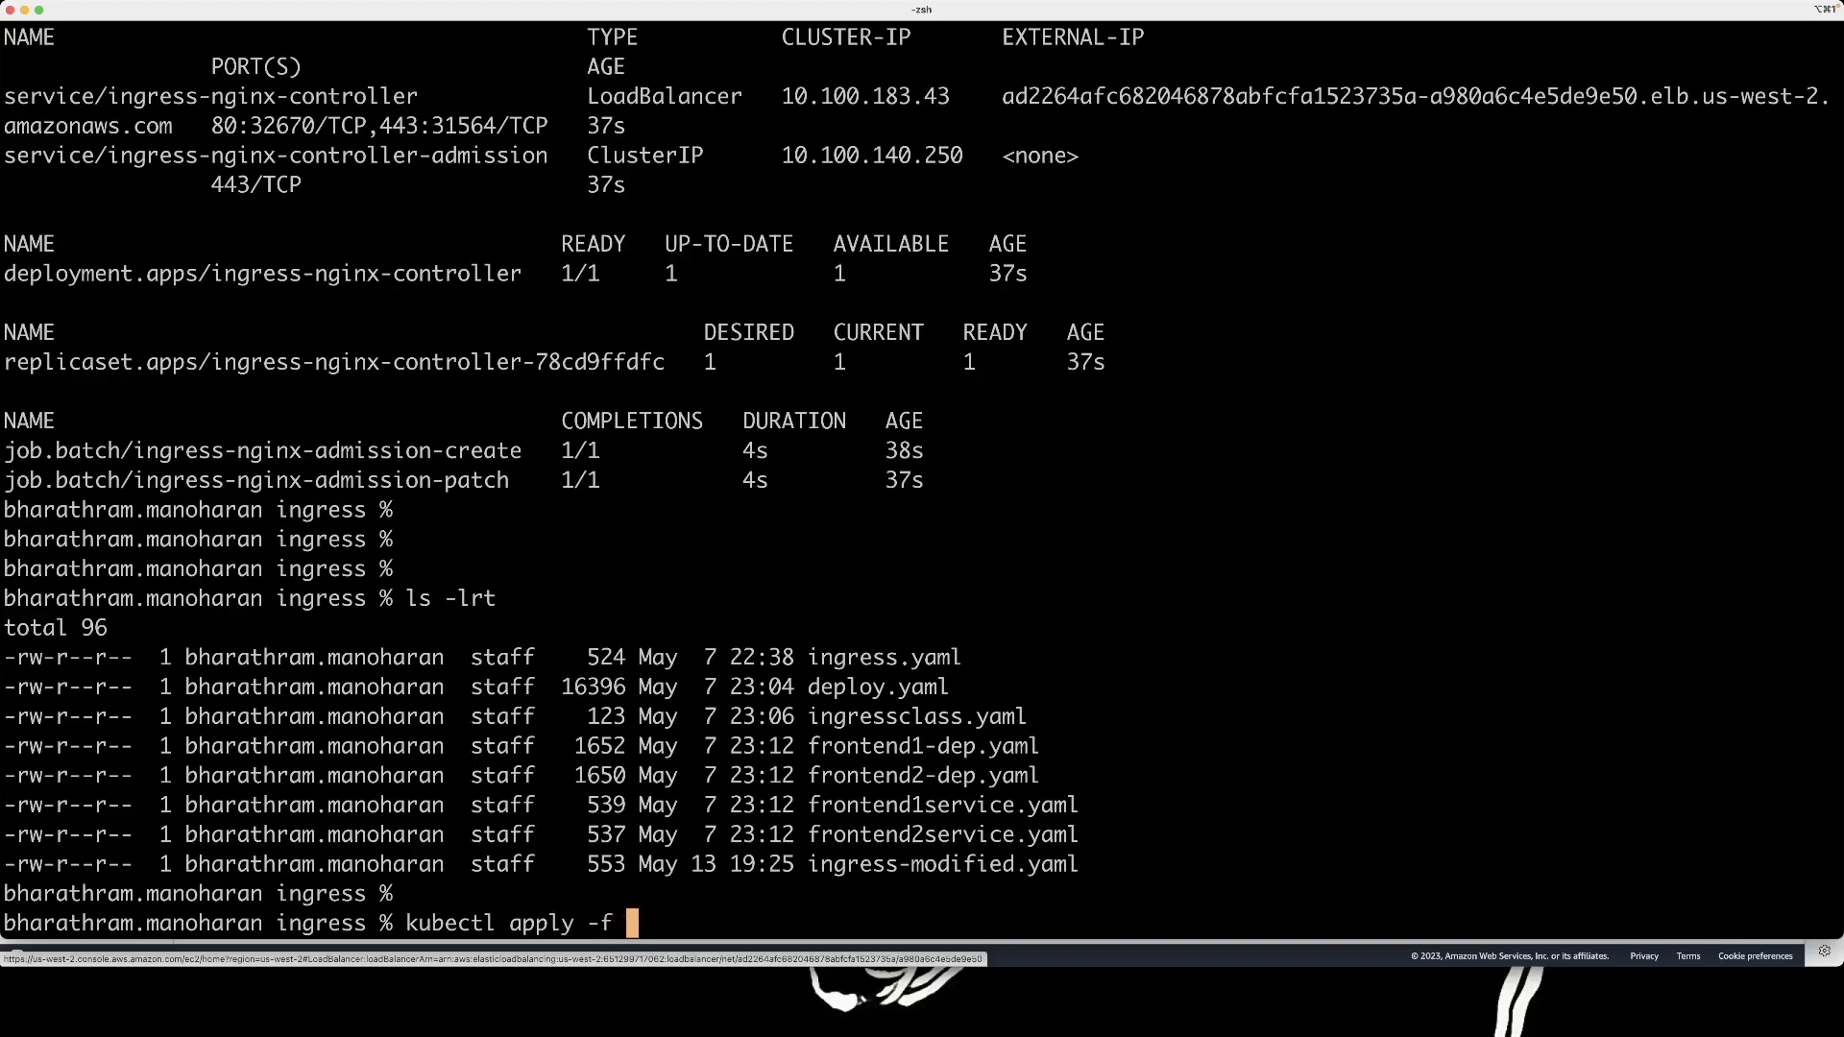
double_click(922, 745)
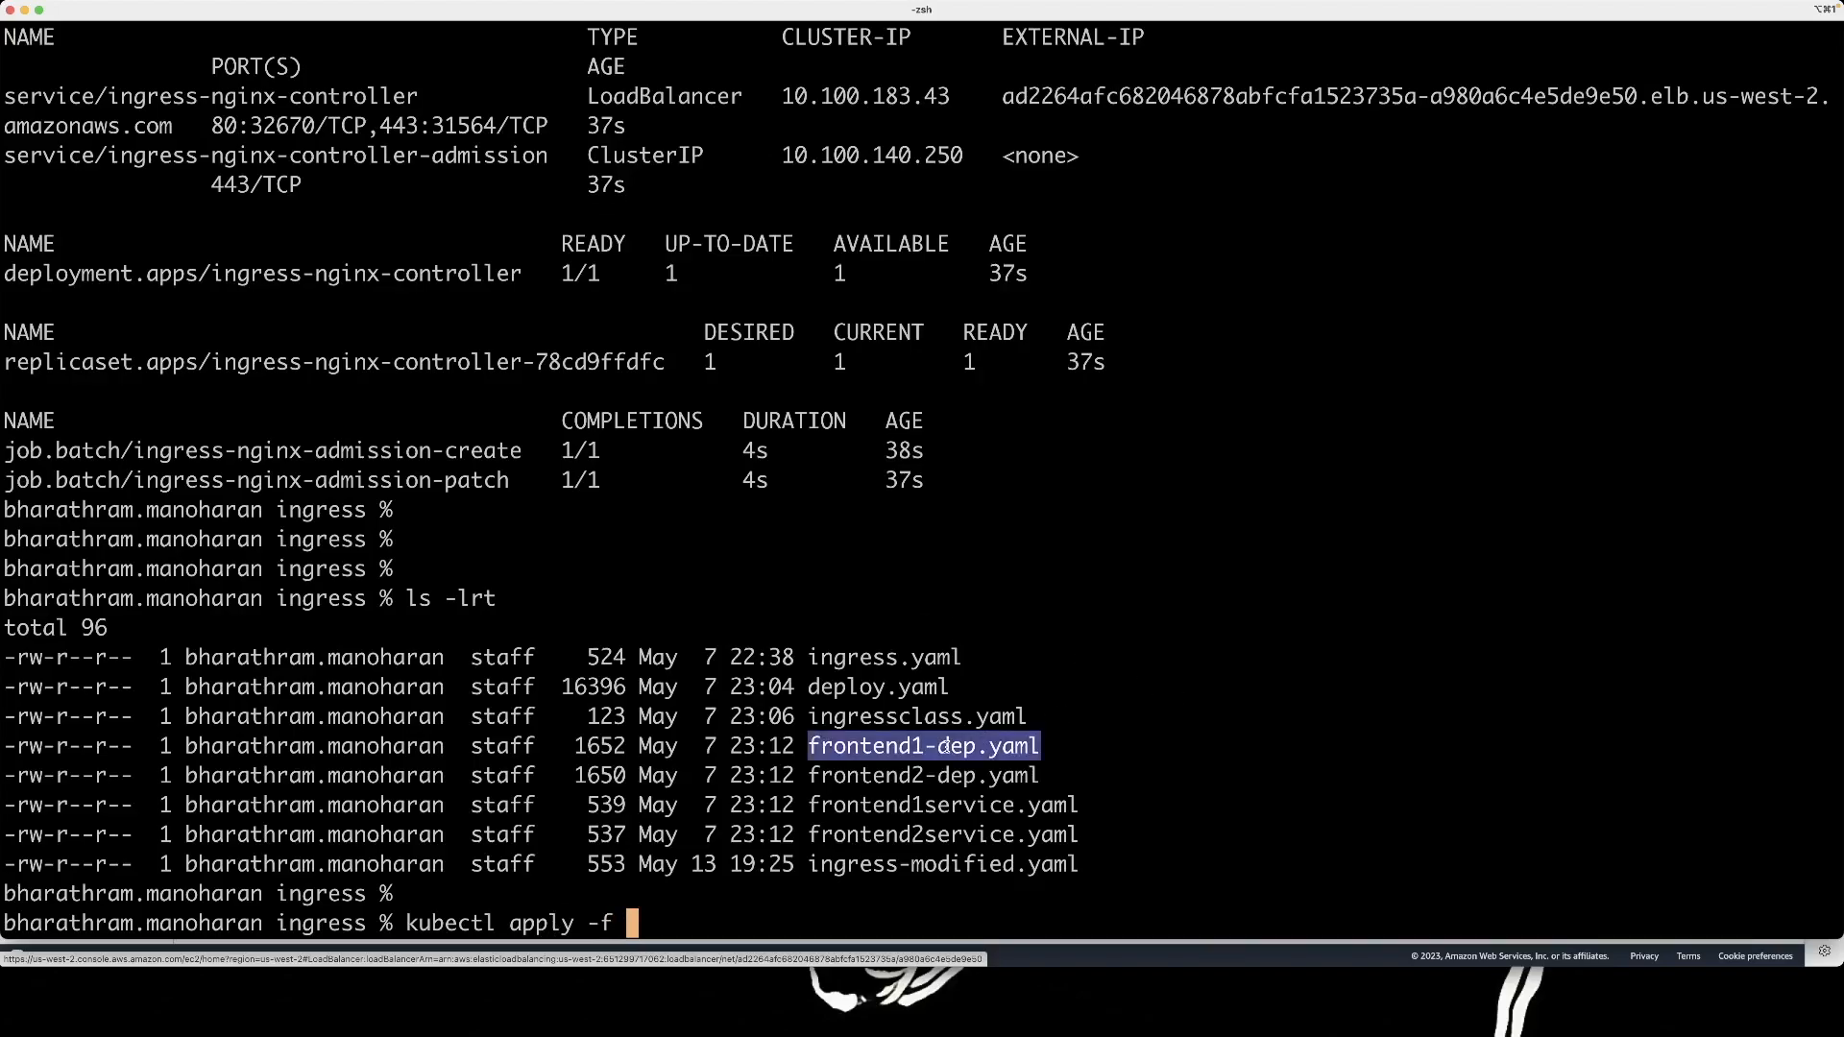
text(frontend1-dep.yaml)
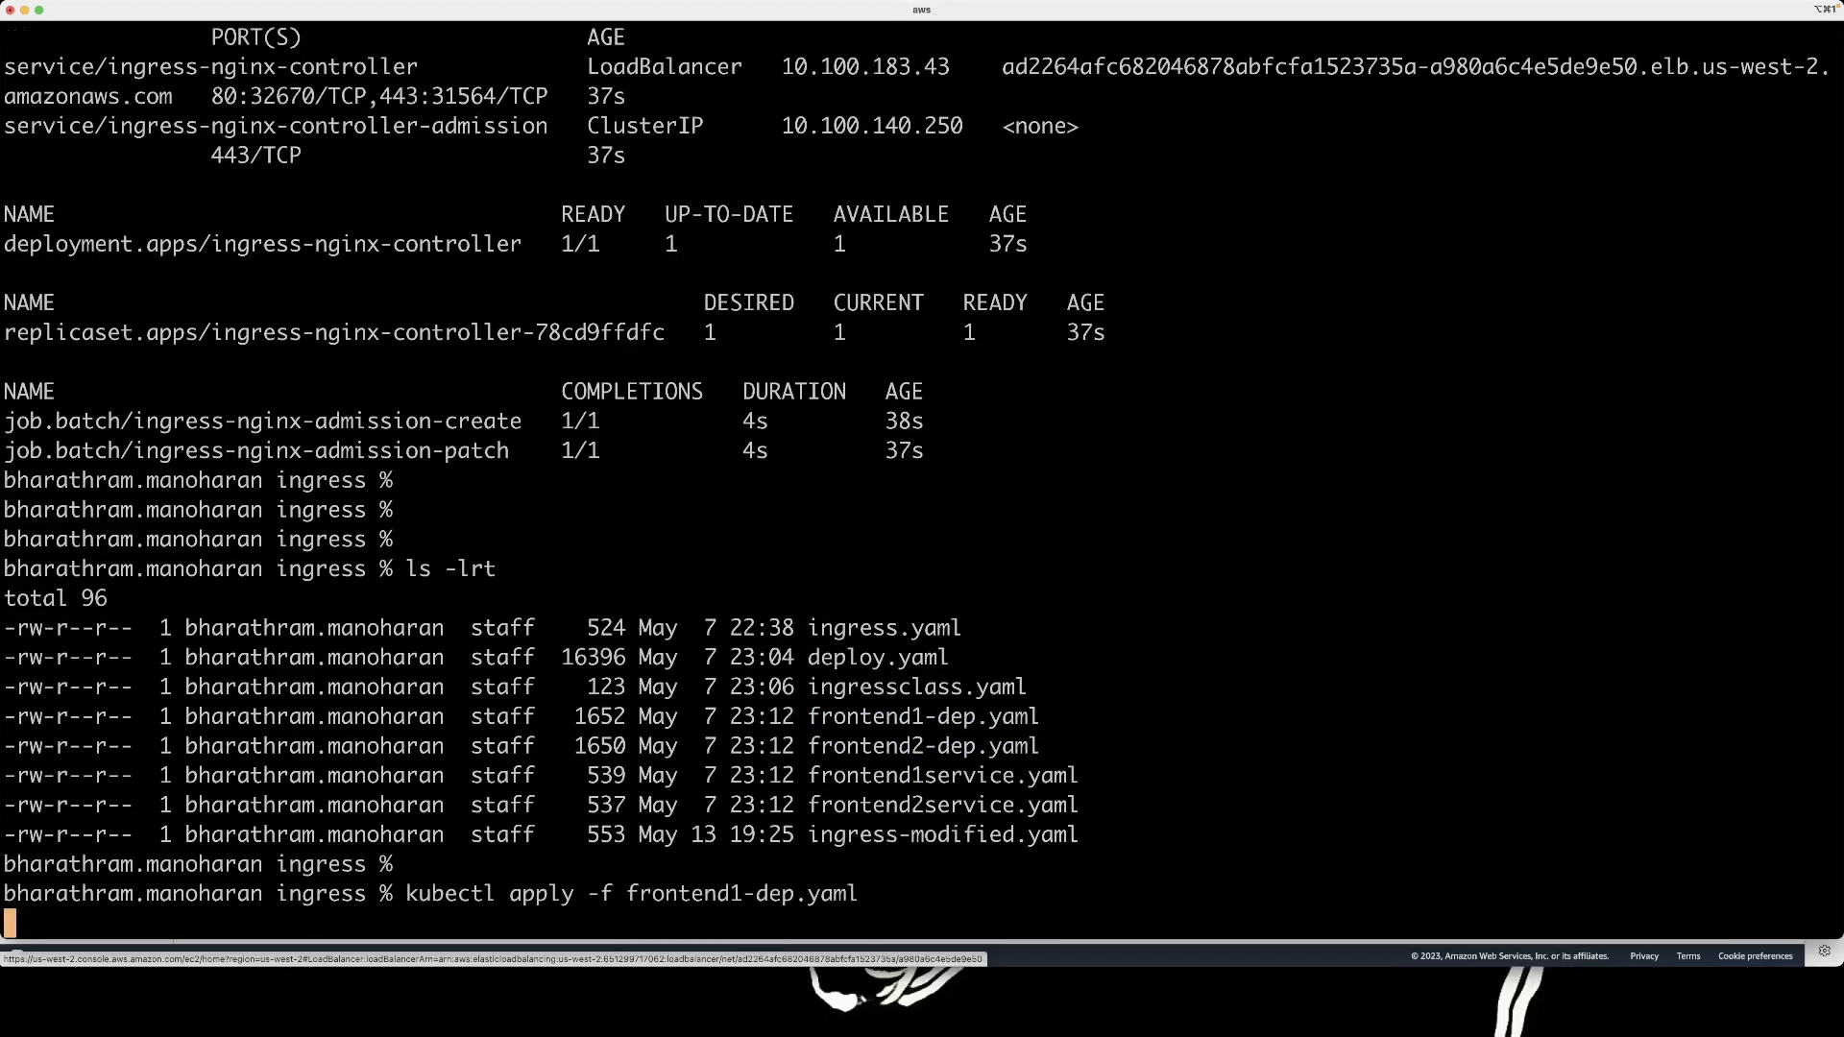
key(Enter)
text(kubectl apply -f frontend2-dep.yaml)
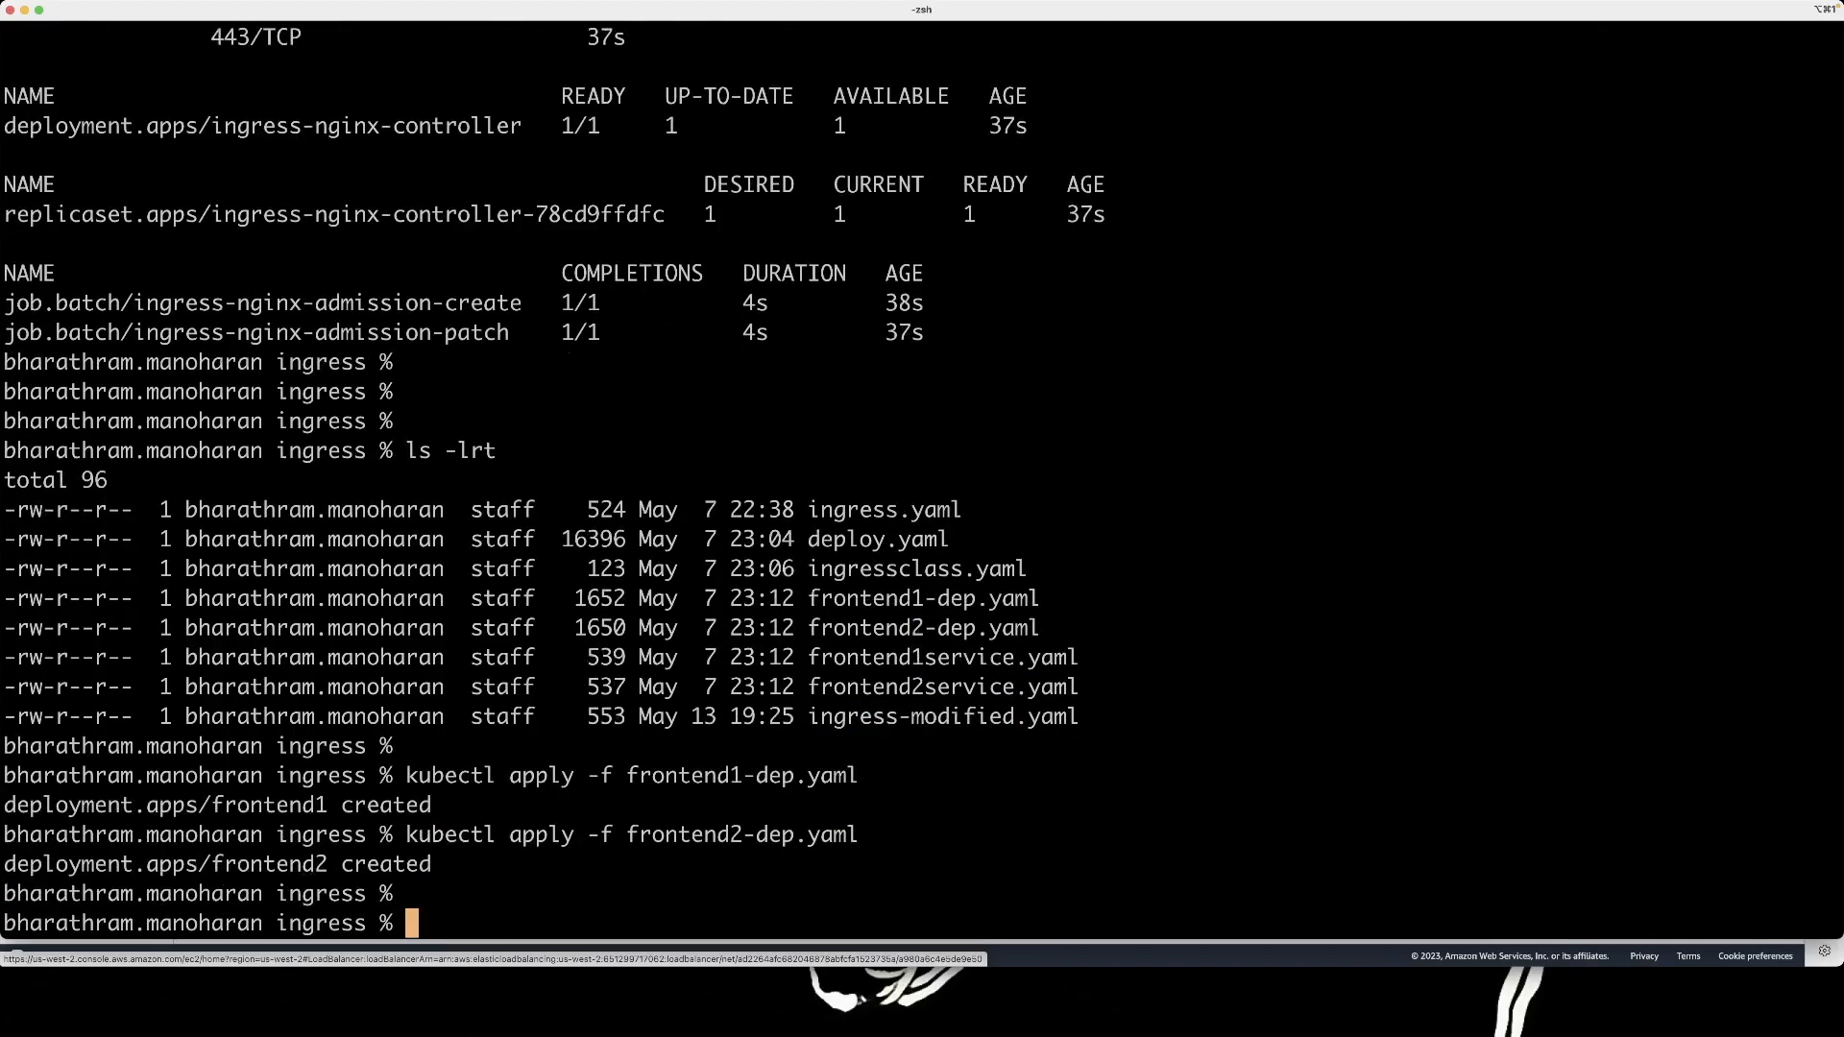
mouse_move(895, 661)
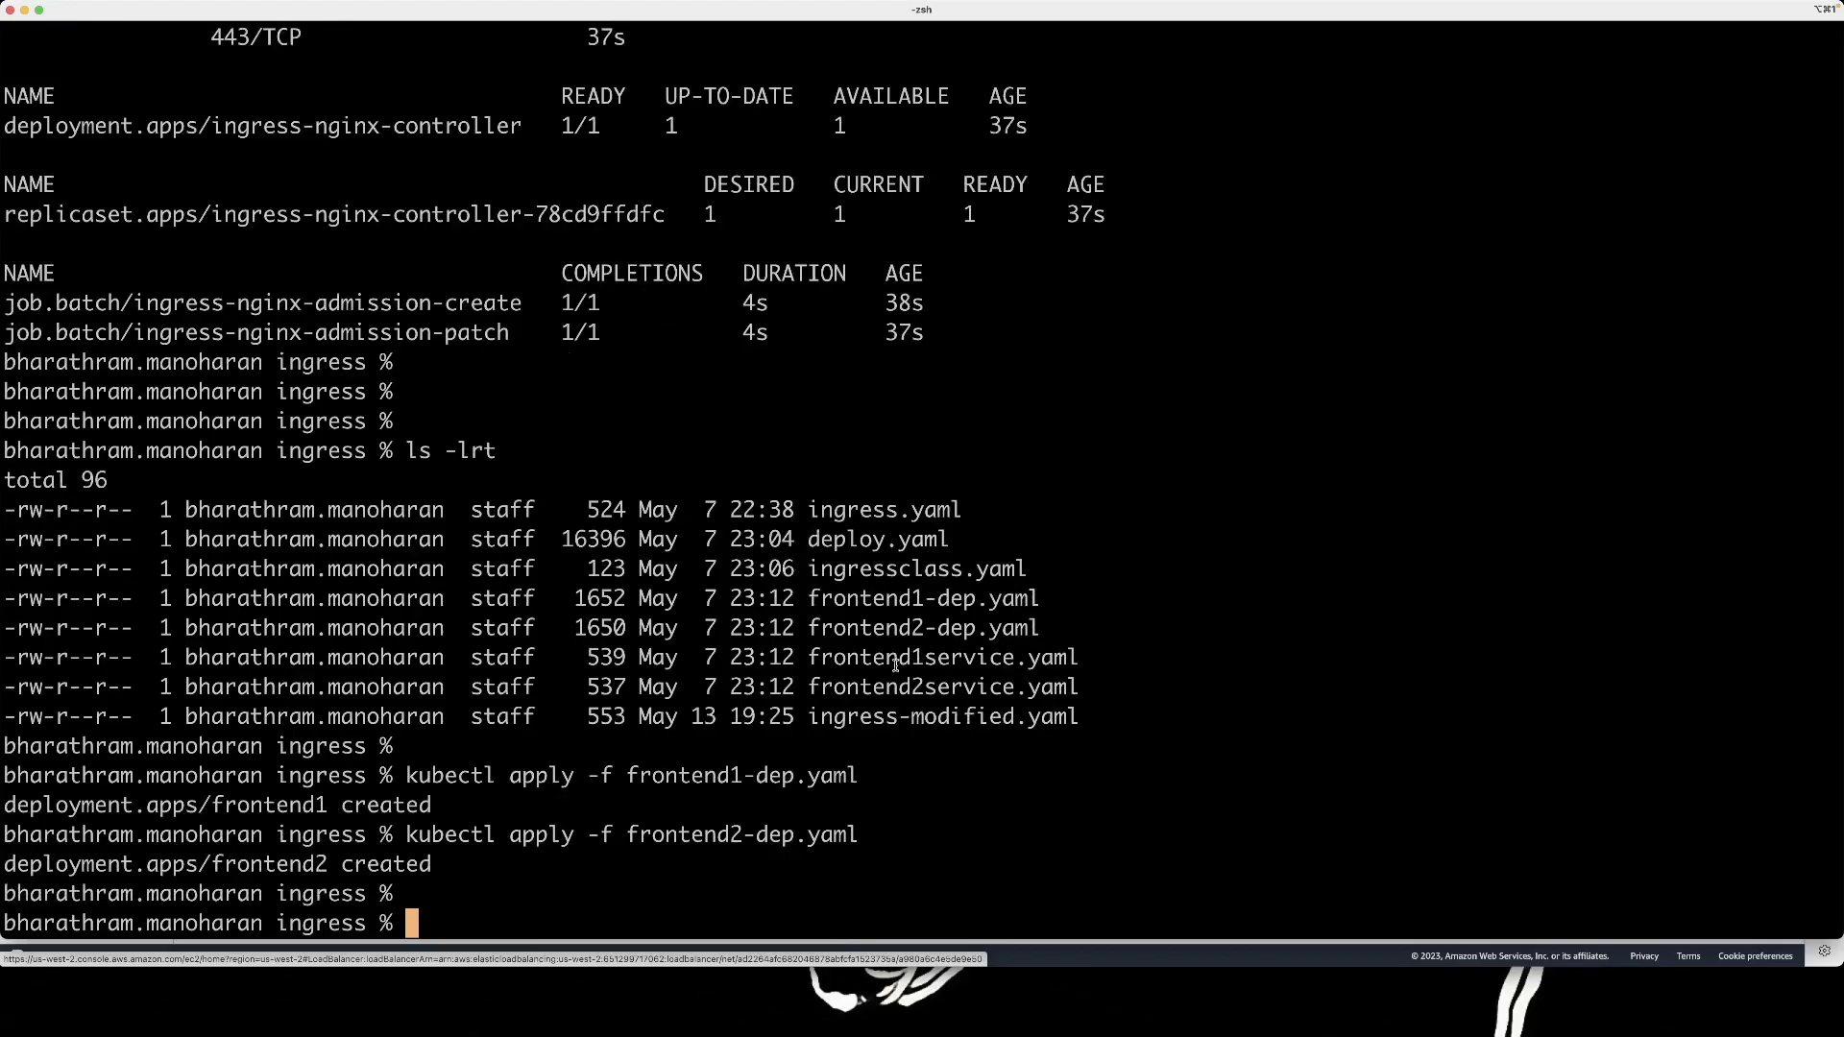
Apply frontend1service.yaml and the remaining frontend manifests with kubectl apply -f.
double_click(941, 657)
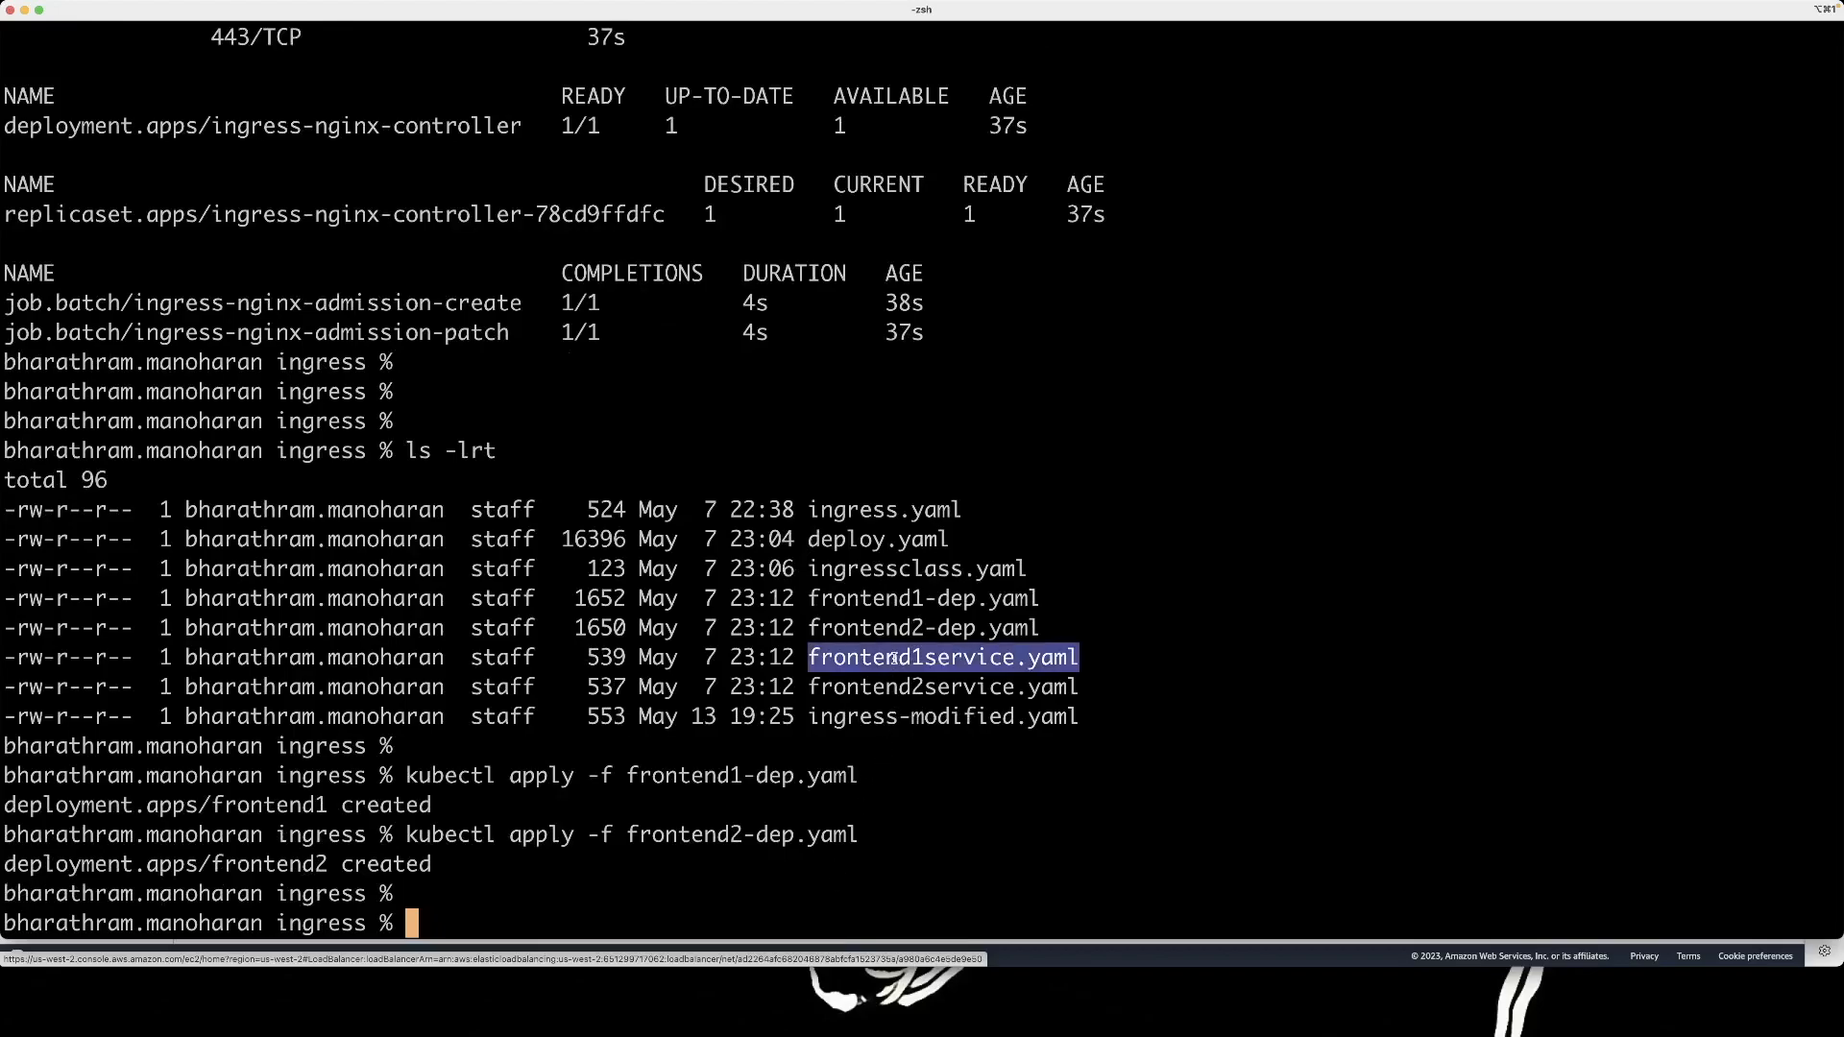
text(ku)
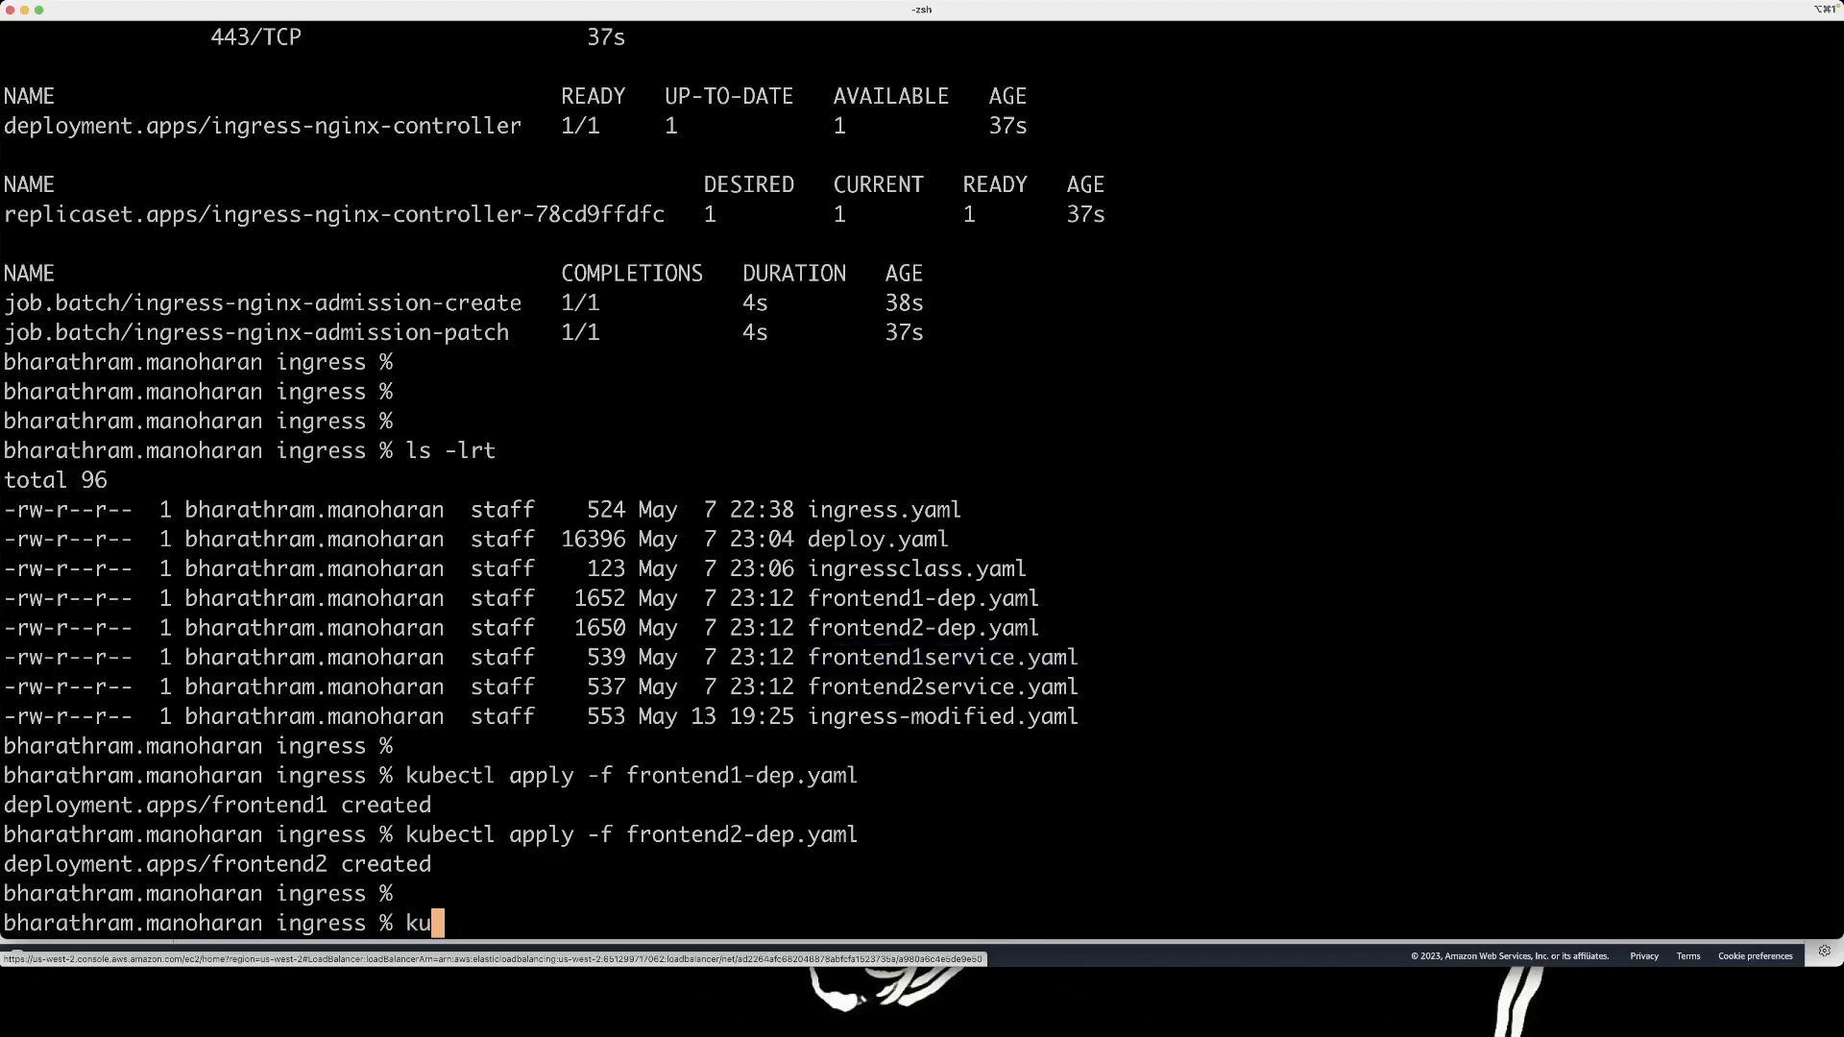
text(be)
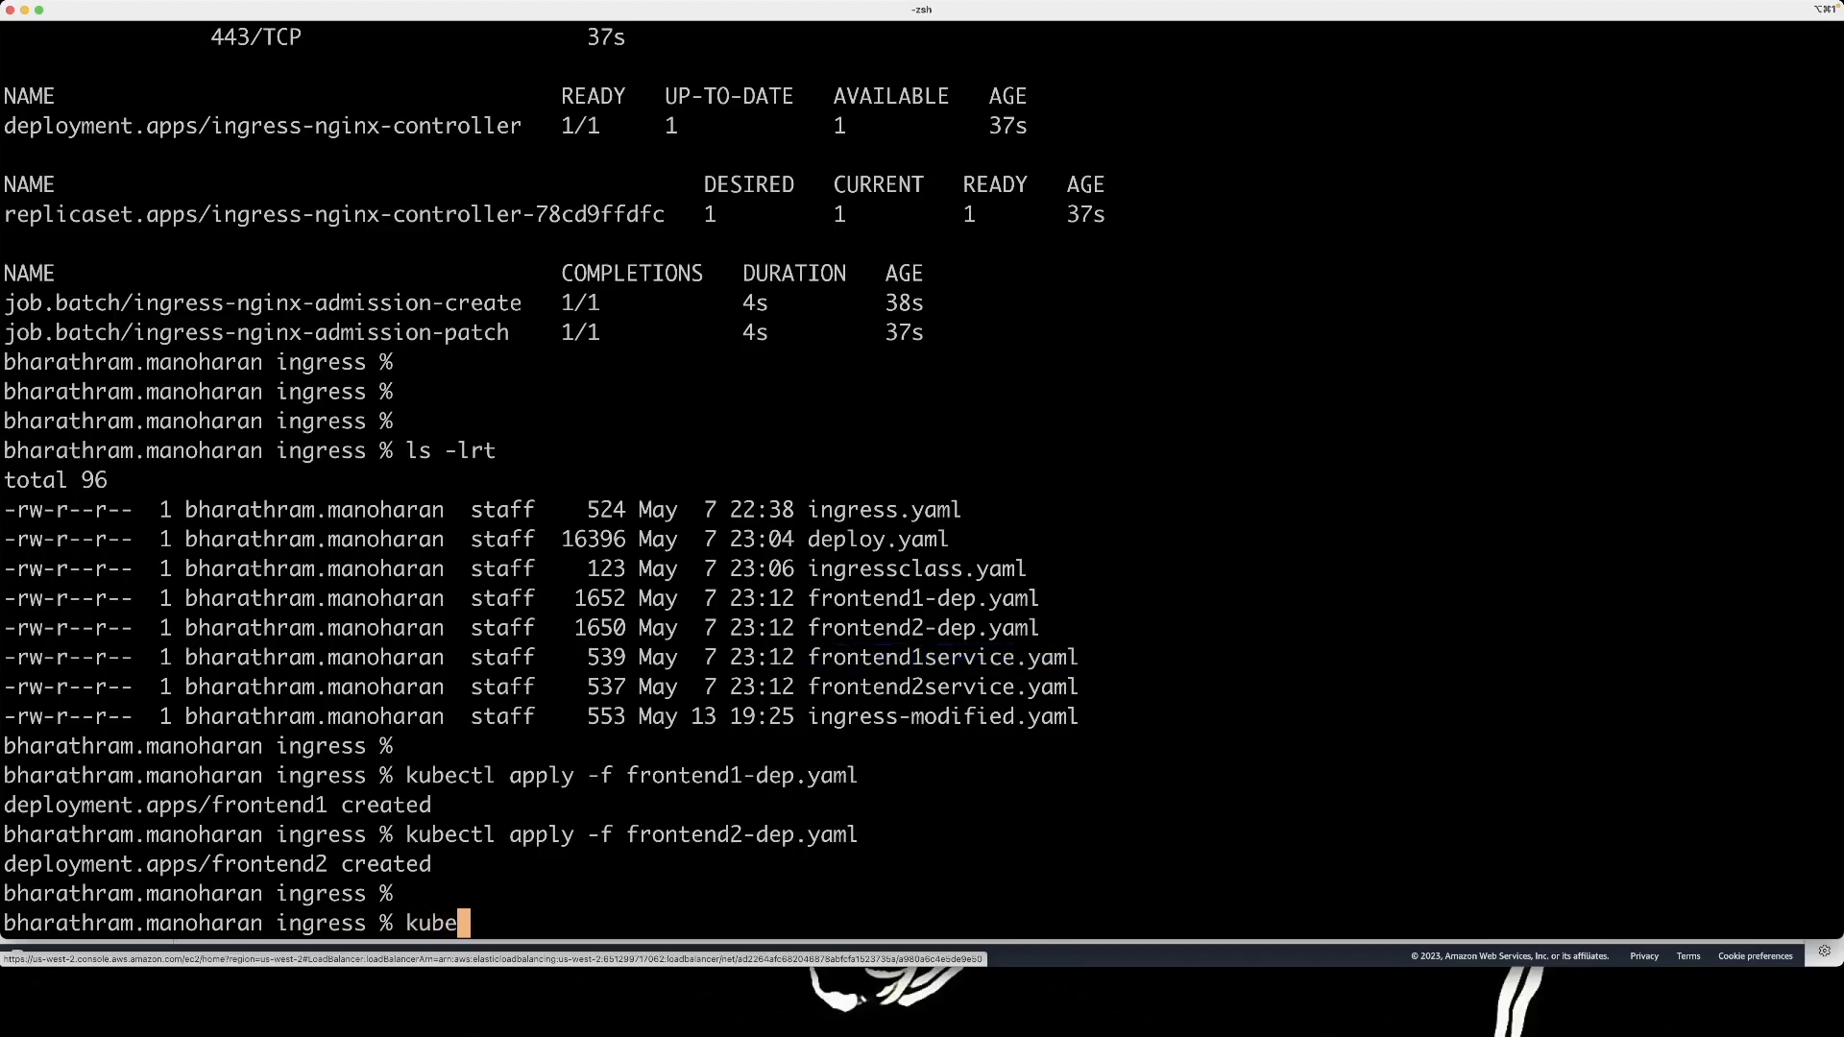
text(ctl apply -f frontend1service.yaml)
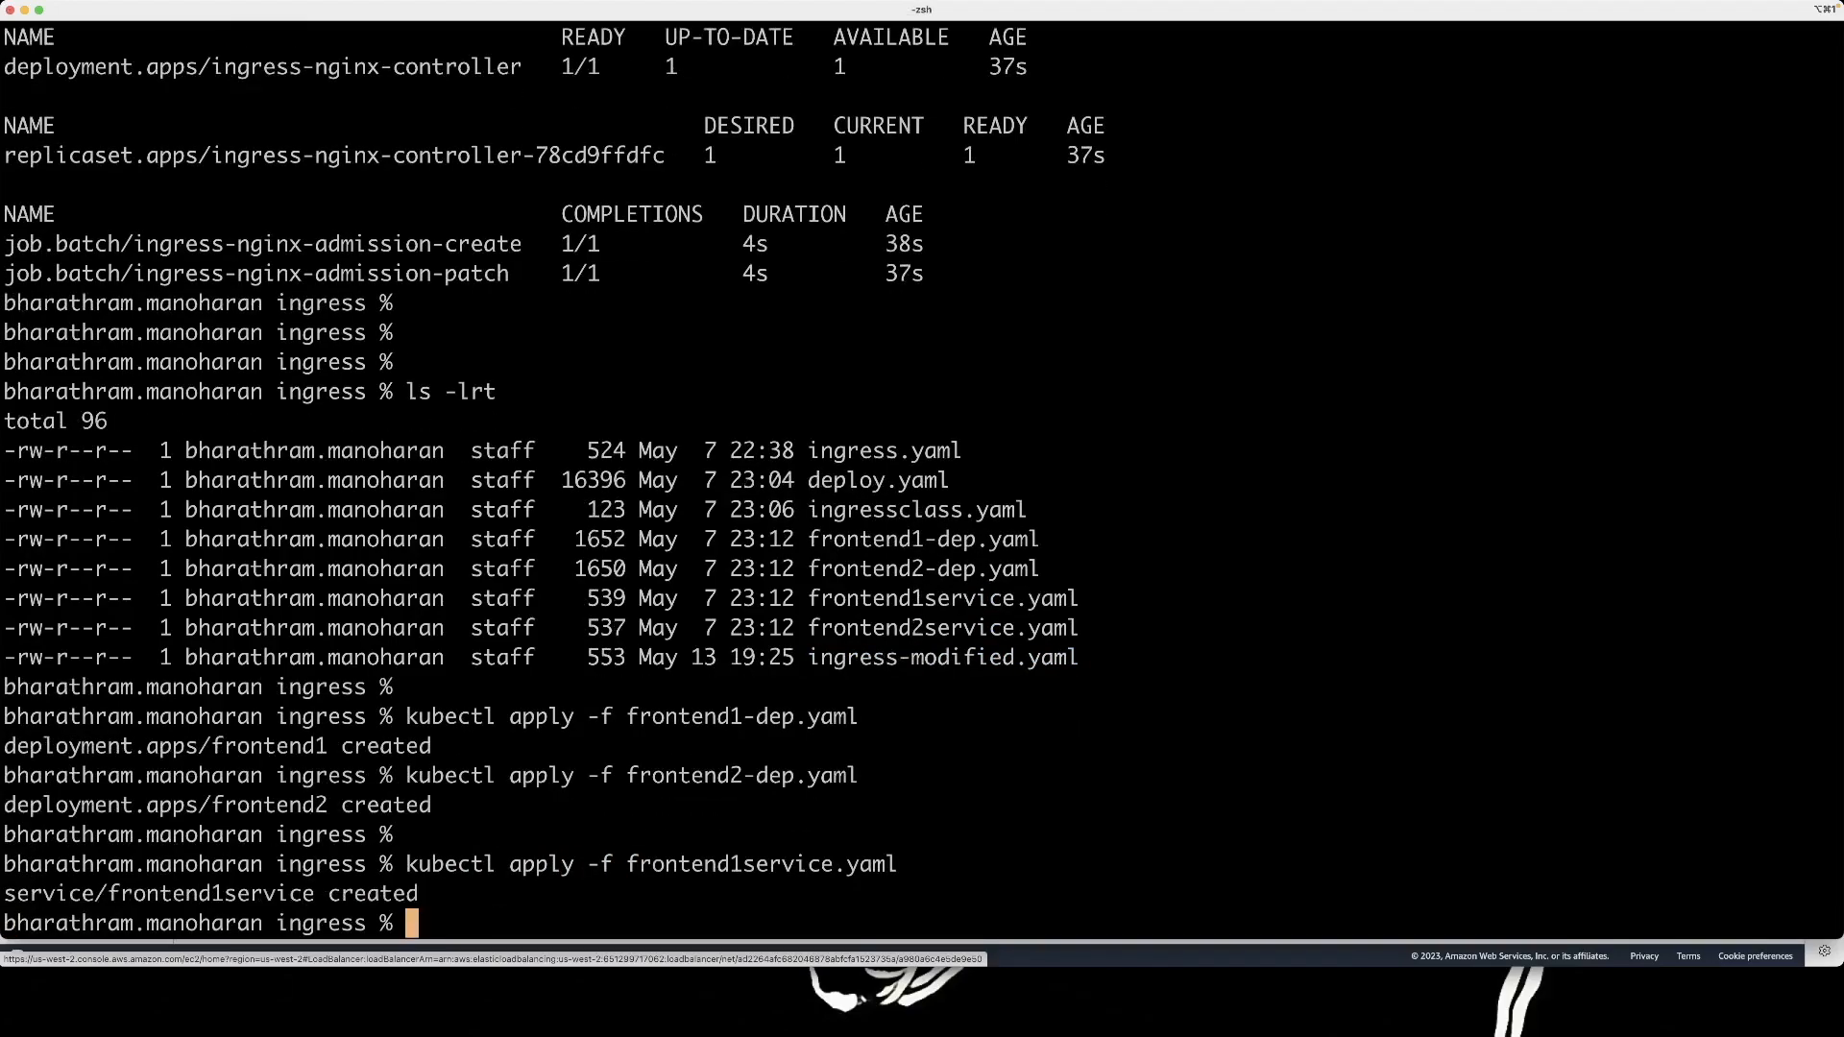
text(kubectl apply -f frontend1service.yaml)
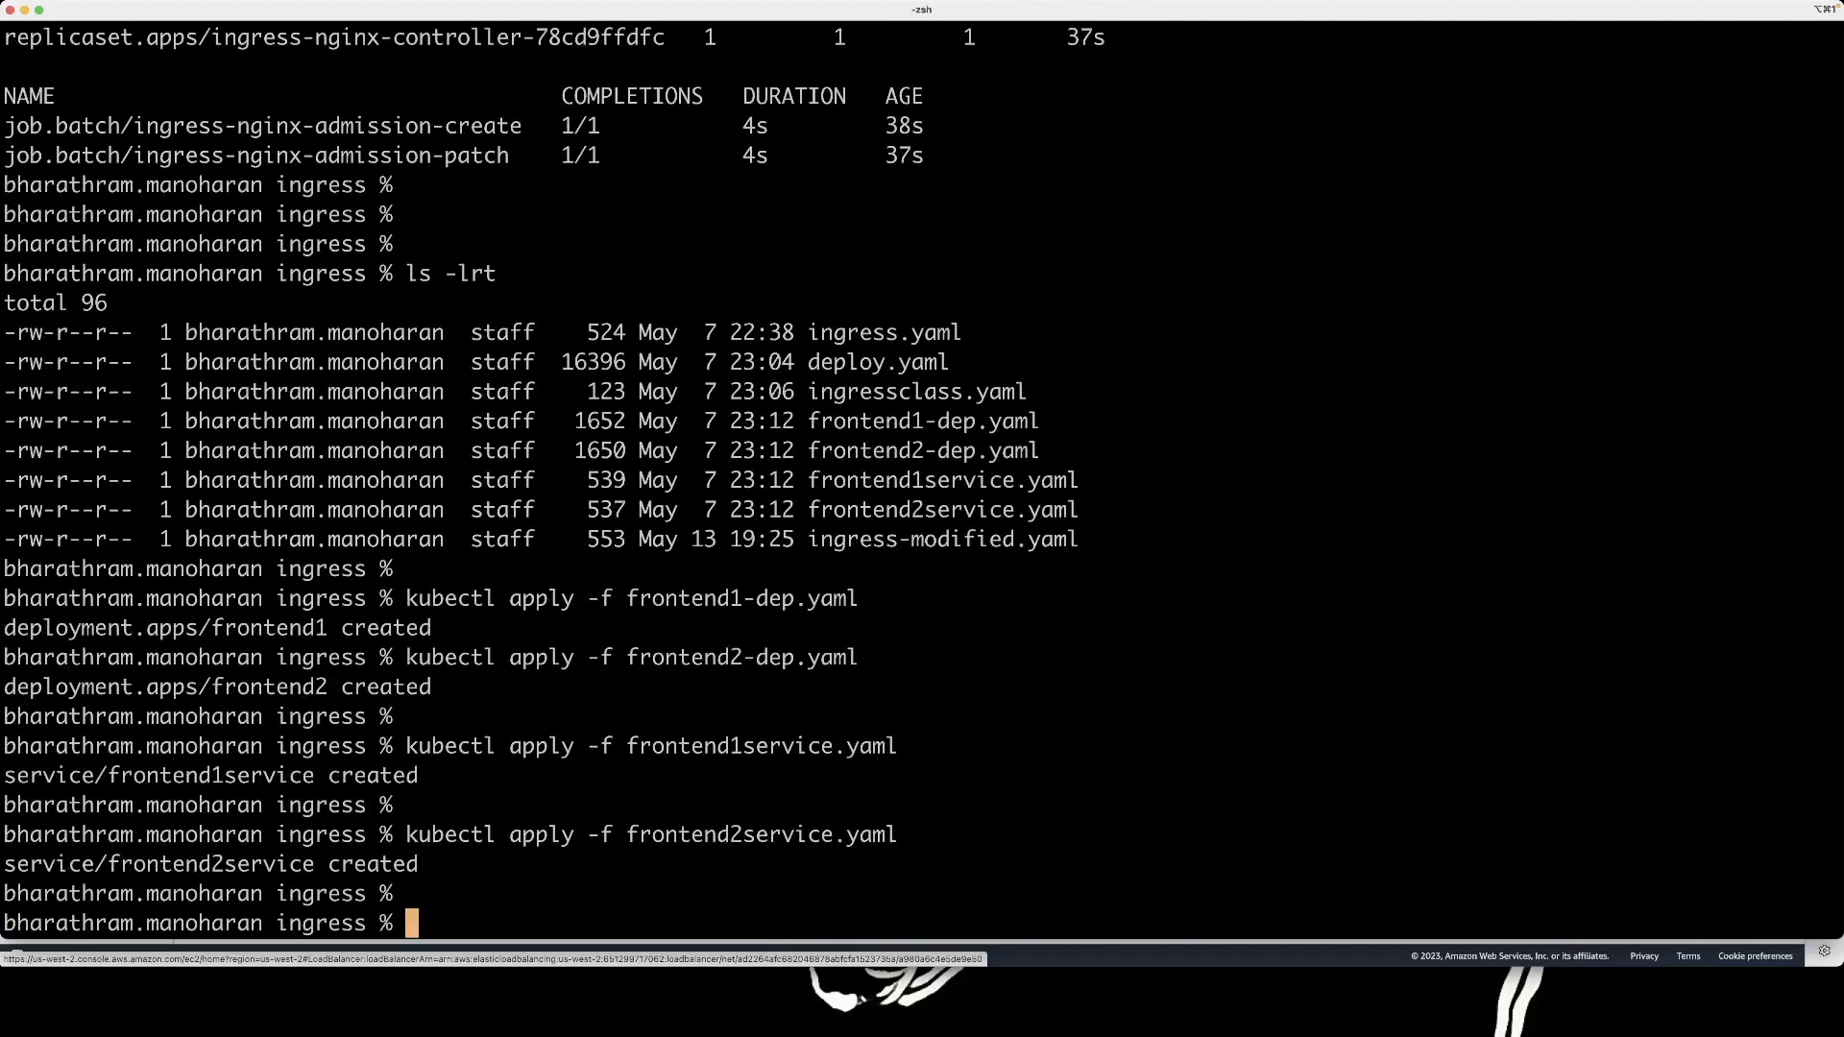
text(kubectl get all)
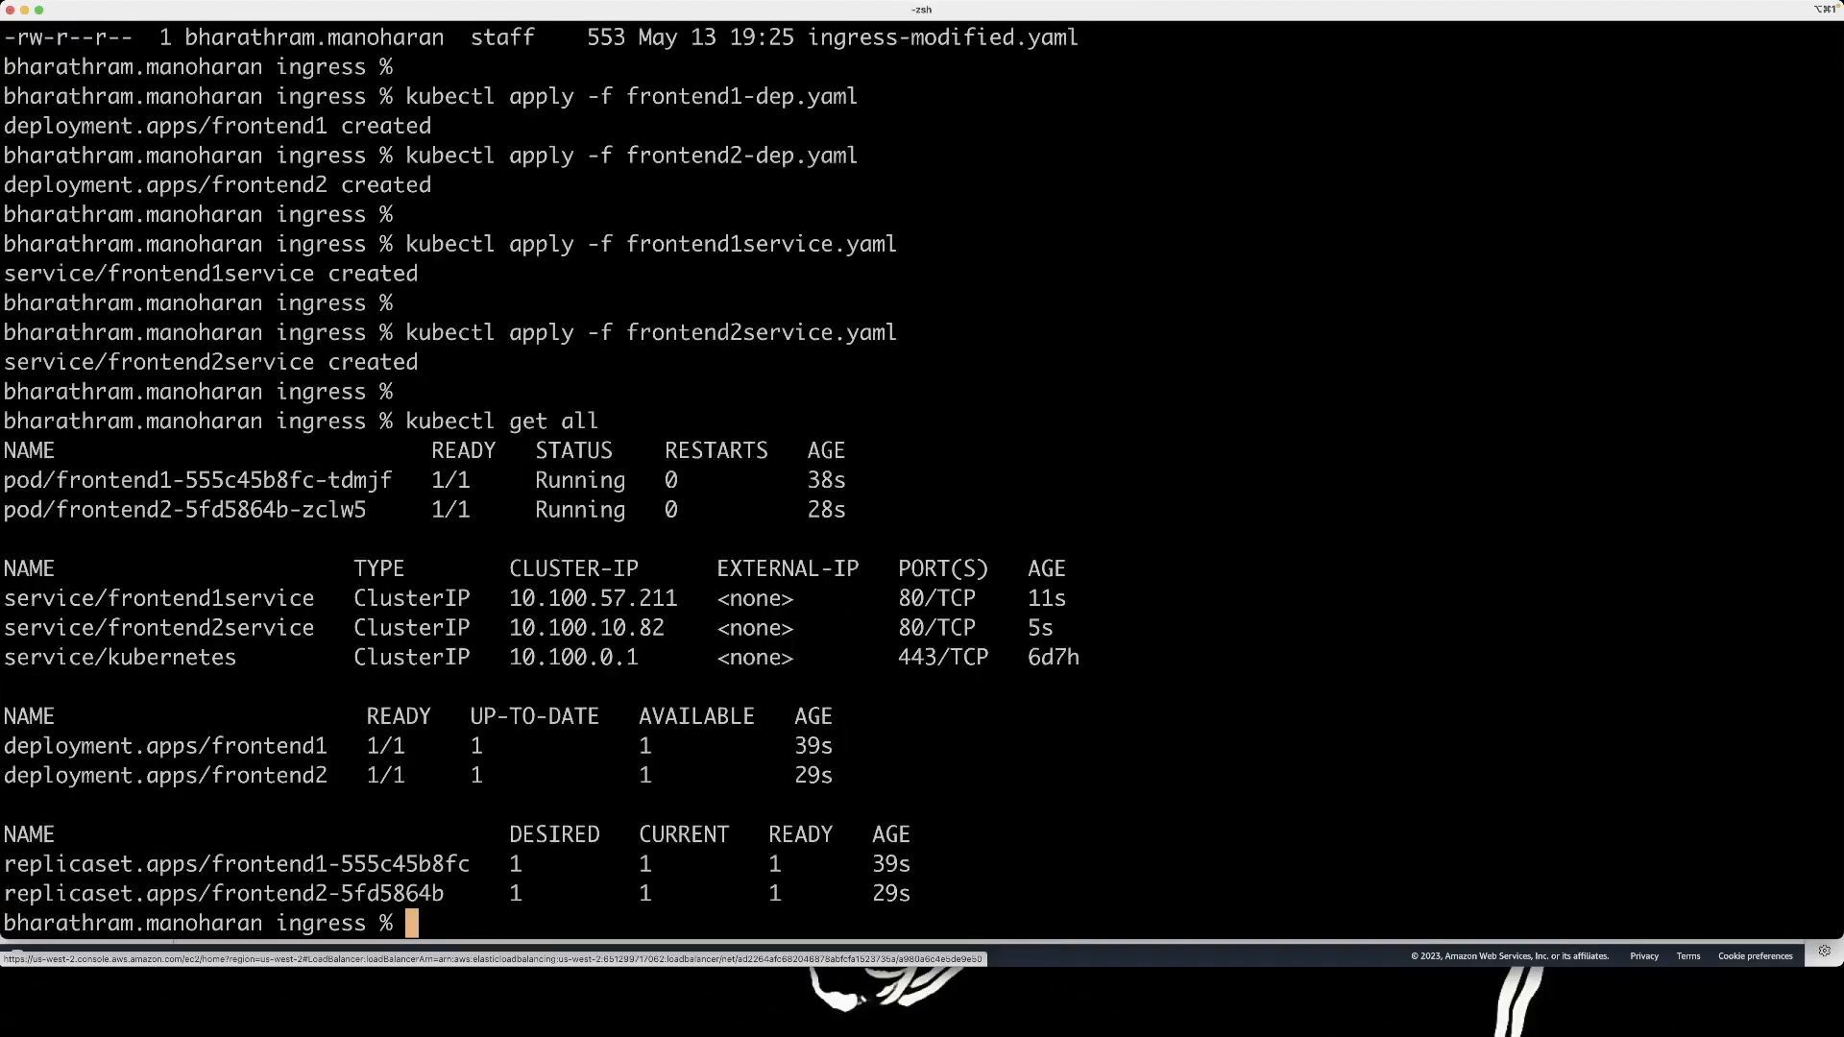
mouse_move(238, 696)
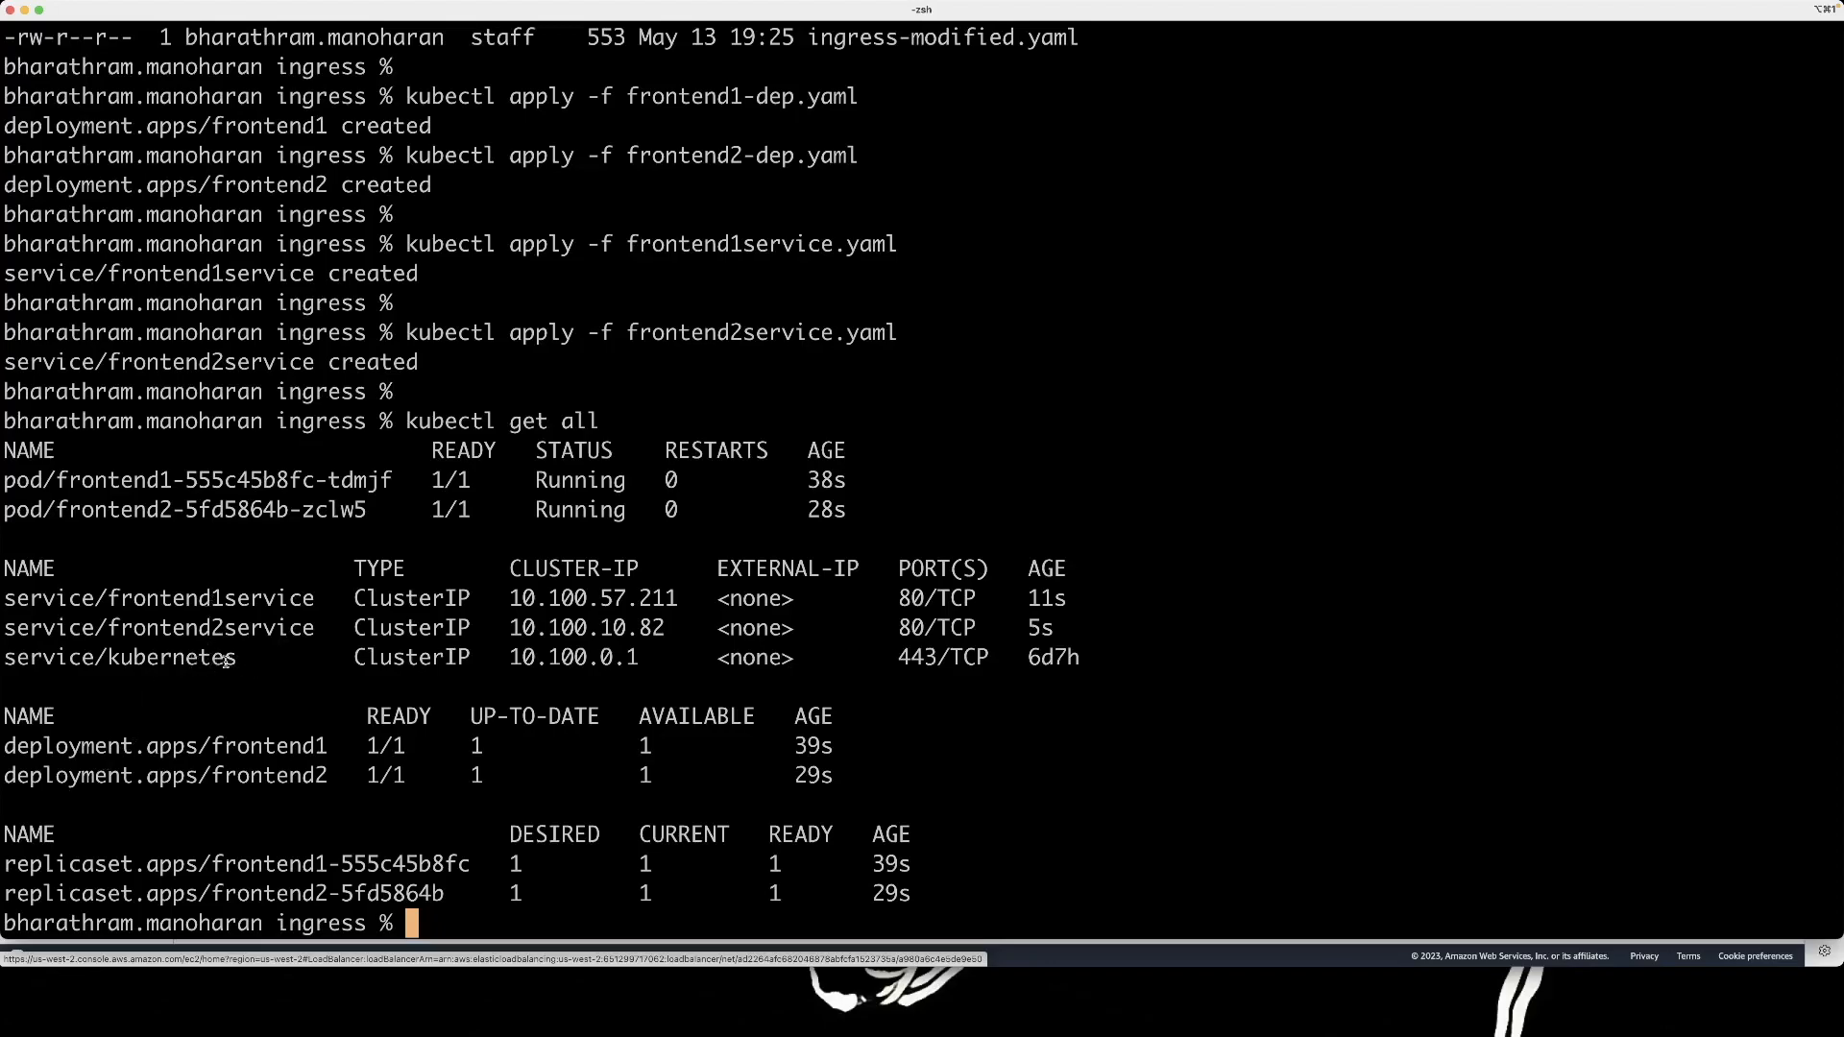
mouse_move(184, 676)
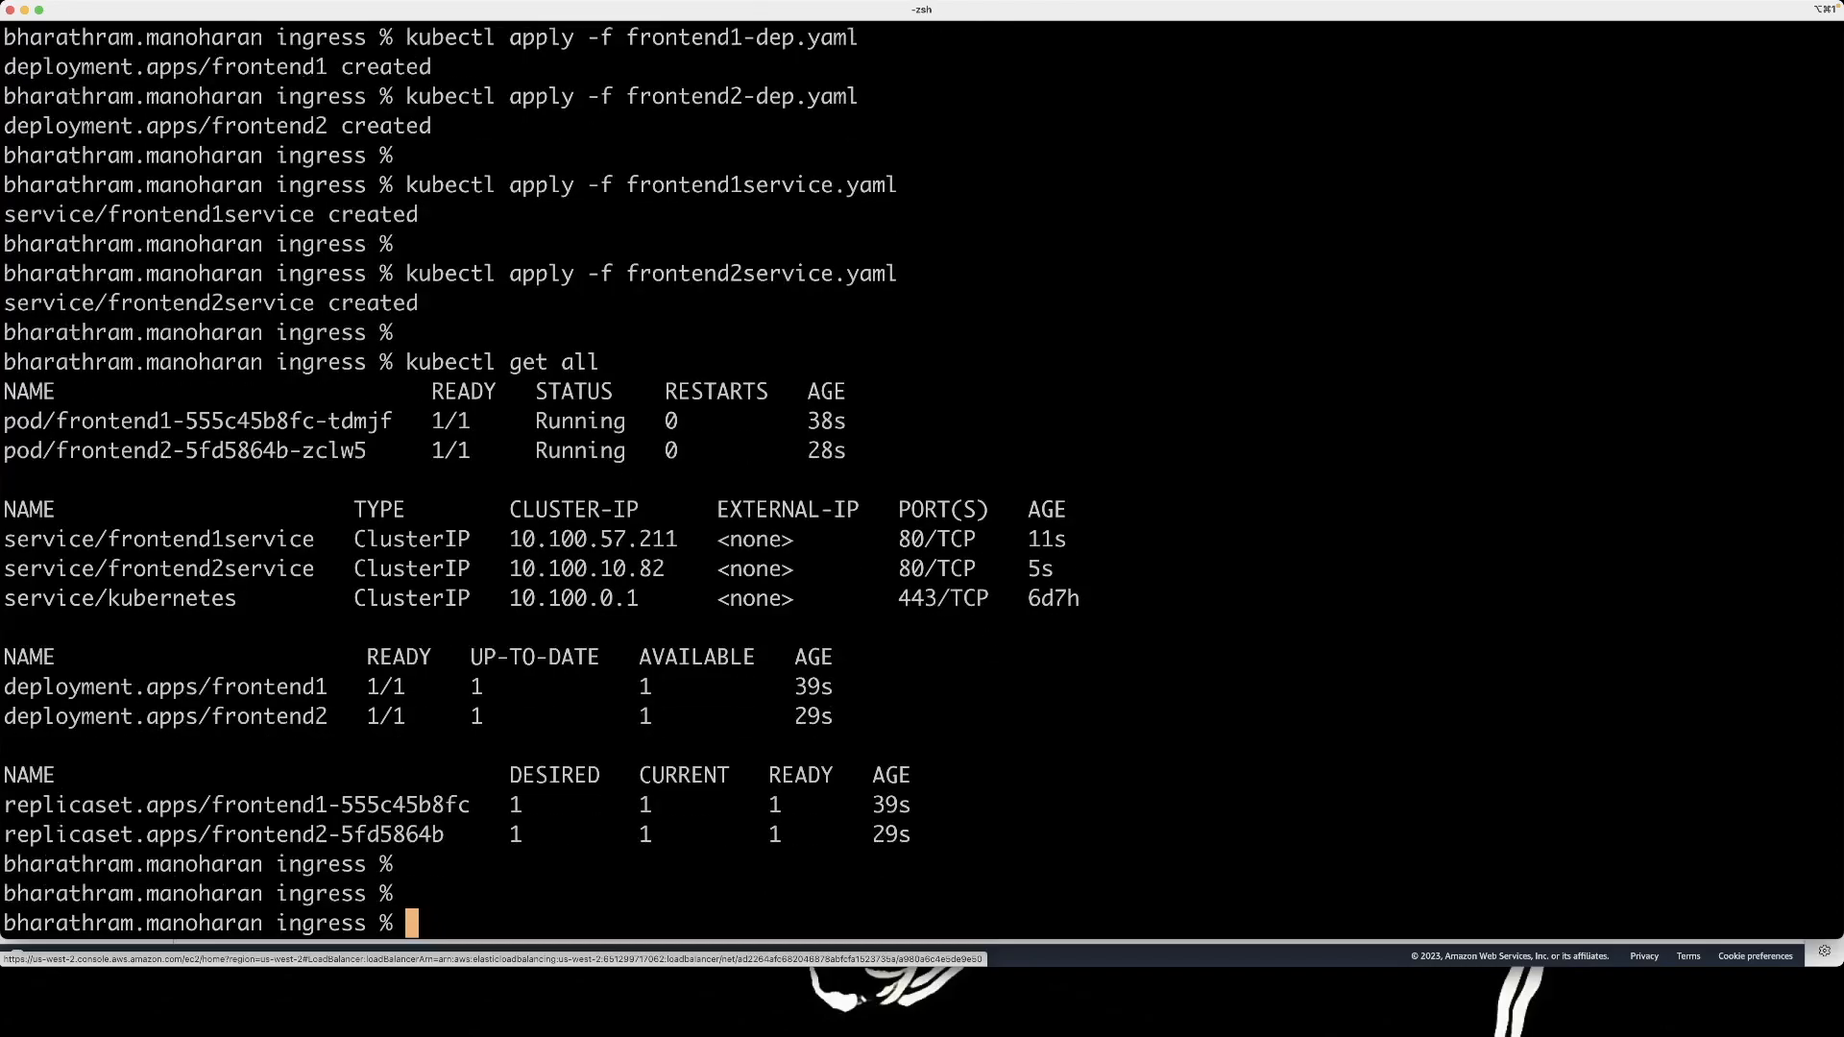
List the ingress directory's manifests with ls -l after checking kubectl get all.
text(ls -lrt)
text(c)
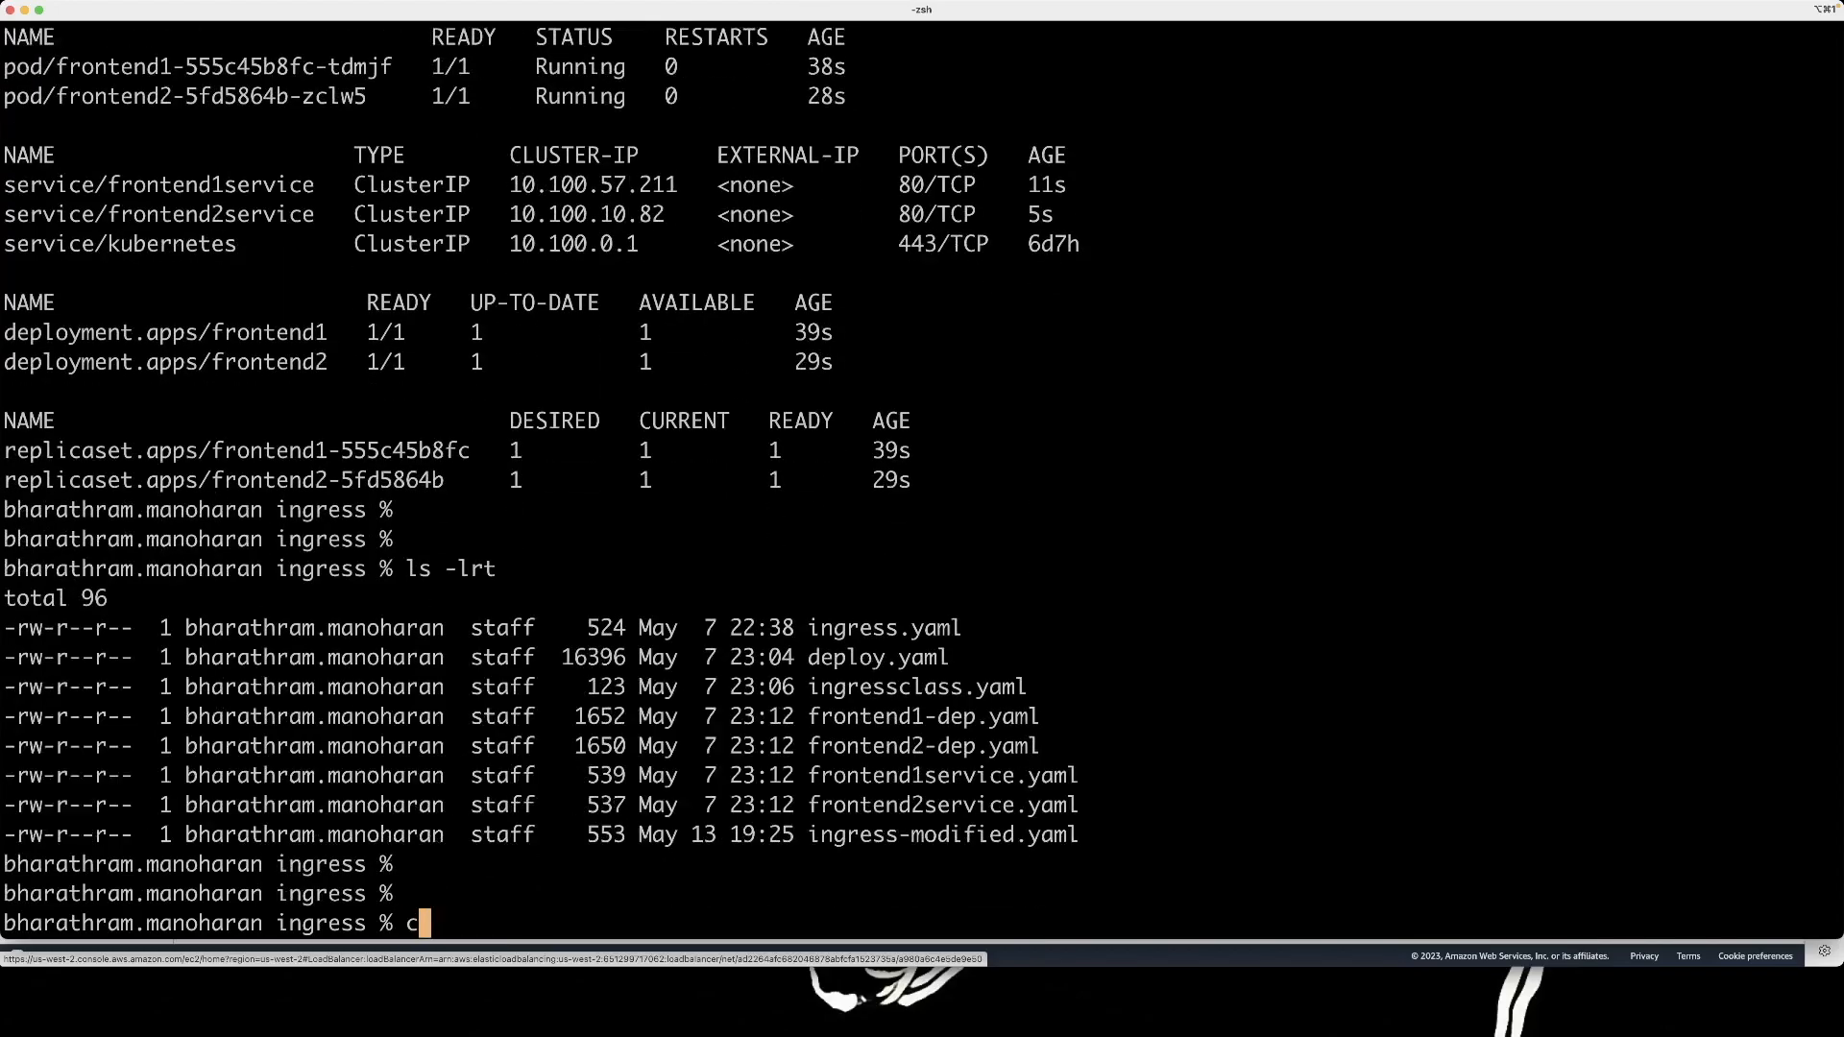
Display ingressclass.yaml and ingress-modified.yaml with cat.
text(at ingressclass.yaml)
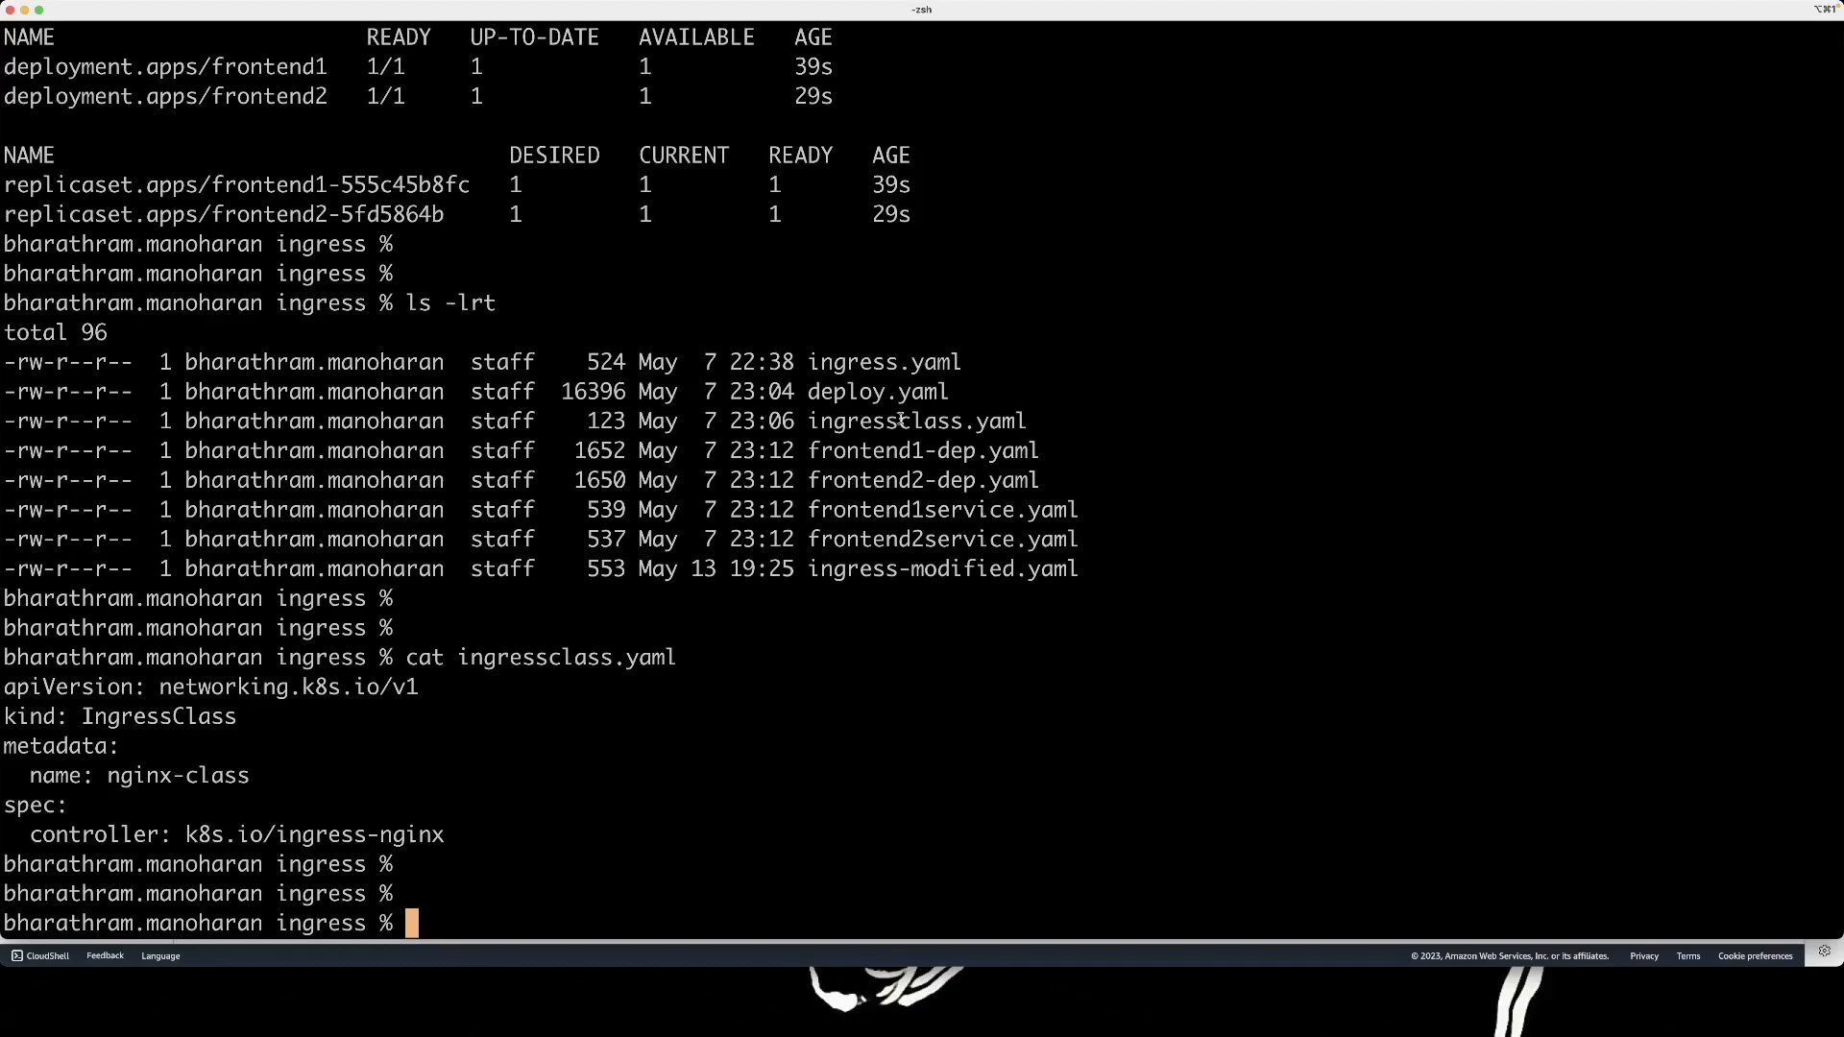
mouse_move(979, 601)
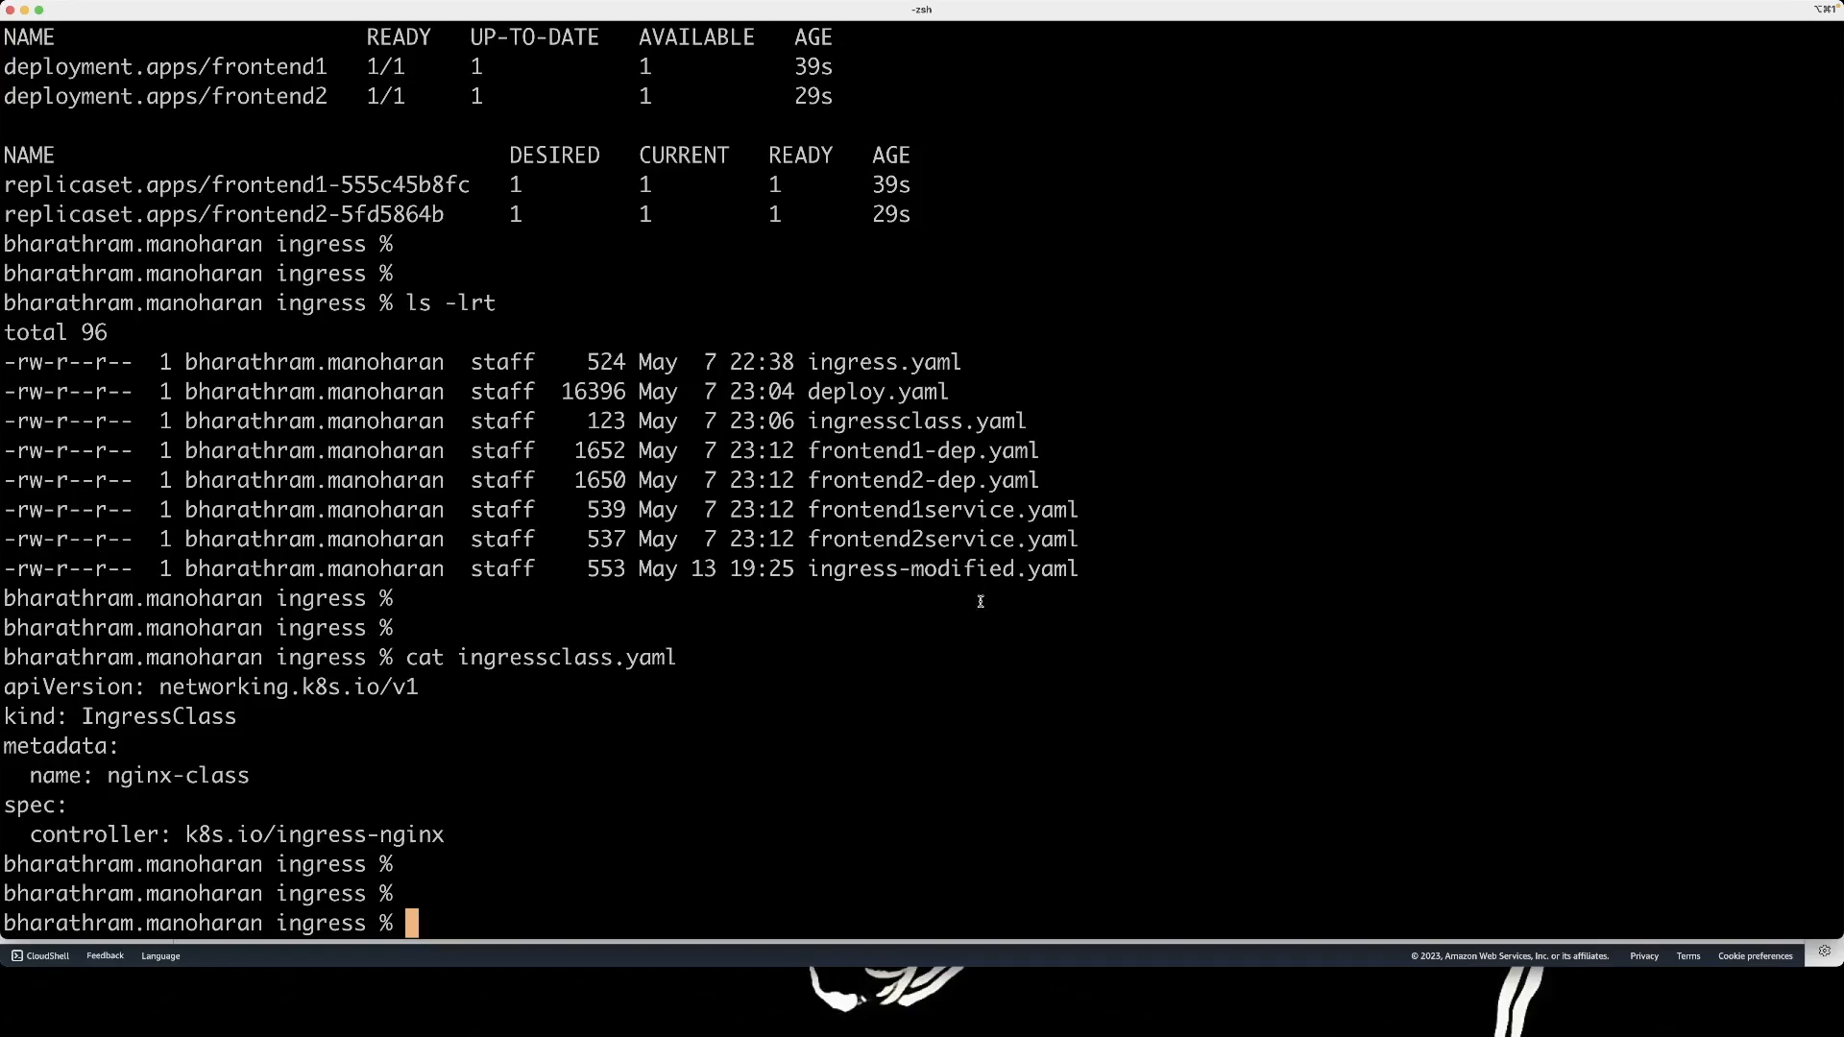
text(cat)
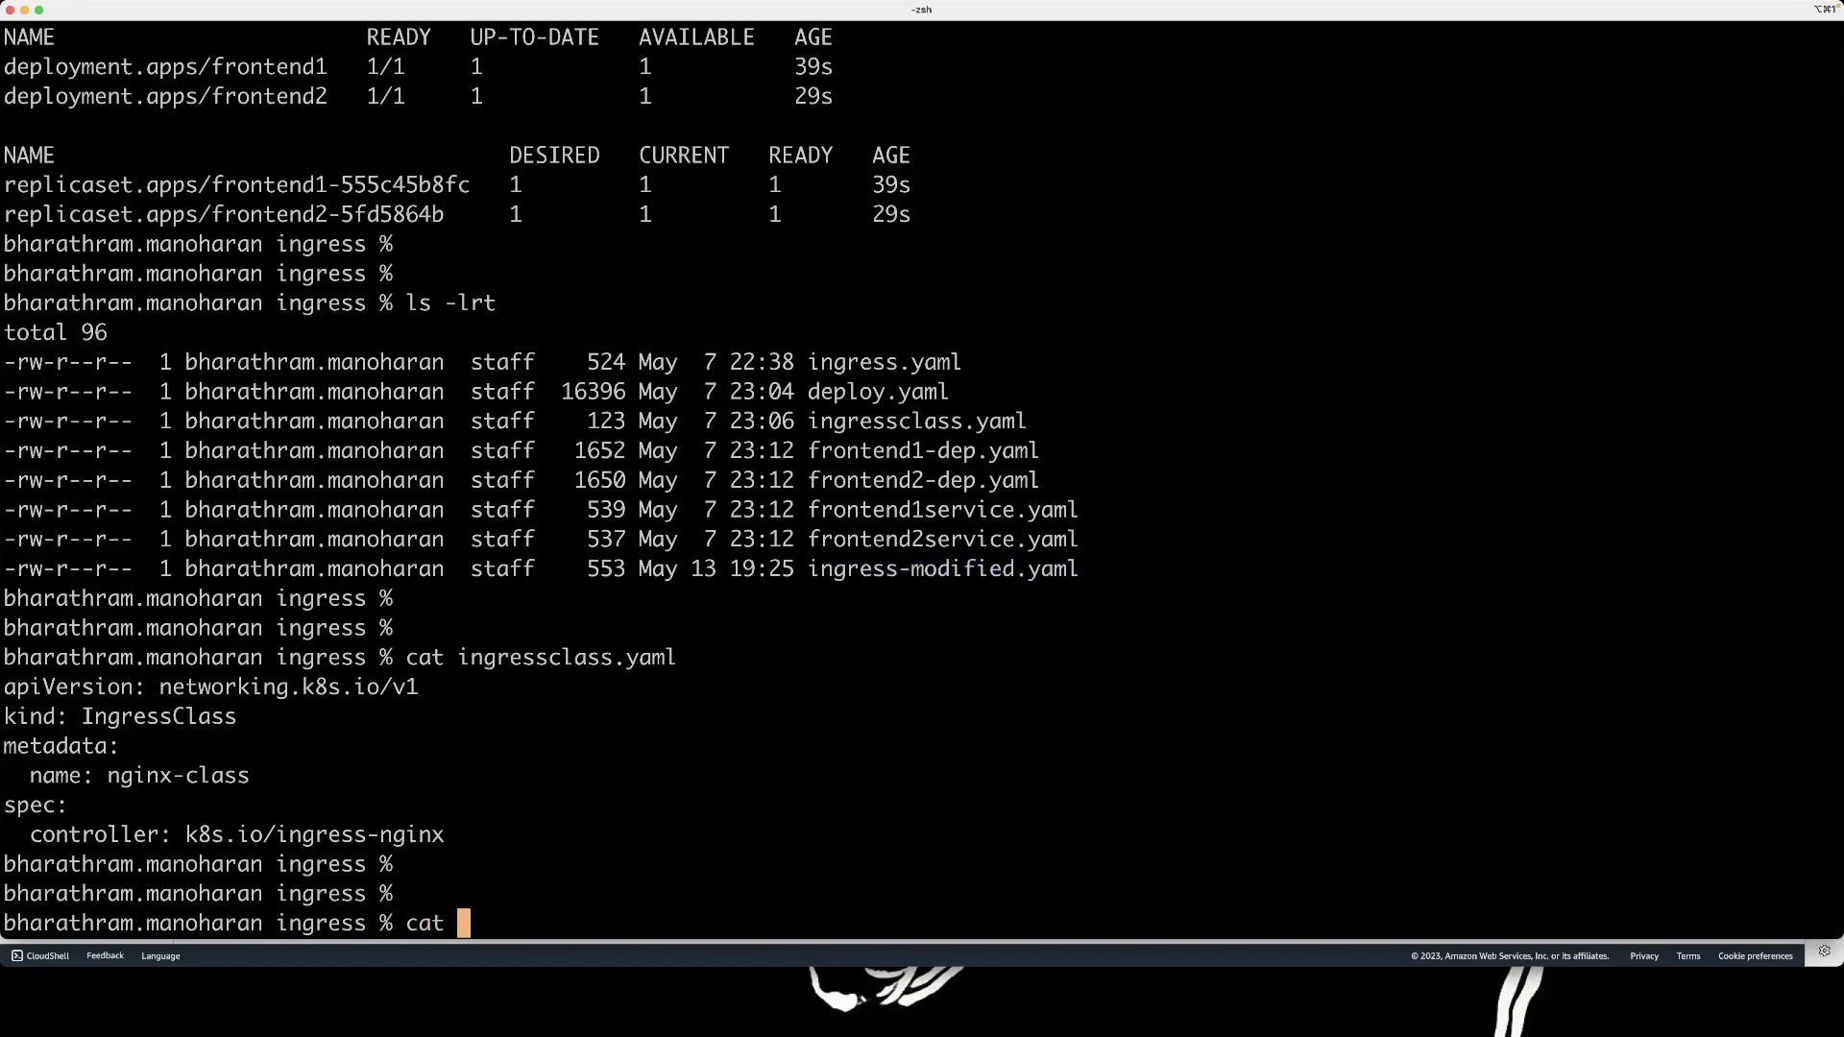
text(ingress-modified.yaml)
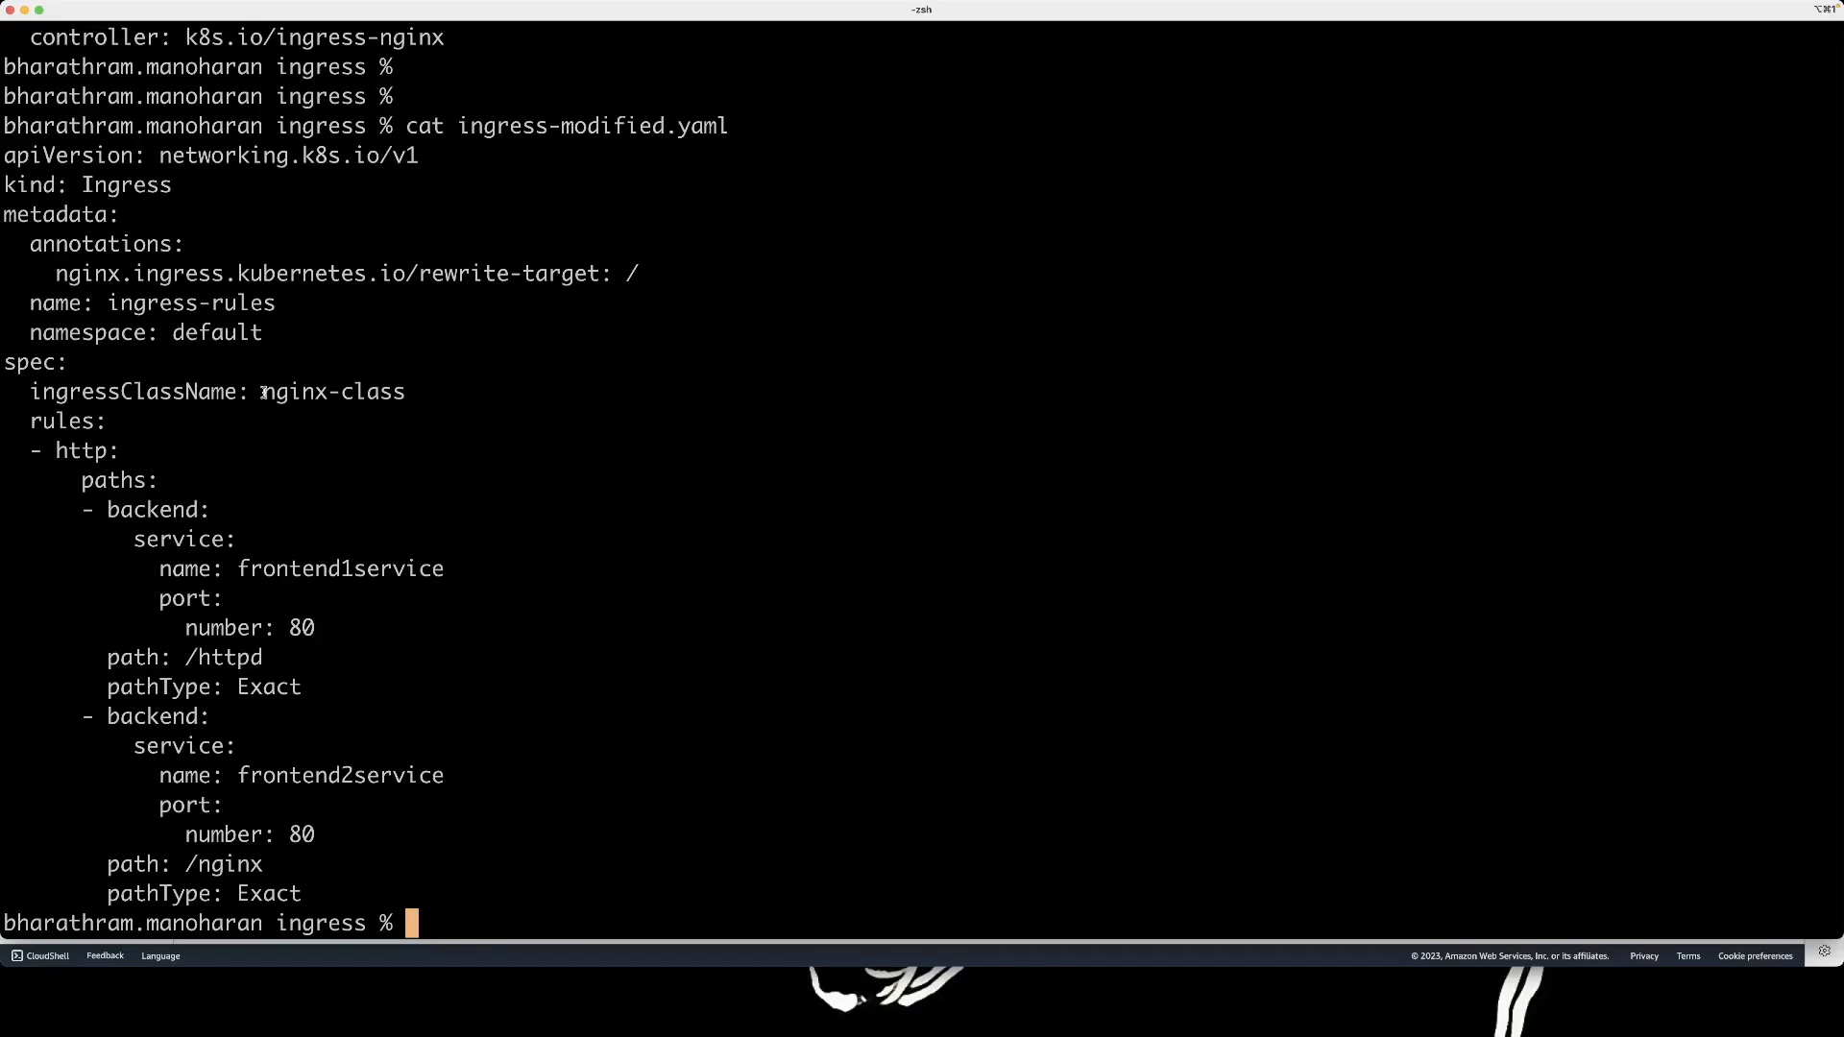
mouse_move(411, 871)
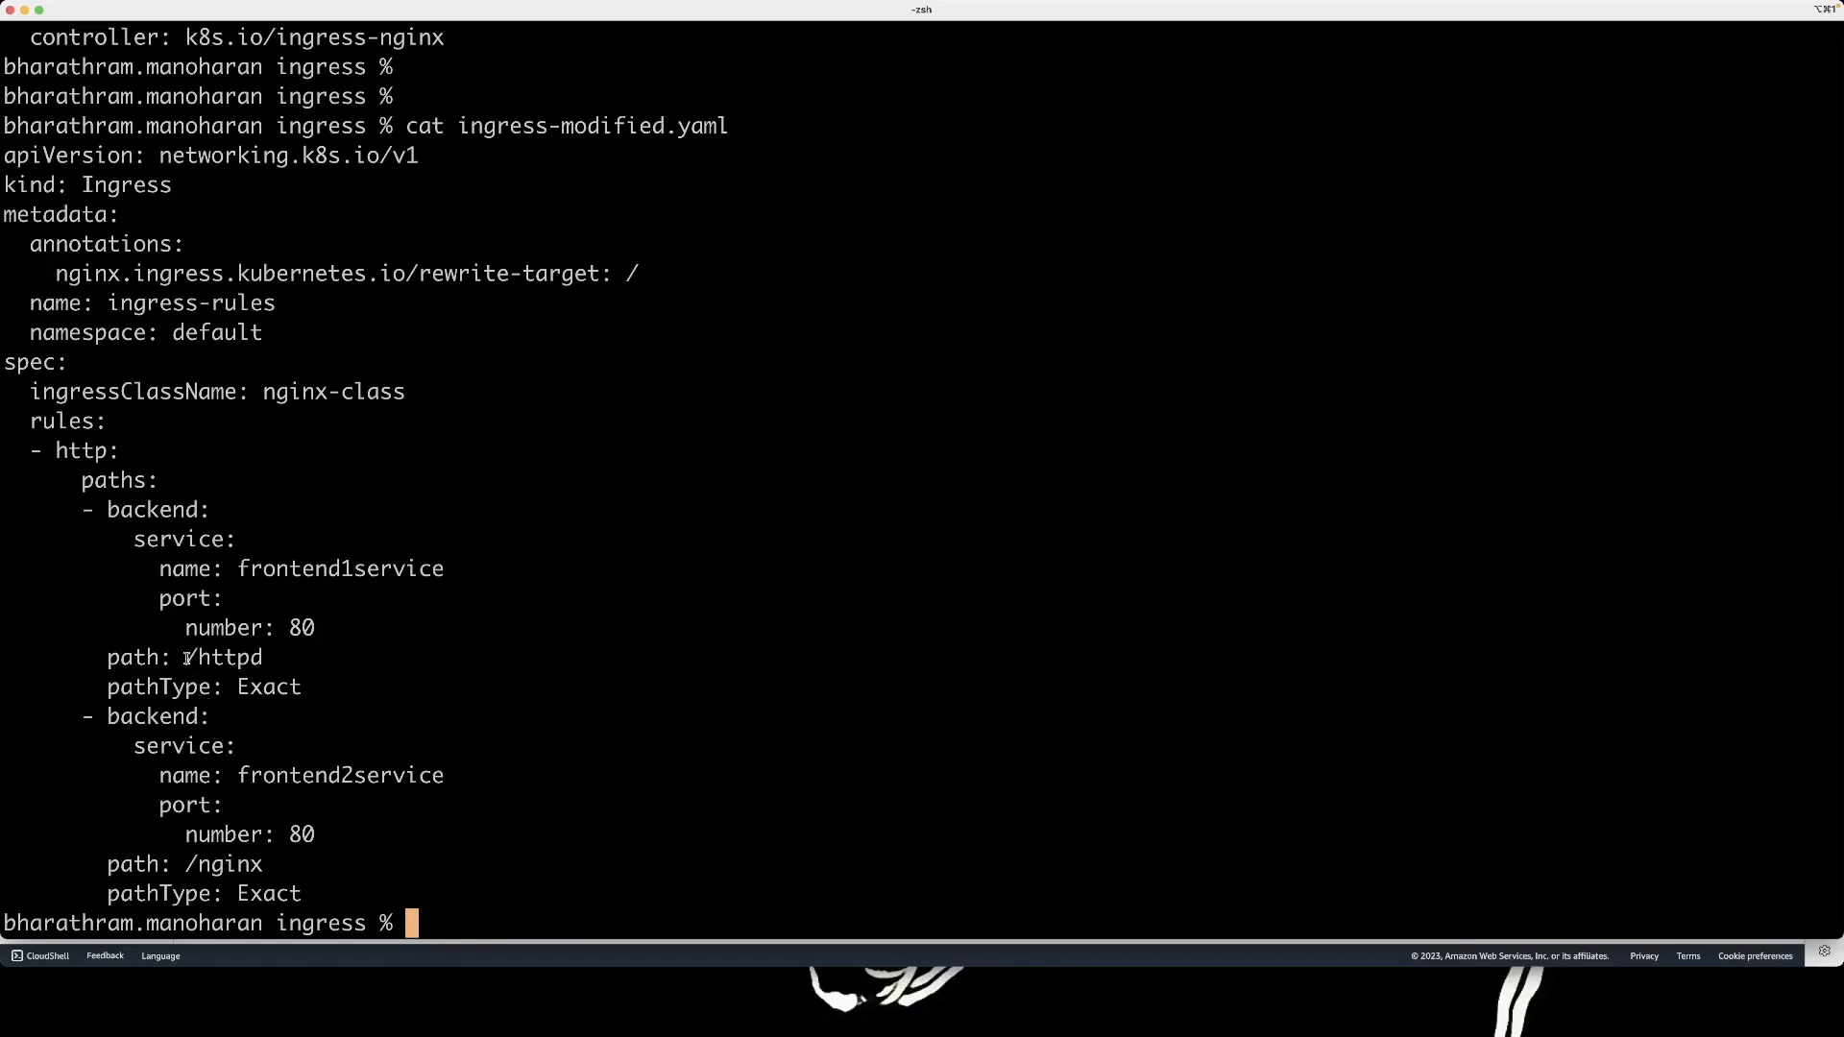
Highlight the /httpd and /nginx path values and the ingress-nginx controller name in the ingress rules.
double_click(223, 657)
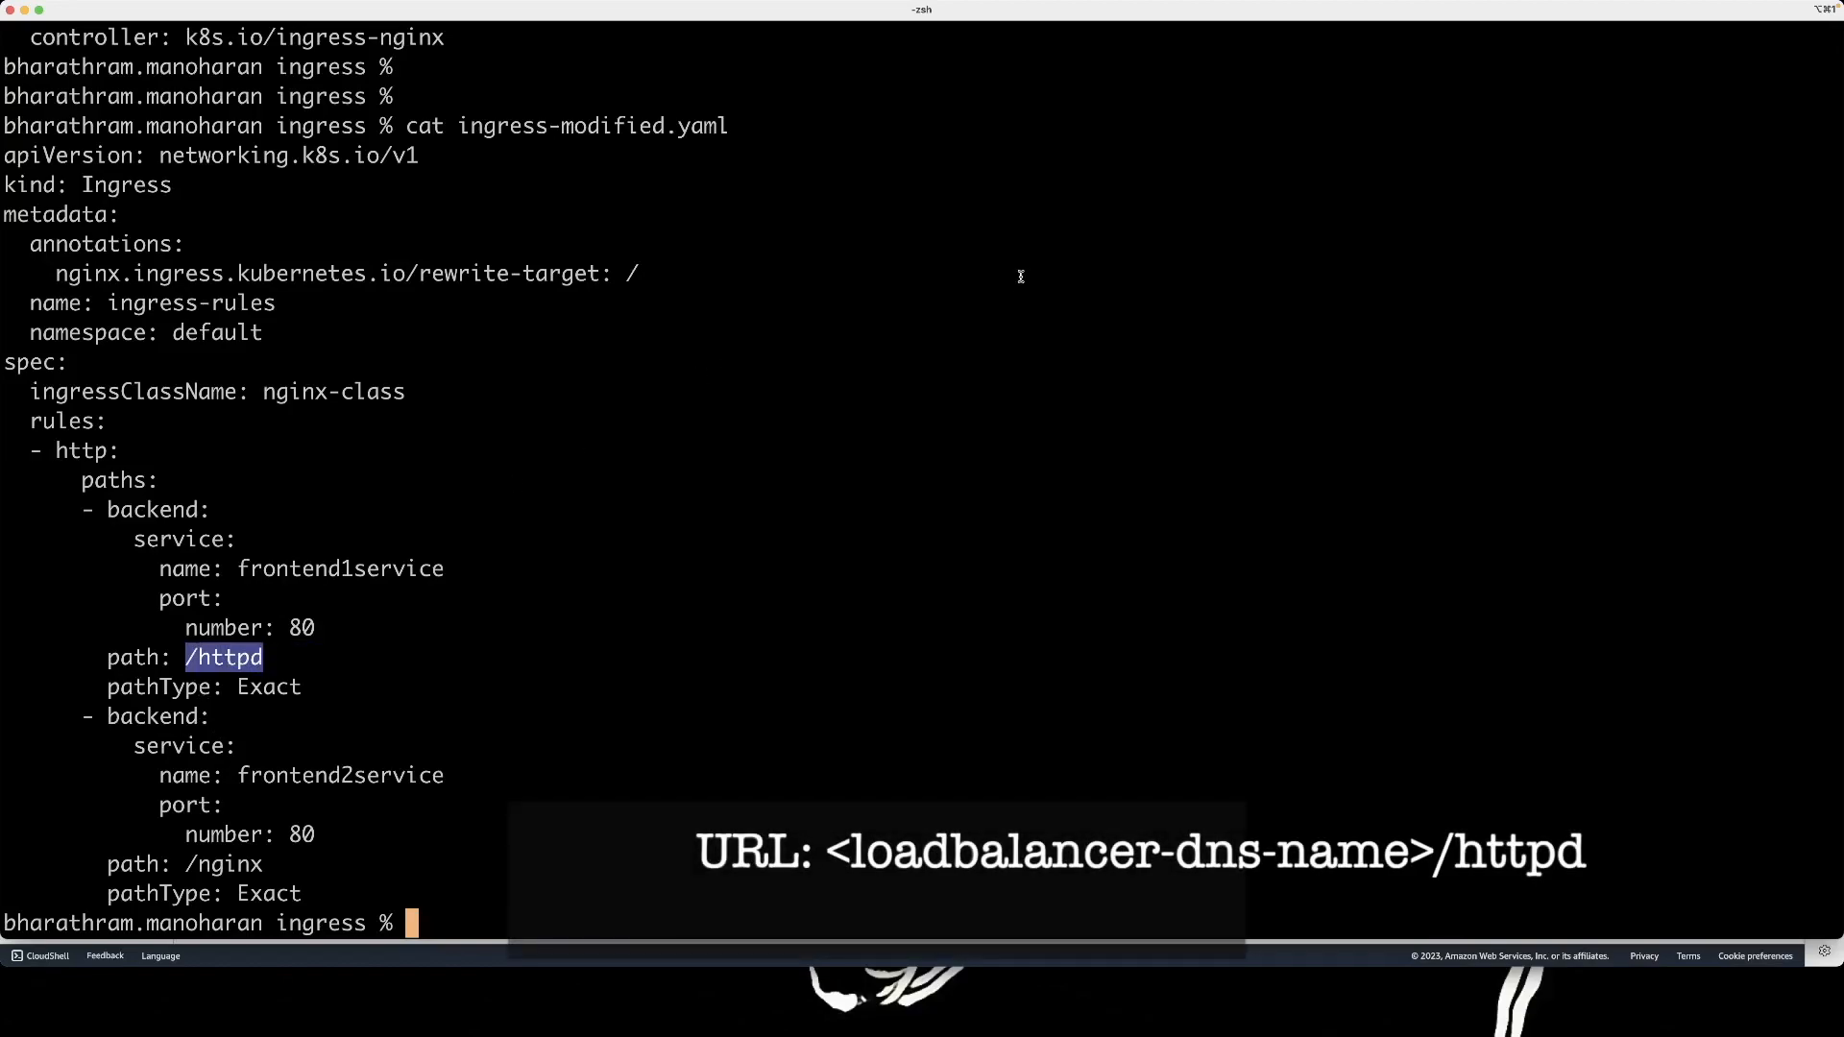
mouse_move(477, 588)
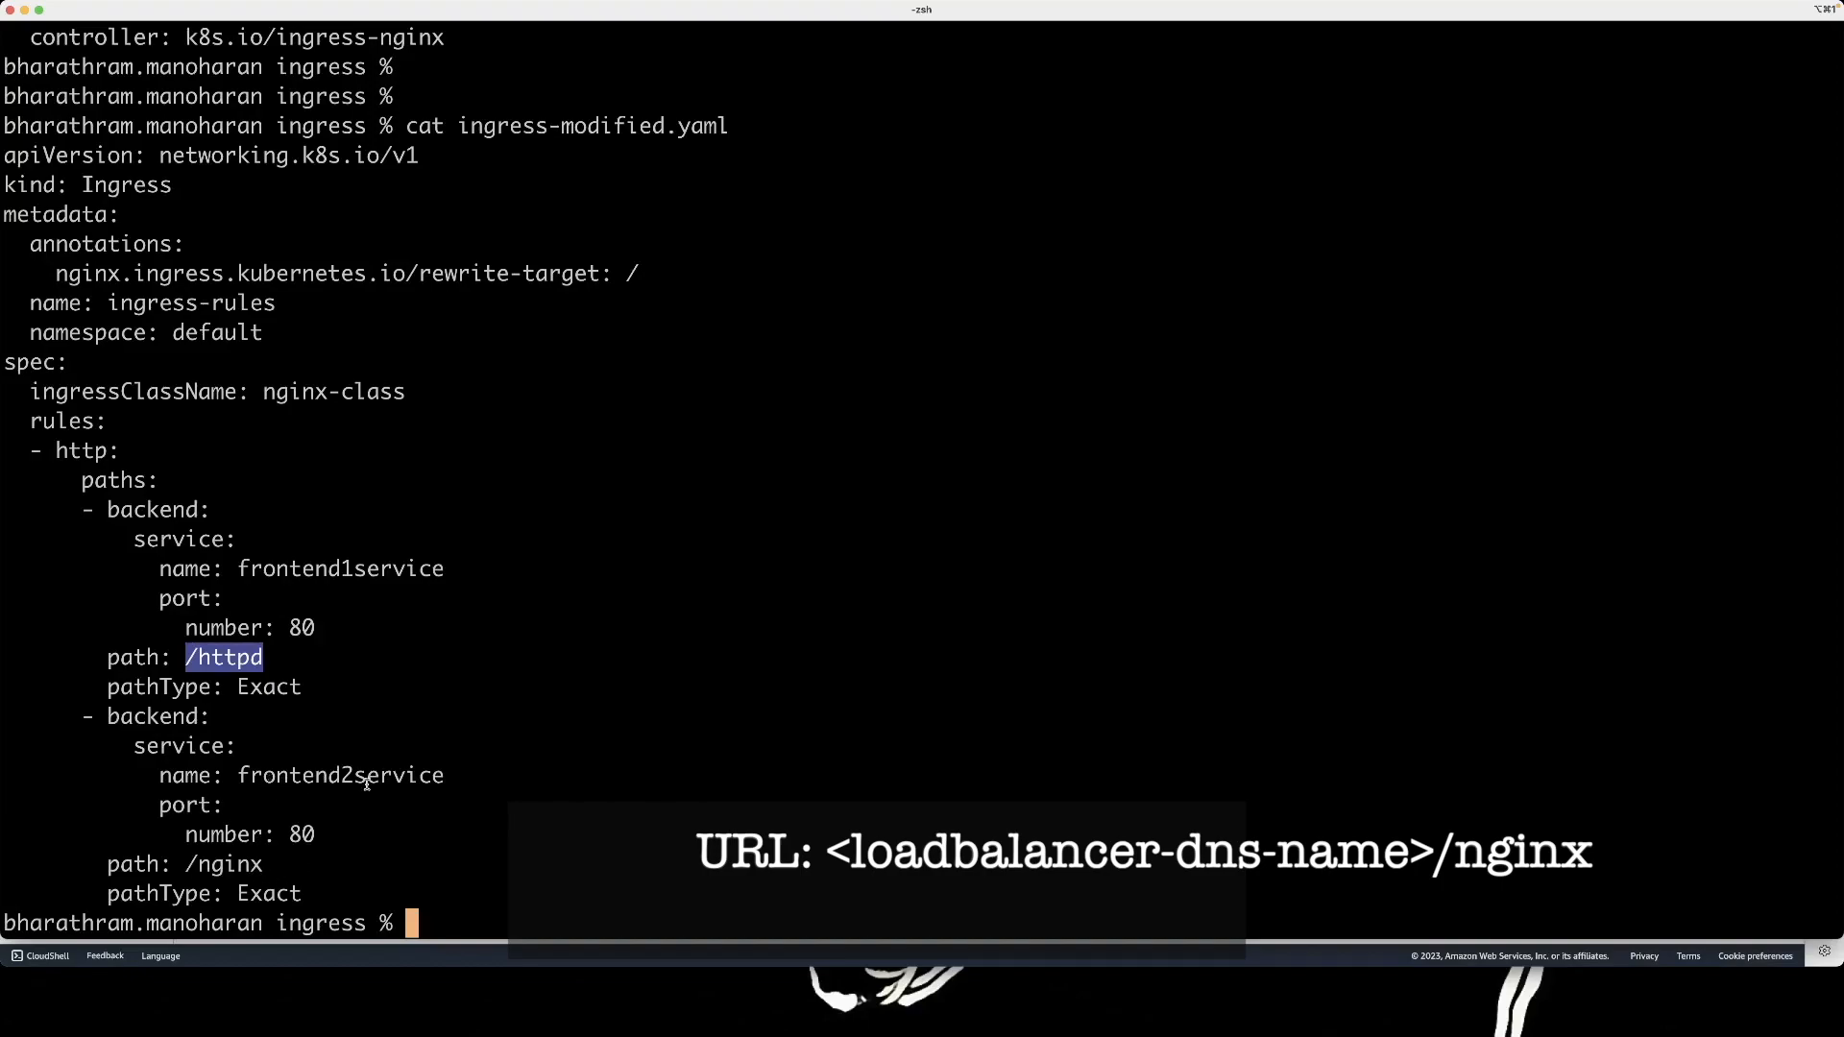
mouse_move(469, 776)
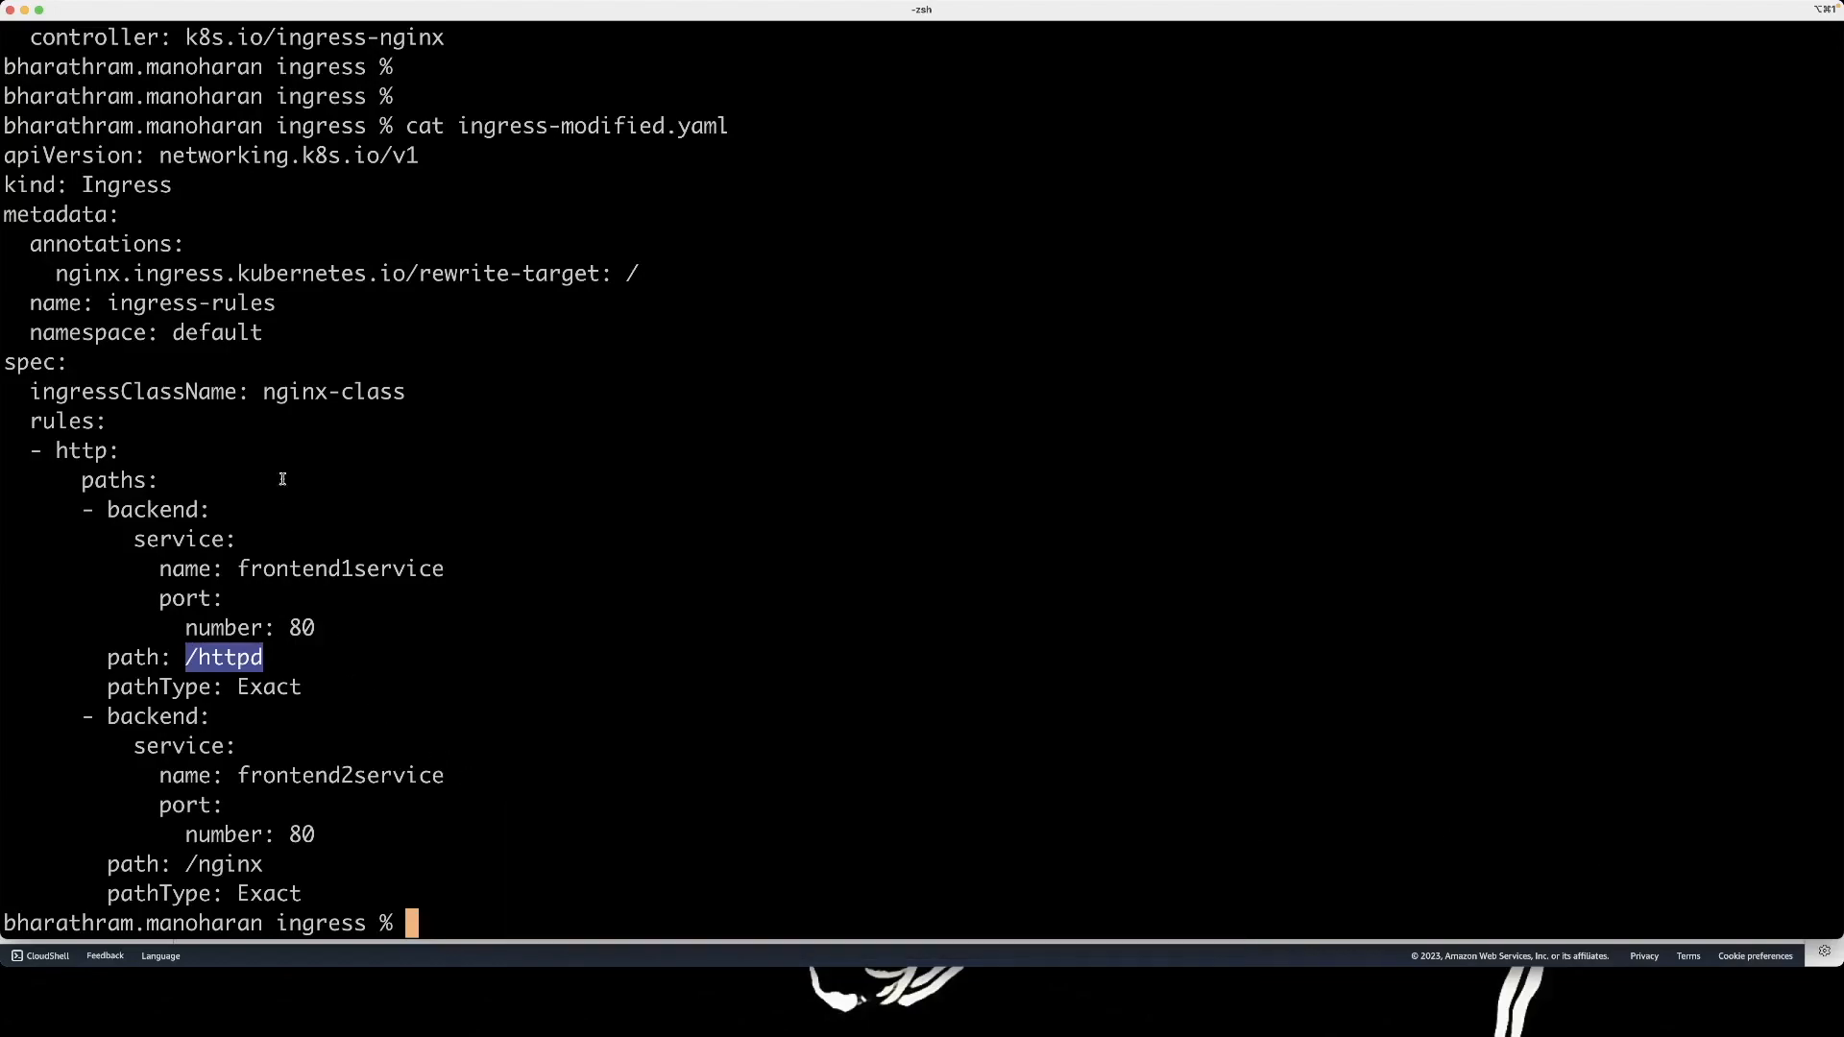
double_click(334, 392)
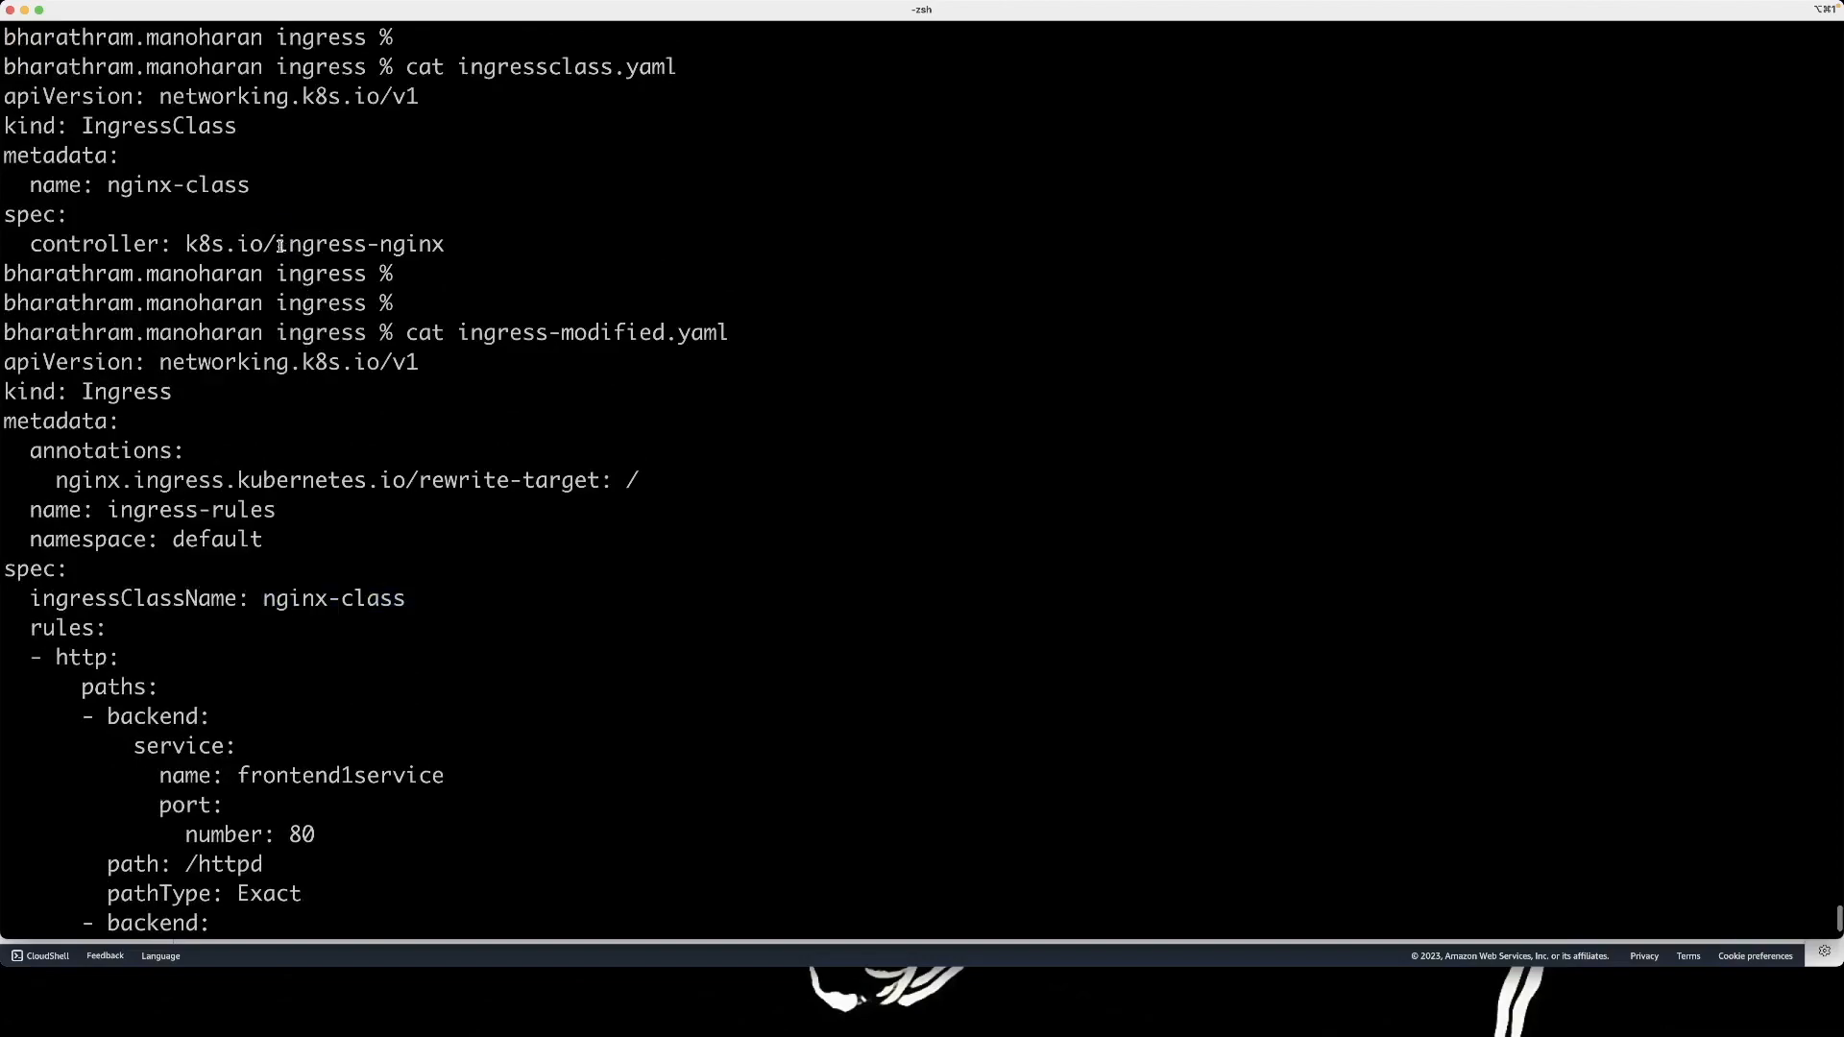
double_click(359, 246)
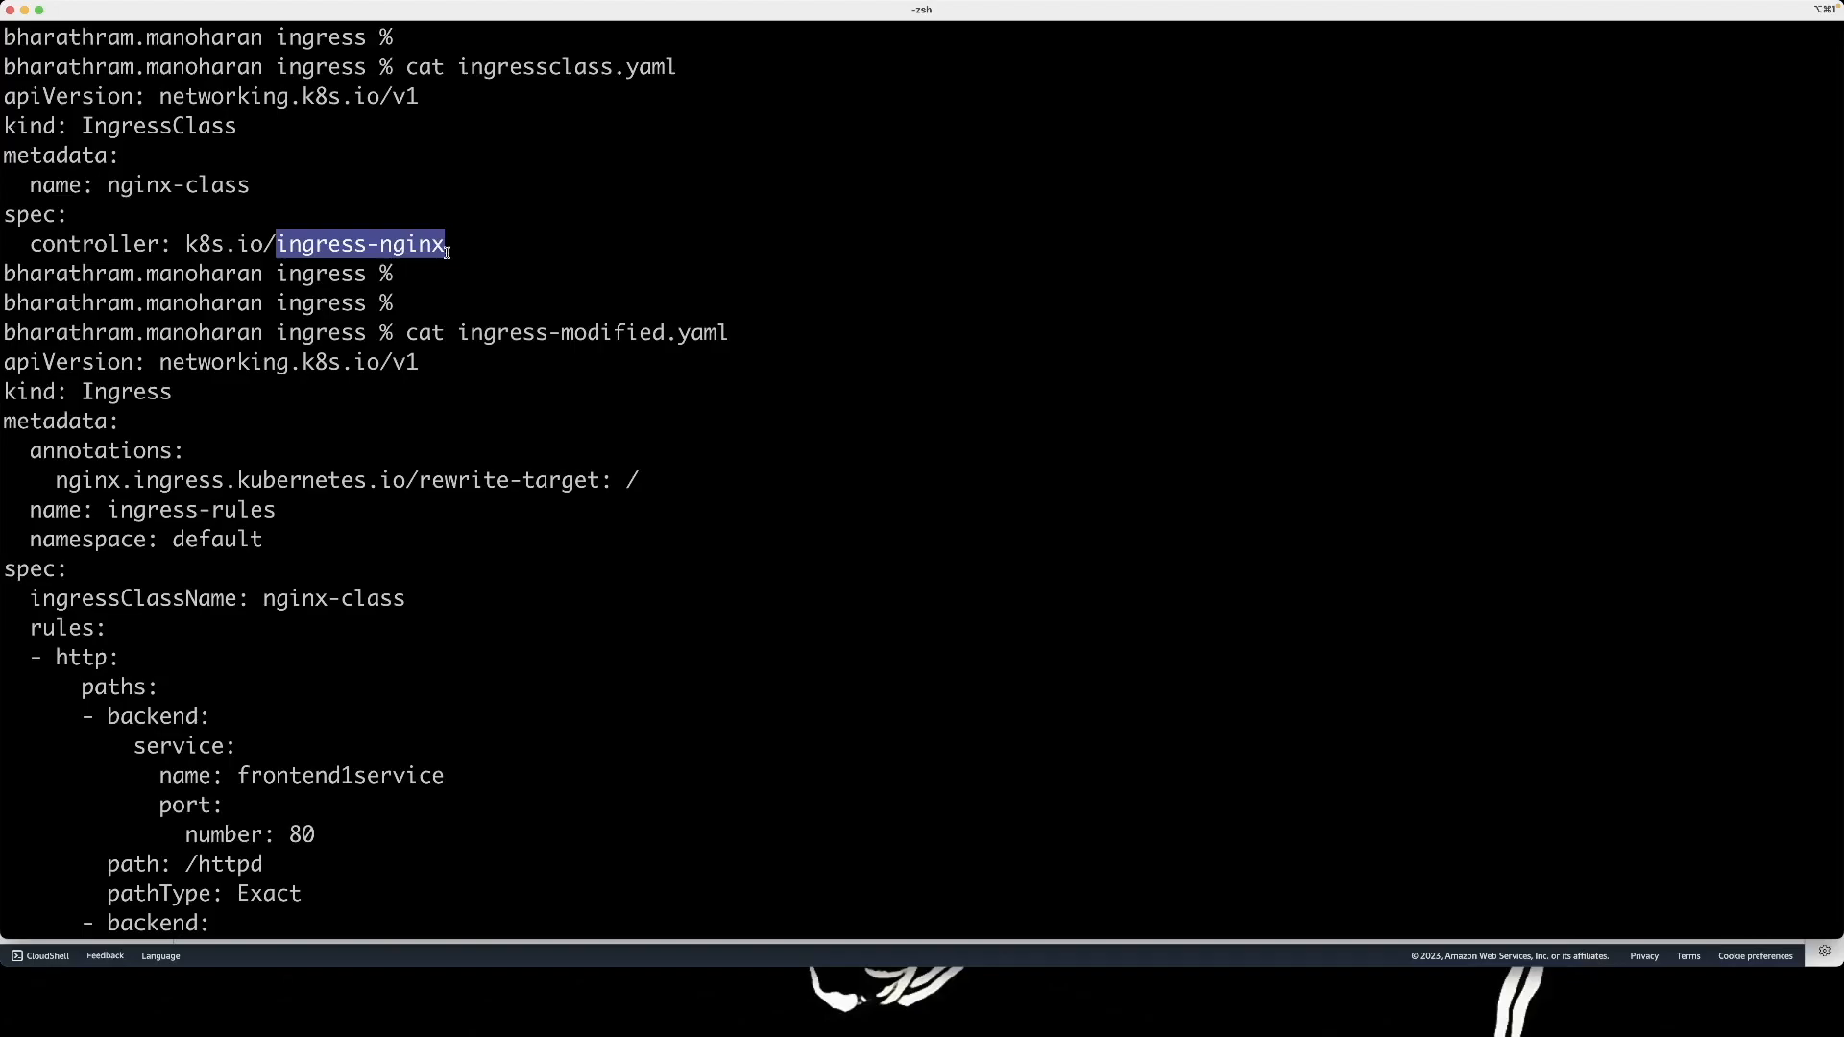
scroll(down, 3)
text(k)
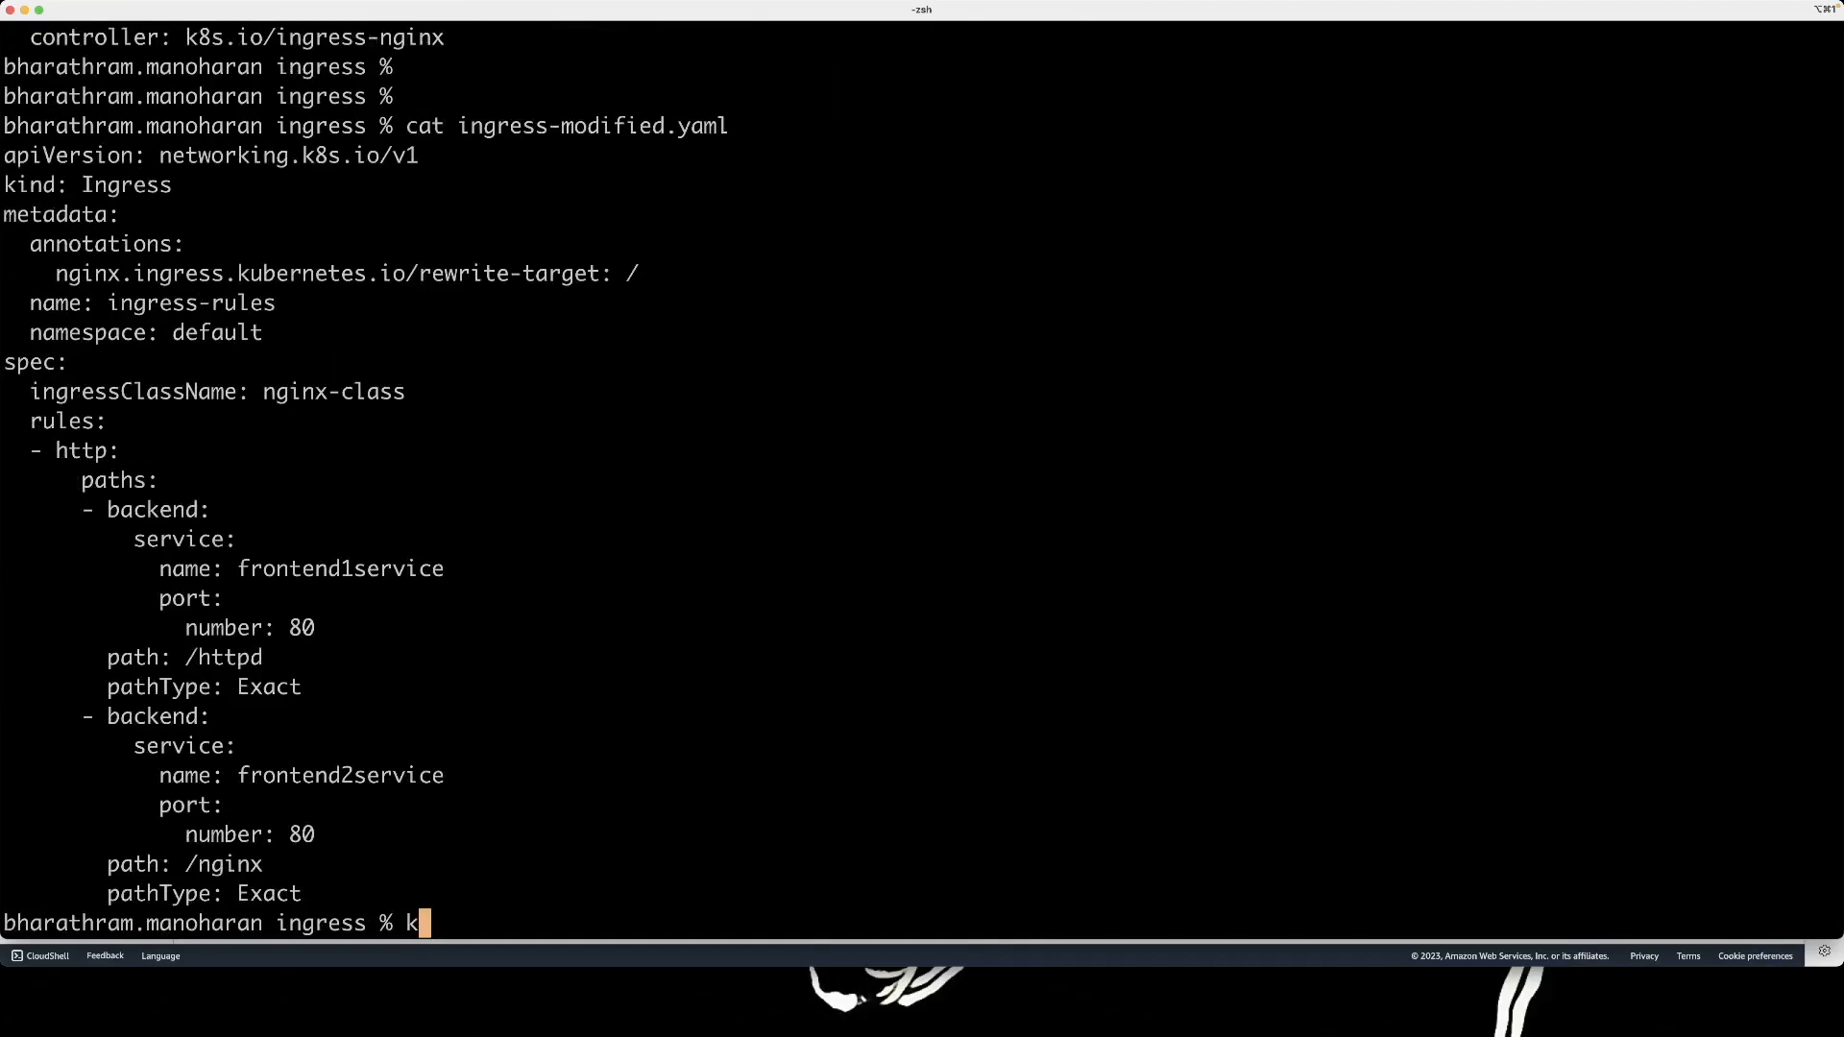
Apply ingressclass.yaml and ingress-modified.yaml with kubectl, creating ingress-rules, then switch to the browser.
text(ubectl apply -f ingressclass.yaml)
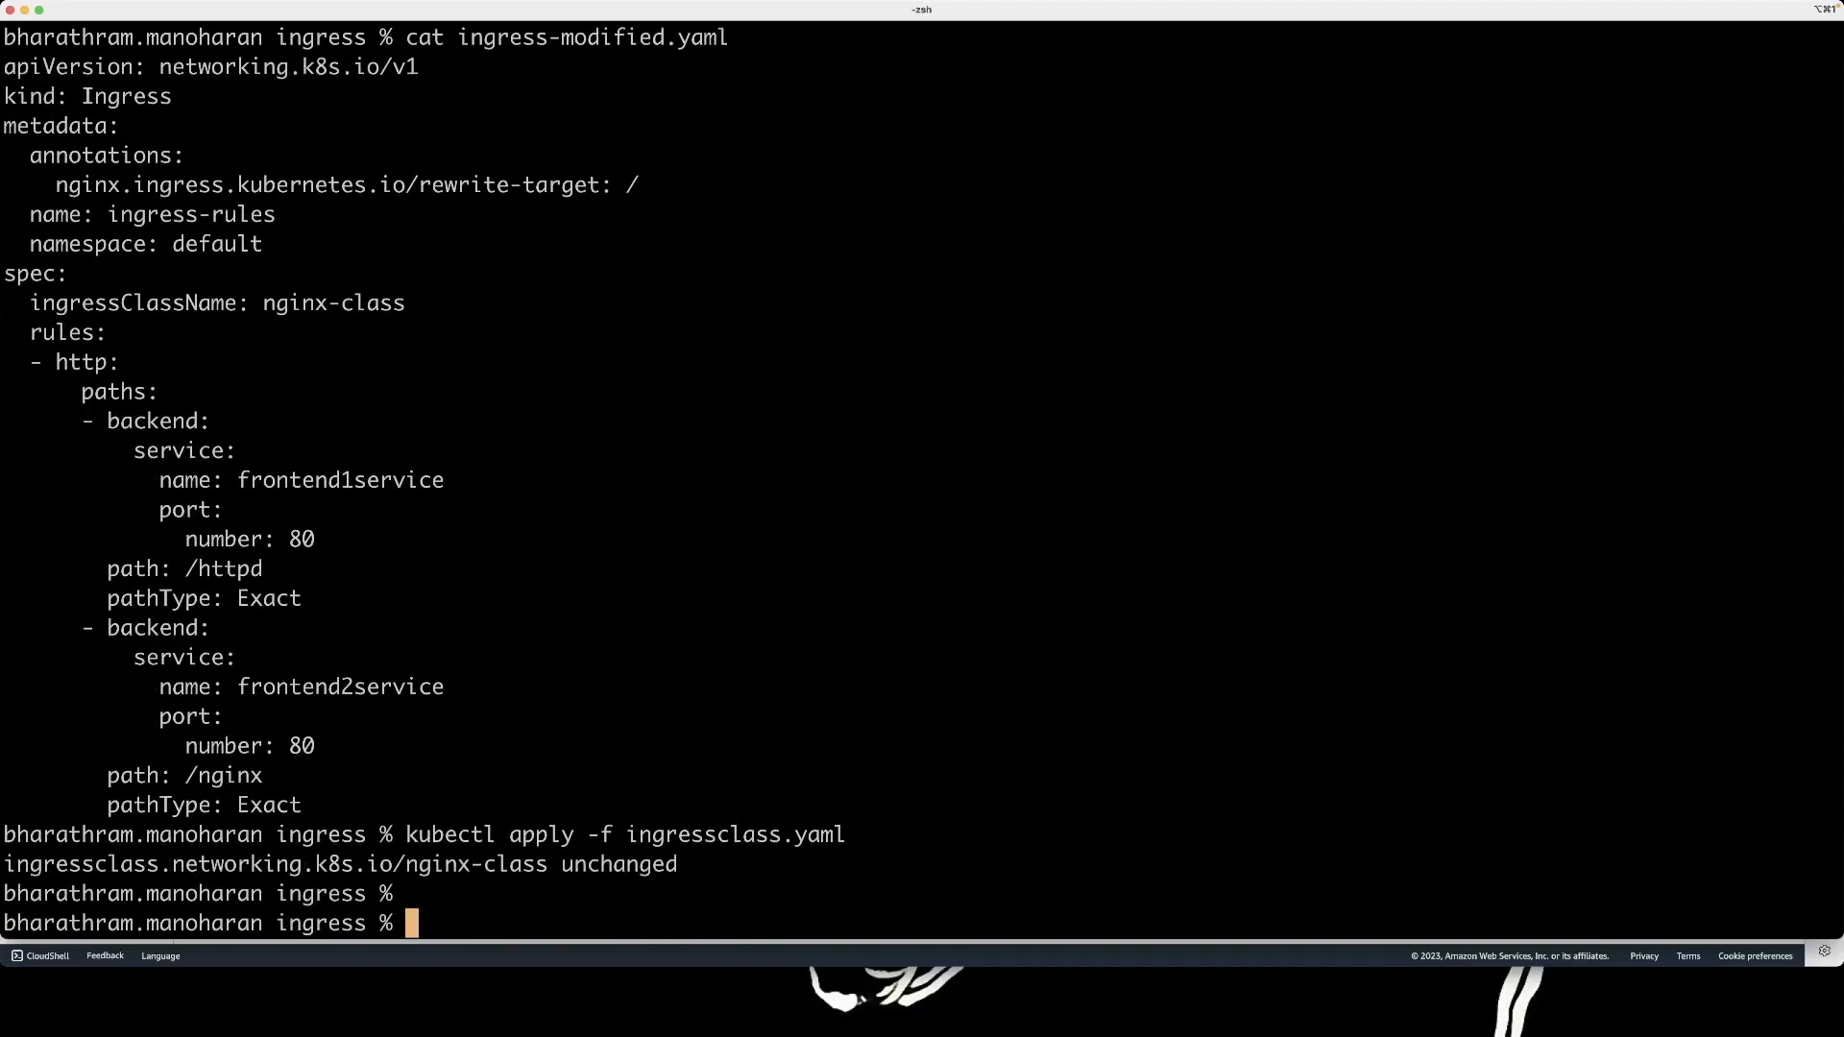
mouse_move(494, 142)
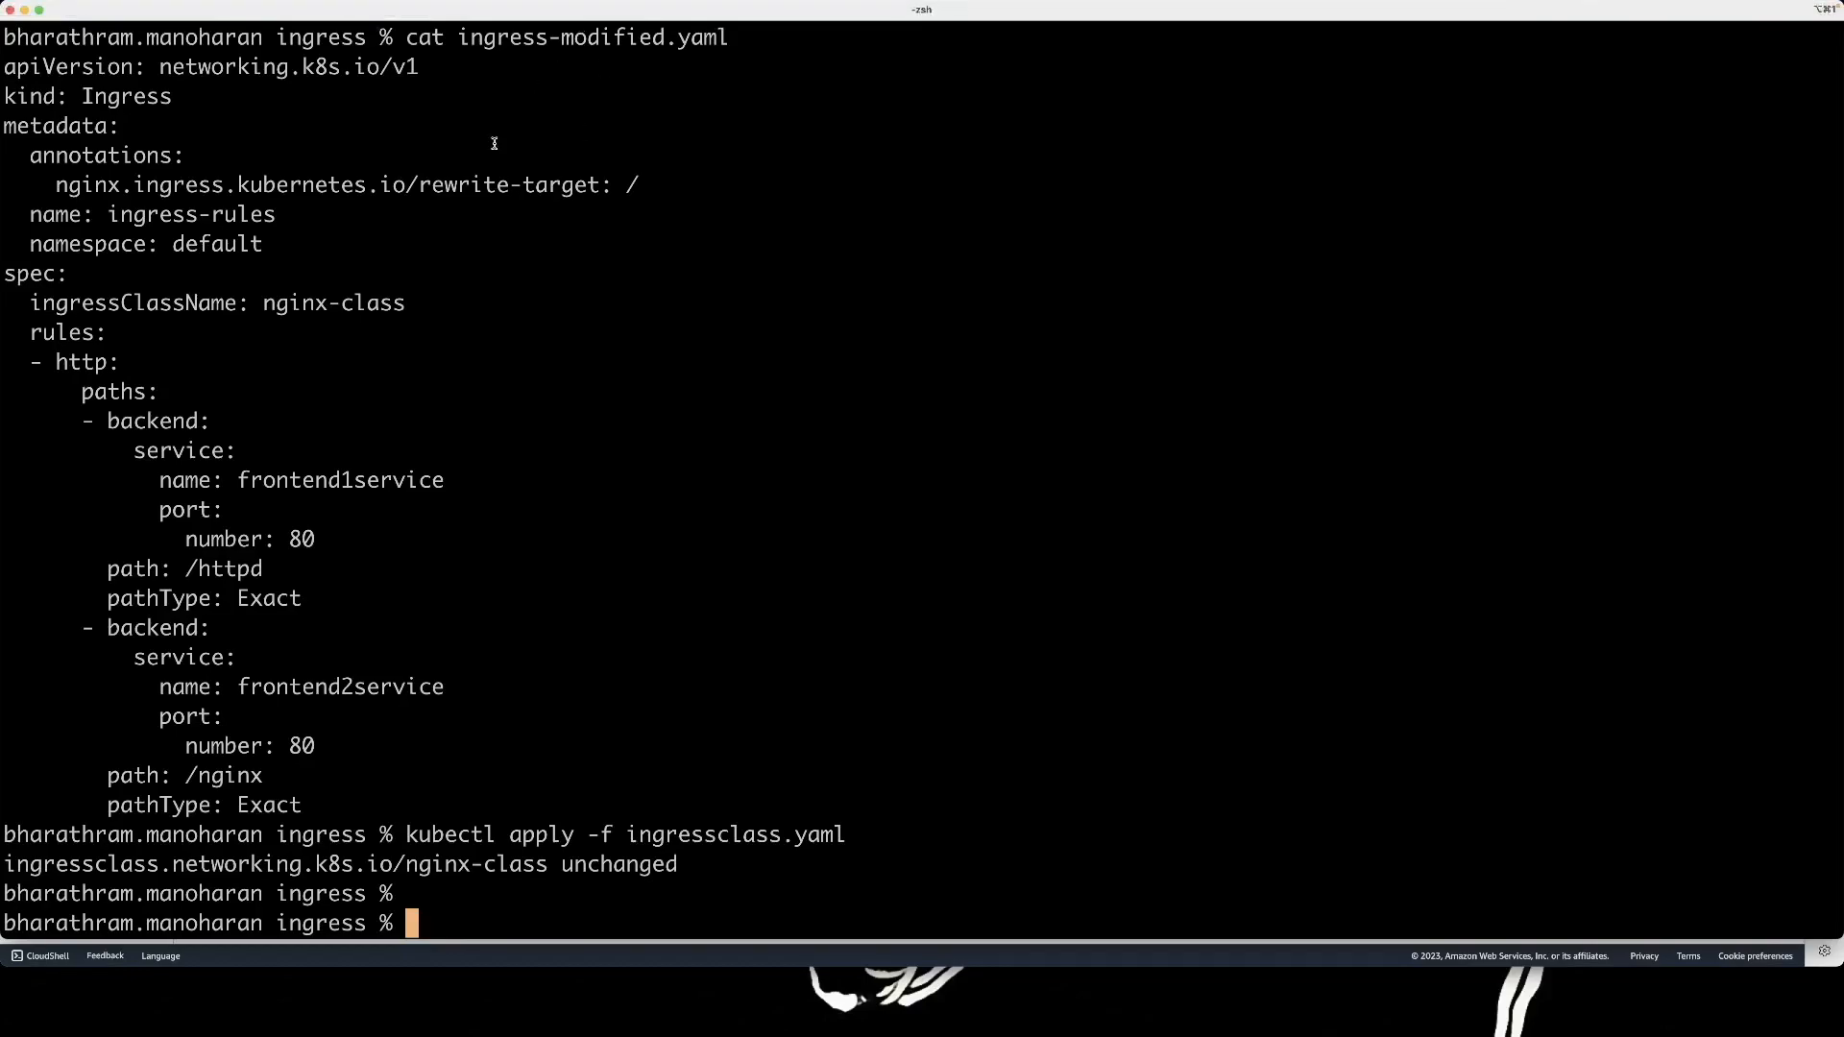
text(ku)
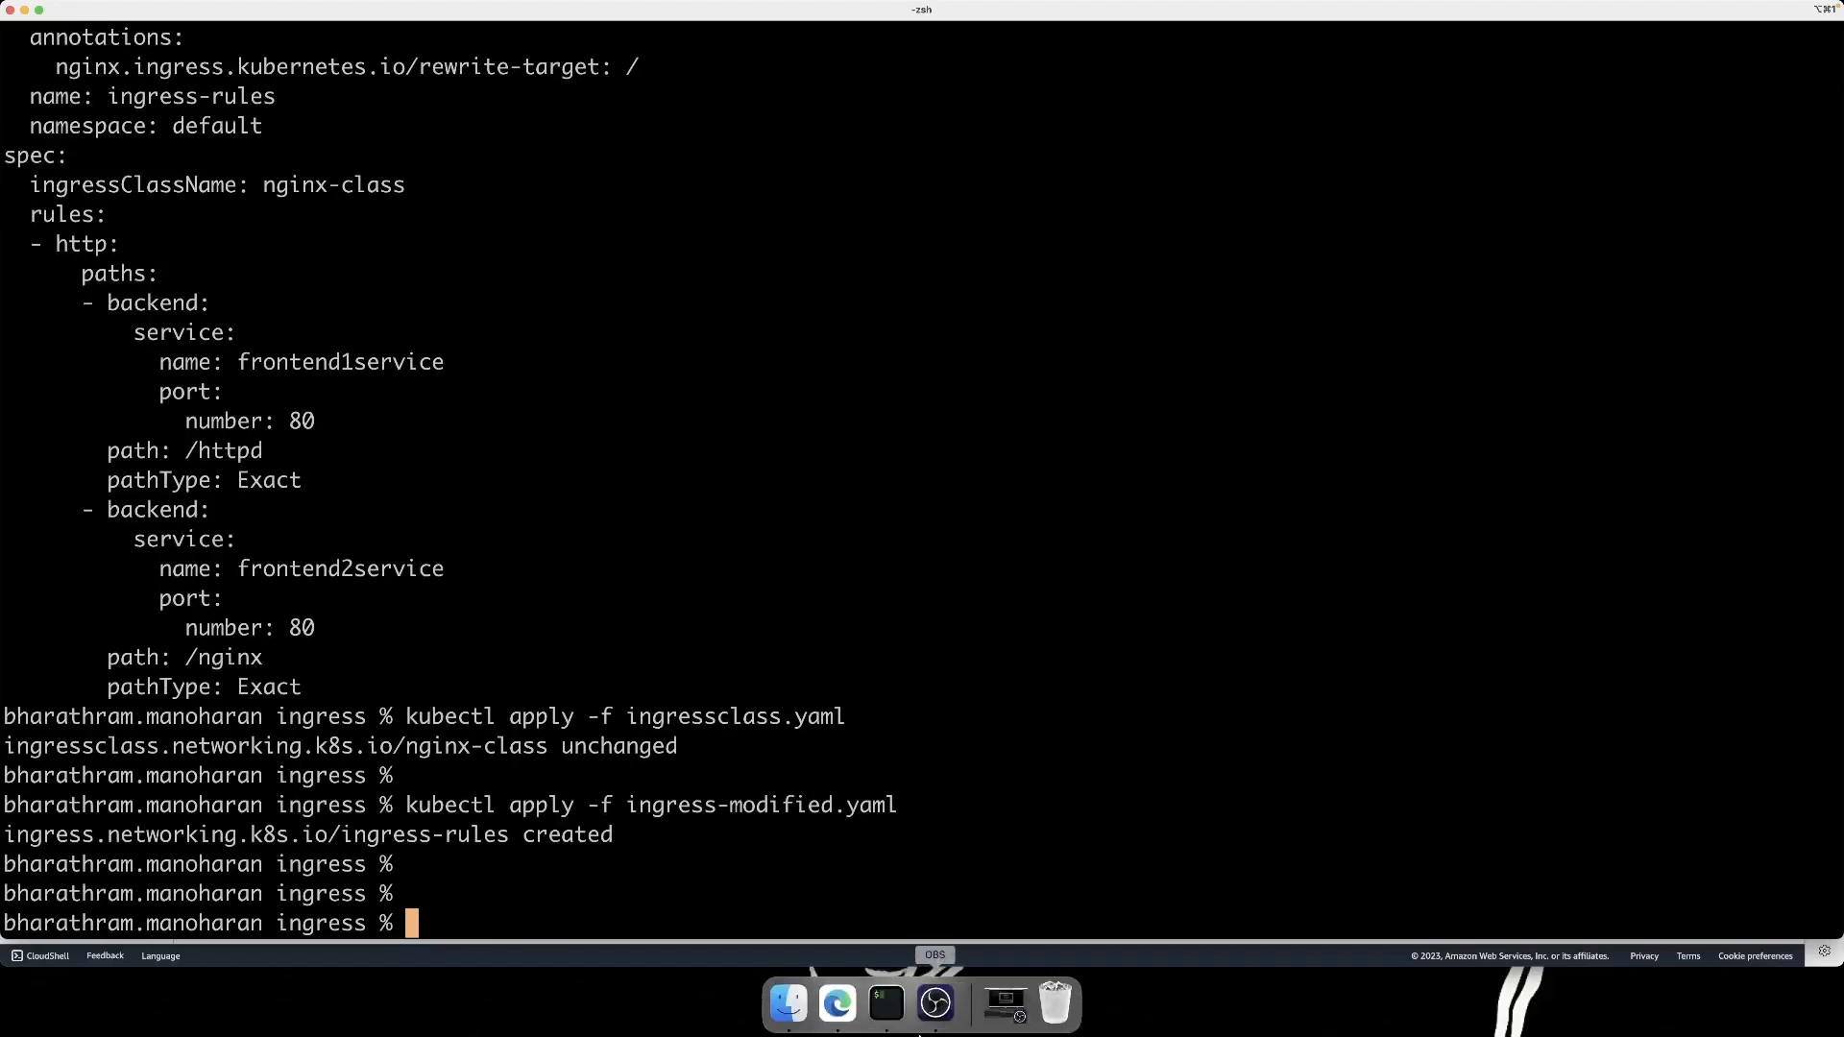
click(835, 1003)
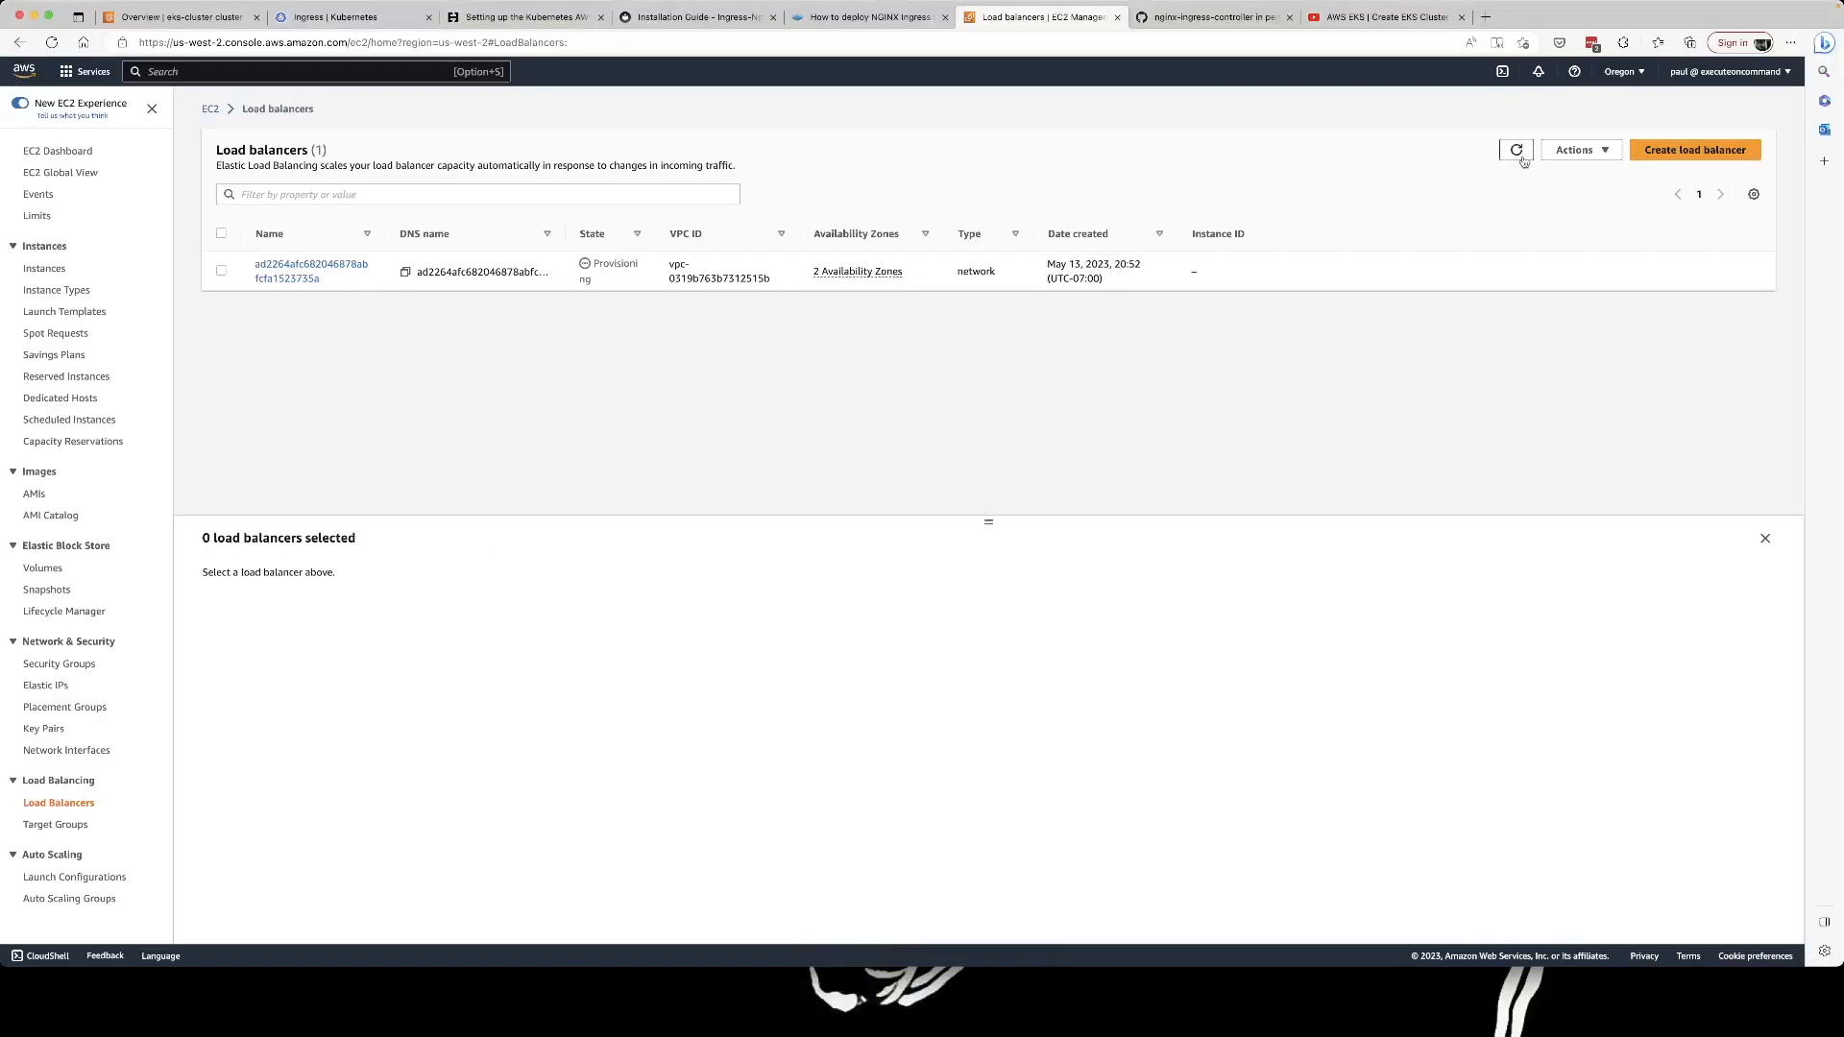
Refresh the load balancer to show Active and copy its DNS name.
click(1516, 150)
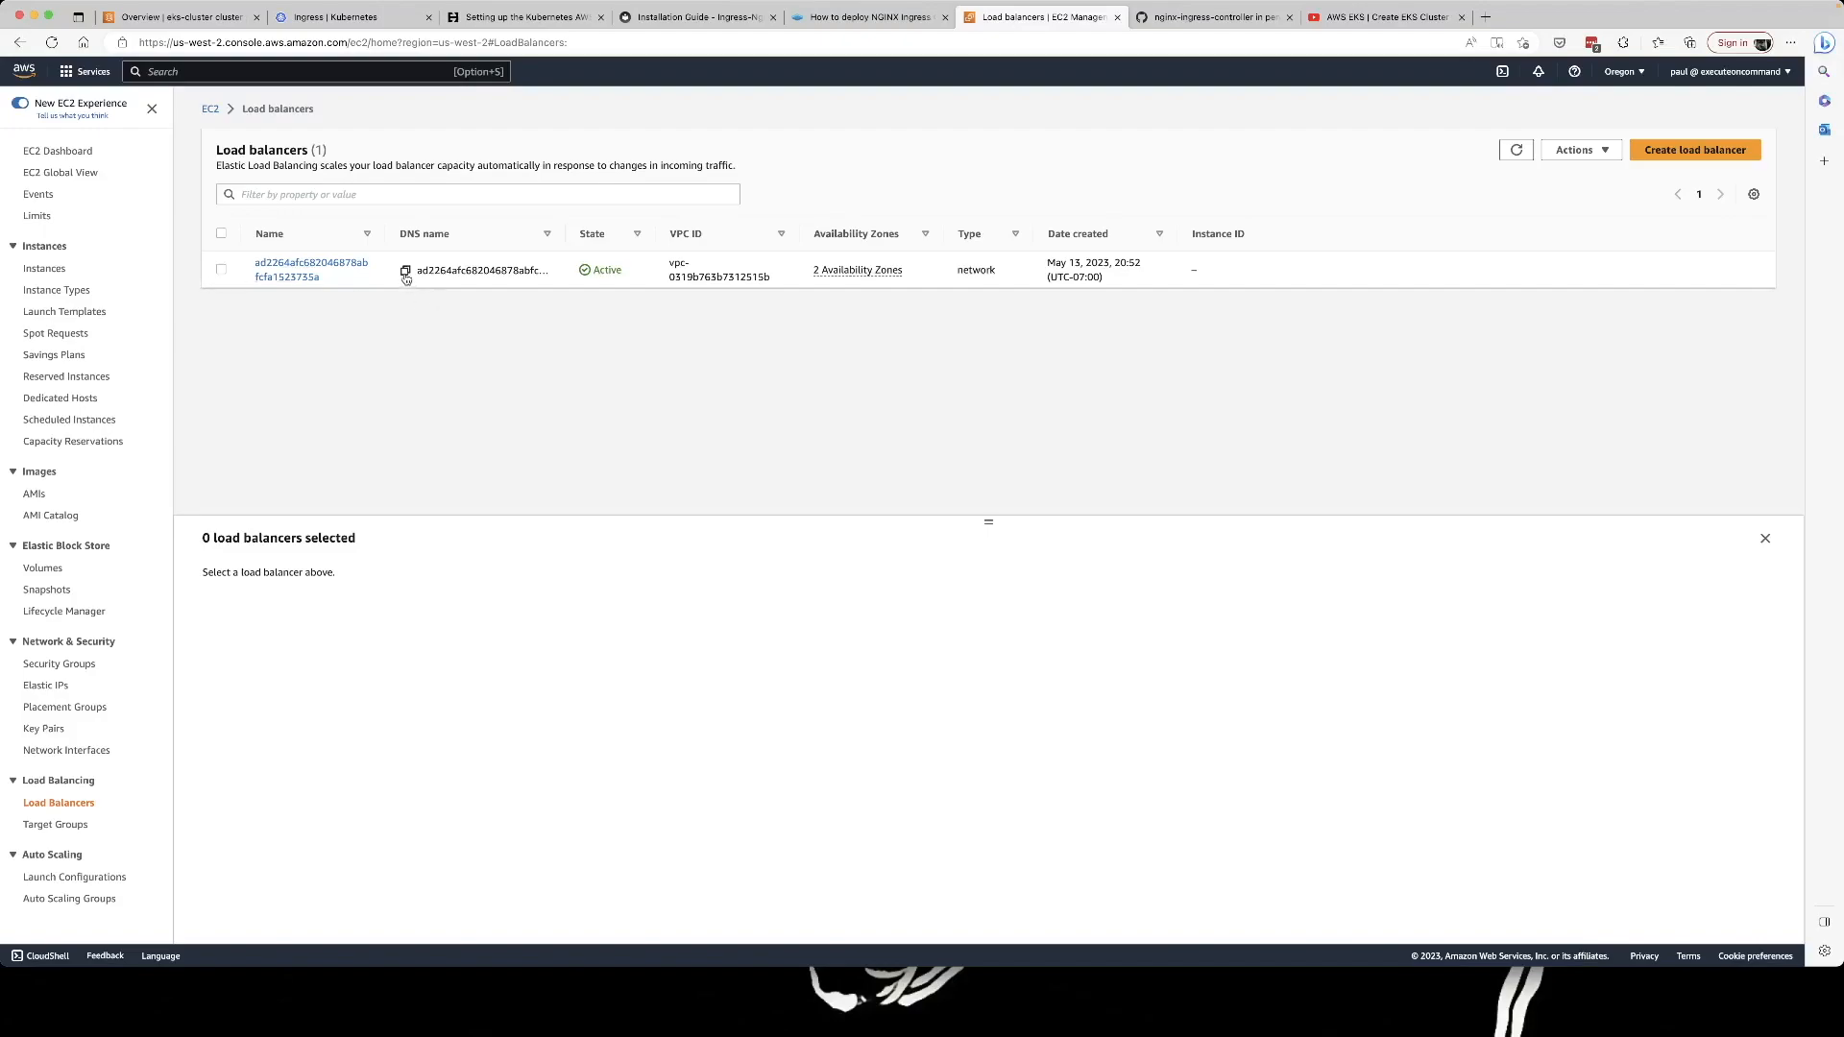
click(403, 269)
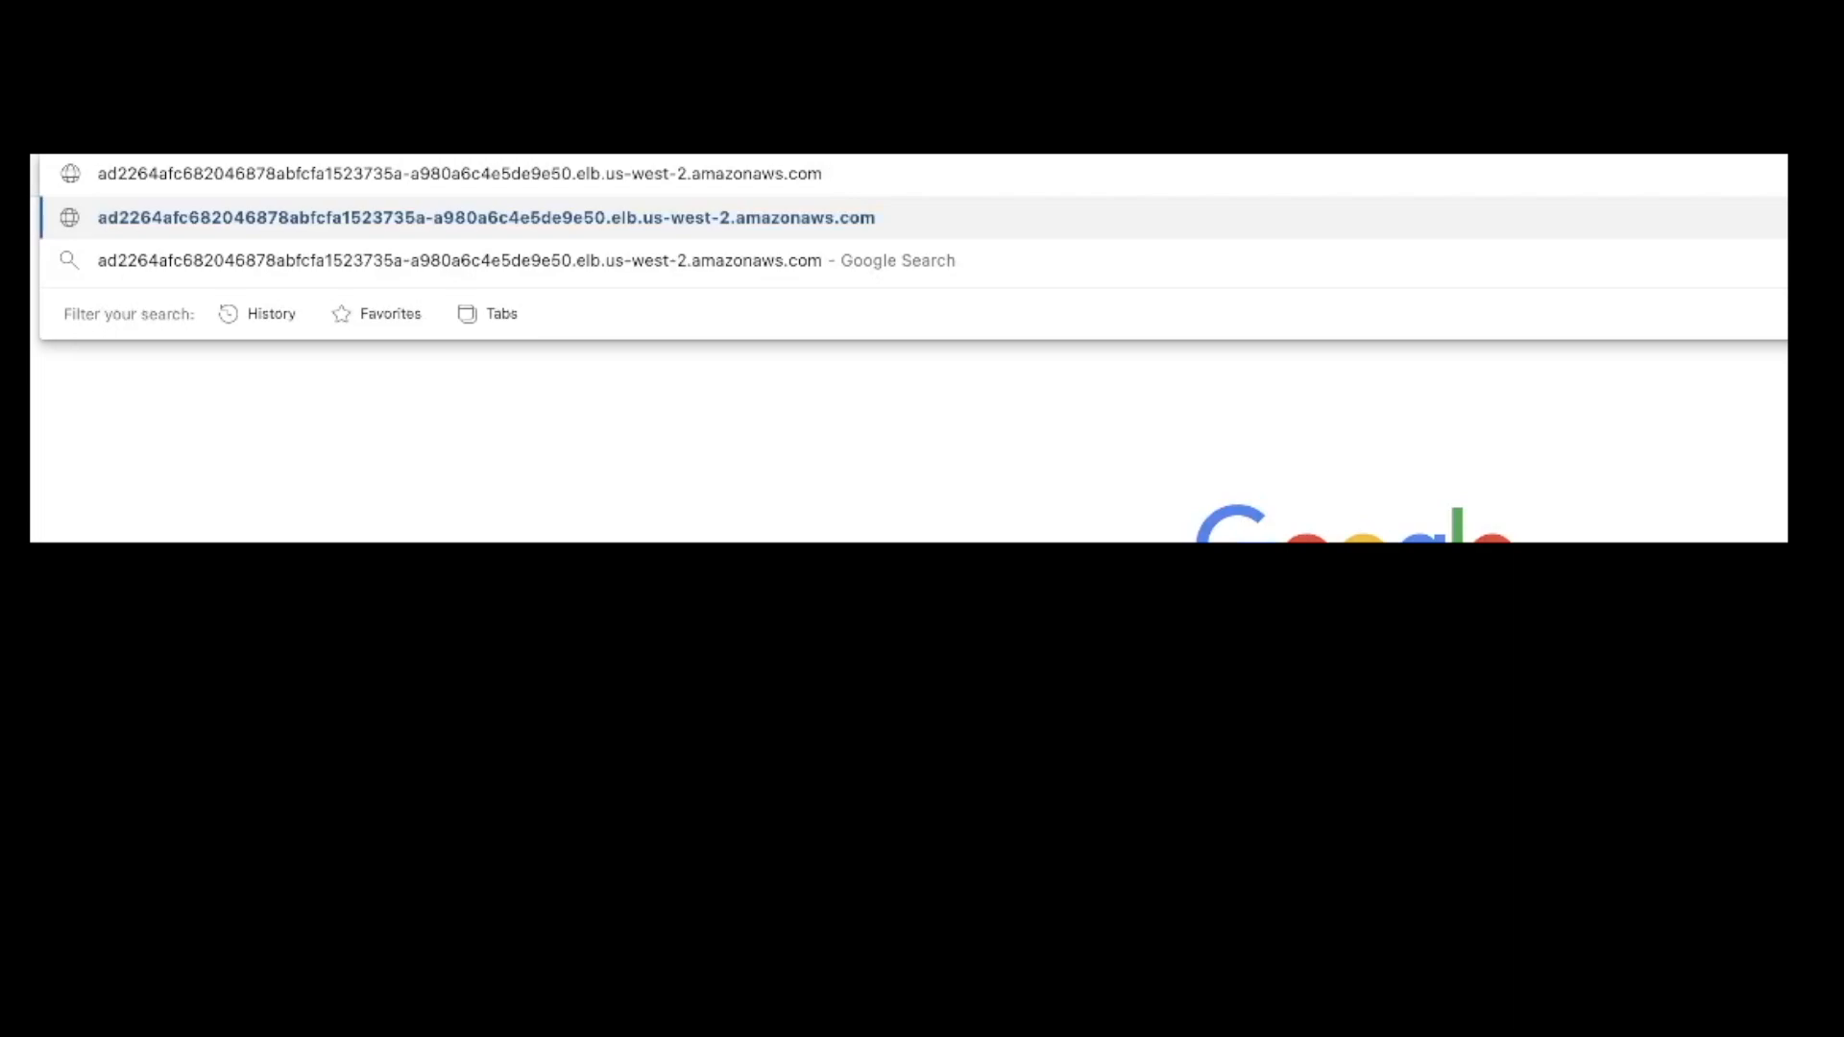
Load the load balancer's /nginx page (nginx welcome), then /httpd showing 'It works!'.
key(Enter)
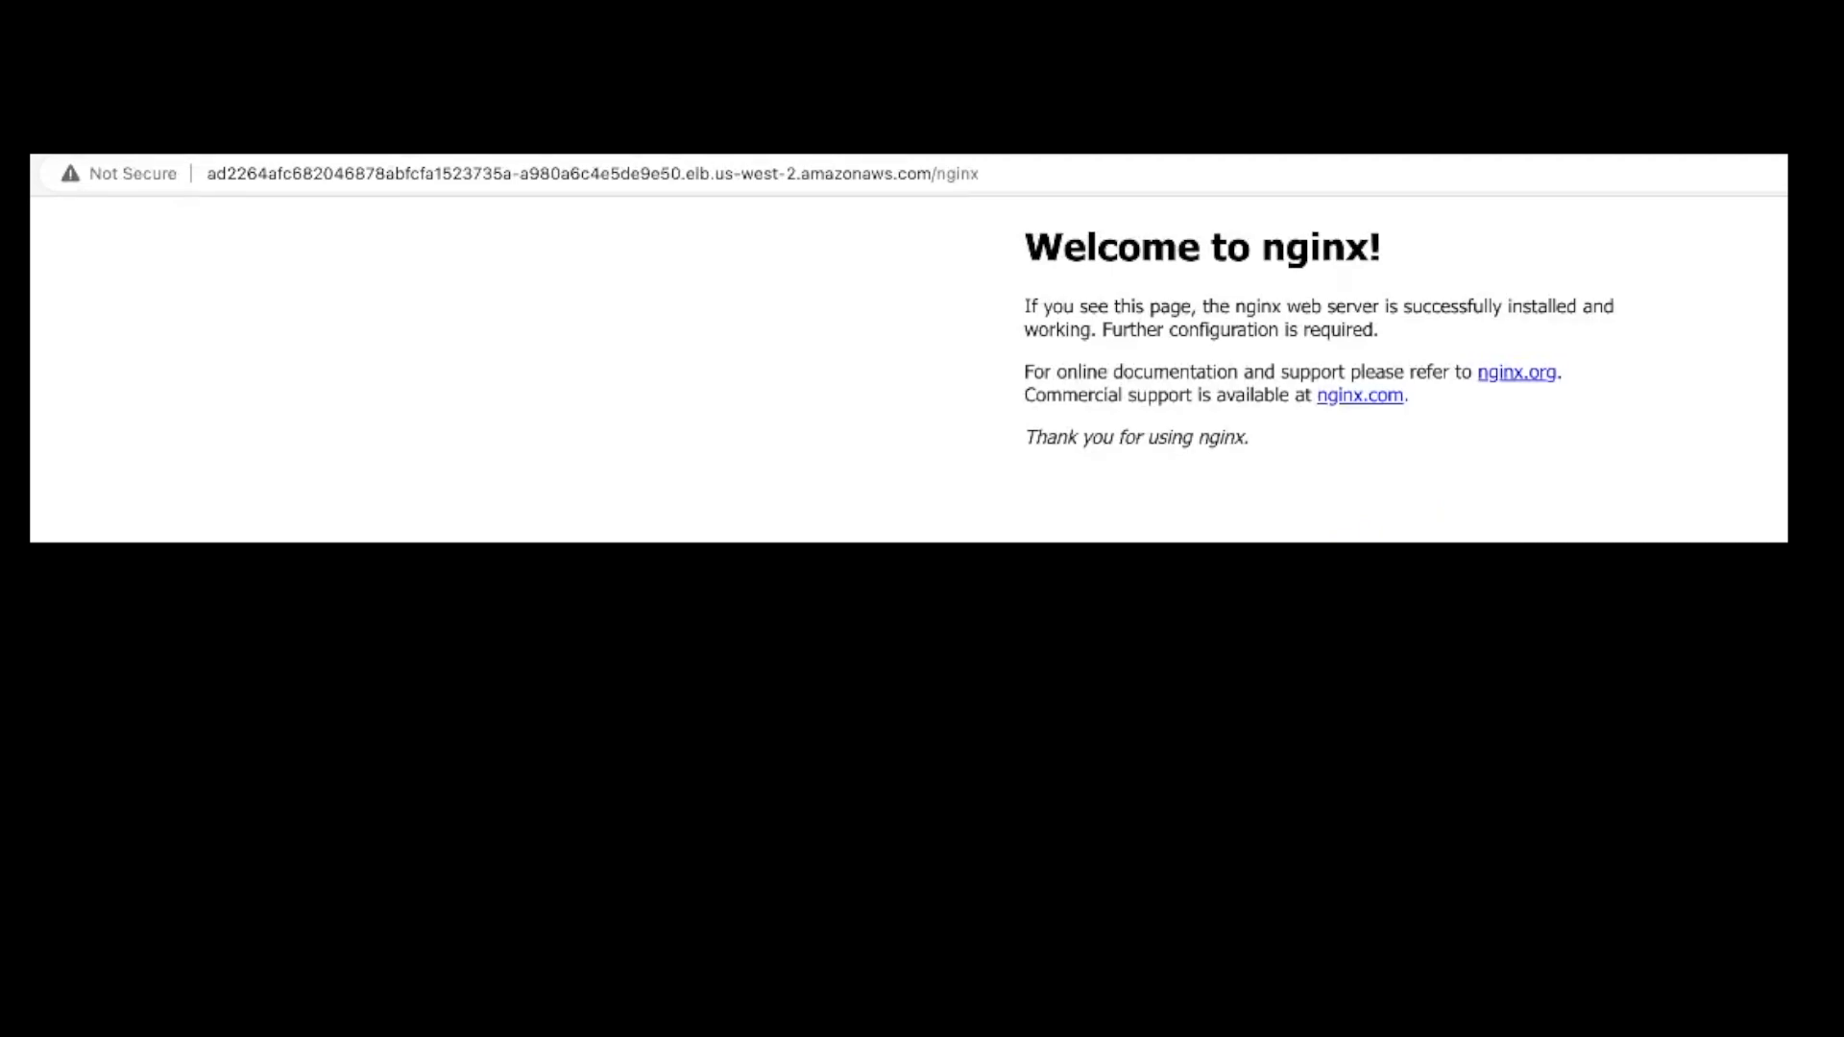
mouse_move(1331, 166)
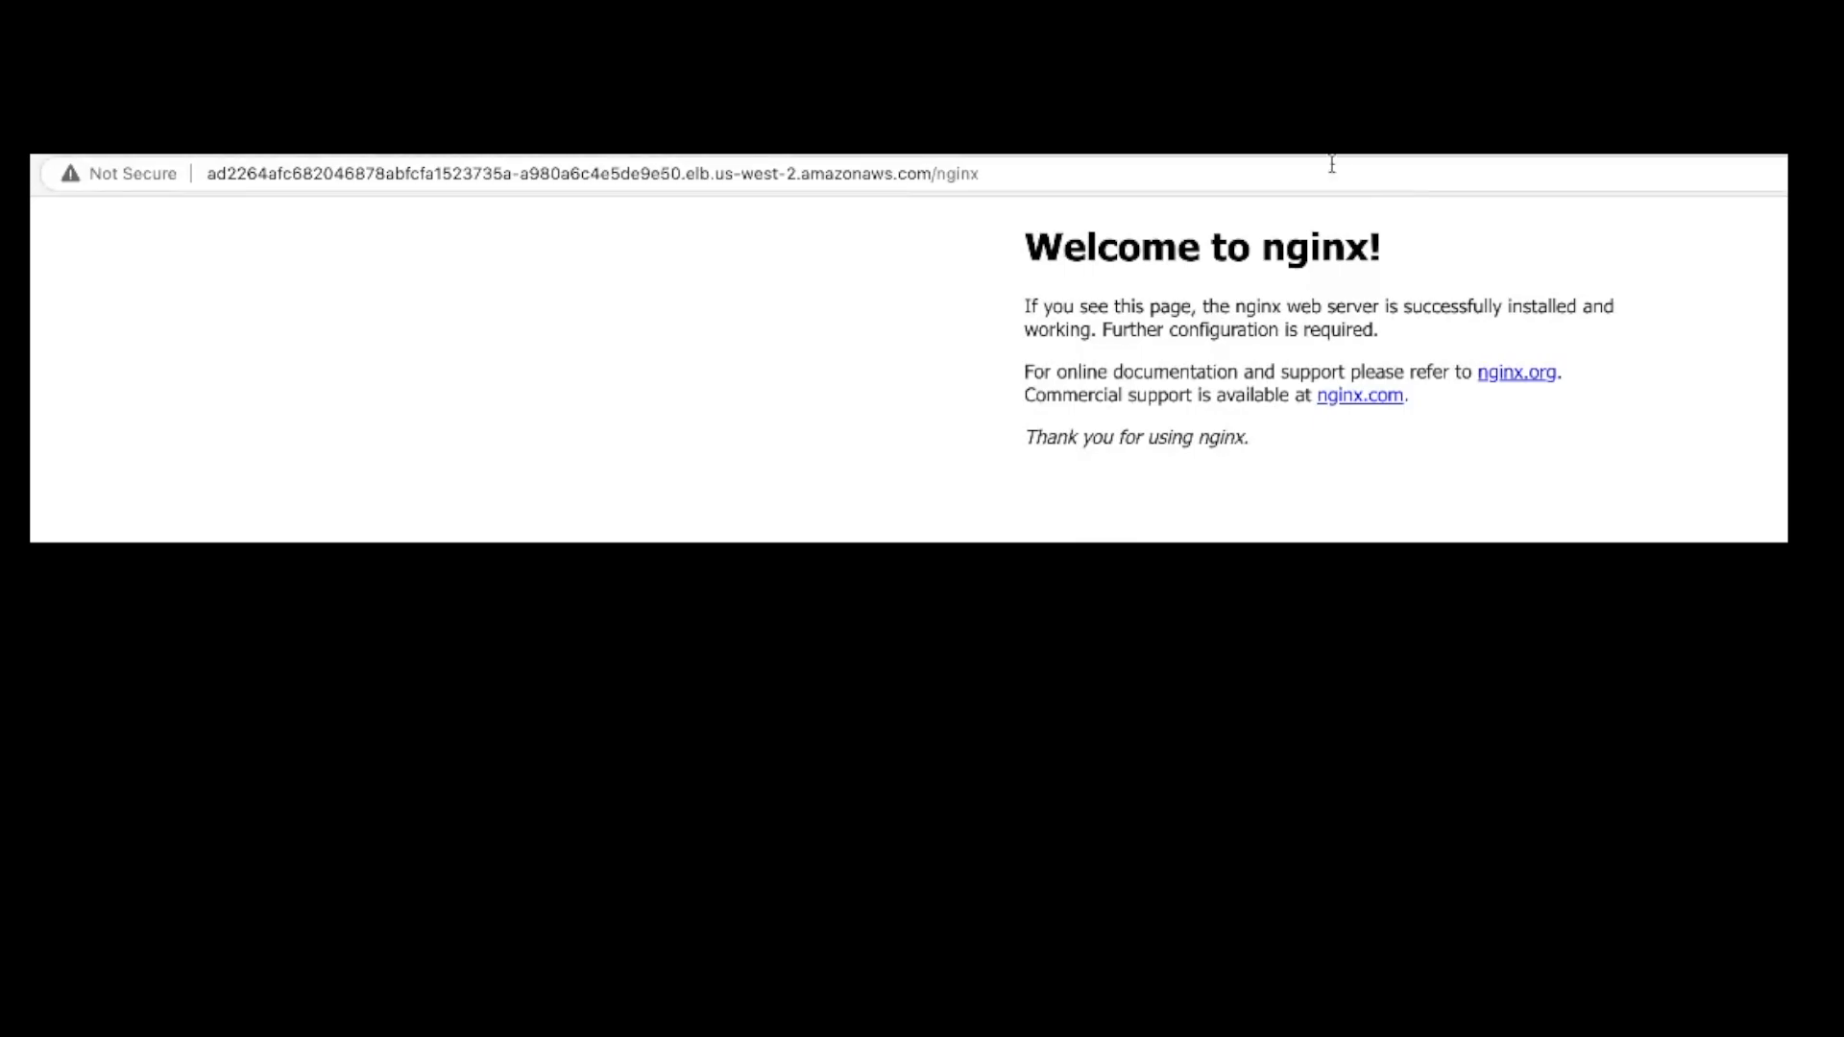
click(626, 173)
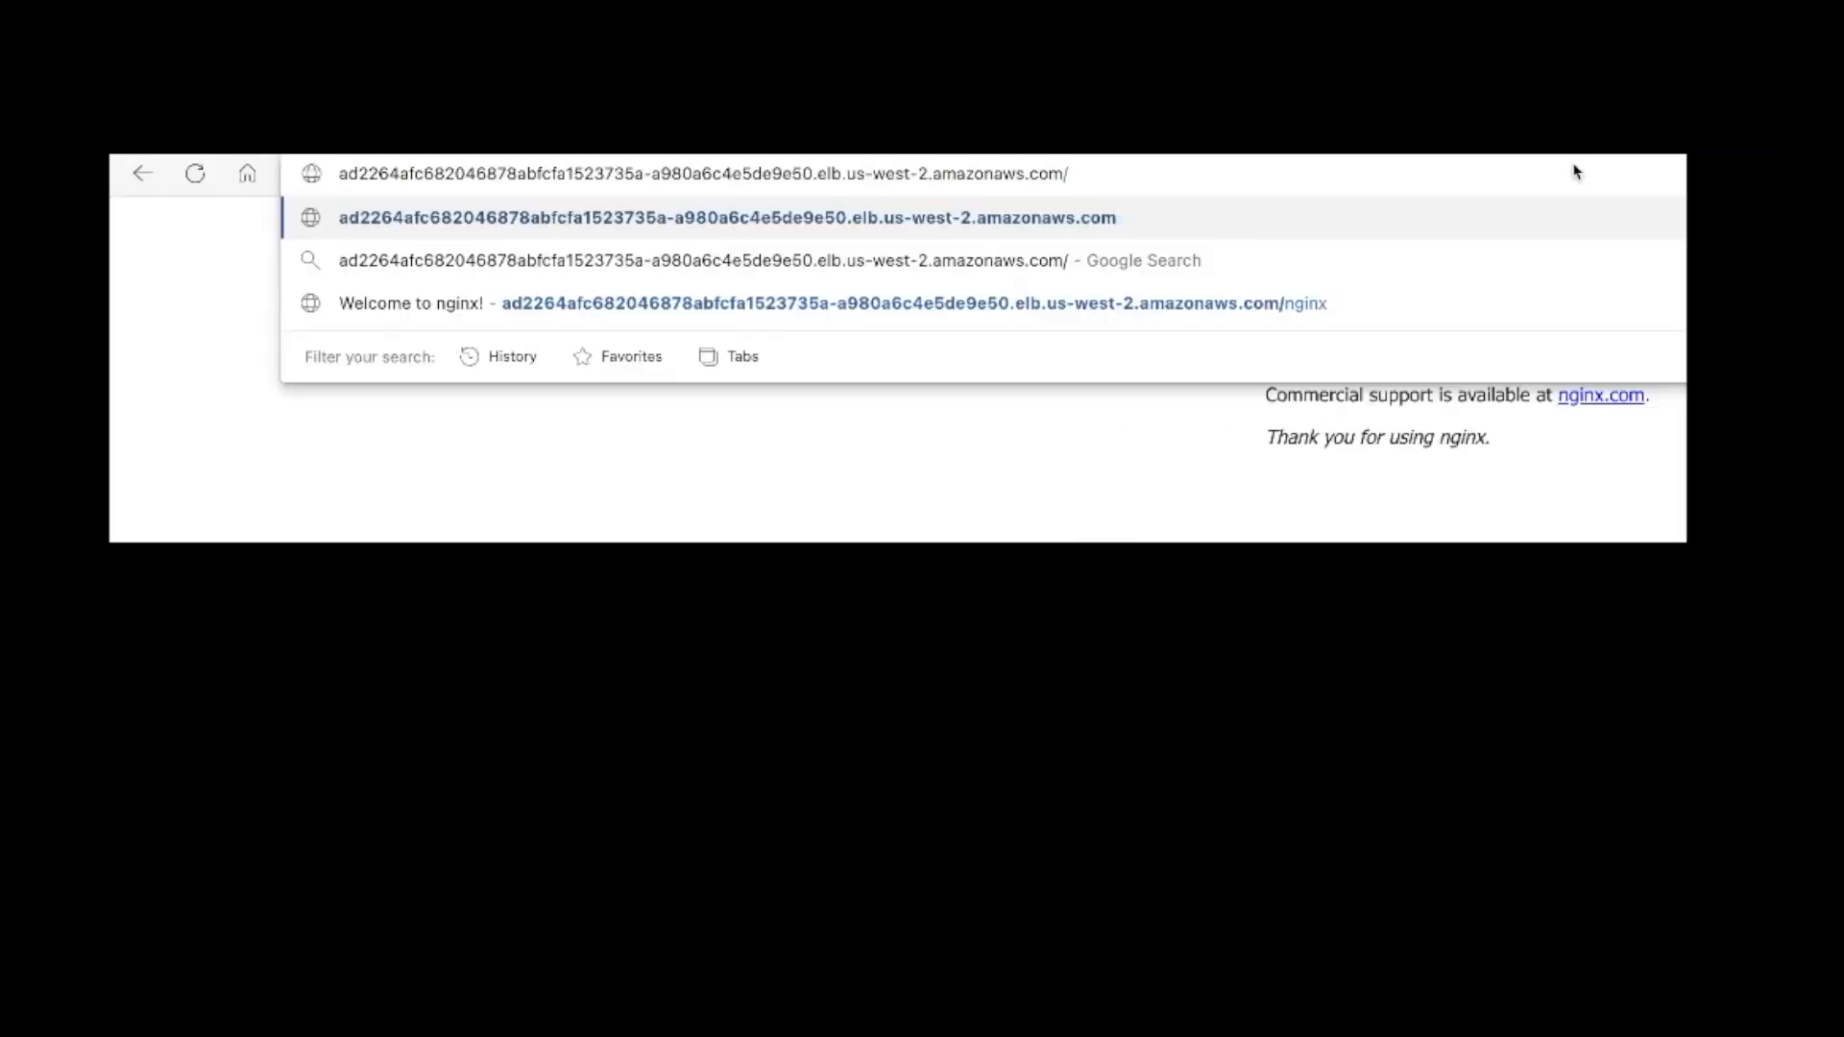
text(httpd)
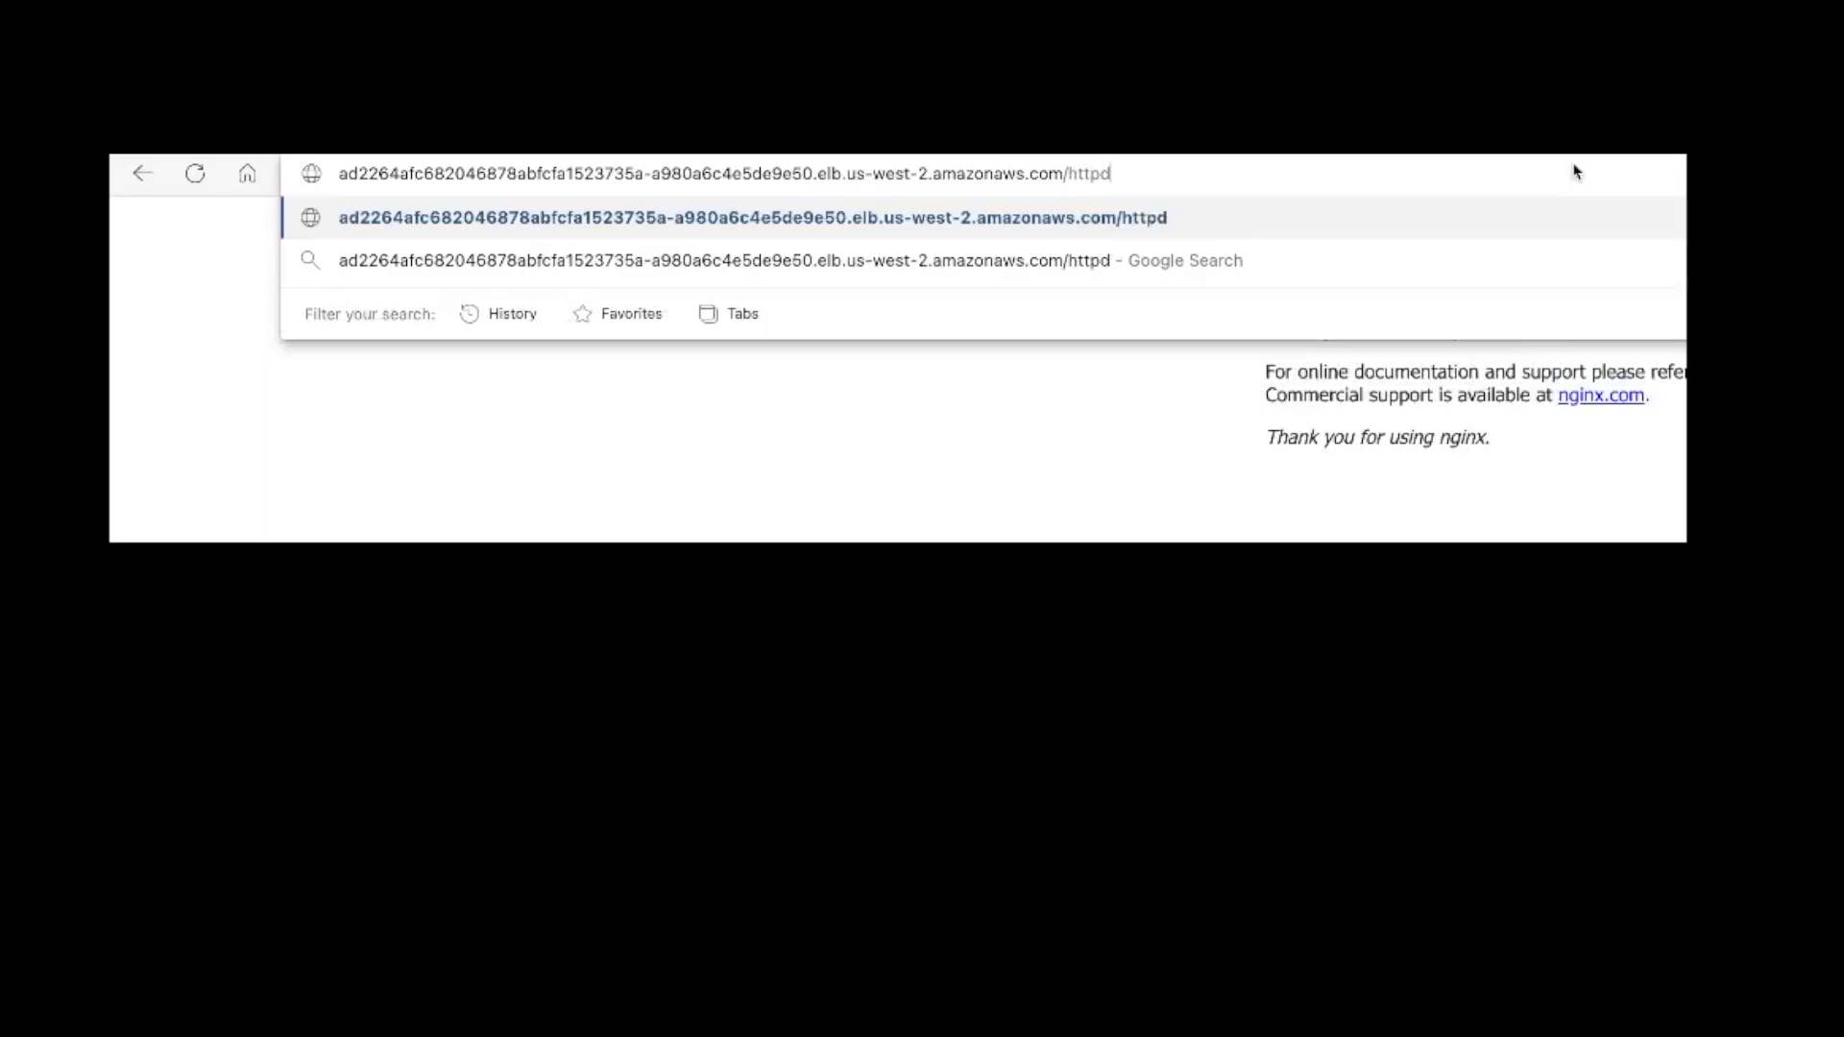
key(Enter)
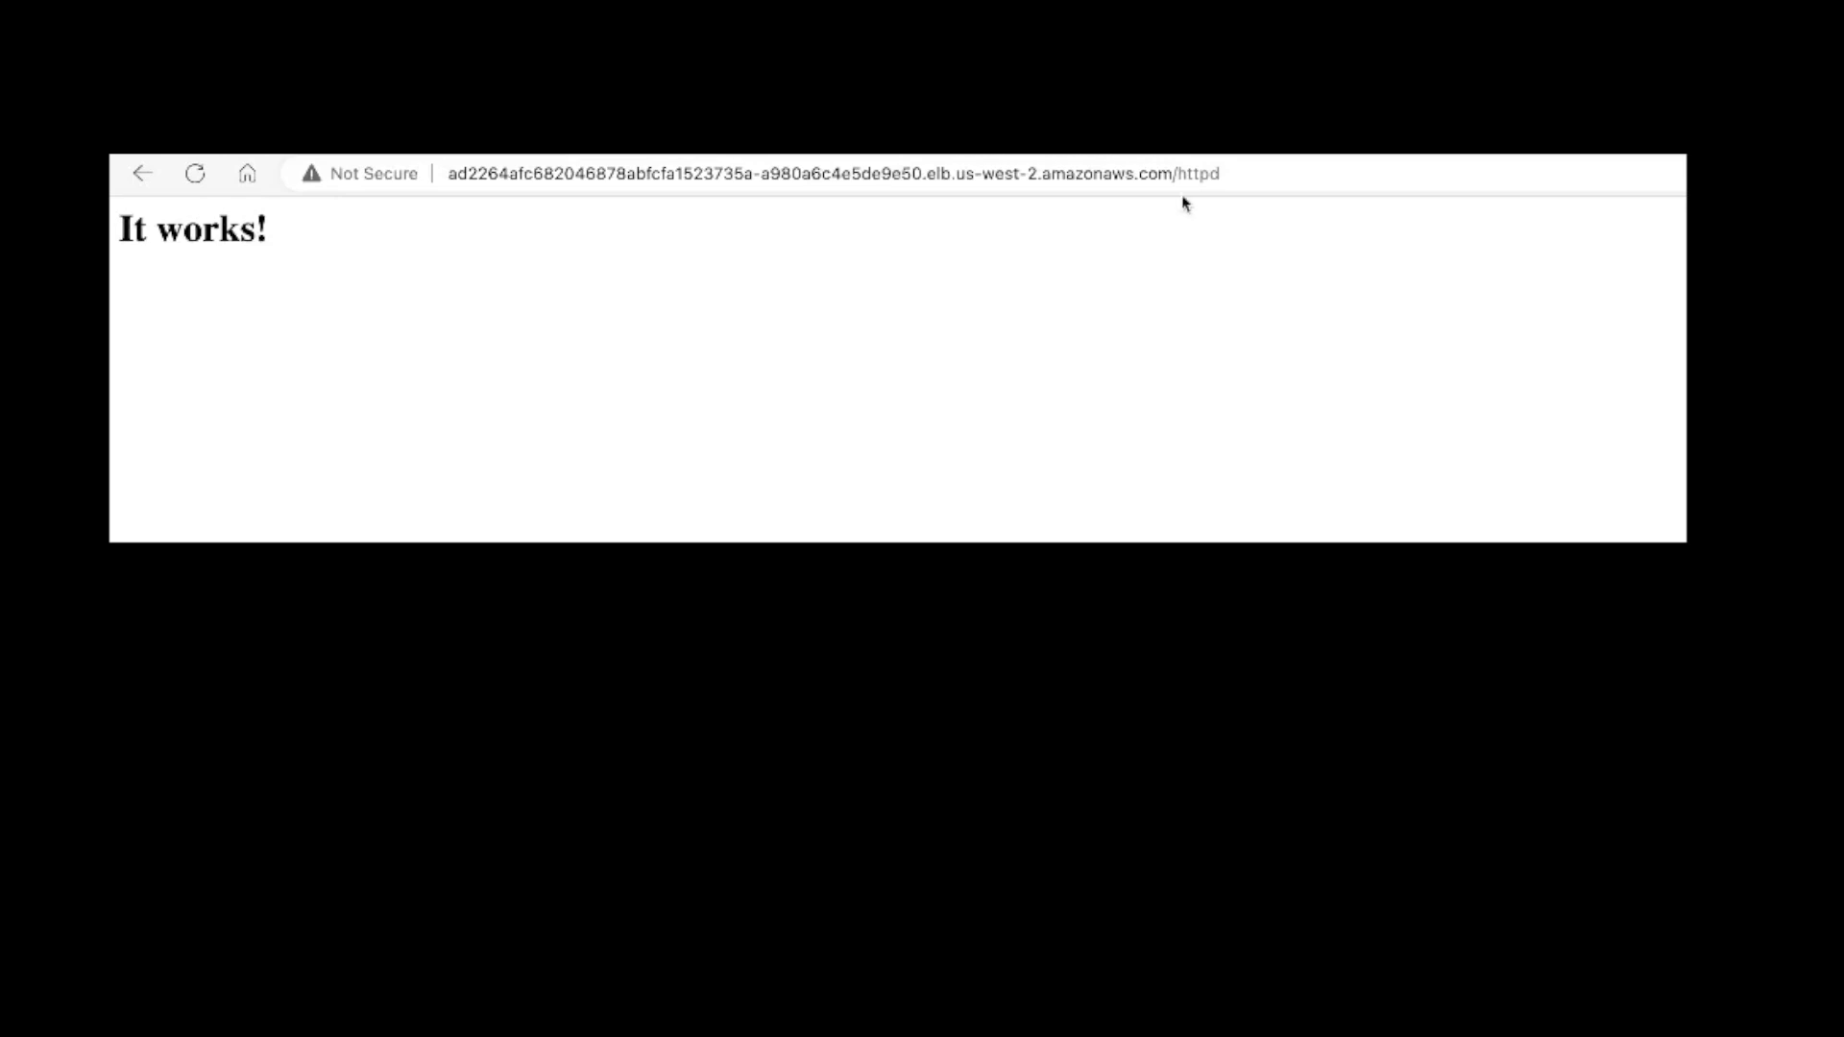
mouse_move(1189, 213)
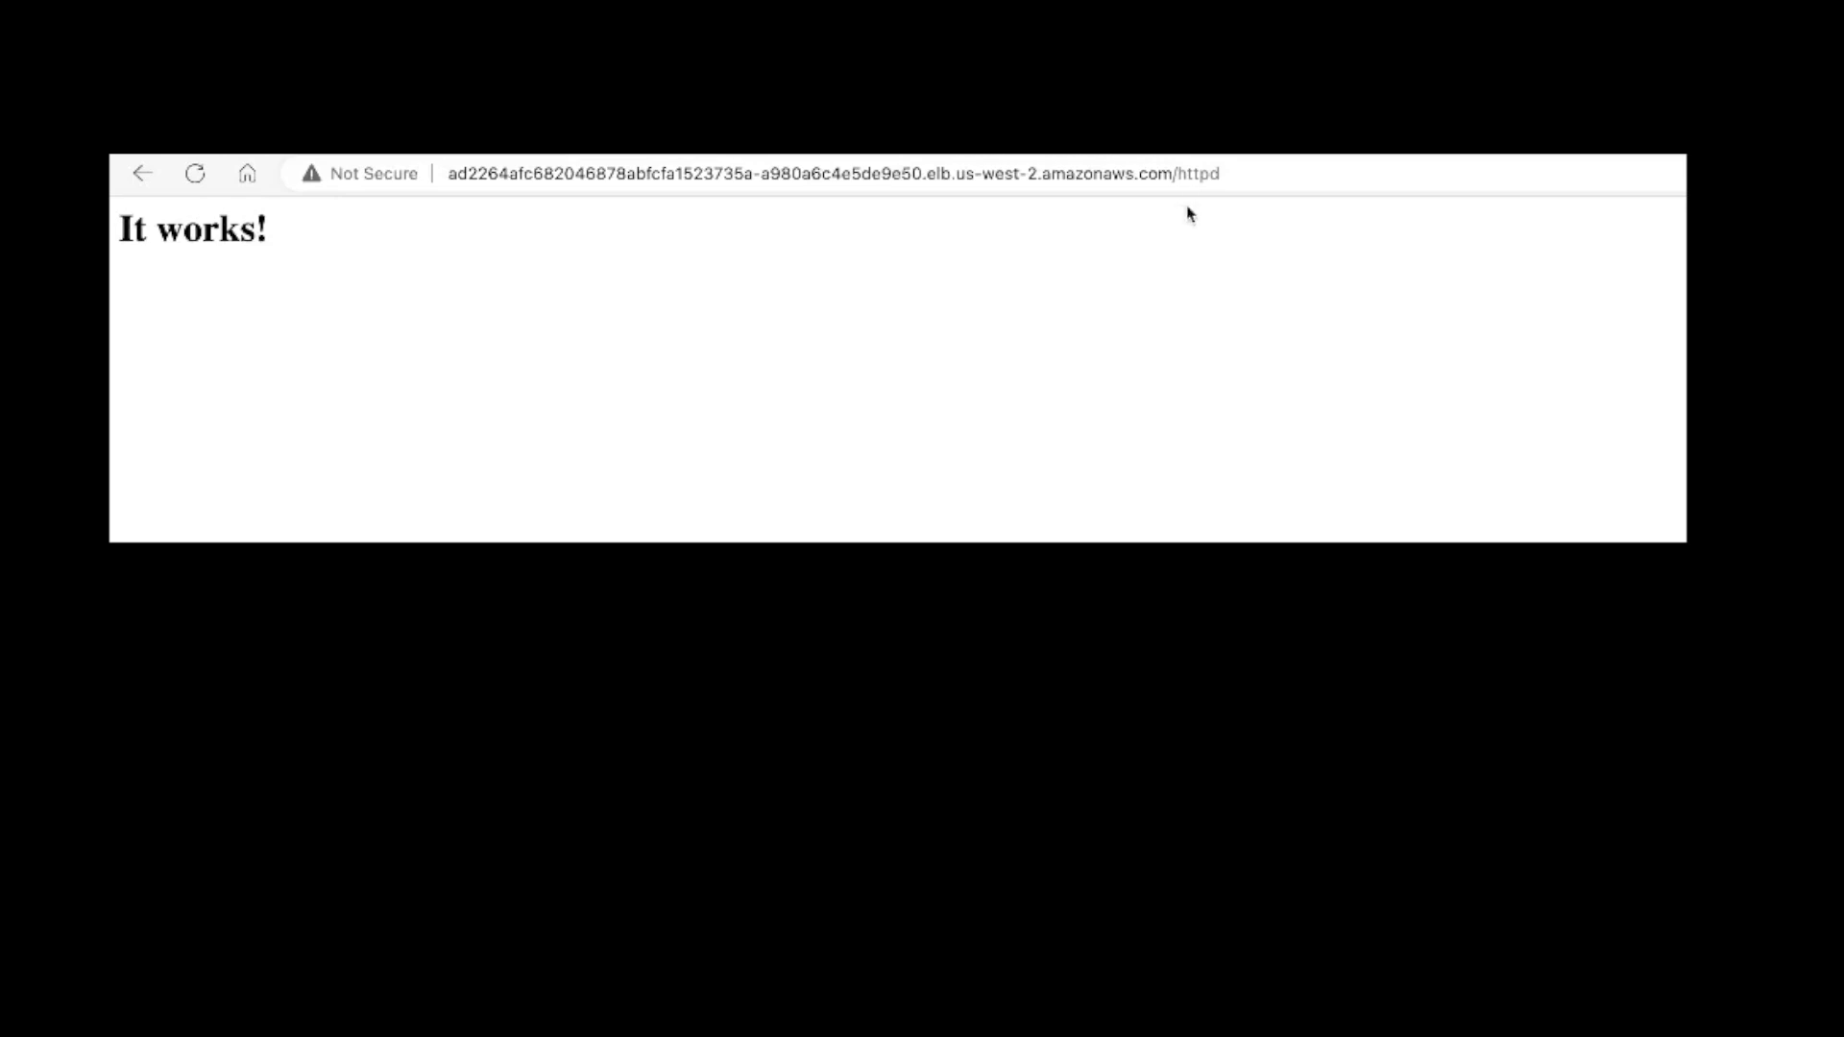